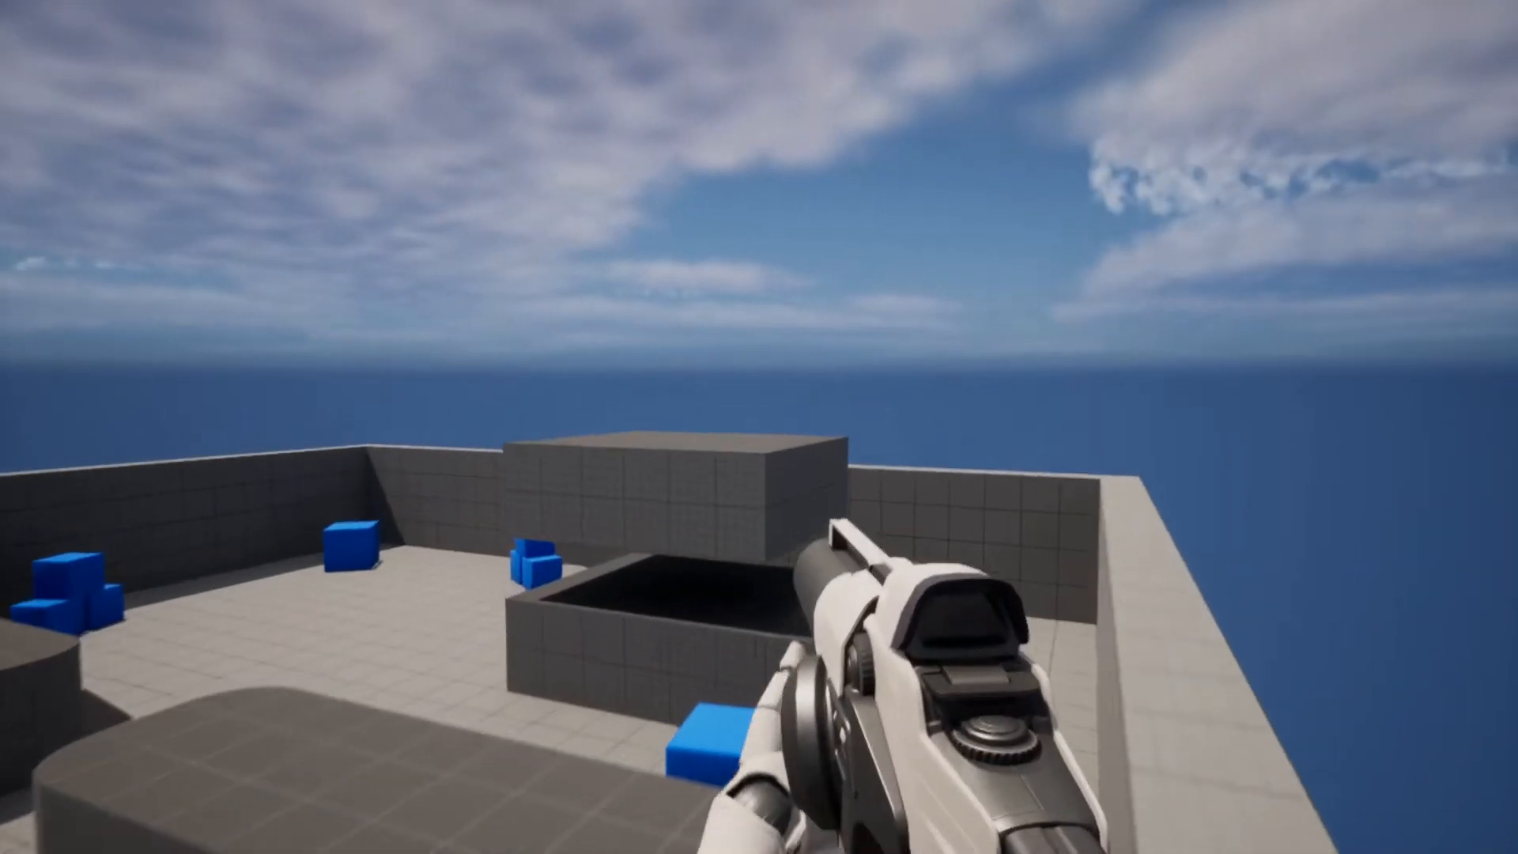
mouse_move(759, 427)
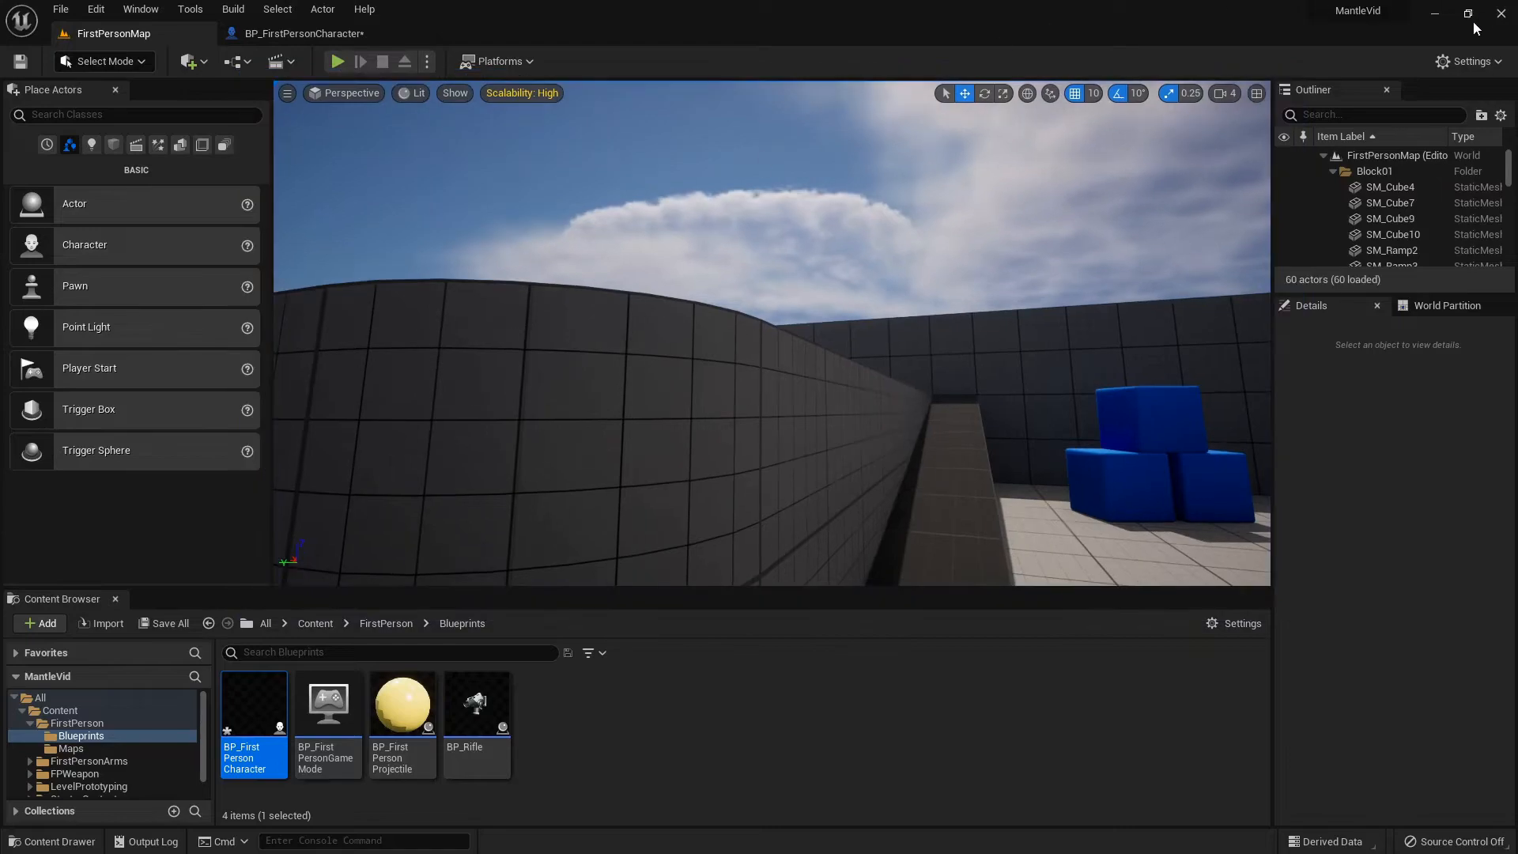
- Review the BP_FirstPersonCharacter event graph, then return to the FirstPersonMap level tab
click(1426, 13)
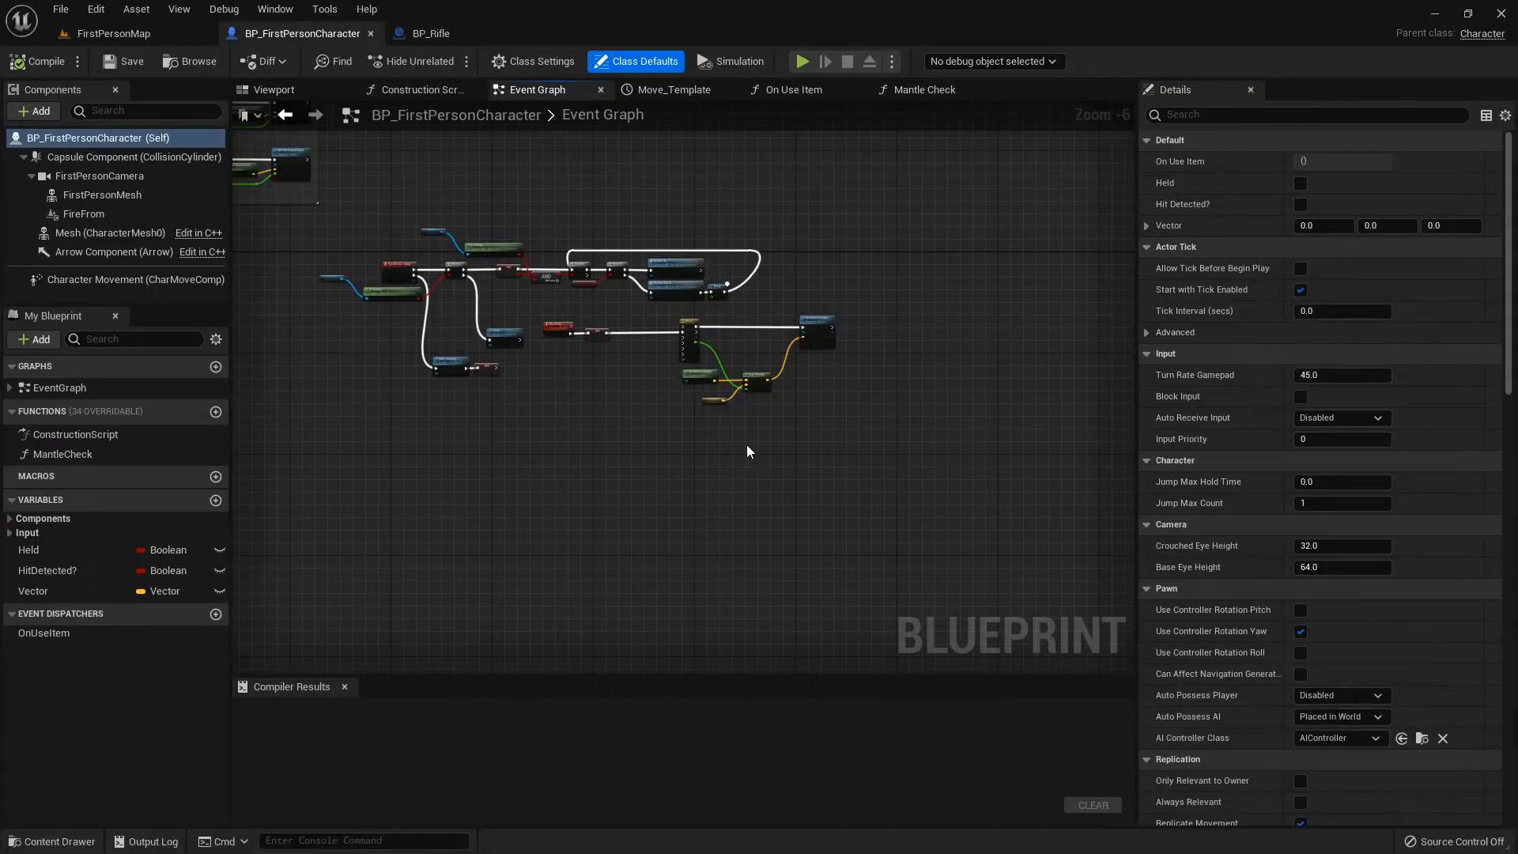
click(114, 33)
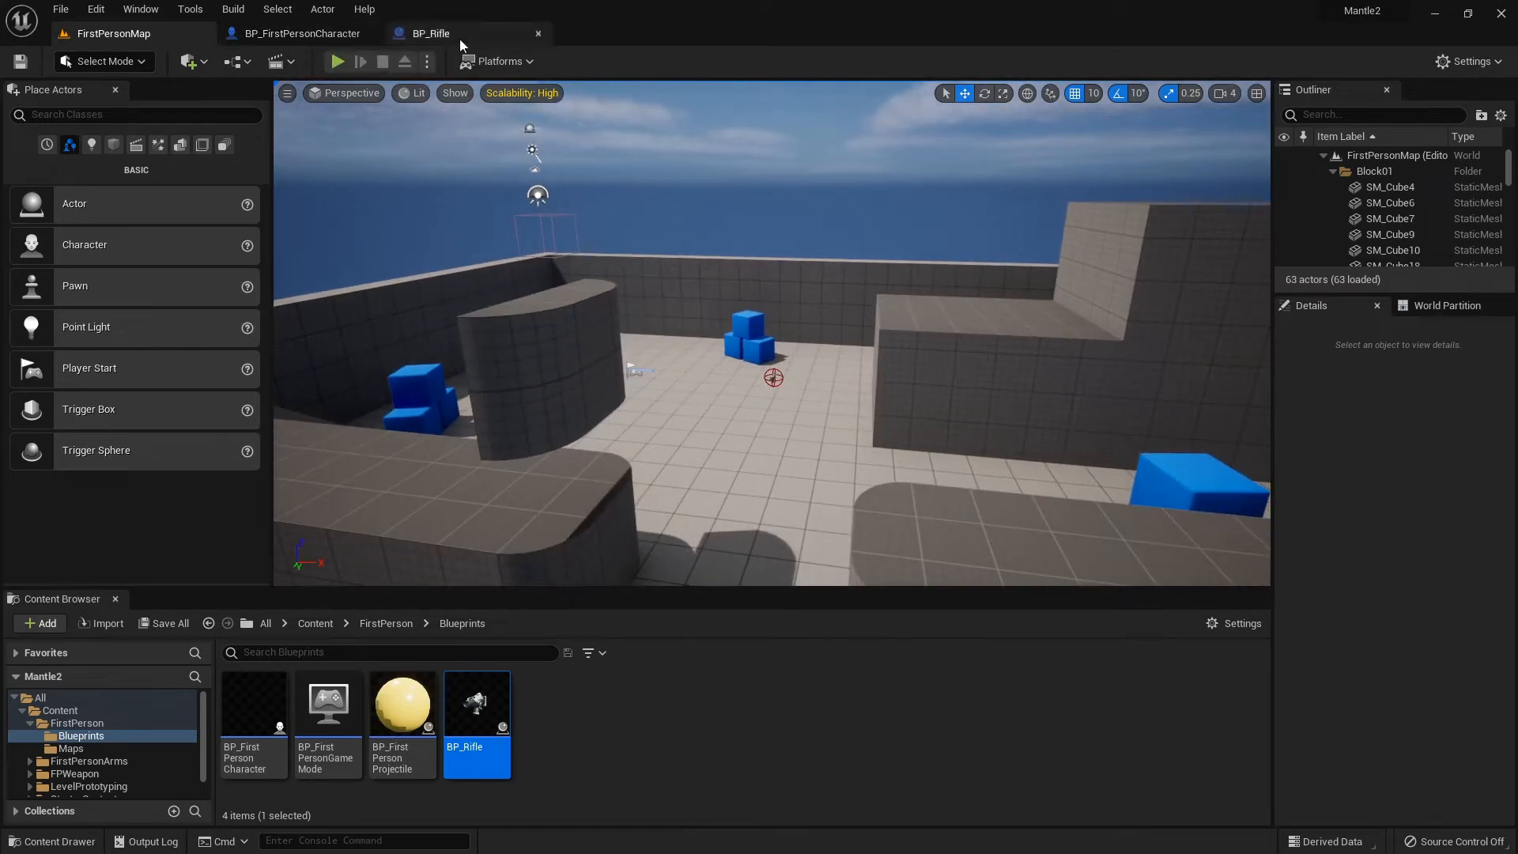
- Add a Left Shift key event with Get Last Input Vector feeding an Is Valid AI Direction check
click(302, 33)
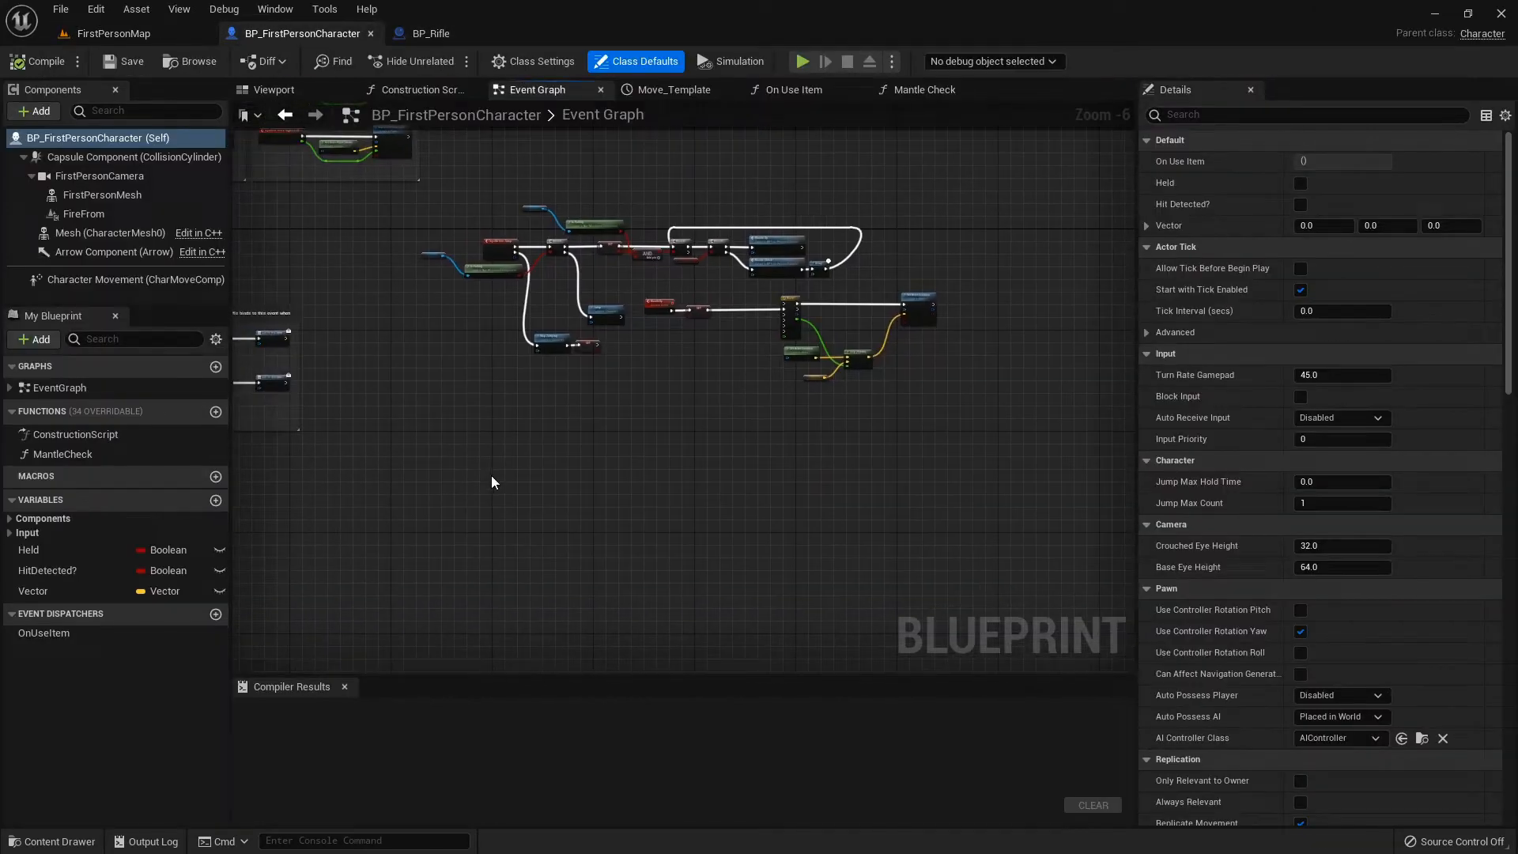
right_click(494, 482)
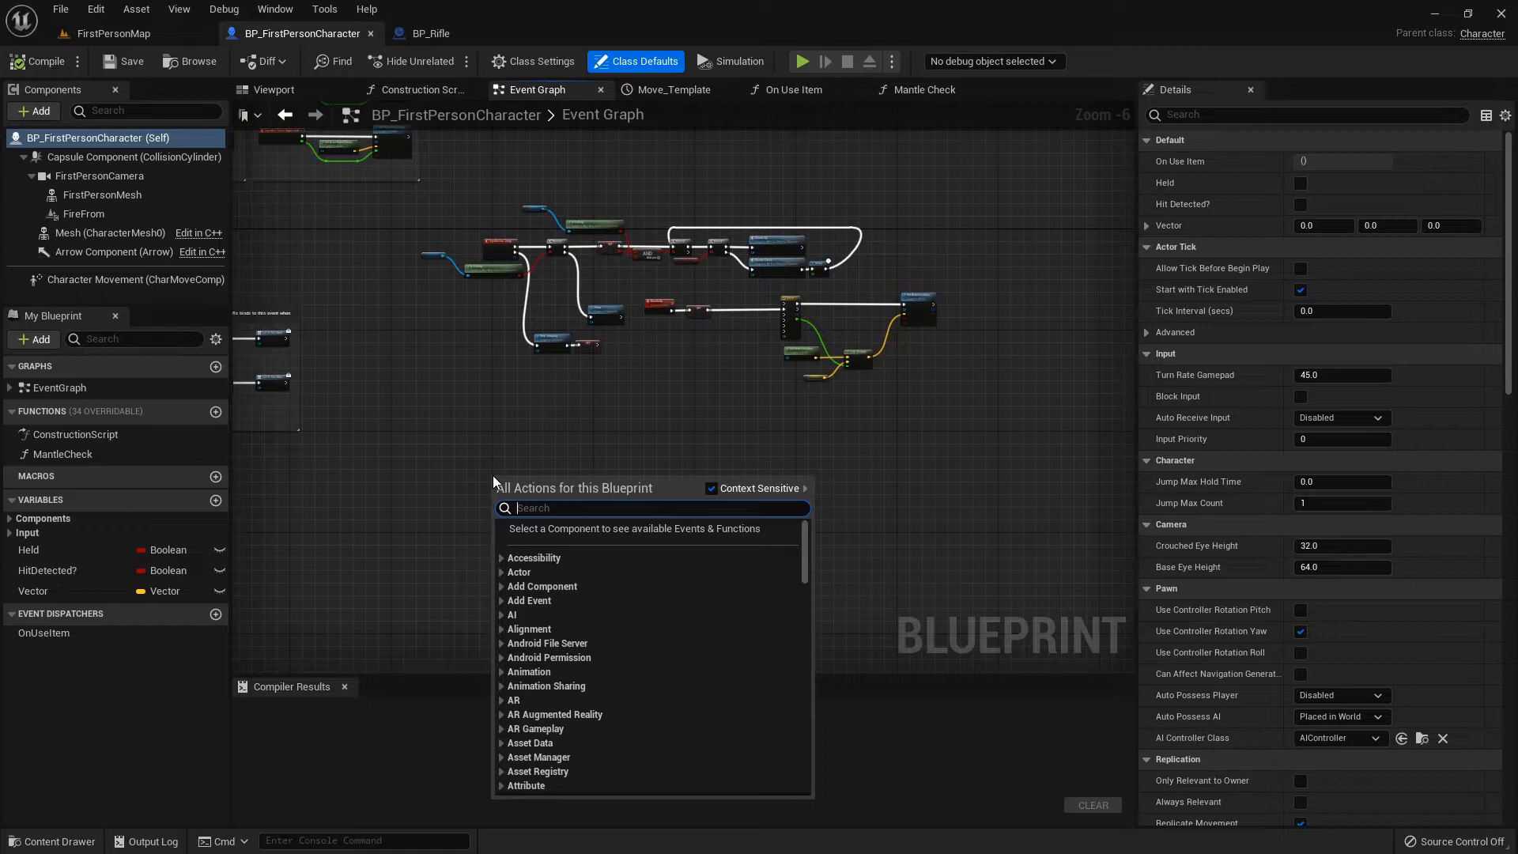
text(left shift)
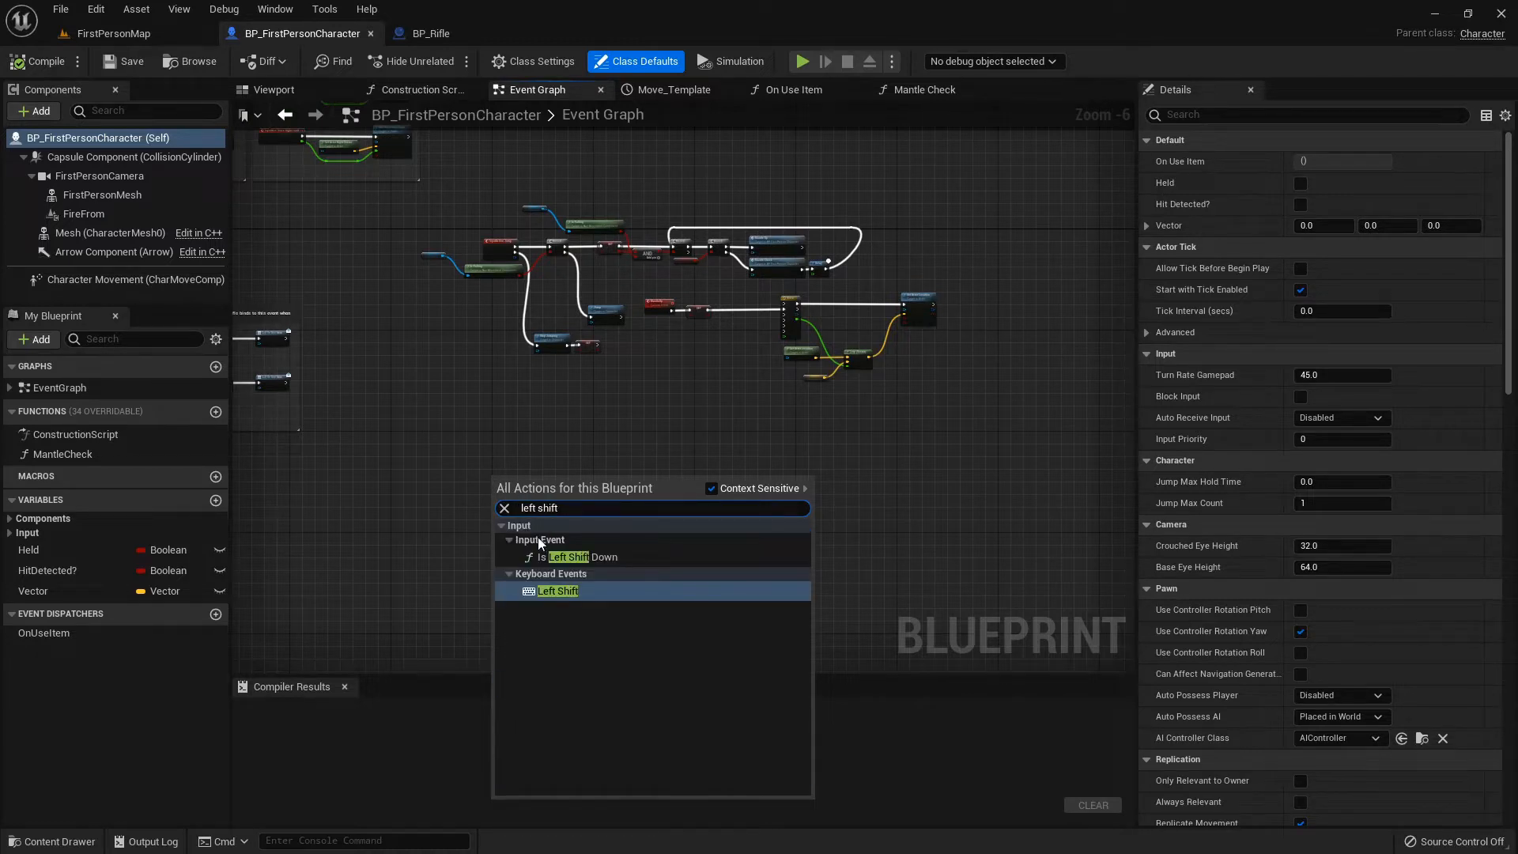
click(557, 591)
text(get last)
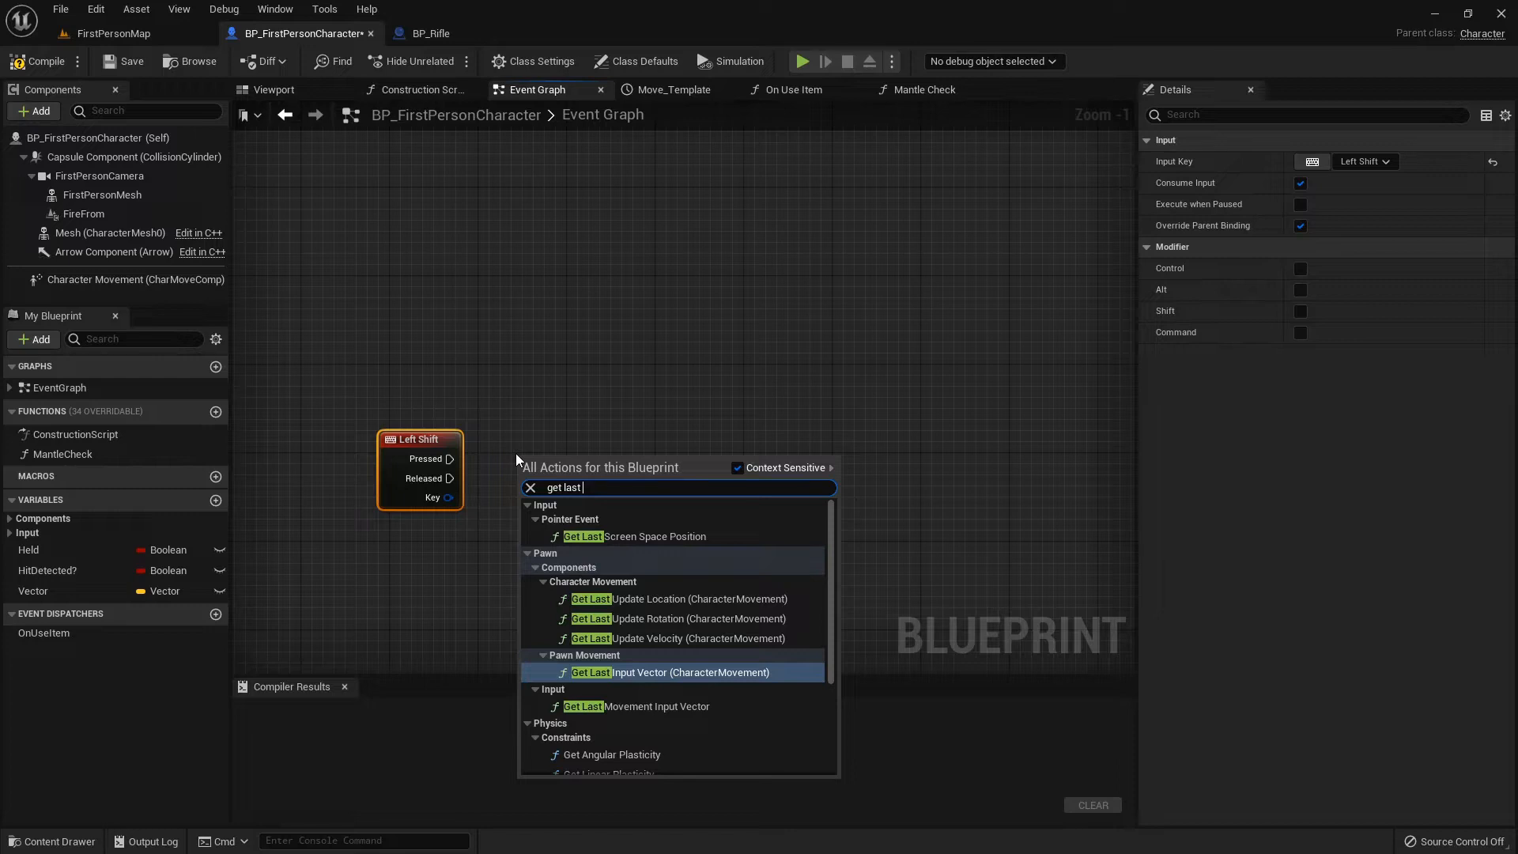
mouse_move(629, 673)
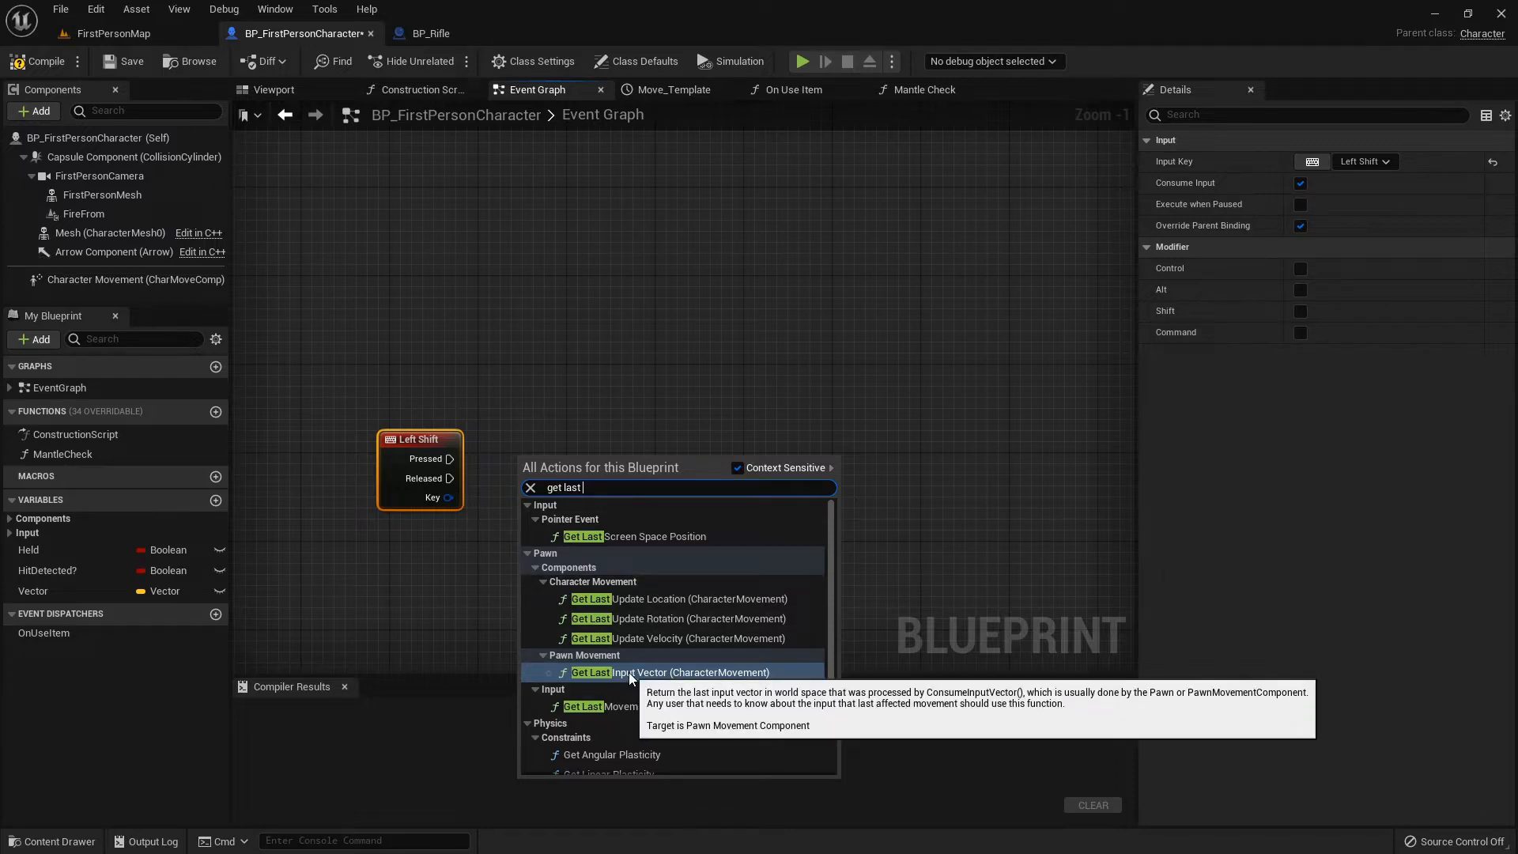
click(634, 672)
text(is valid)
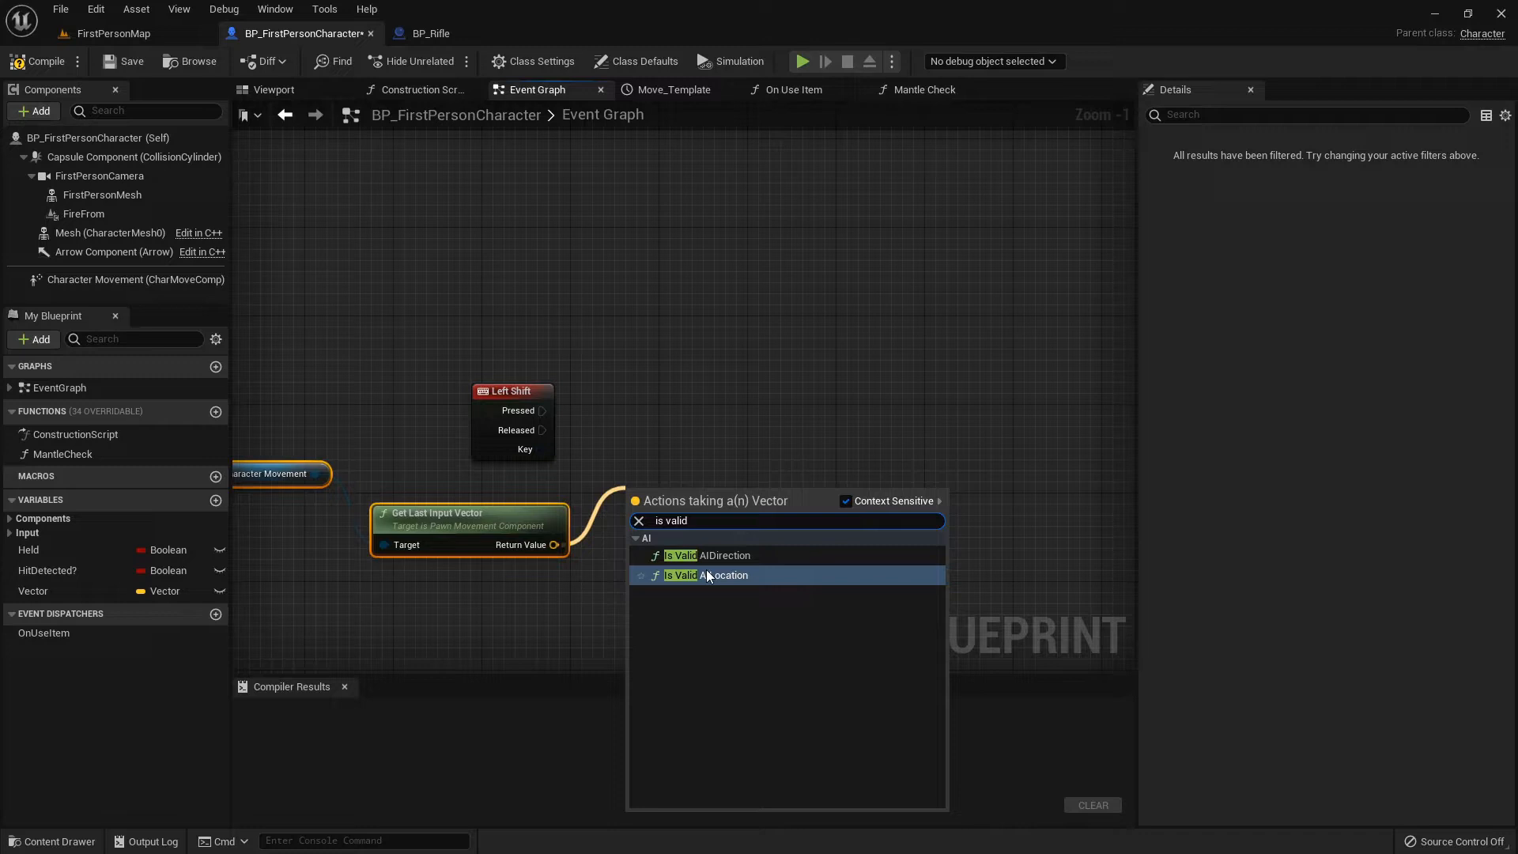
click(707, 555)
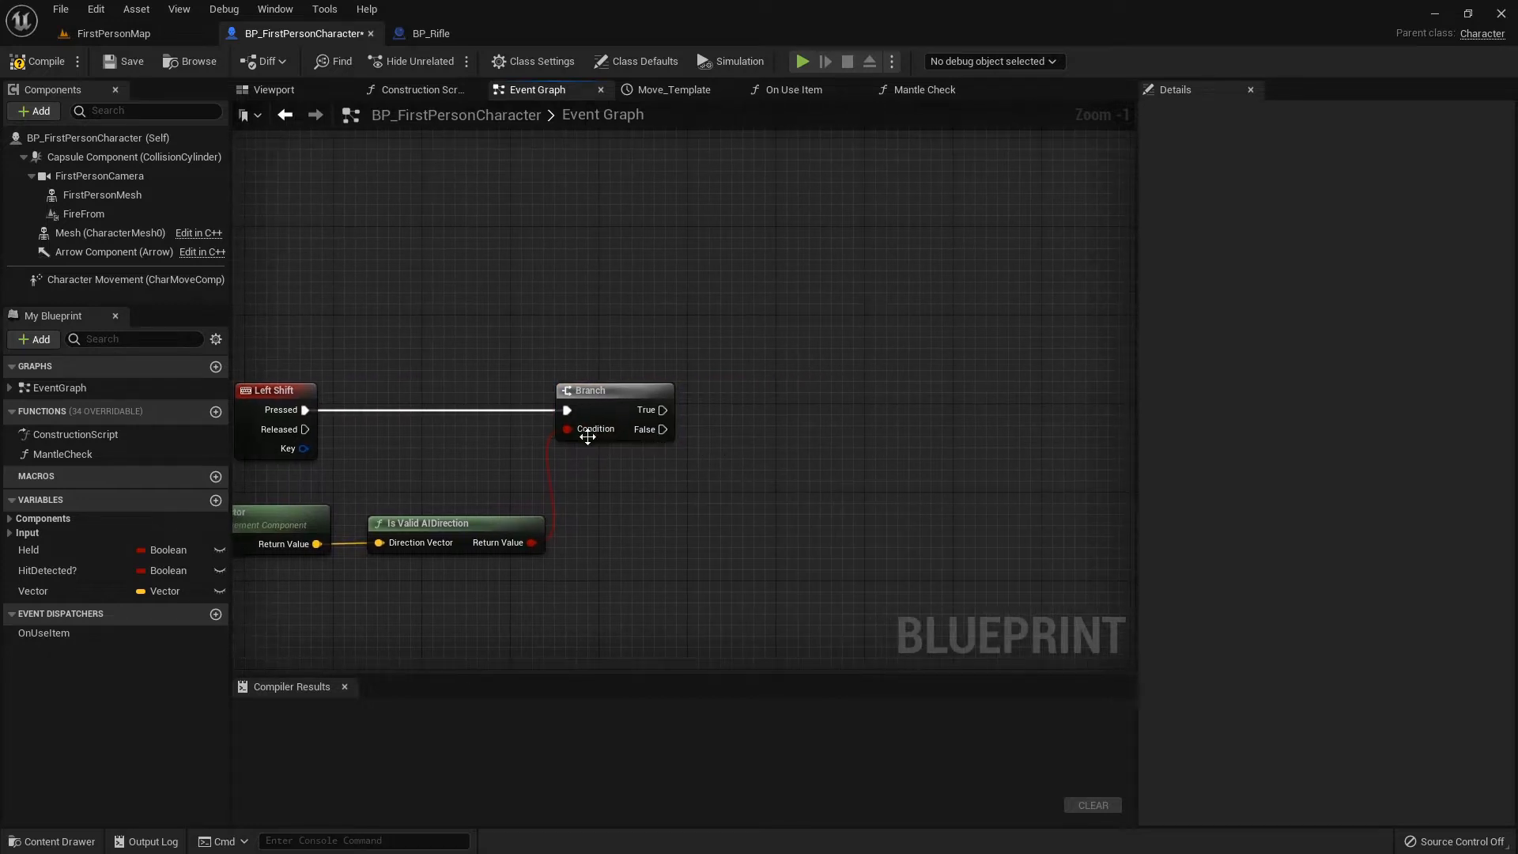
mouse_move(639, 532)
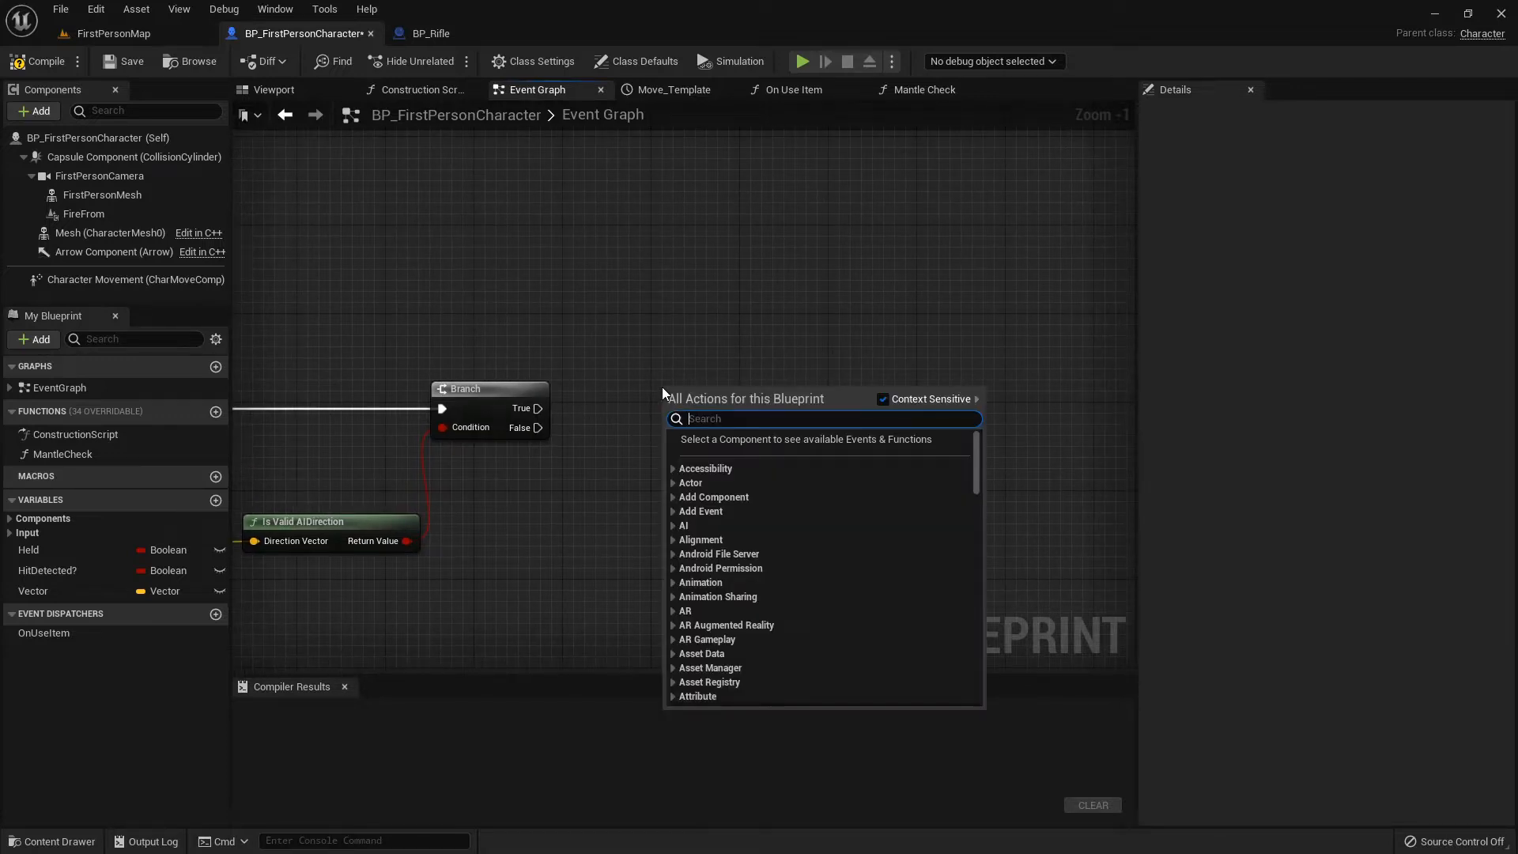
- Add a Line Trace By Channel whose Start is fed by Get Actor Location
text(line trace by channel)
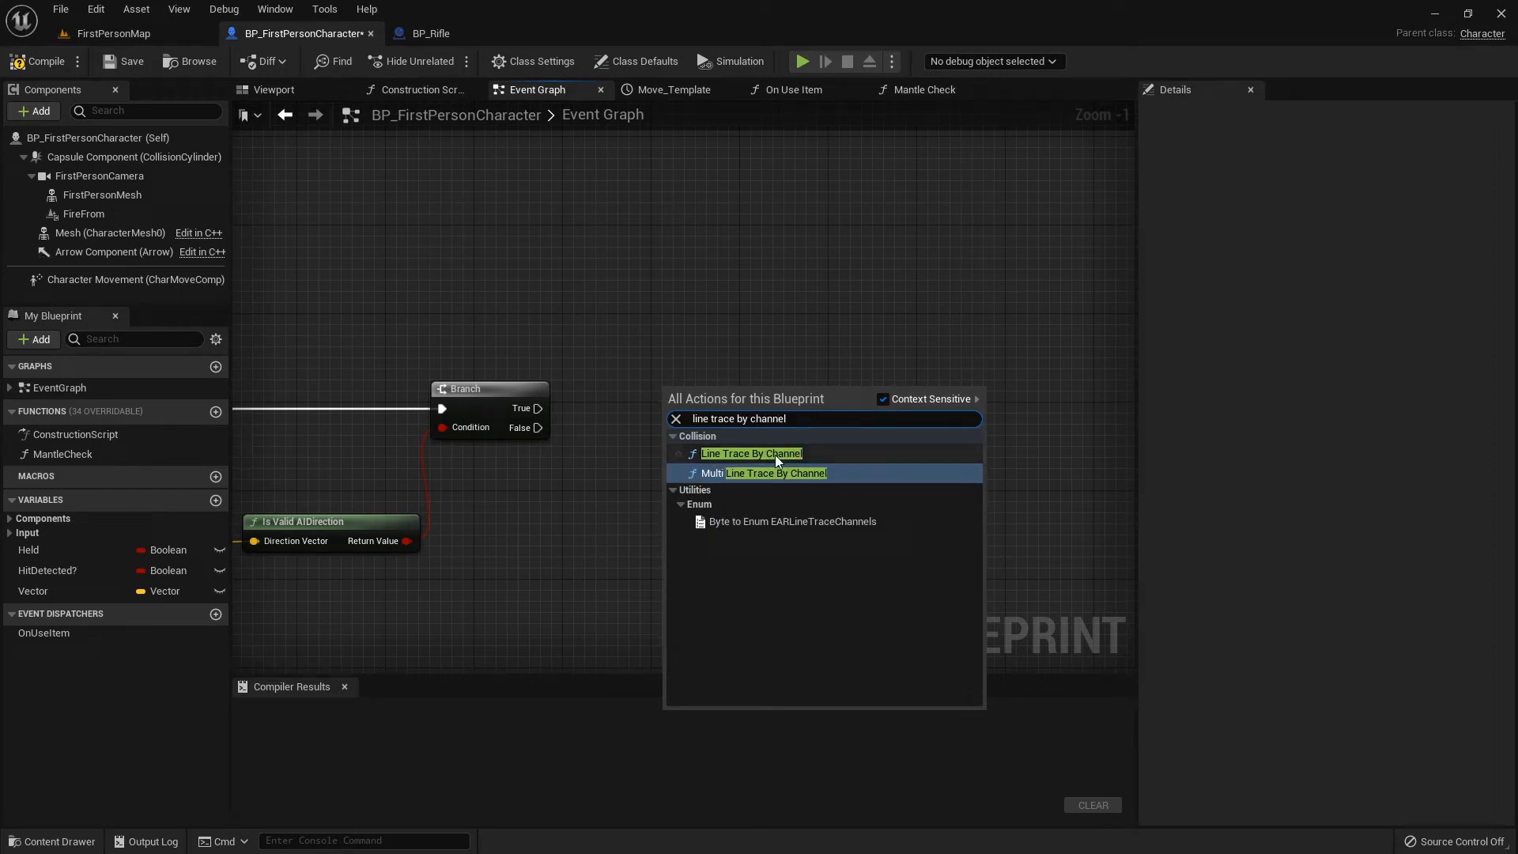
click(751, 452)
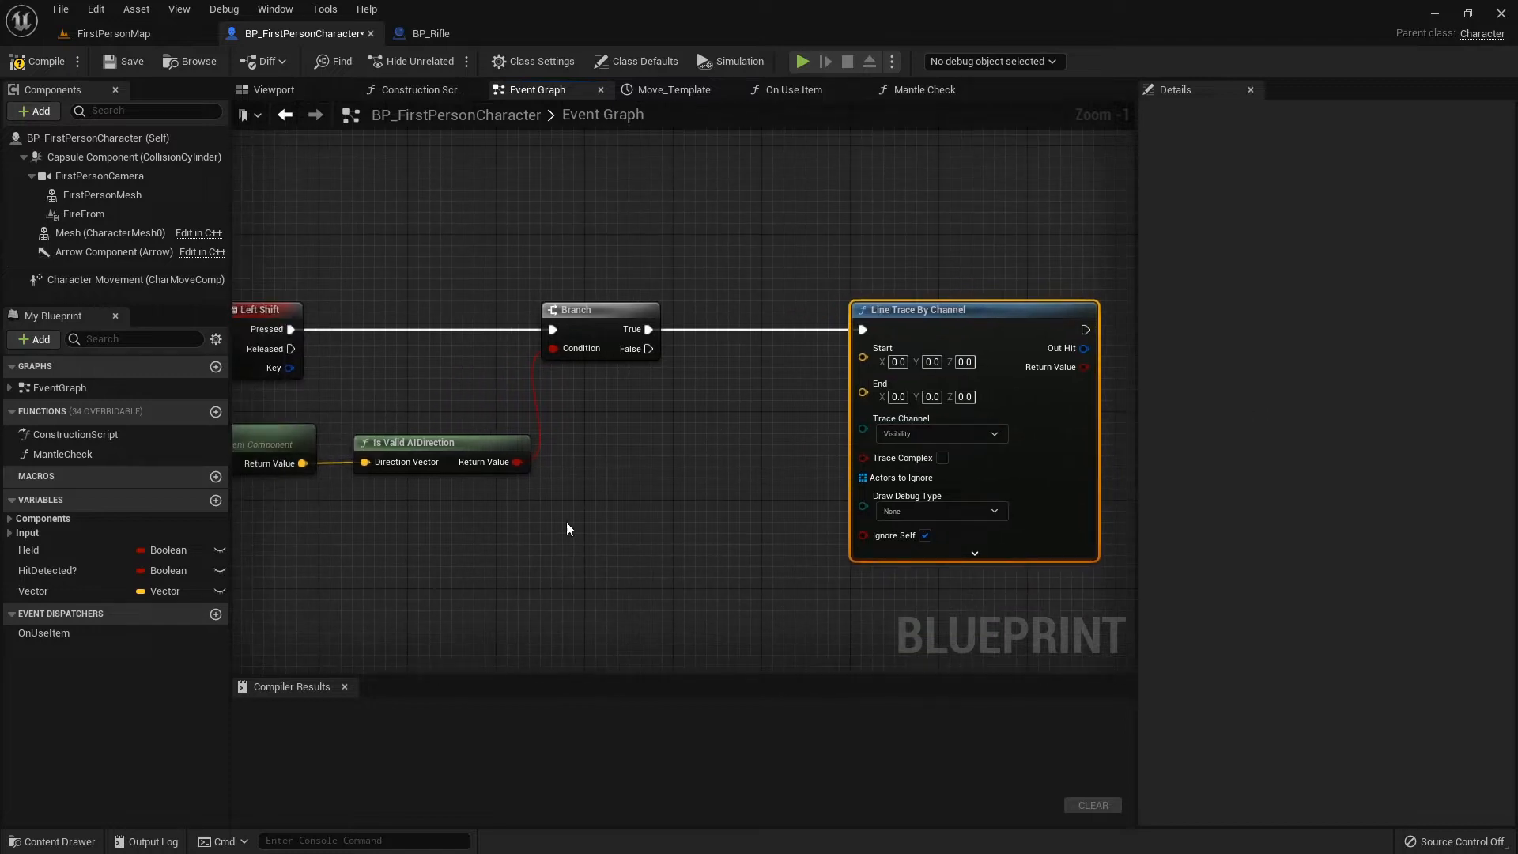
text(get acto)
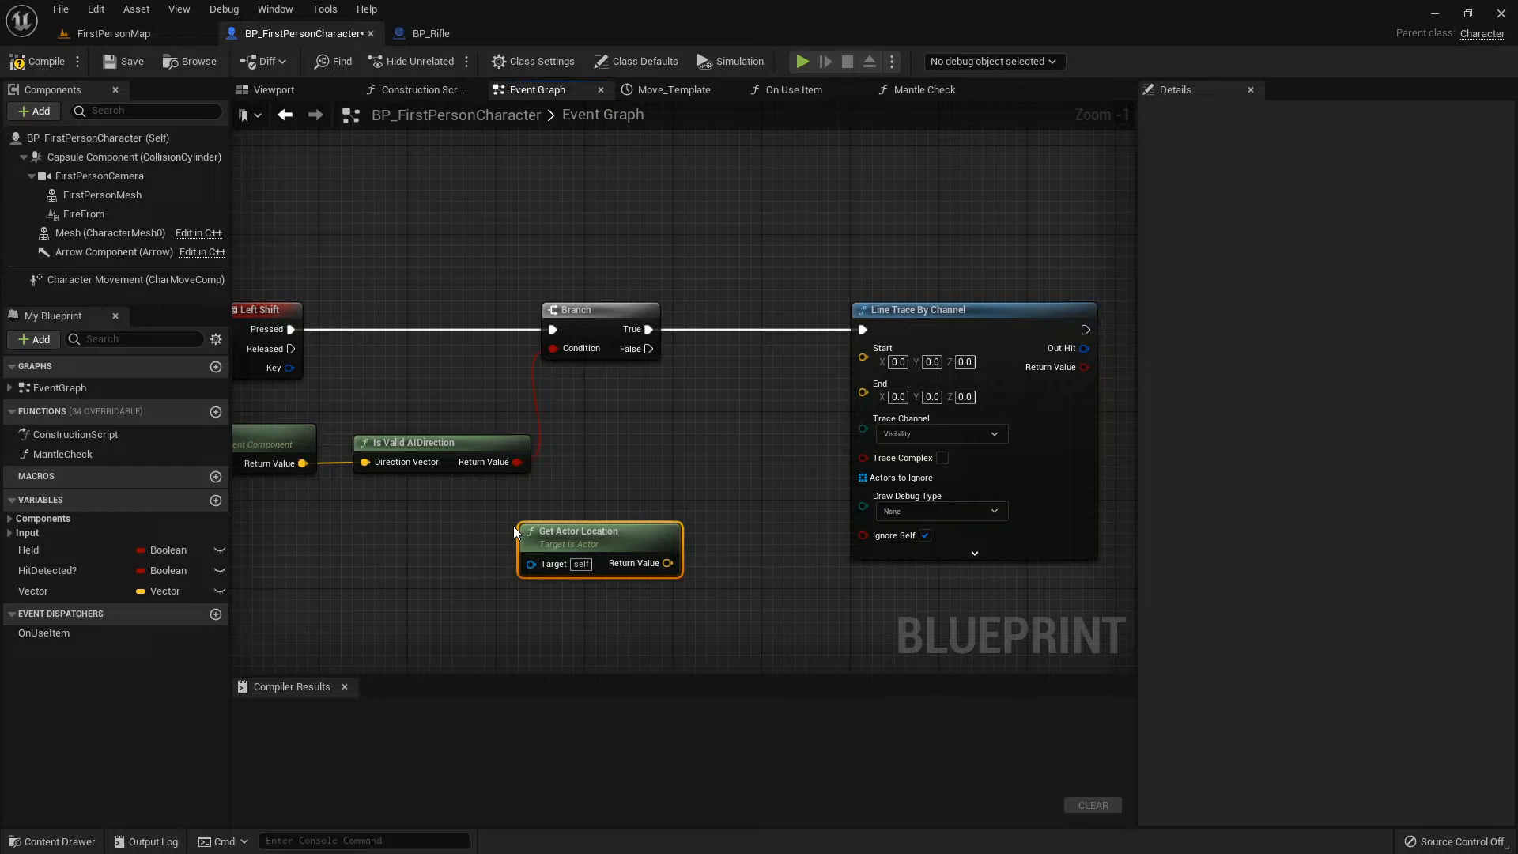
drag(666, 563, 864, 348)
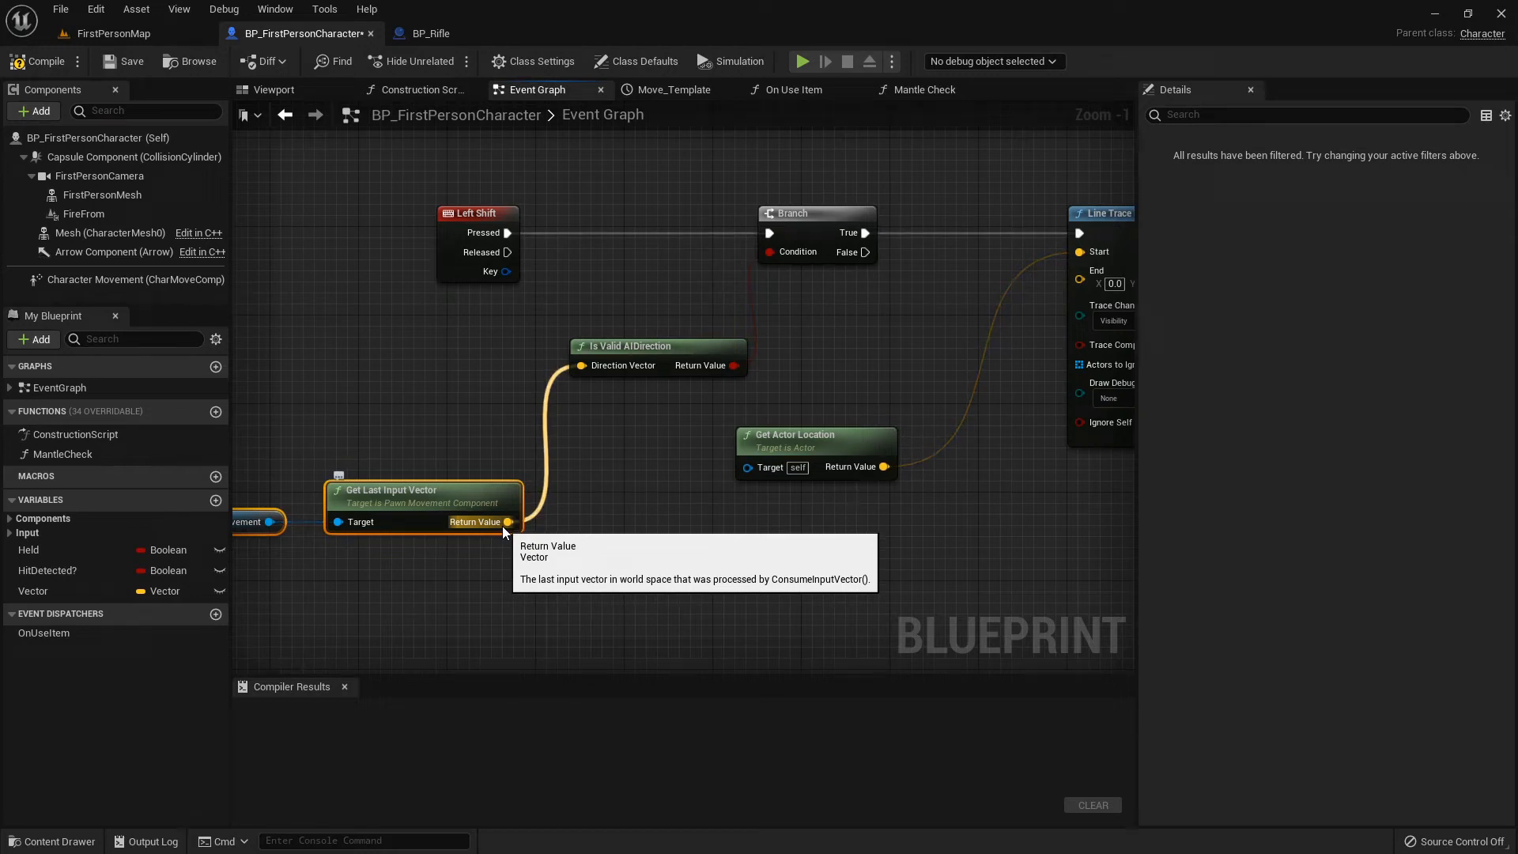
- Multiply the input direction by a float 500 for the trace end and set Draw Debug Type to For Duration
drag(508, 520, 707, 566)
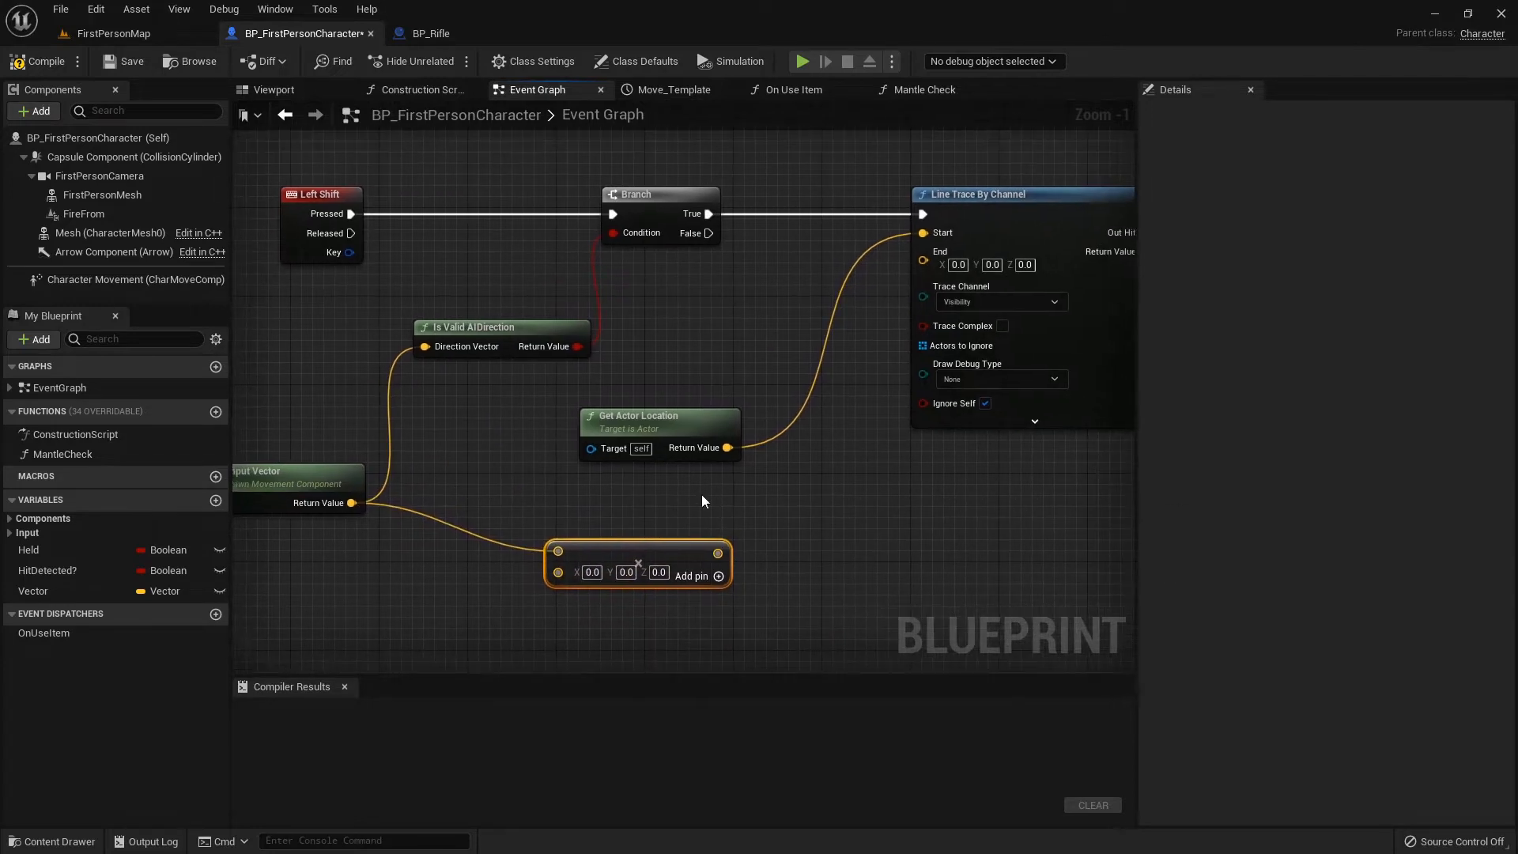
click(591, 572)
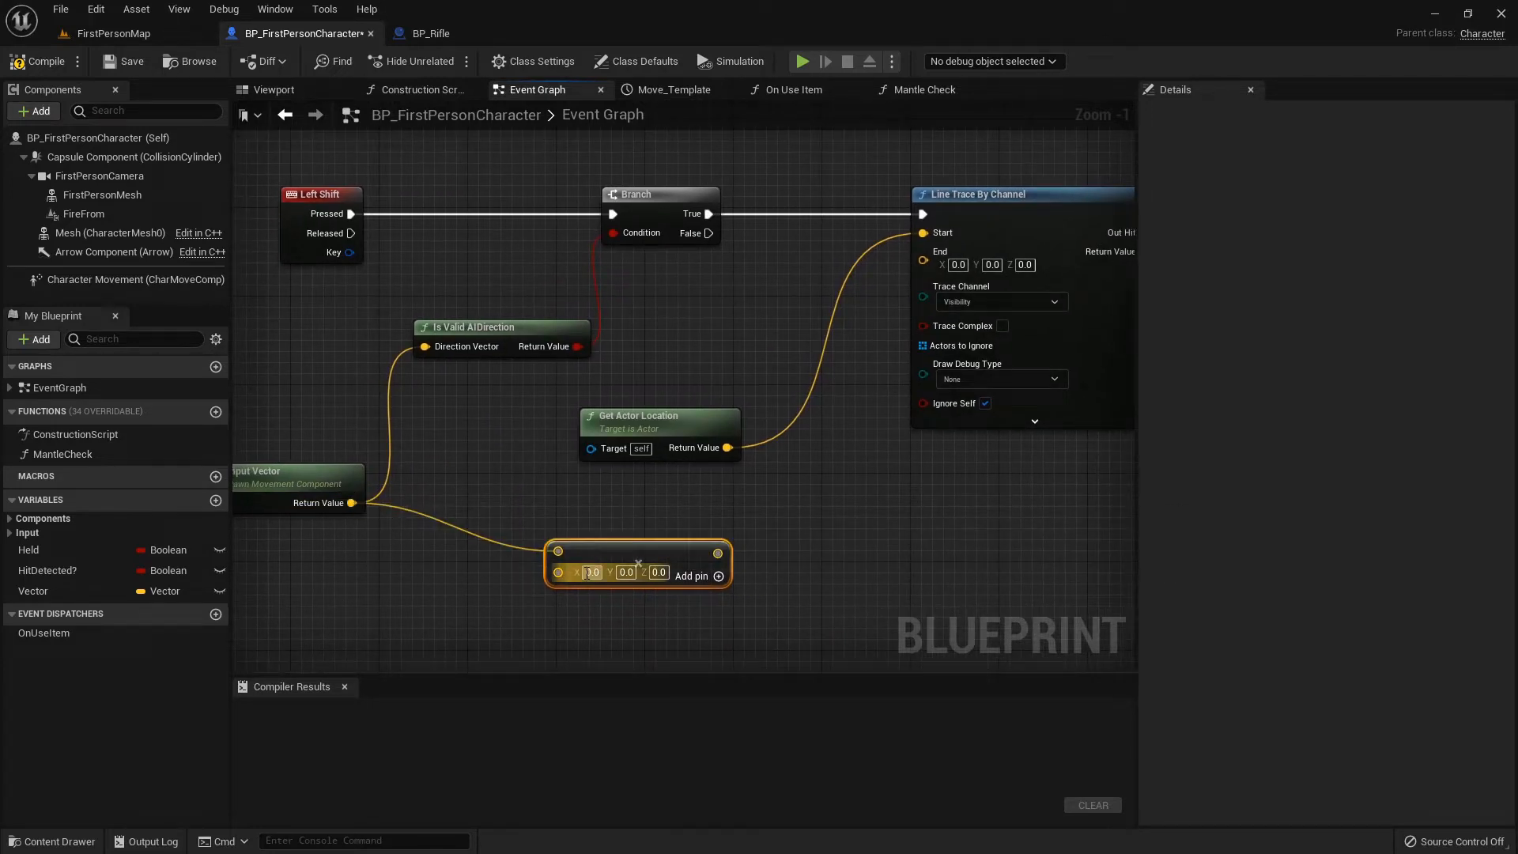
right_click(592, 573)
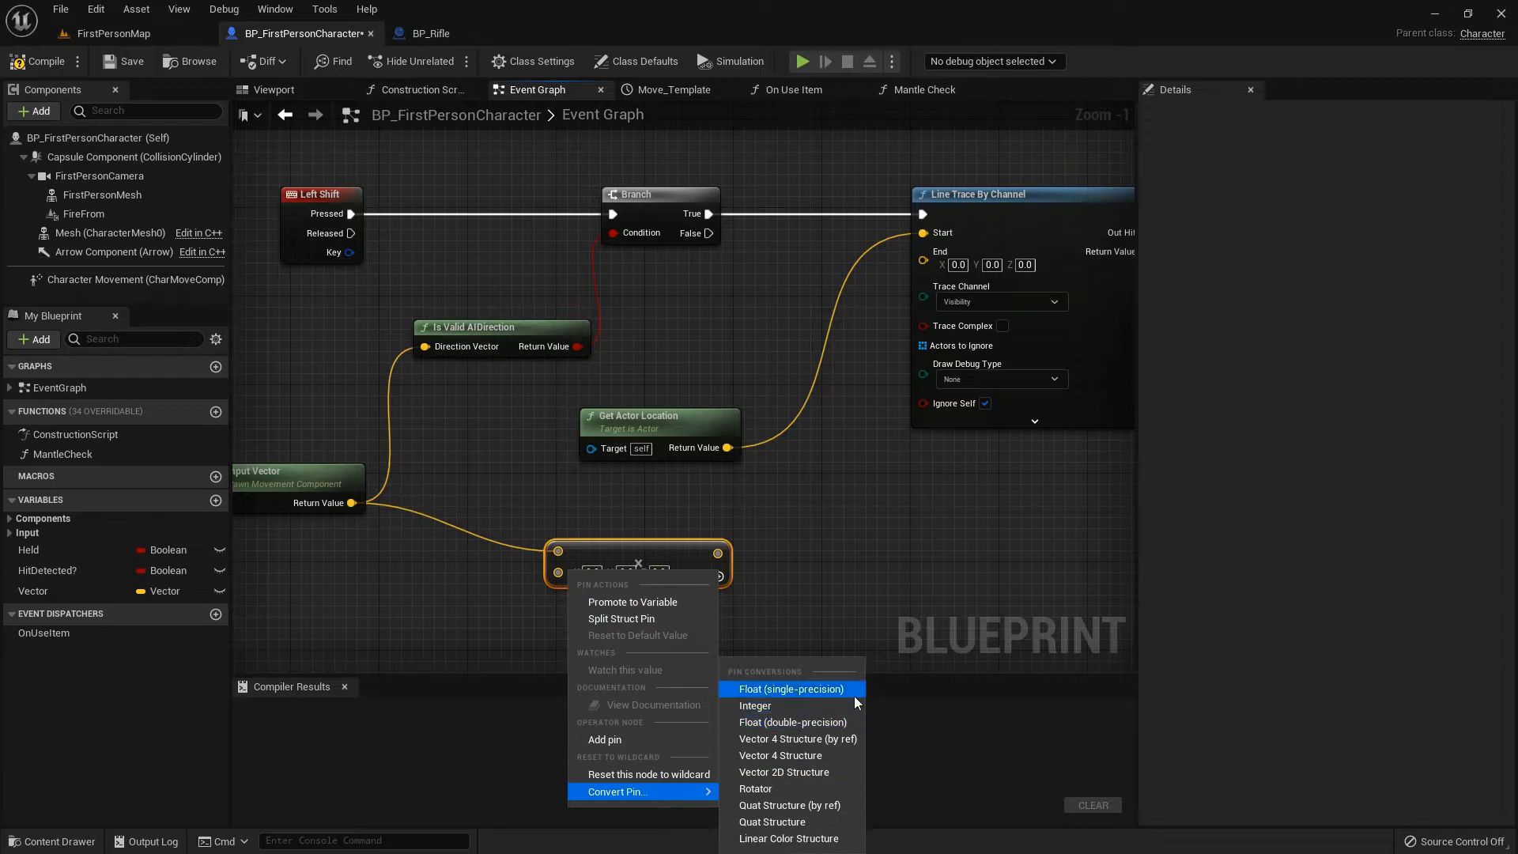
click(791, 690)
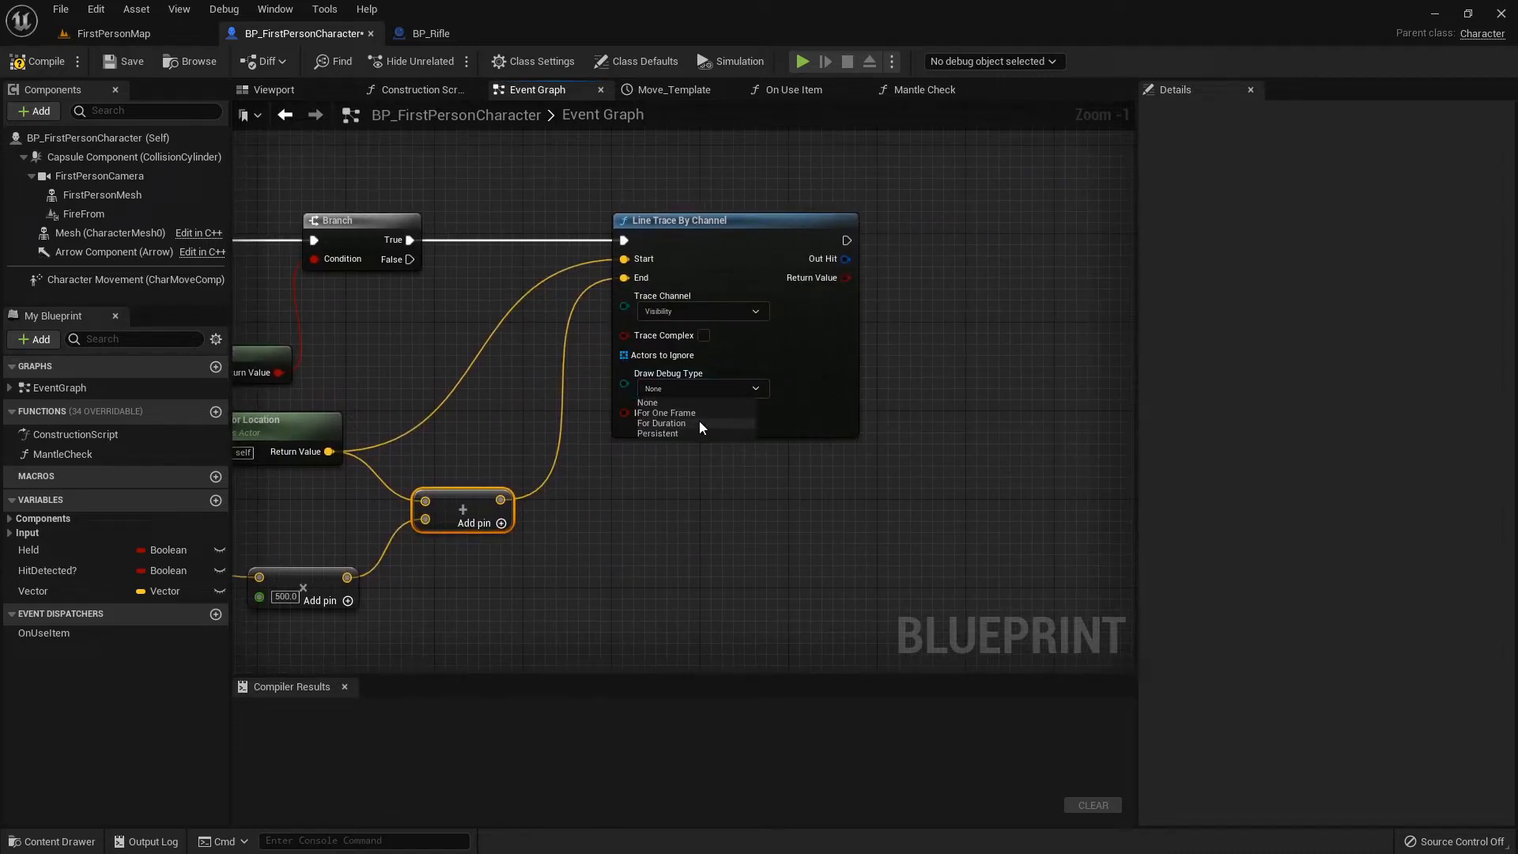
click(661, 424)
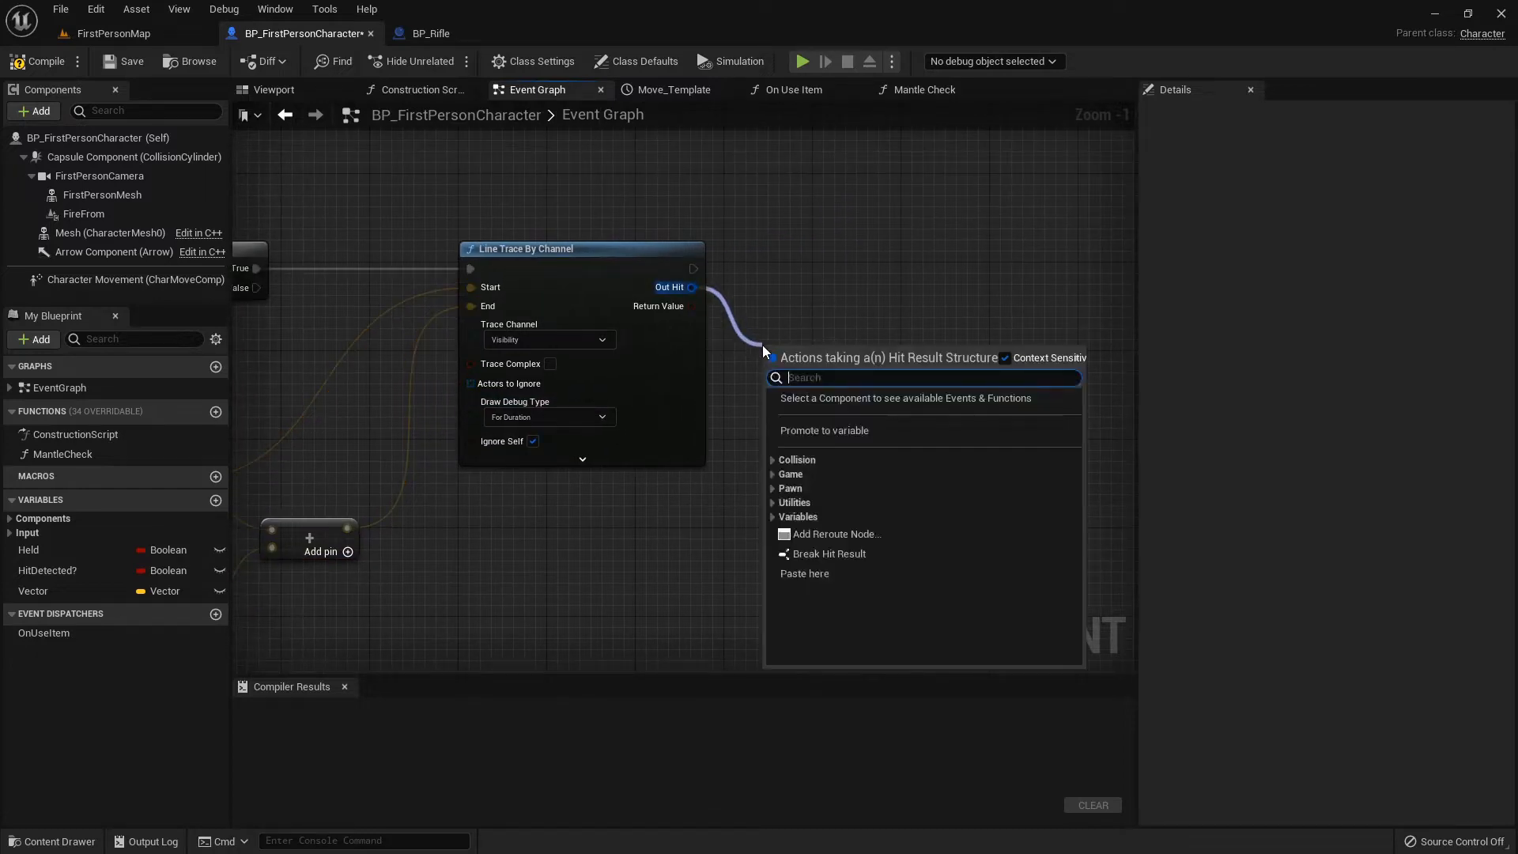
- Break the trace's Out Hit into a Break Hit Result node and expand all its fields
click(828, 553)
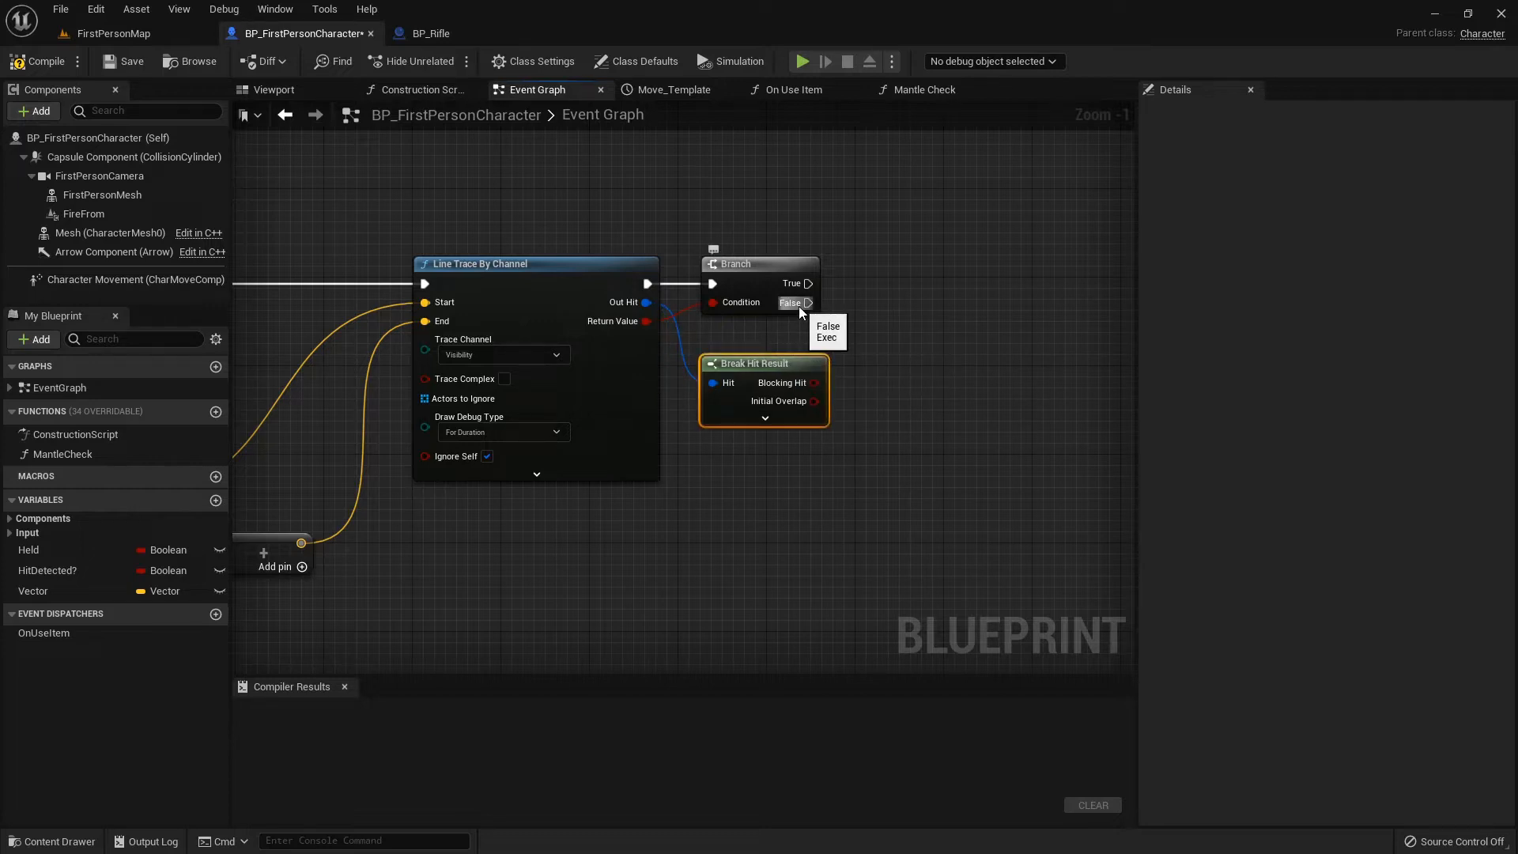
mouse_move(993, 348)
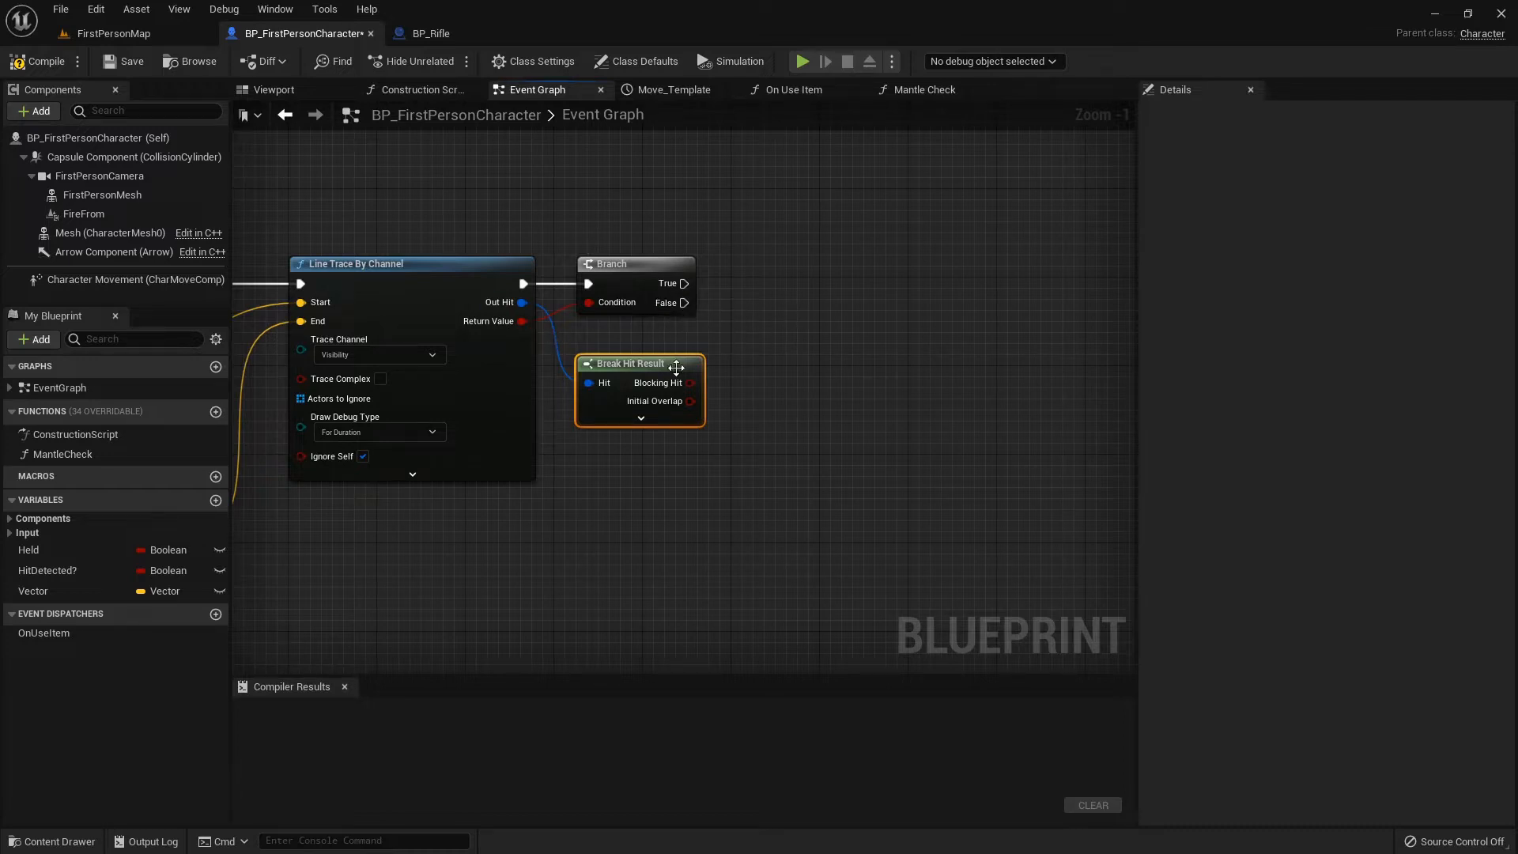
click(641, 417)
text(cus)
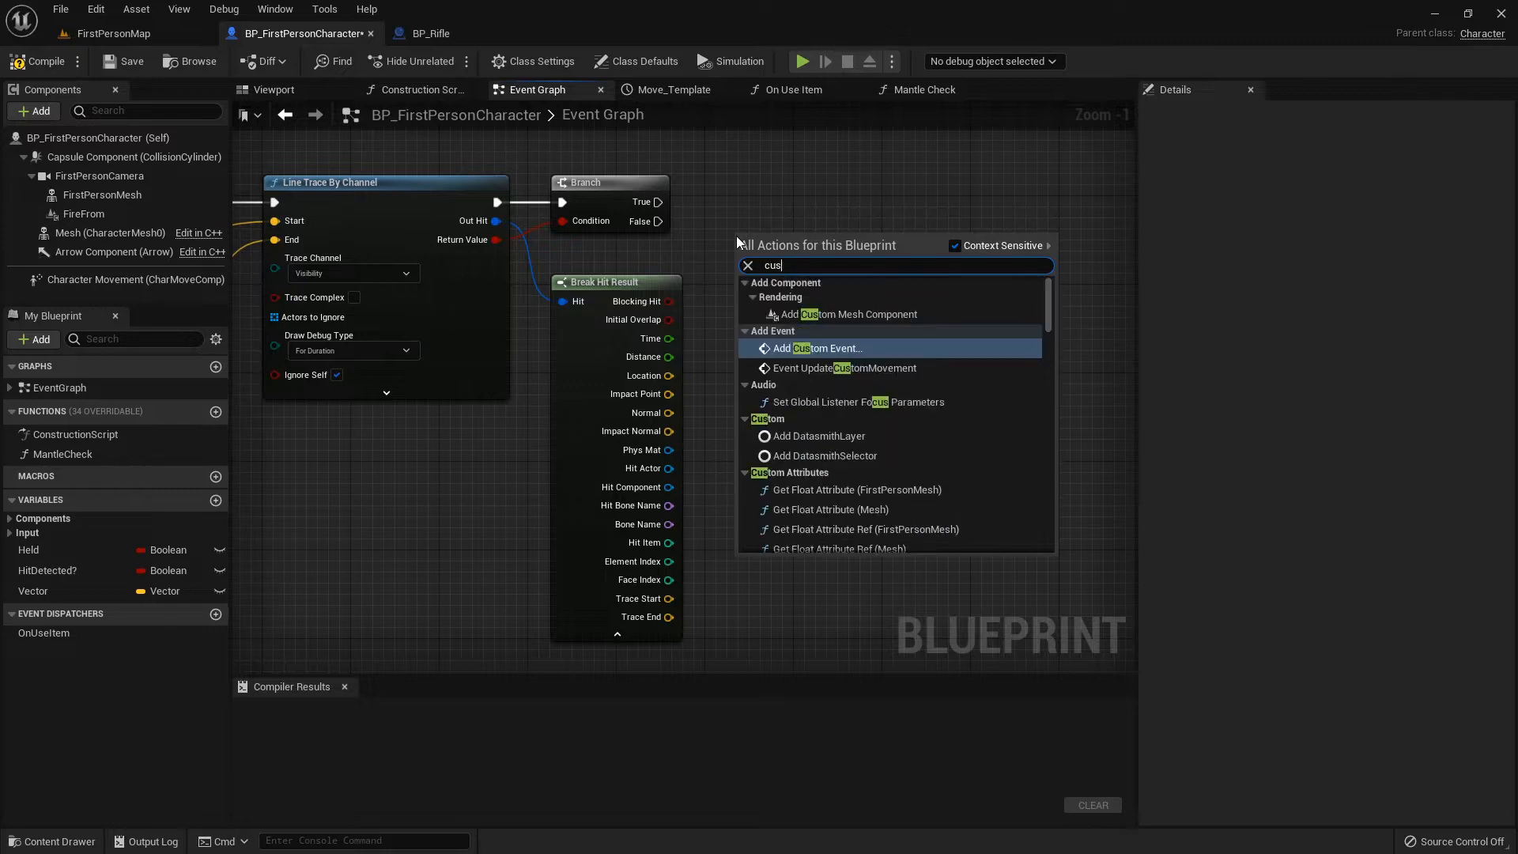
- Create a custom event Dash and give it a Vector input named DashDirection
click(809, 348)
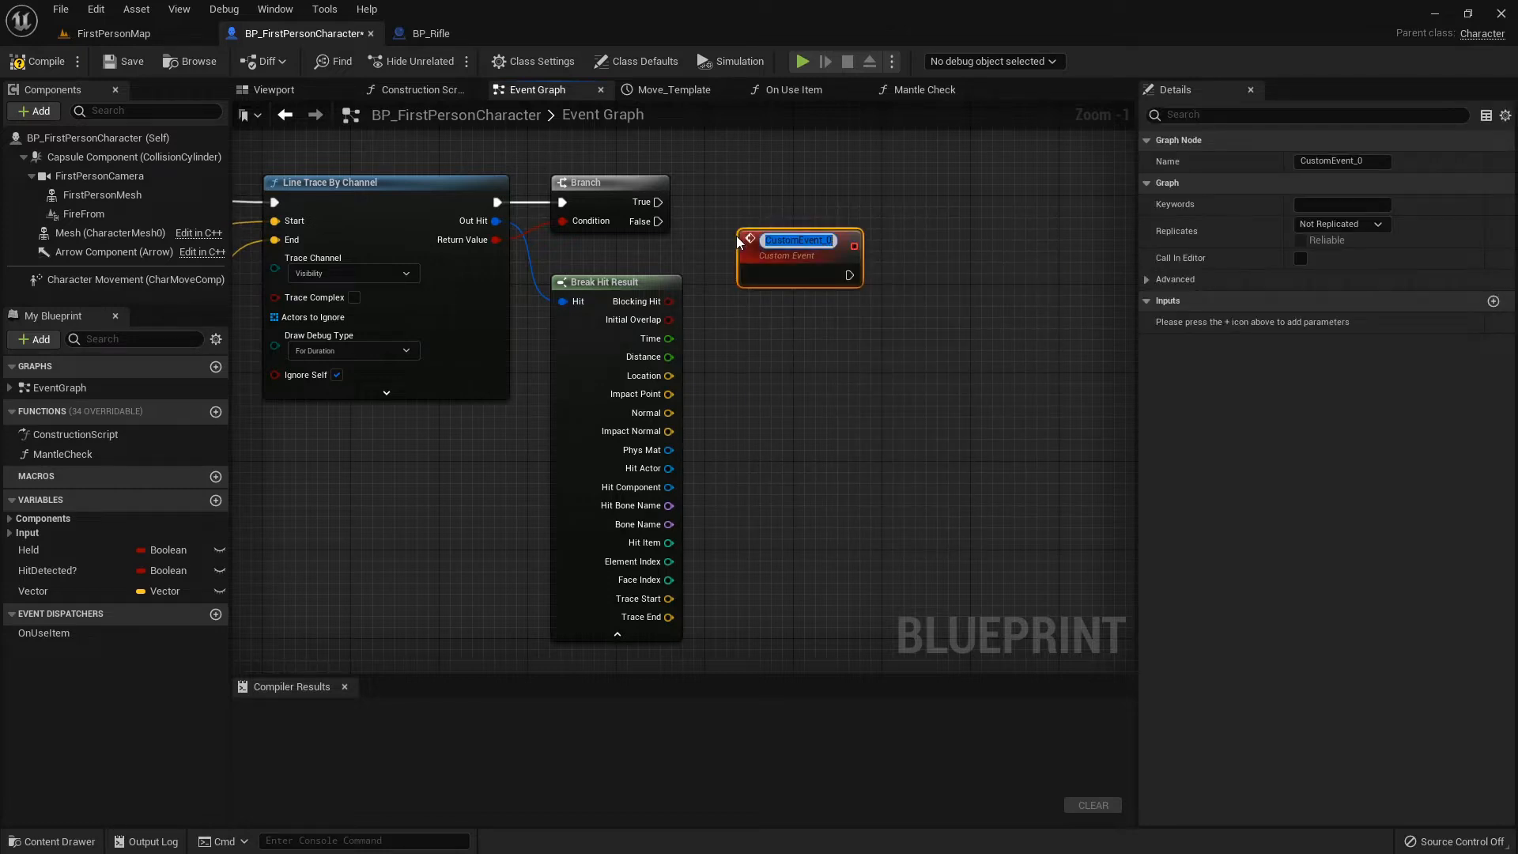
text(Dash)
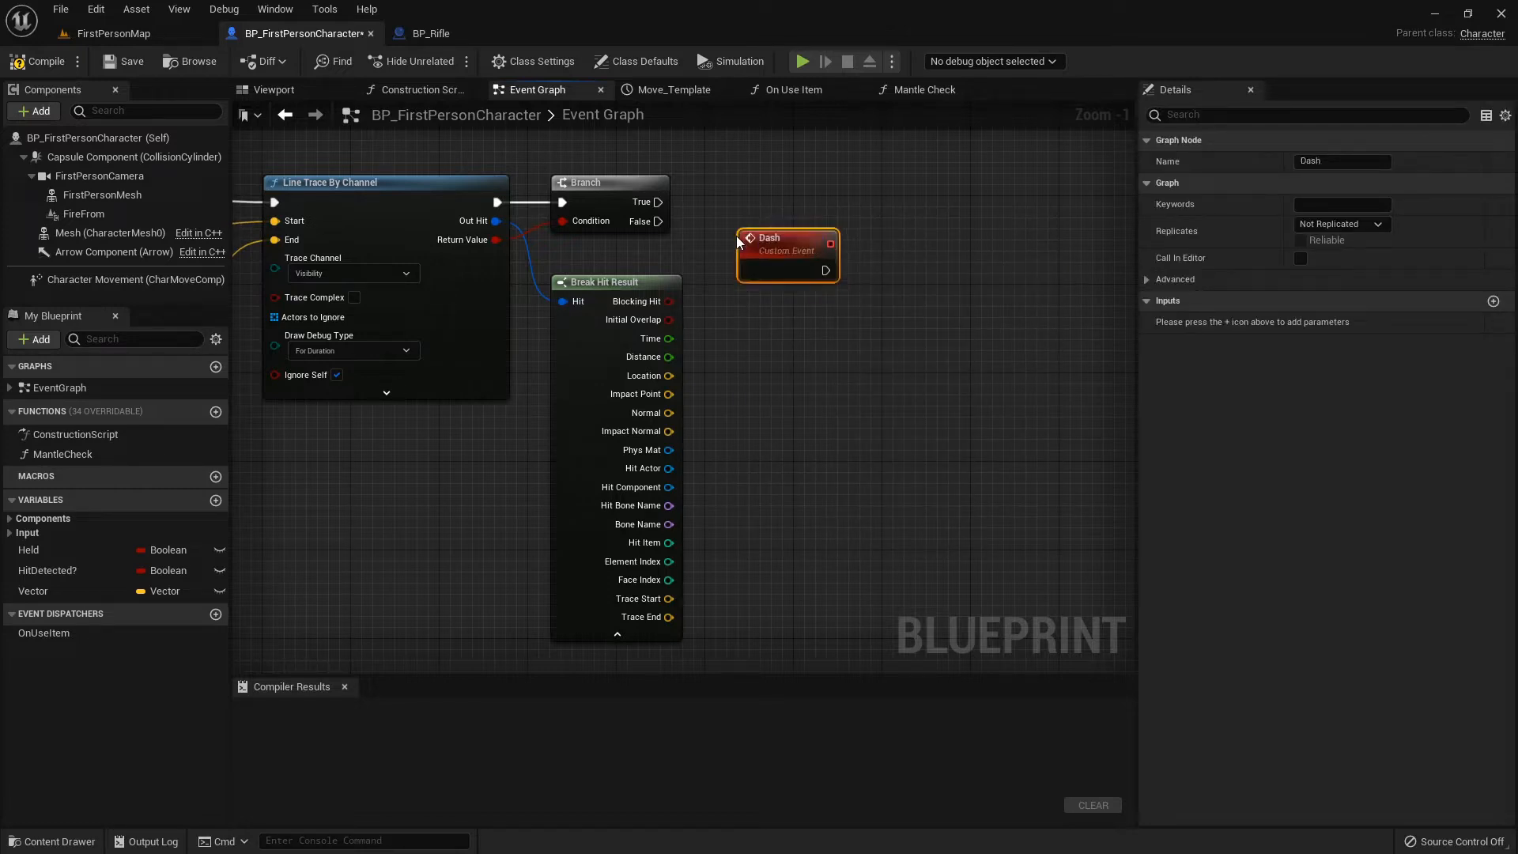
mouse_move(1493, 300)
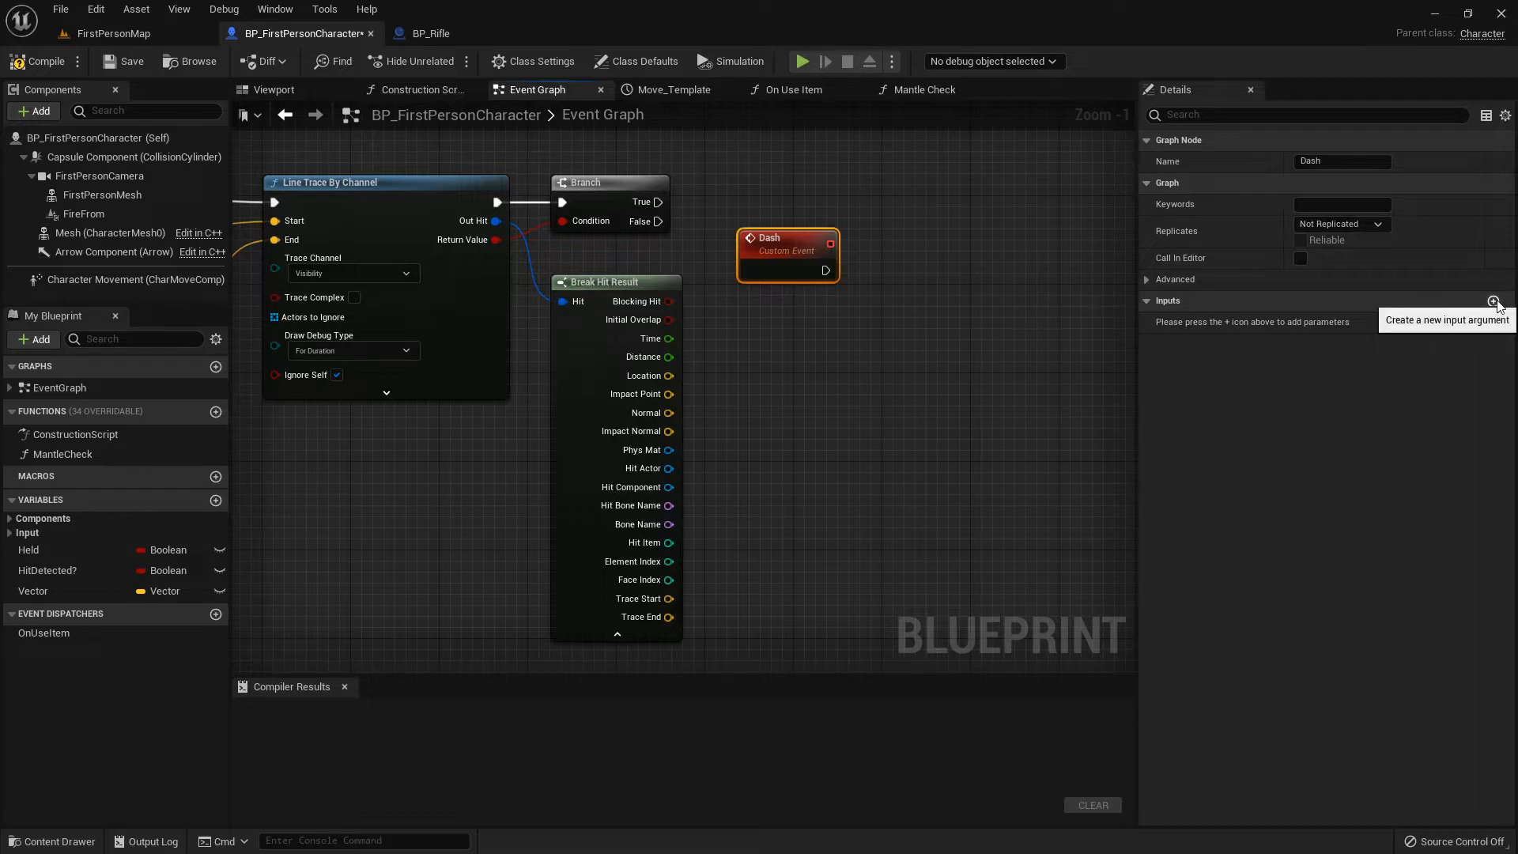
click(1493, 301)
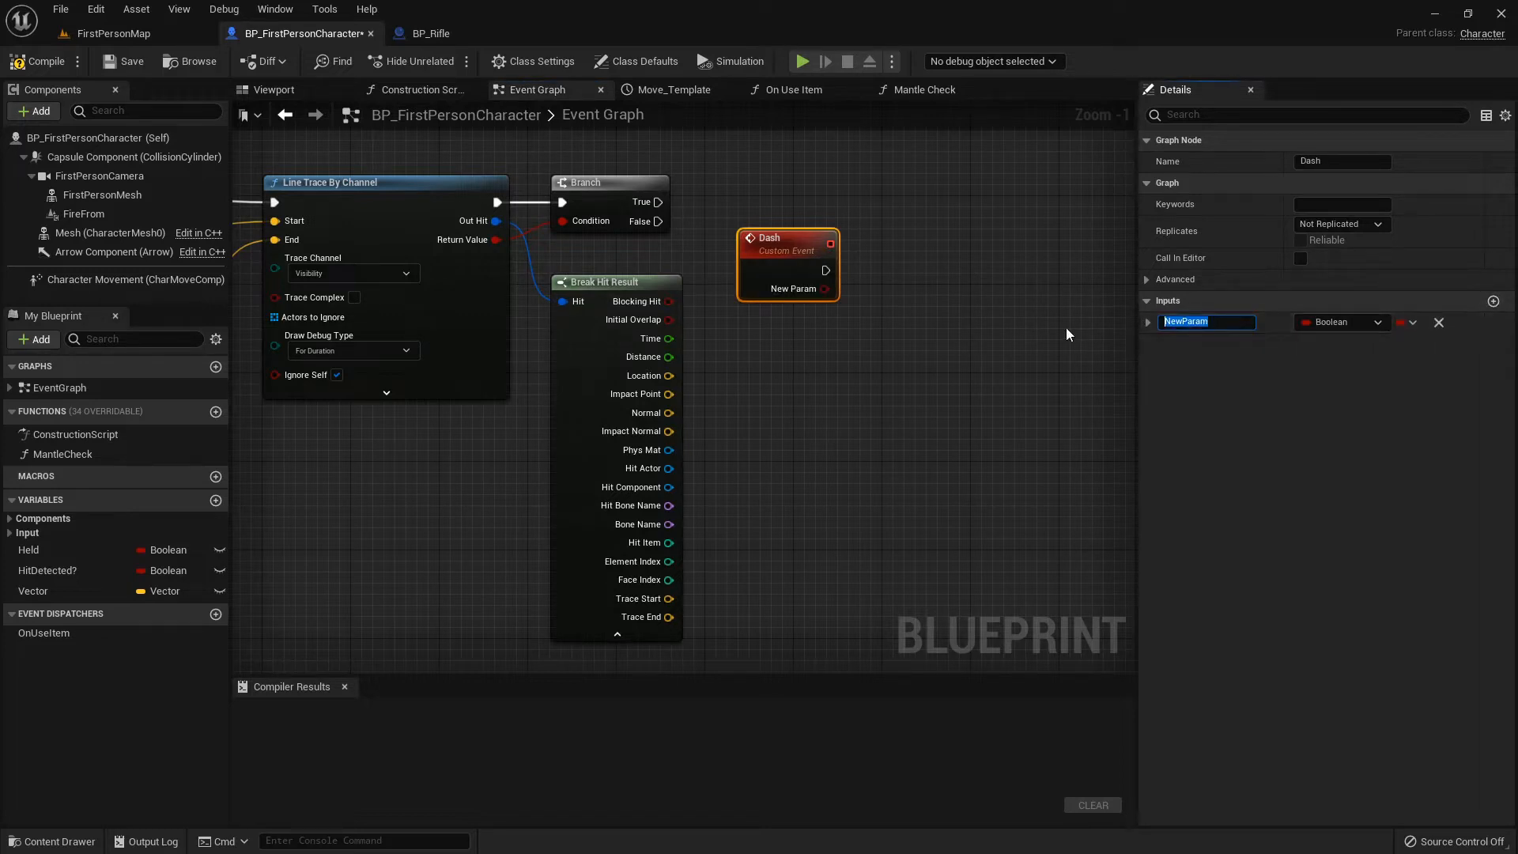
text(DashDirection)
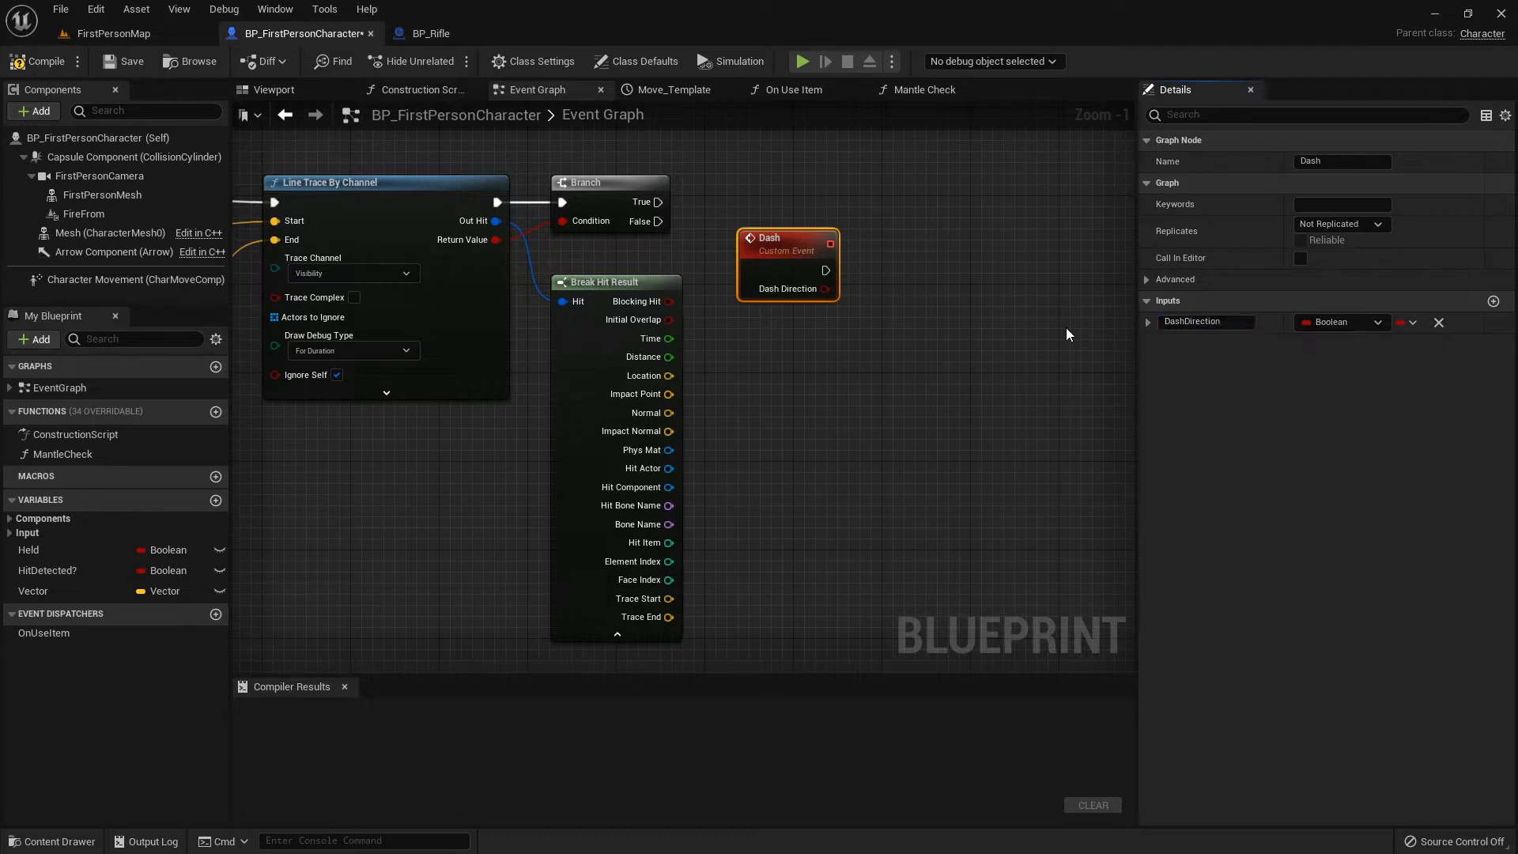
click(1341, 322)
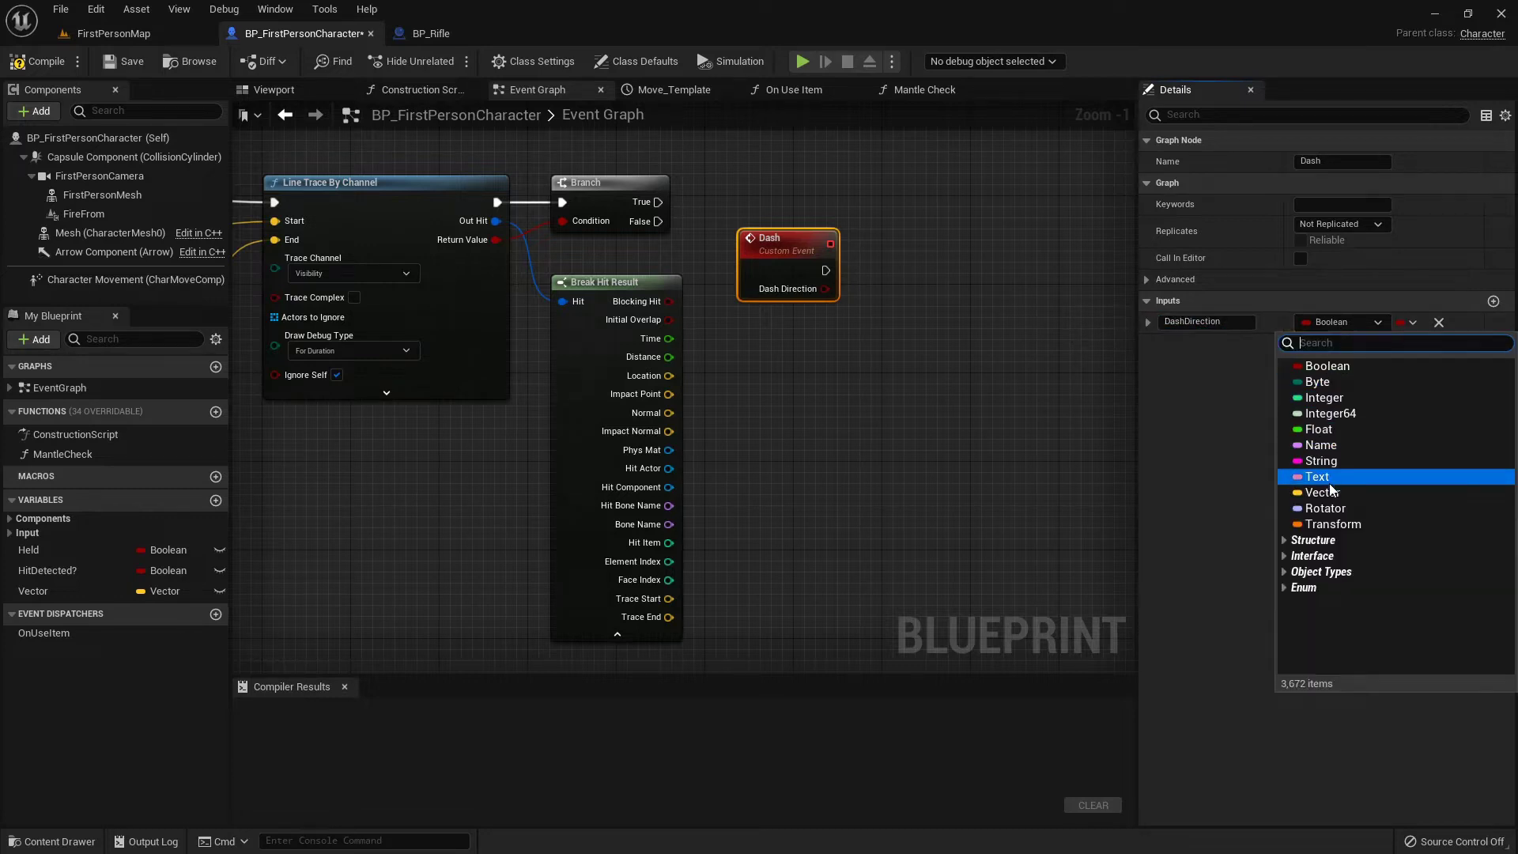
click(1324, 492)
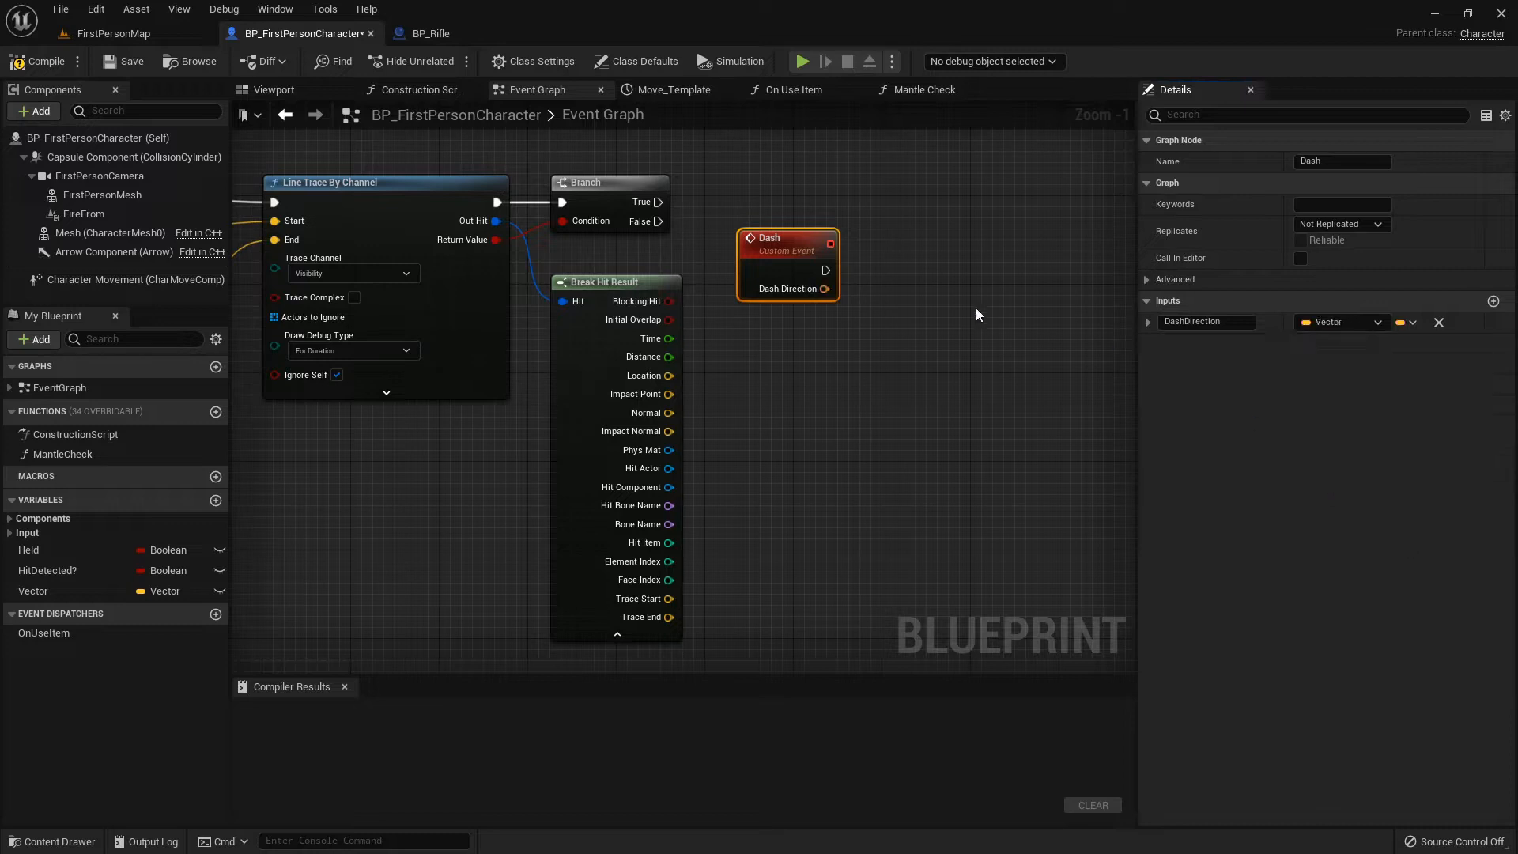
mouse_move(1205, 322)
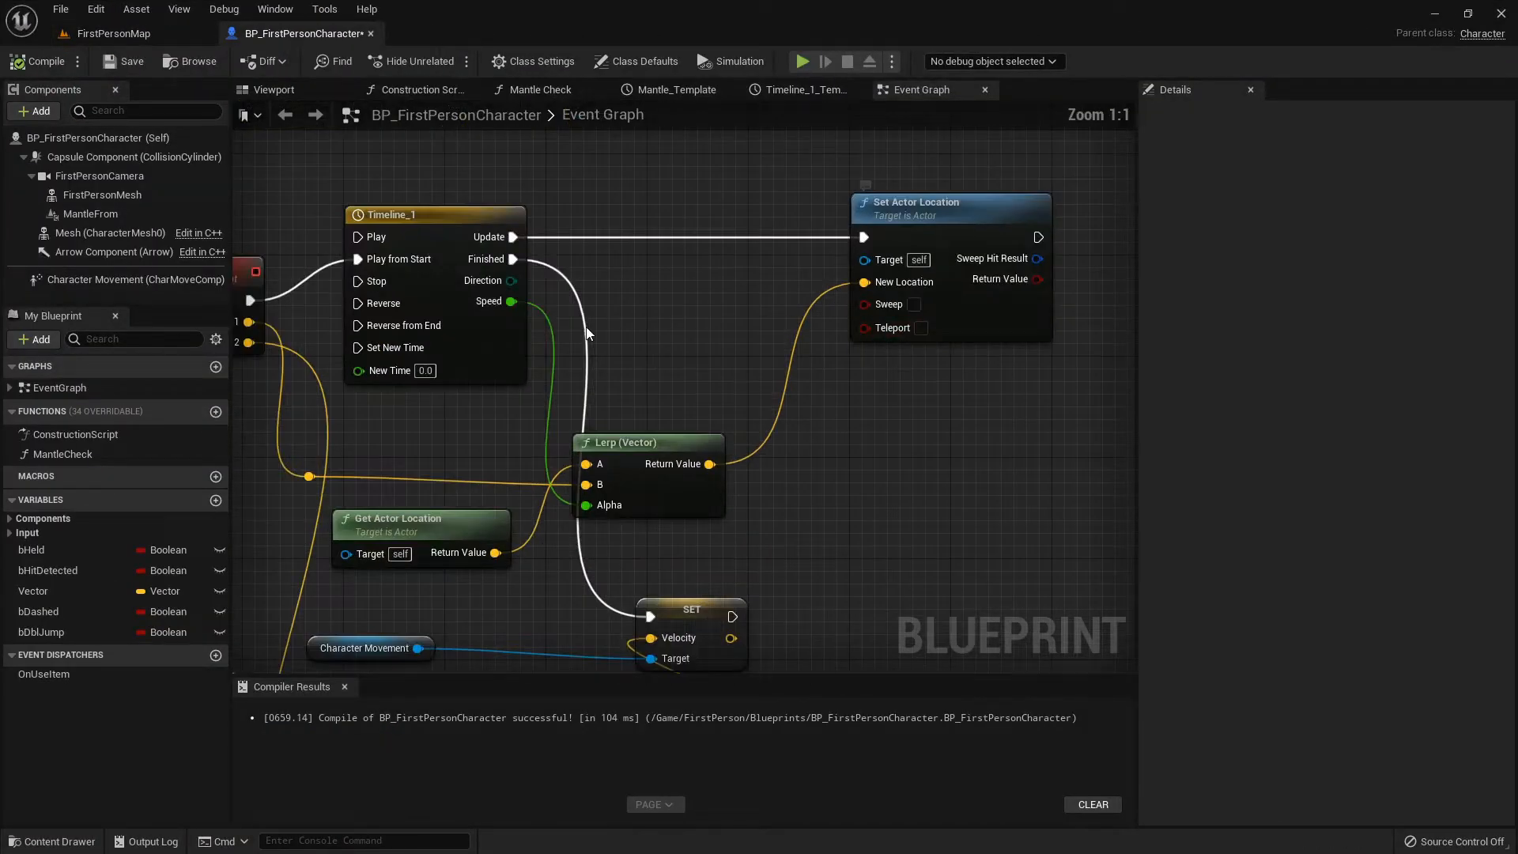
- Scroll the graph to review the reference timeline-driven dash setup near the Dash event
scroll(down, 3)
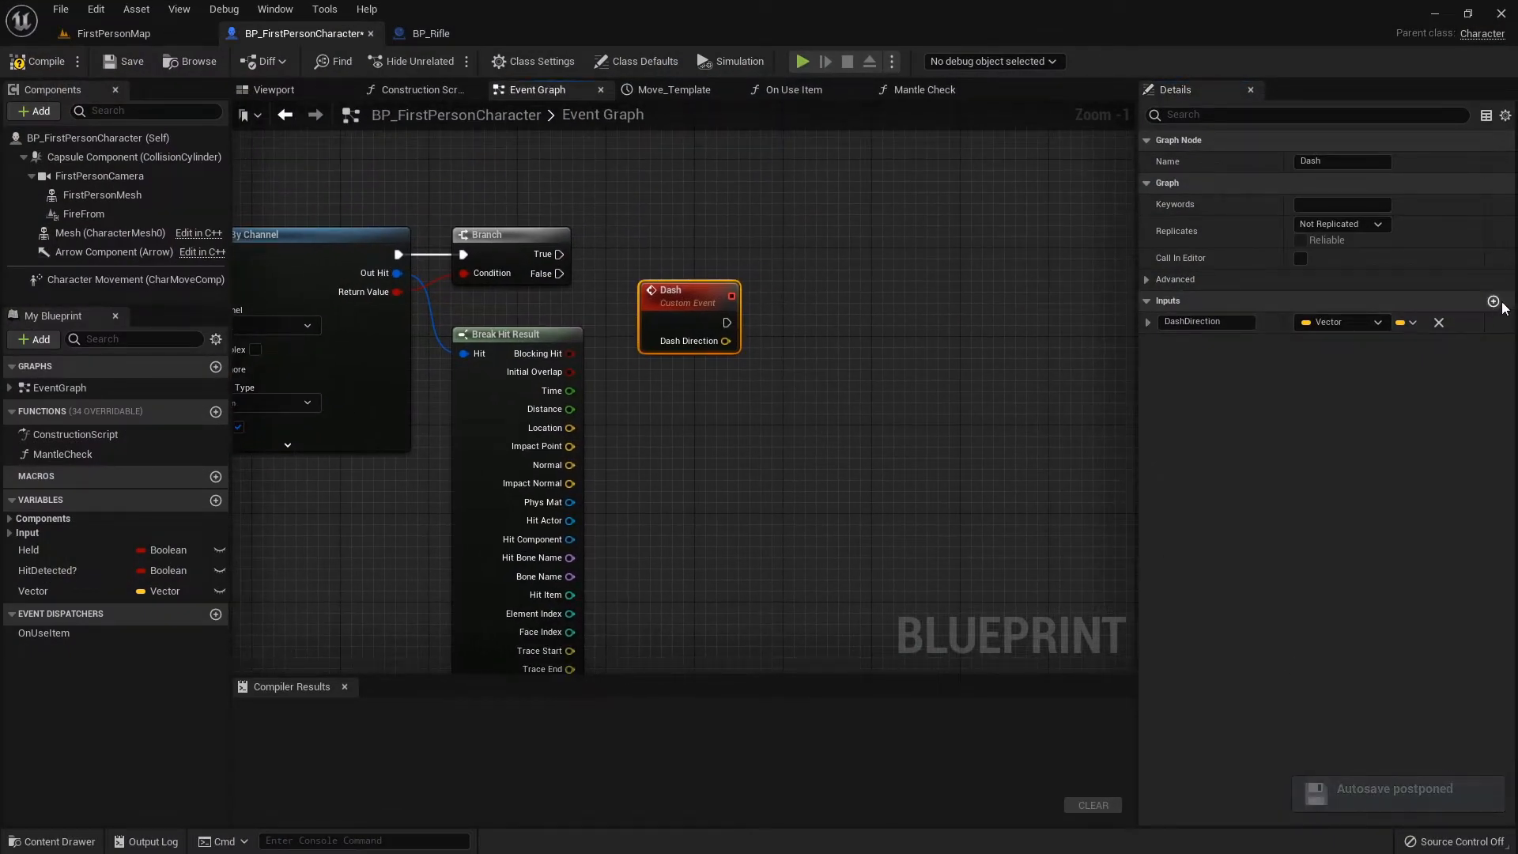
- Add a second Vector input DashVelocity to the Dash event and bring the Dash call into view
click(1492, 300)
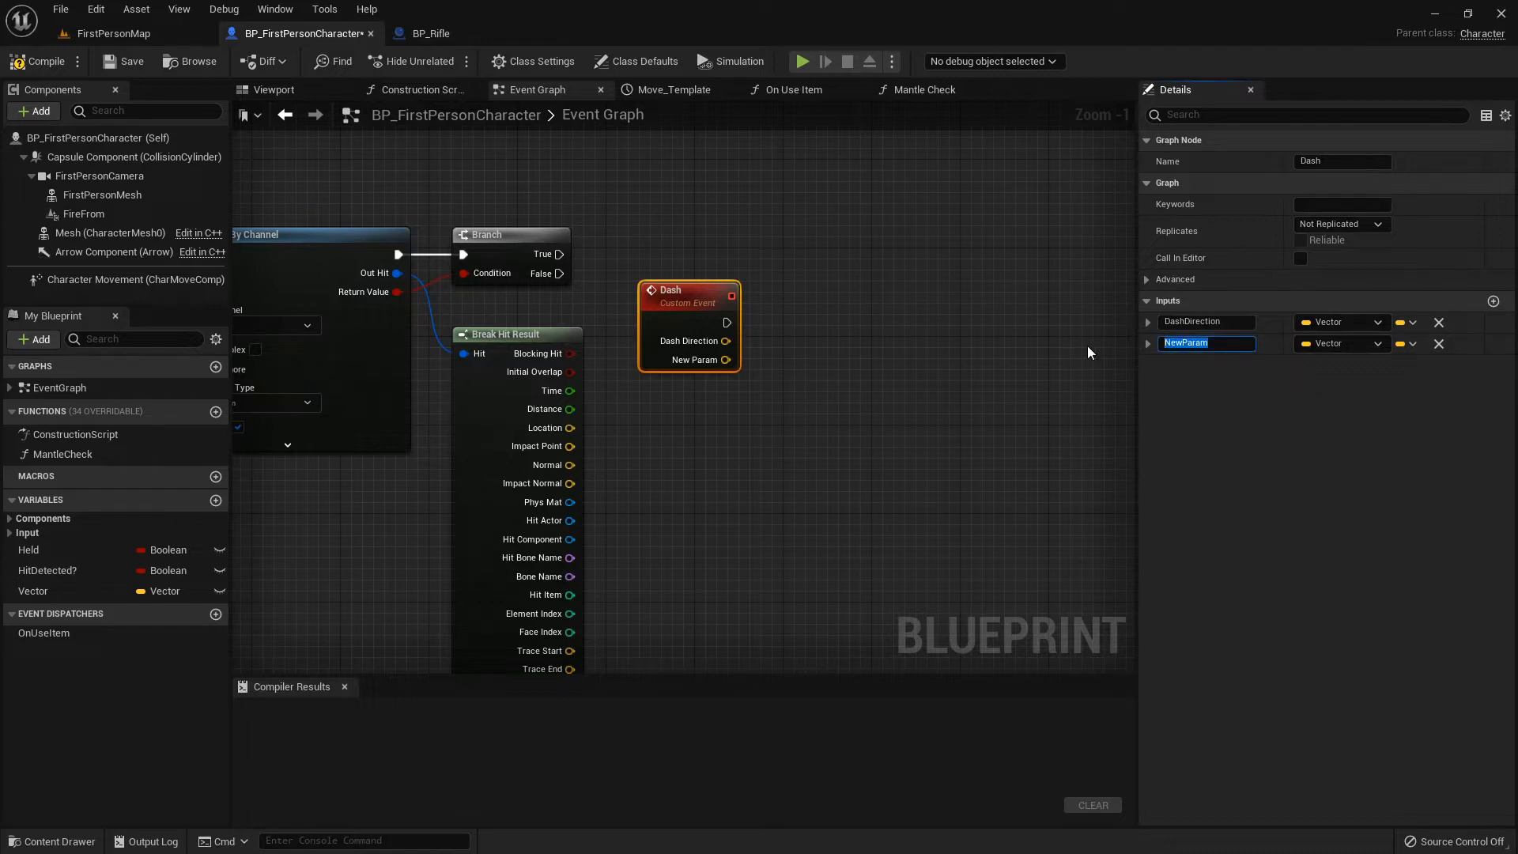
text(DashVelocity)
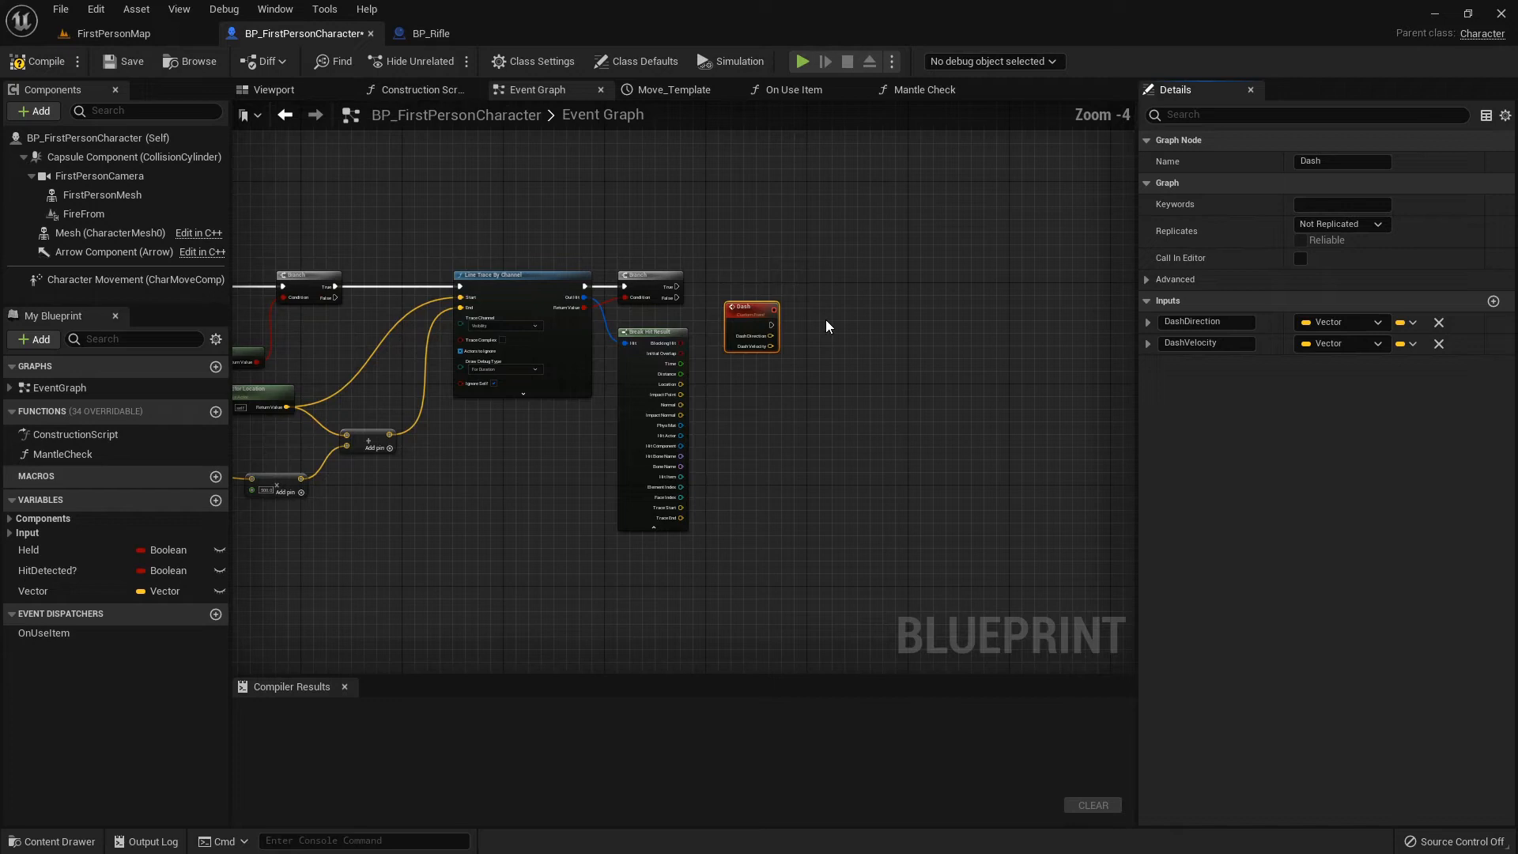
drag(753, 325, 473, 644)
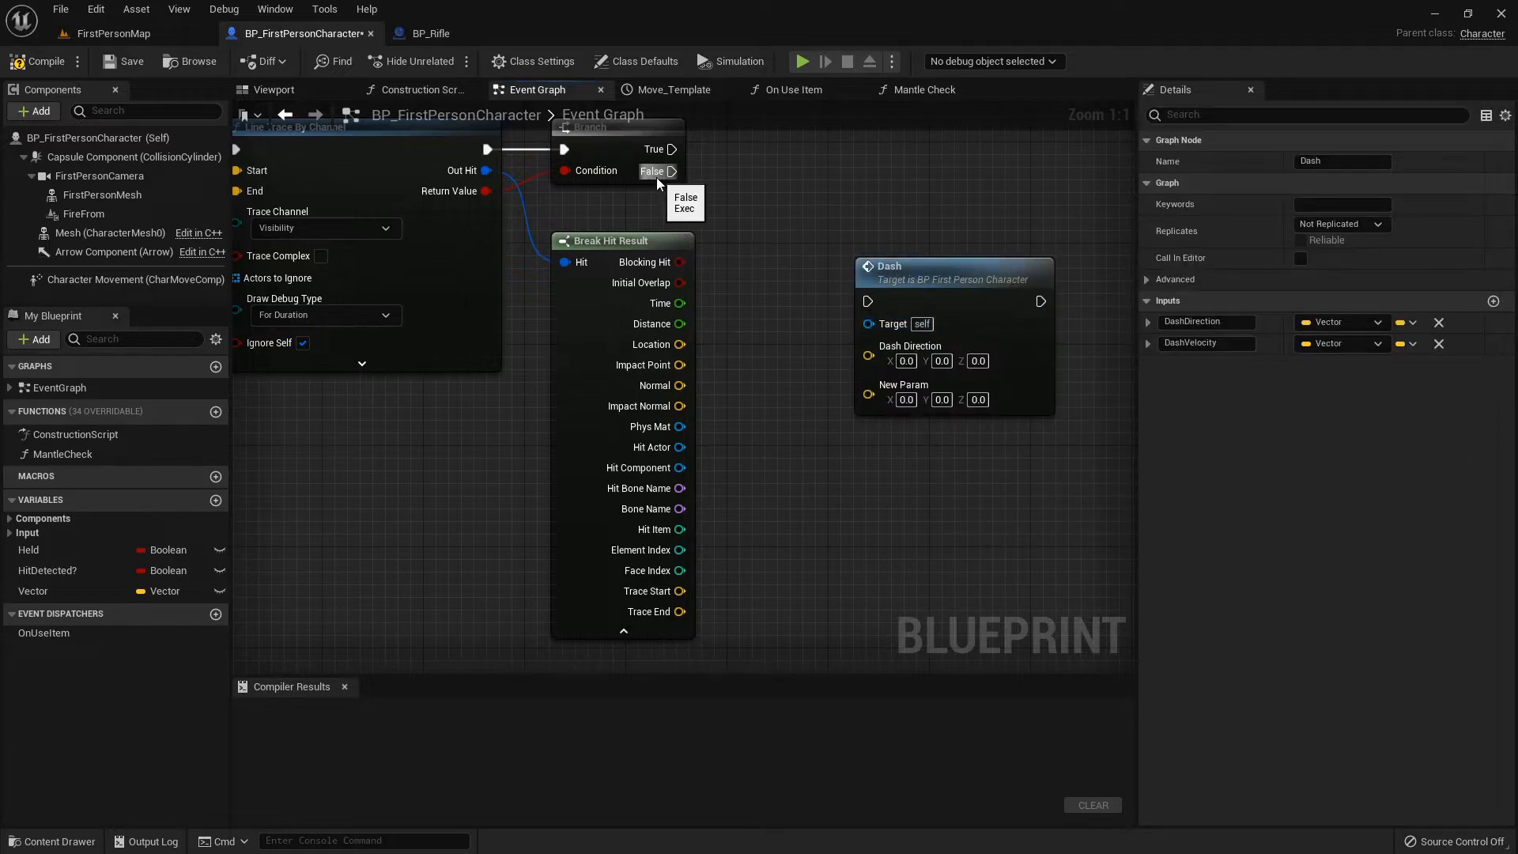
- Wire Branch False into the Dash call with Break Hit Result Trace End as Dash Direction
drag(673, 171, 867, 300)
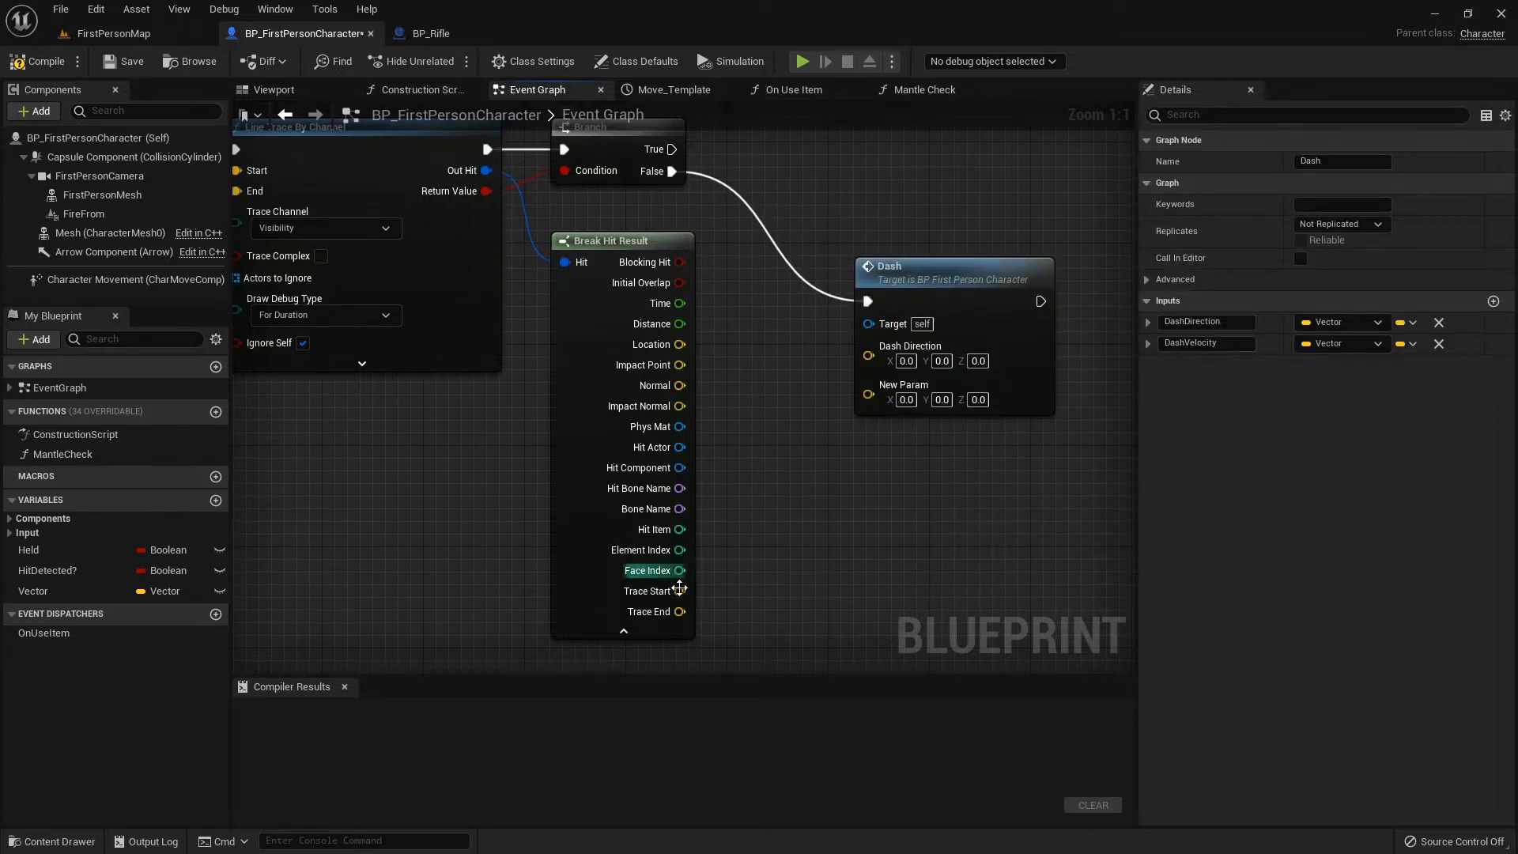
drag(683, 610, 870, 354)
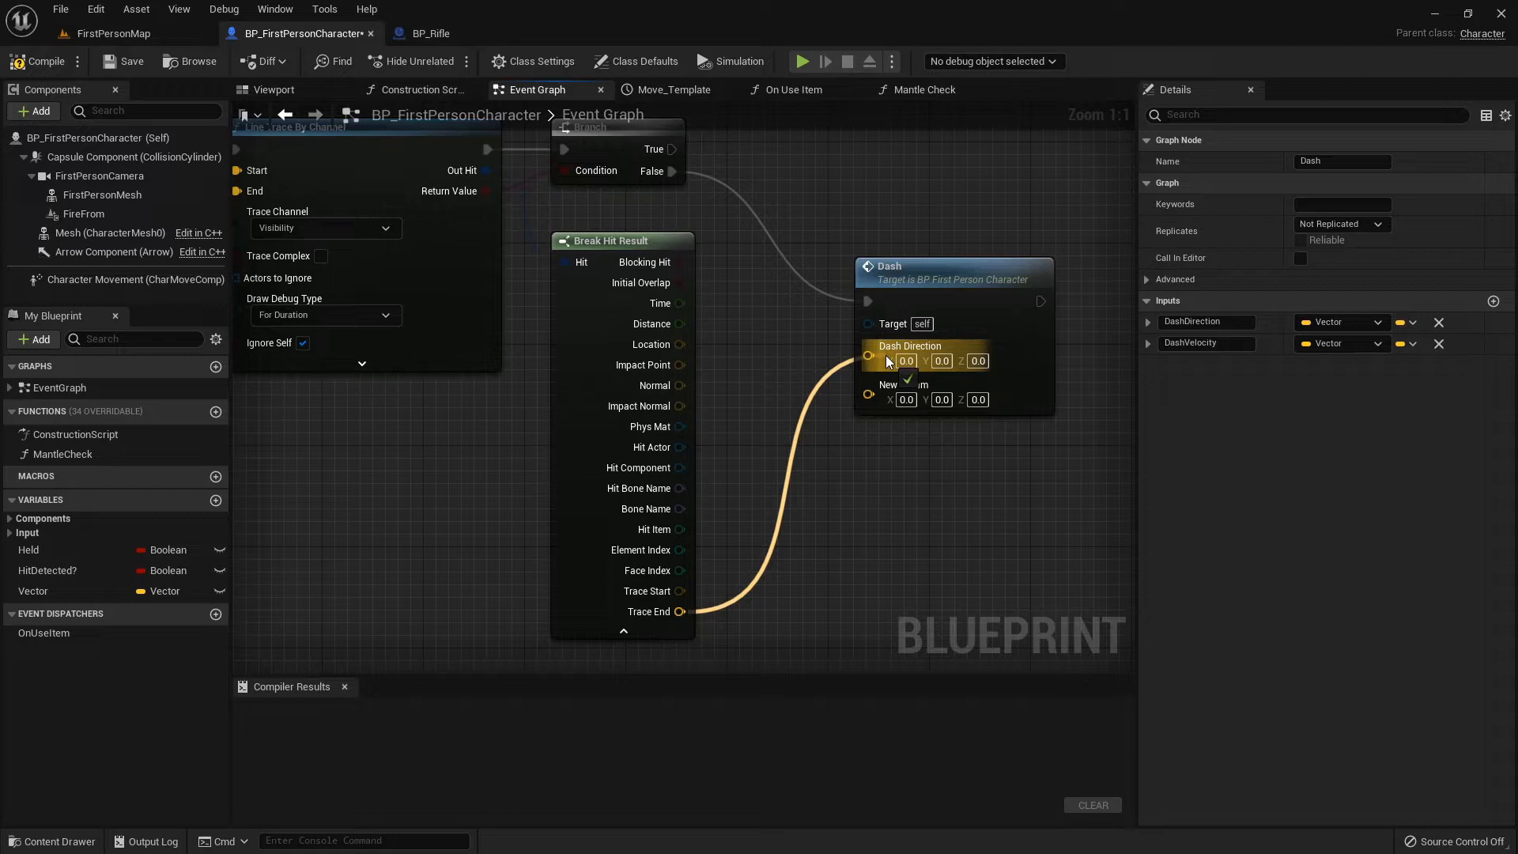
scroll(down, 3)
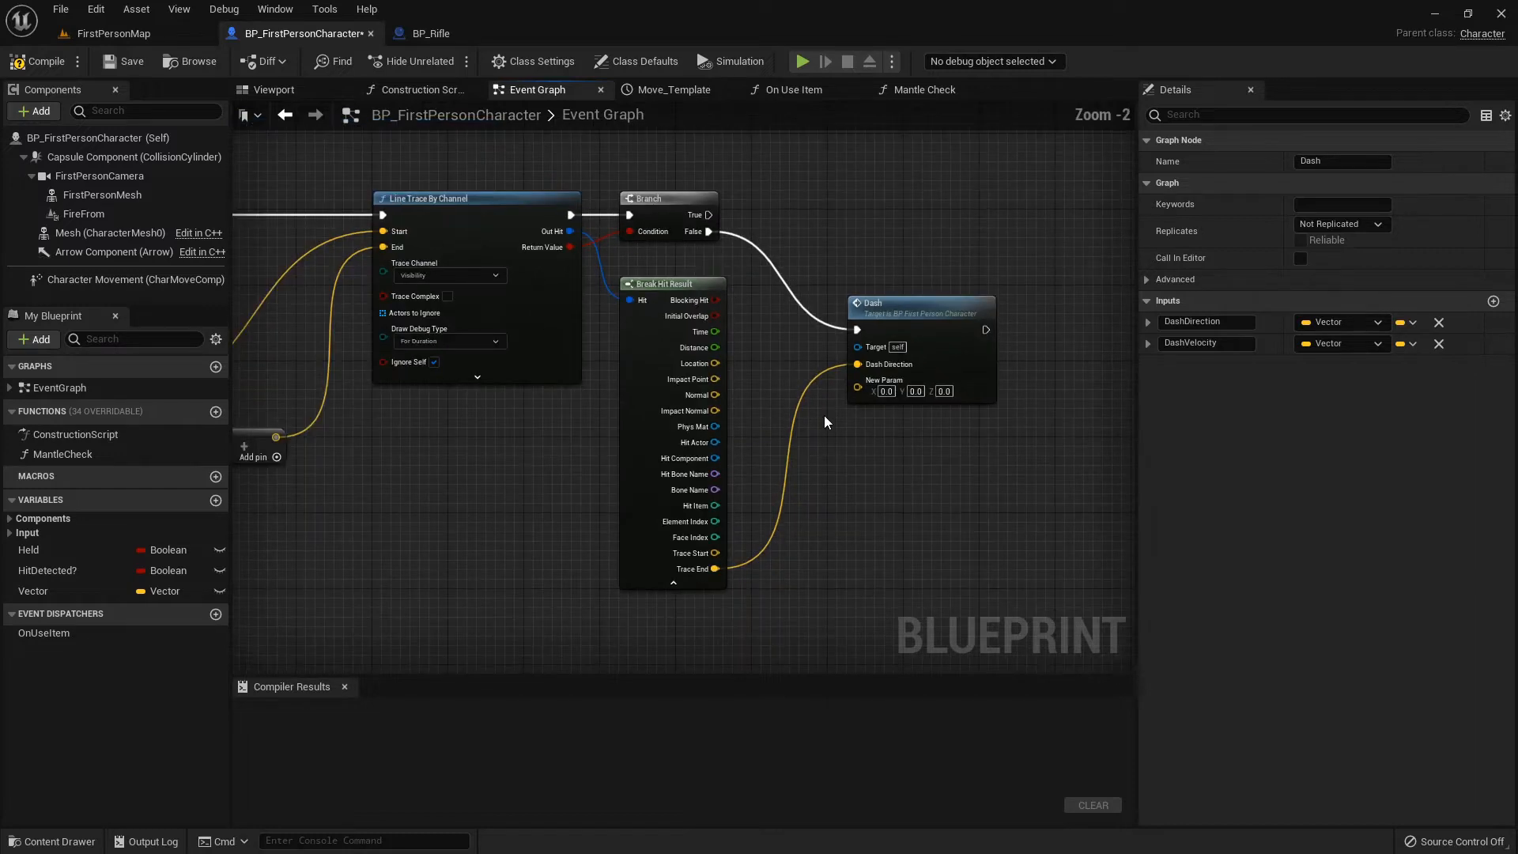
mouse_move(974, 372)
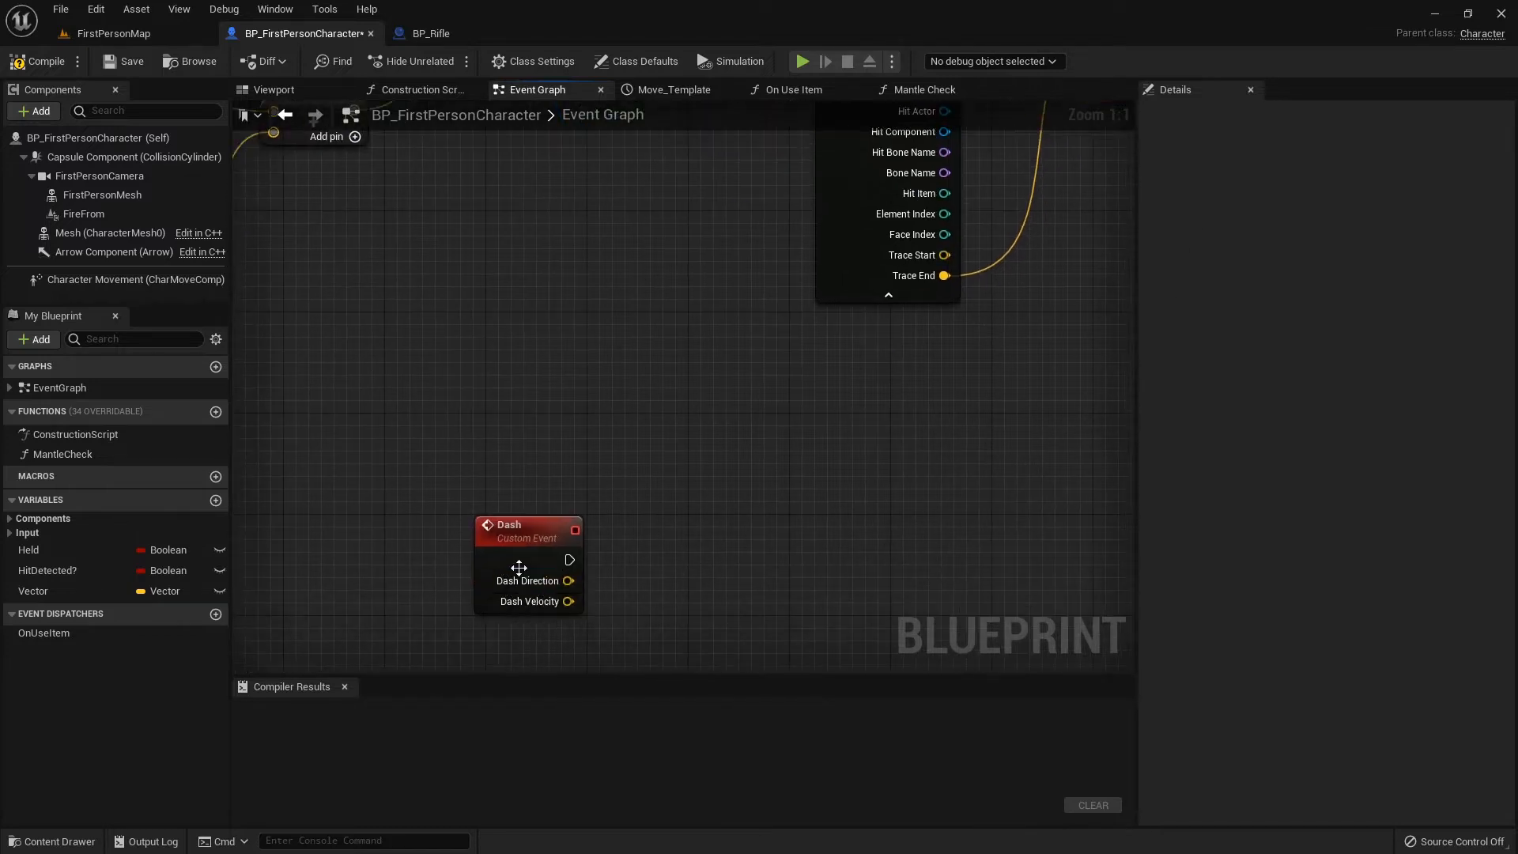
click(528, 531)
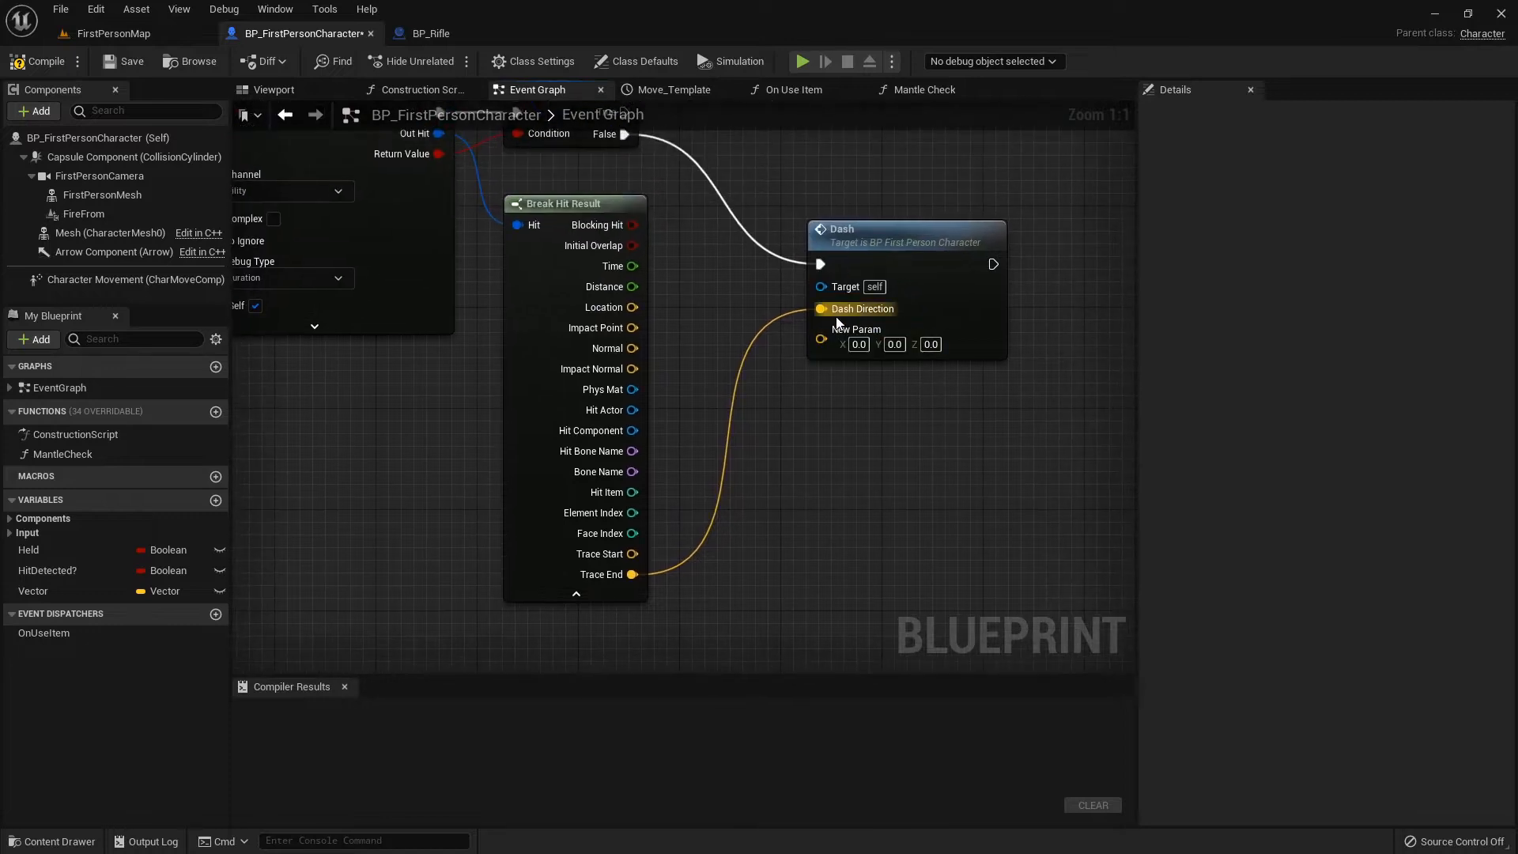
scroll(down, 3)
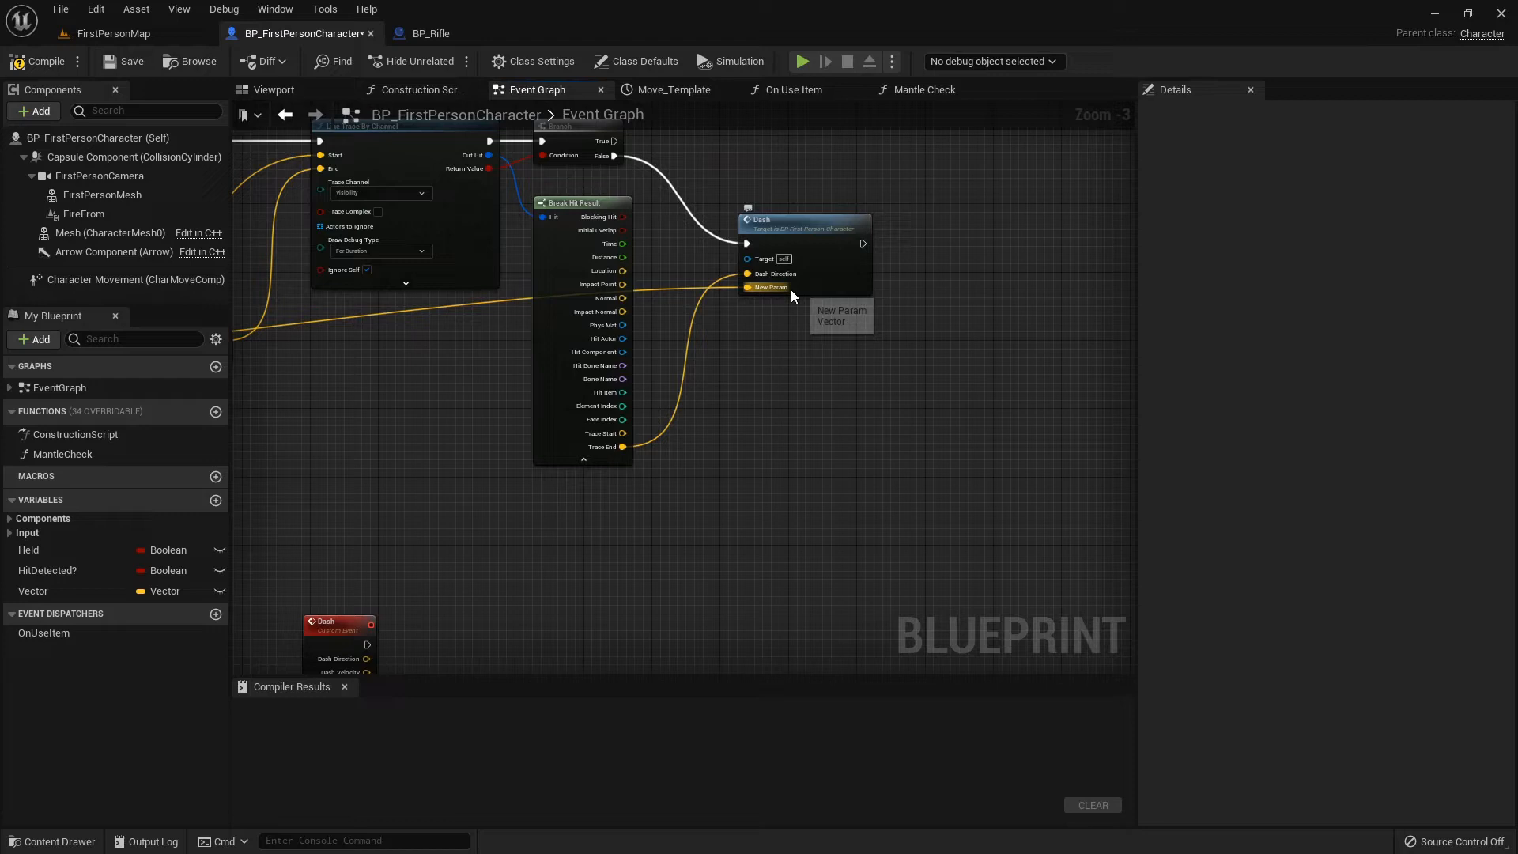
scroll(down, 3)
text(+)
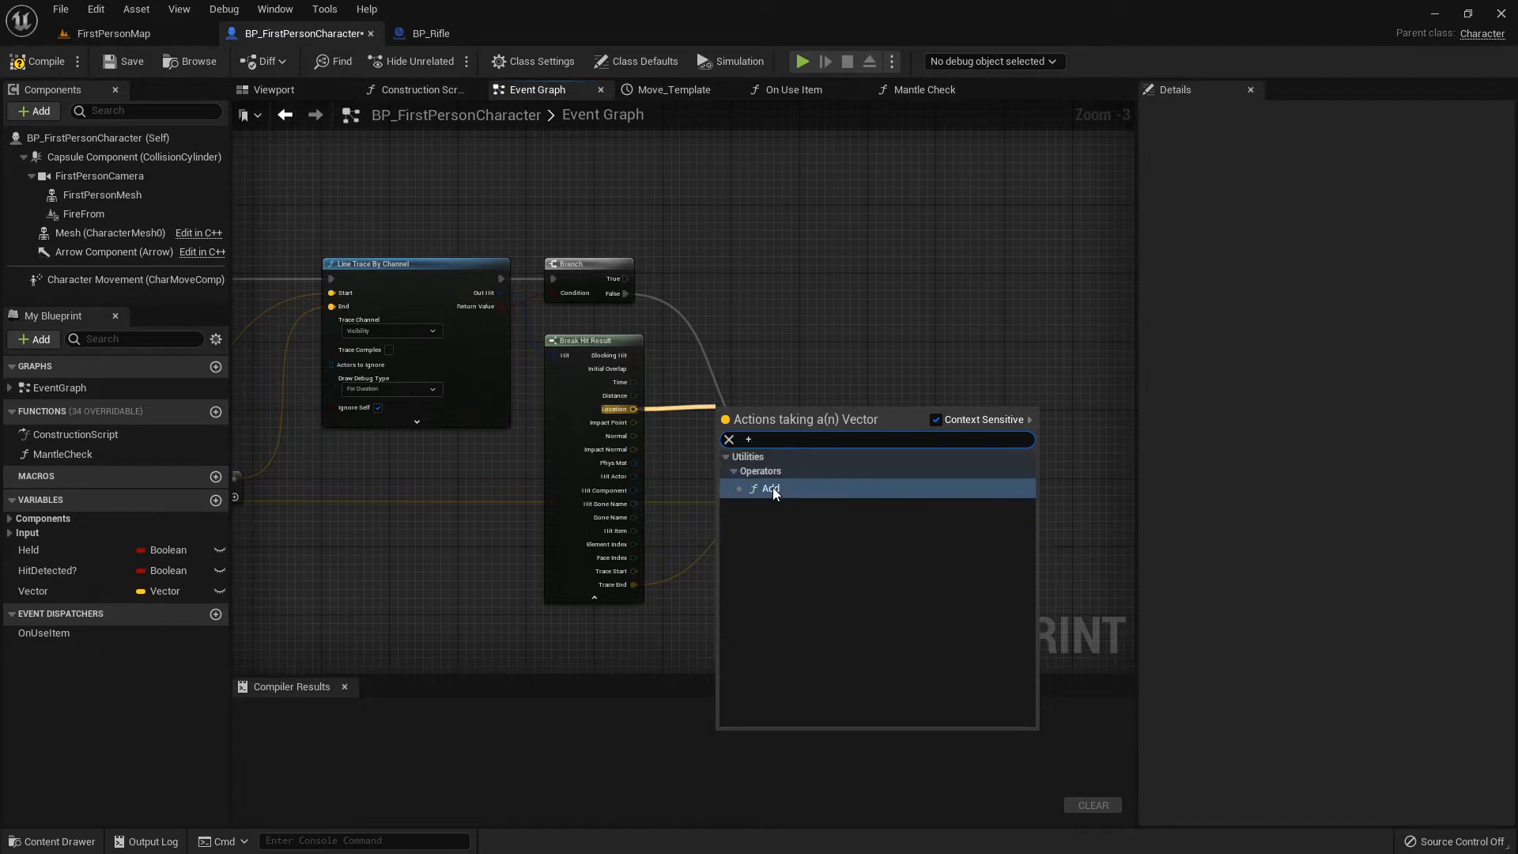
- Add a vector Add node from the hit Location and confirm the multiply node's value
click(772, 487)
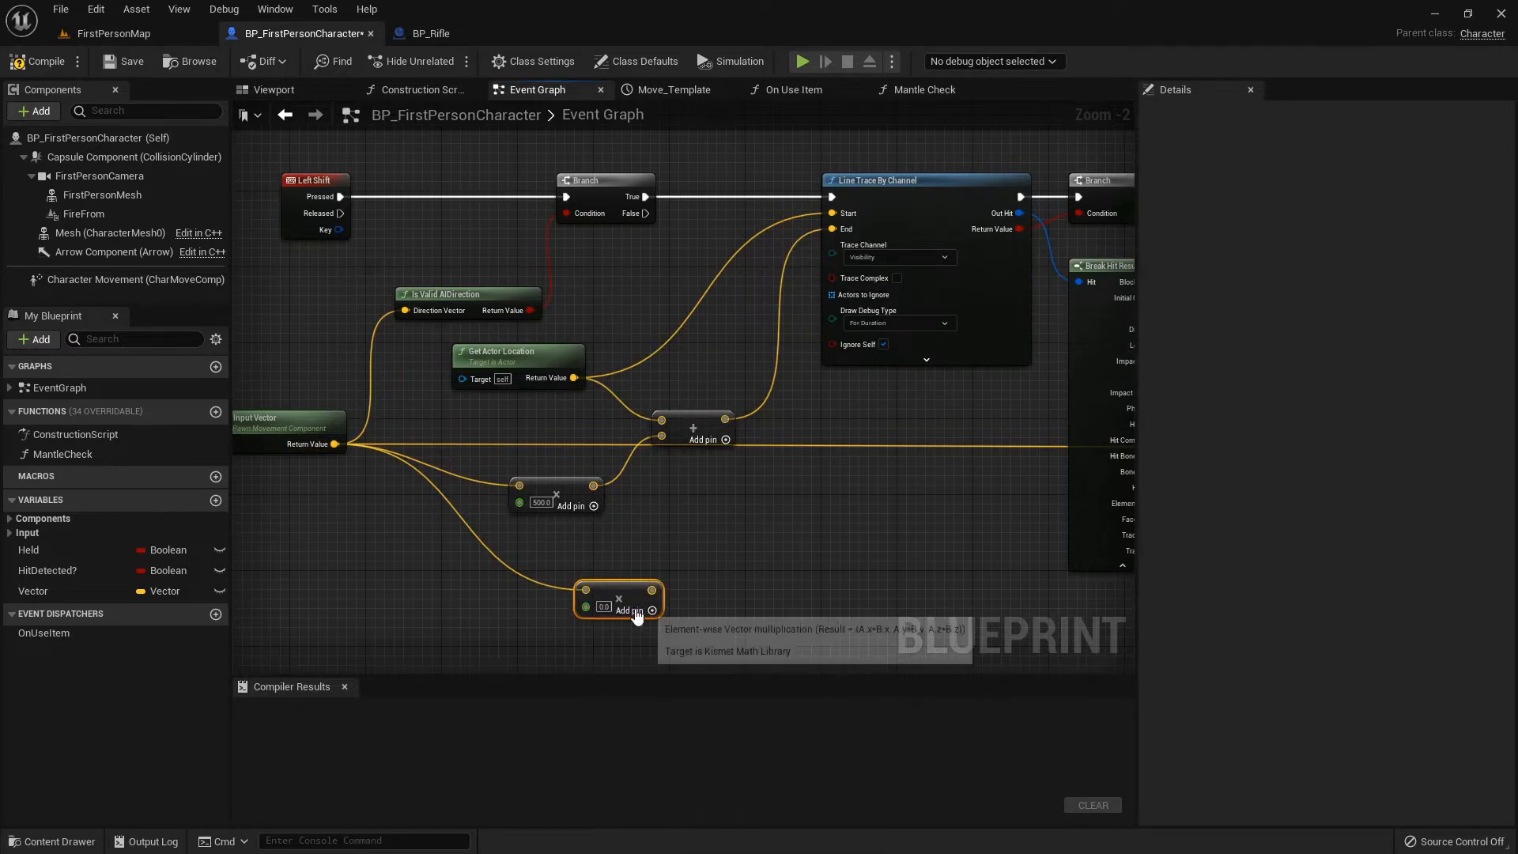
mouse_move(732, 610)
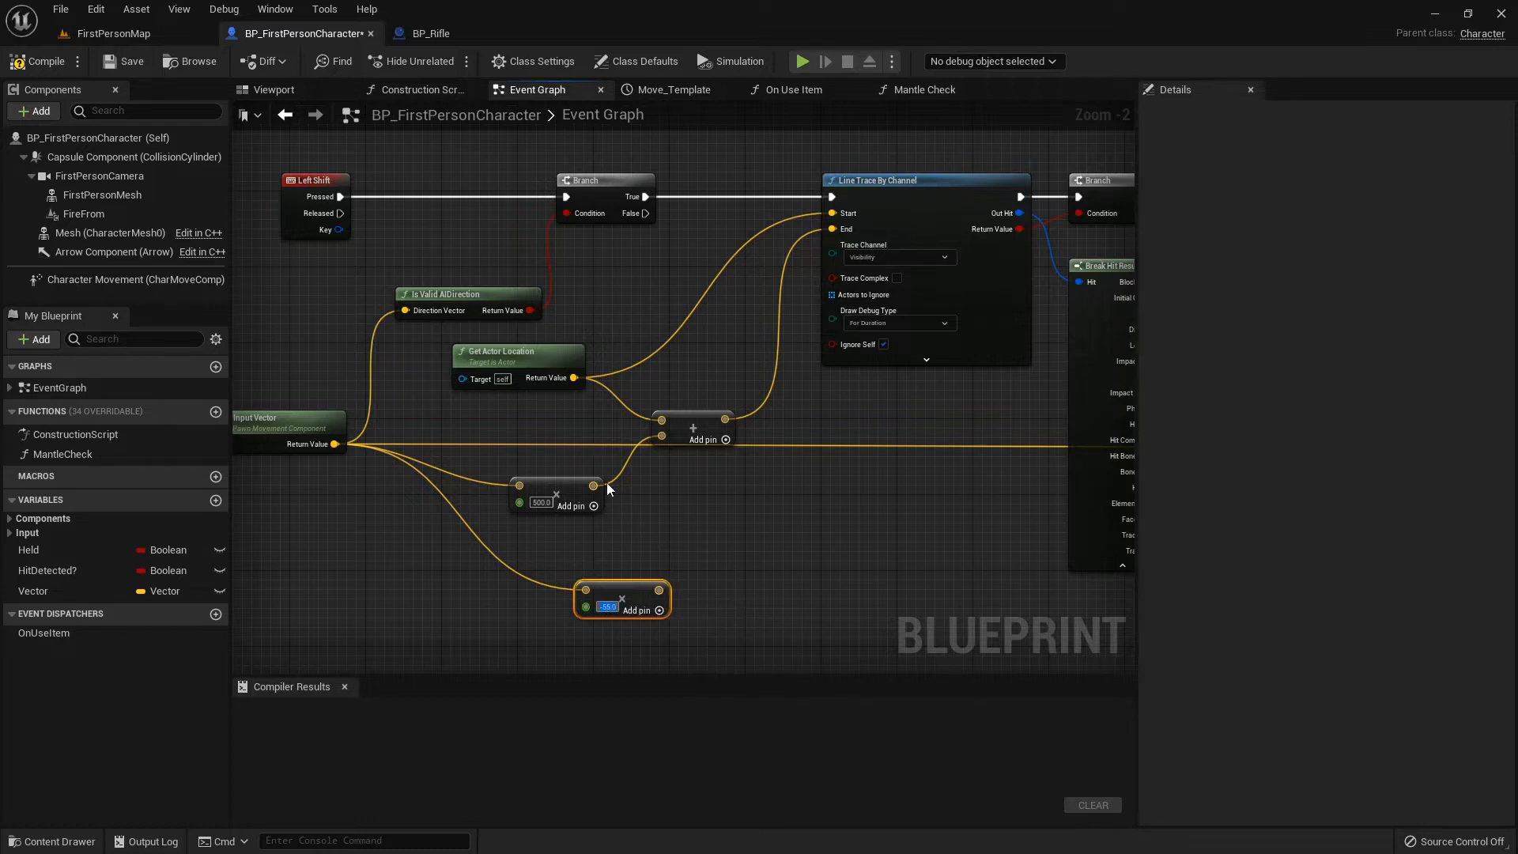
click(134, 157)
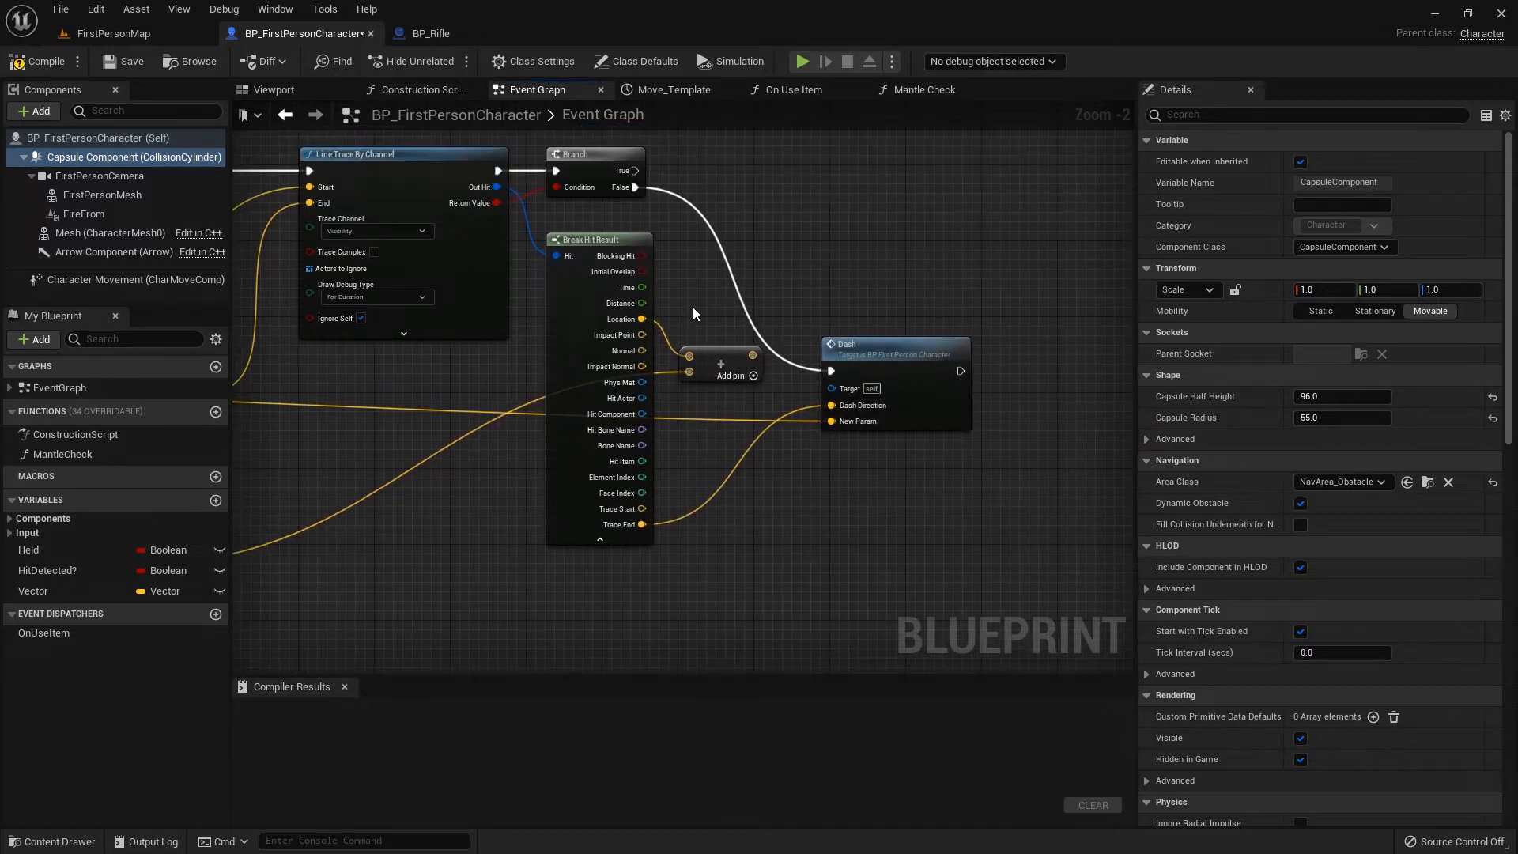
- Feed Get Last Input Vector into Dash Velocity, refresh the Dash call nodes and compile successfully
click(873, 345)
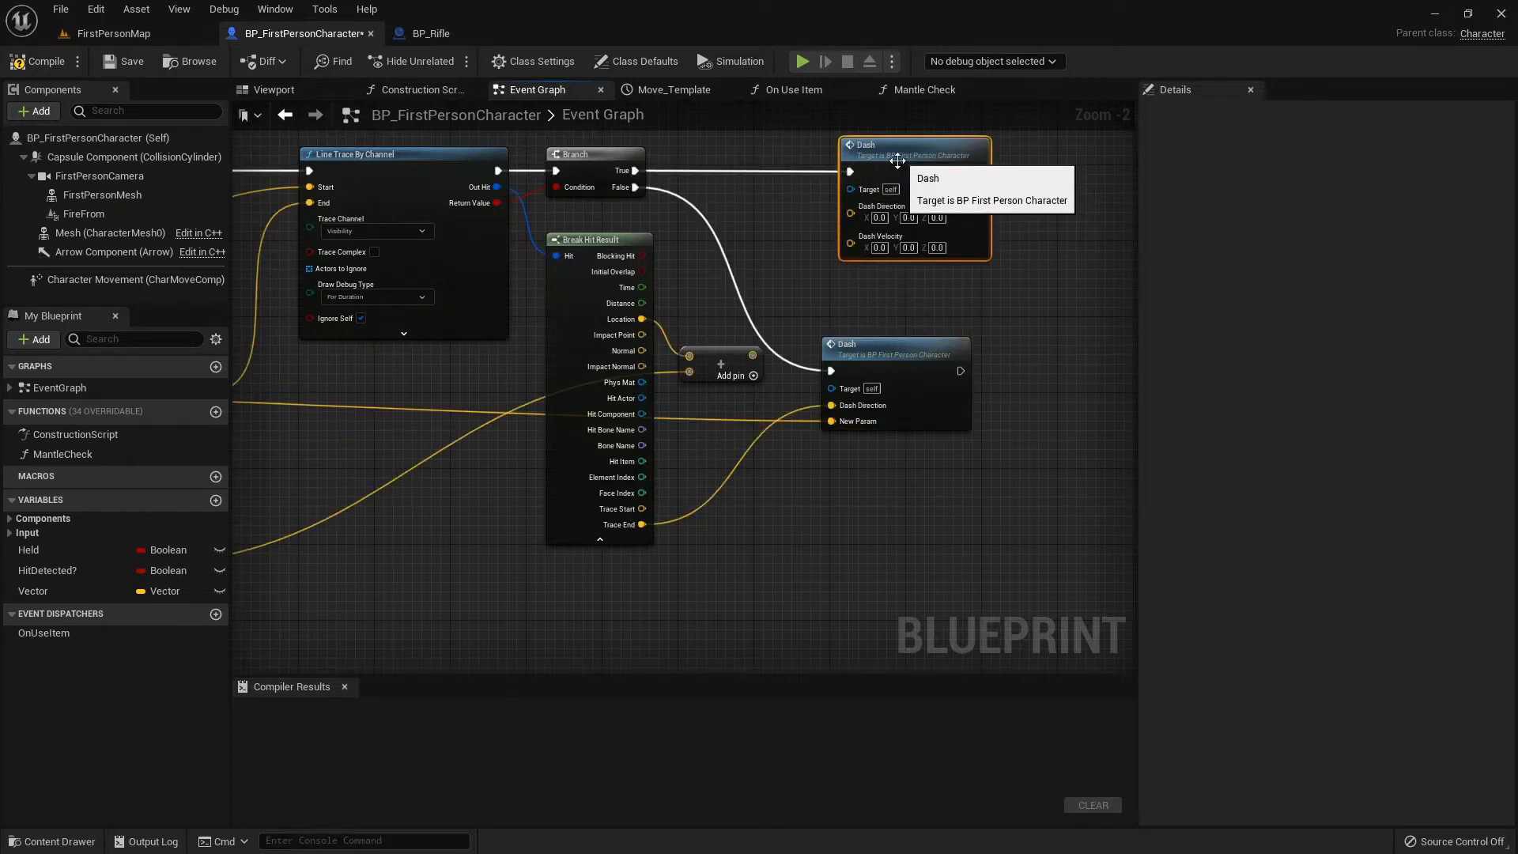
scroll(down, 3)
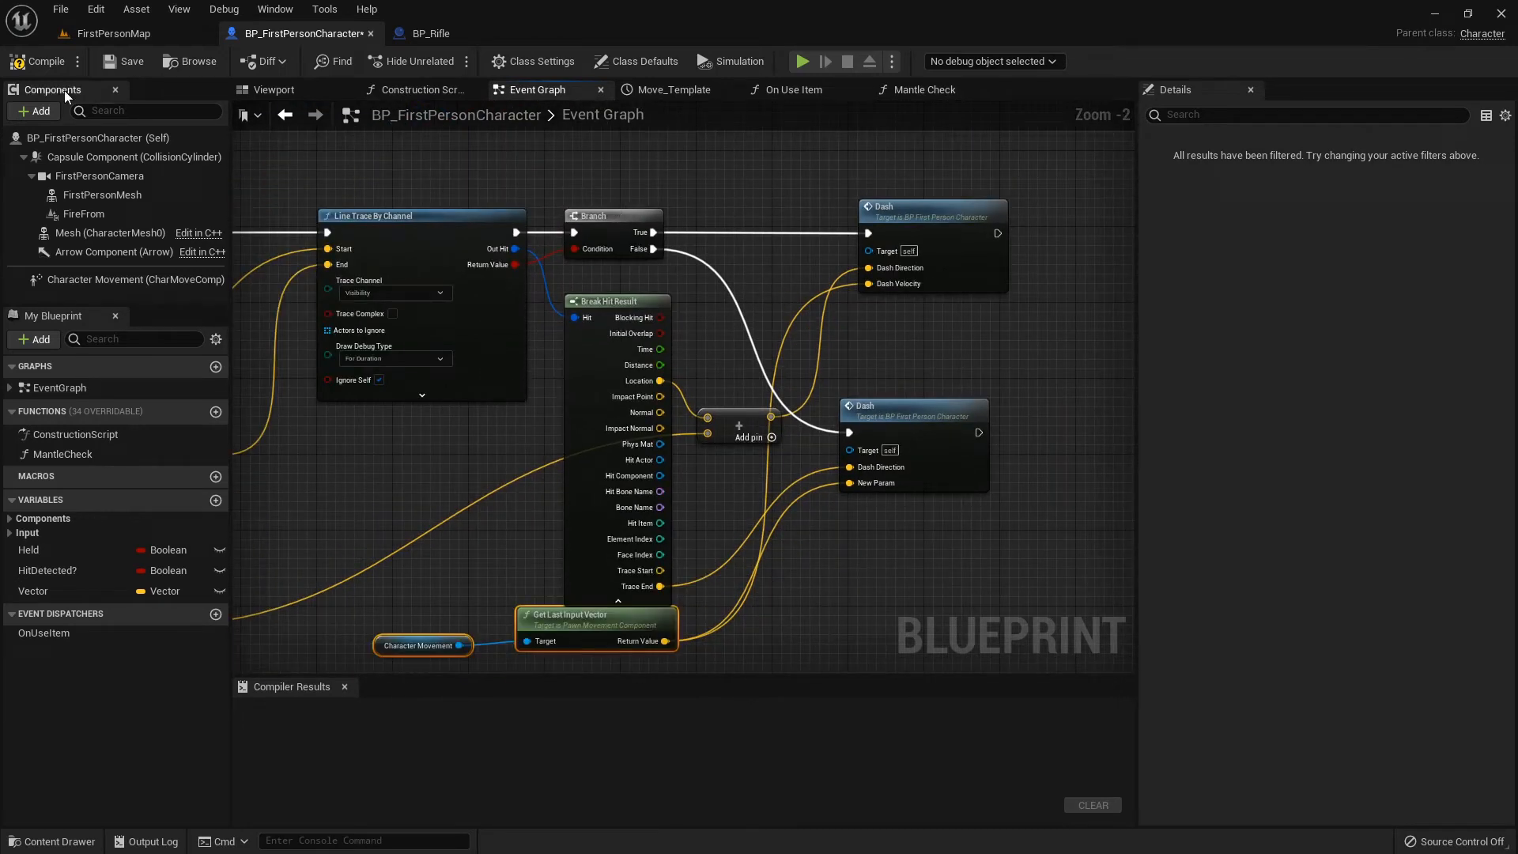
click(38, 62)
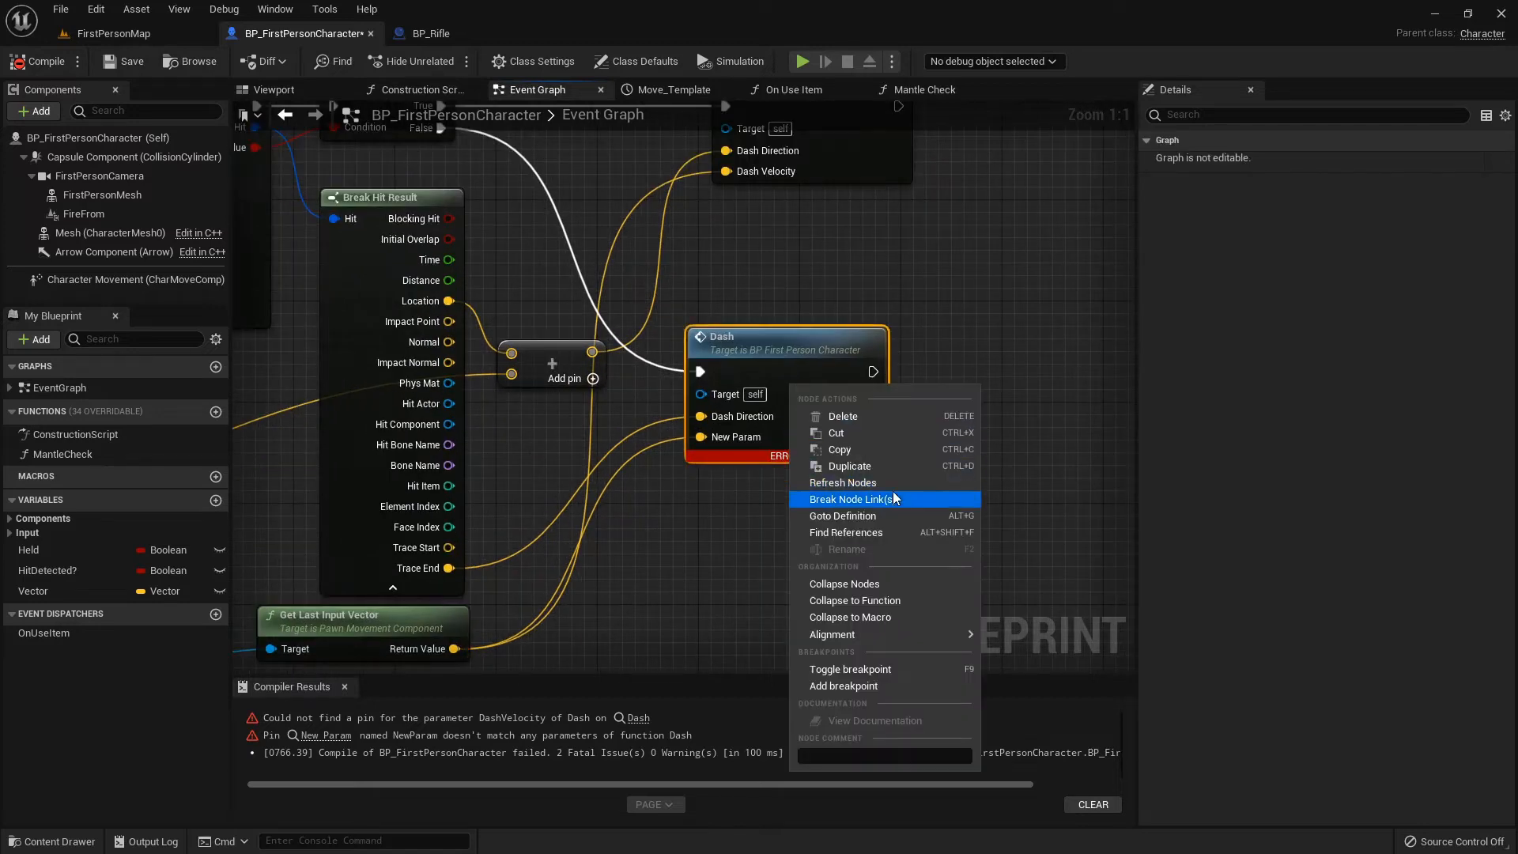
click(852, 499)
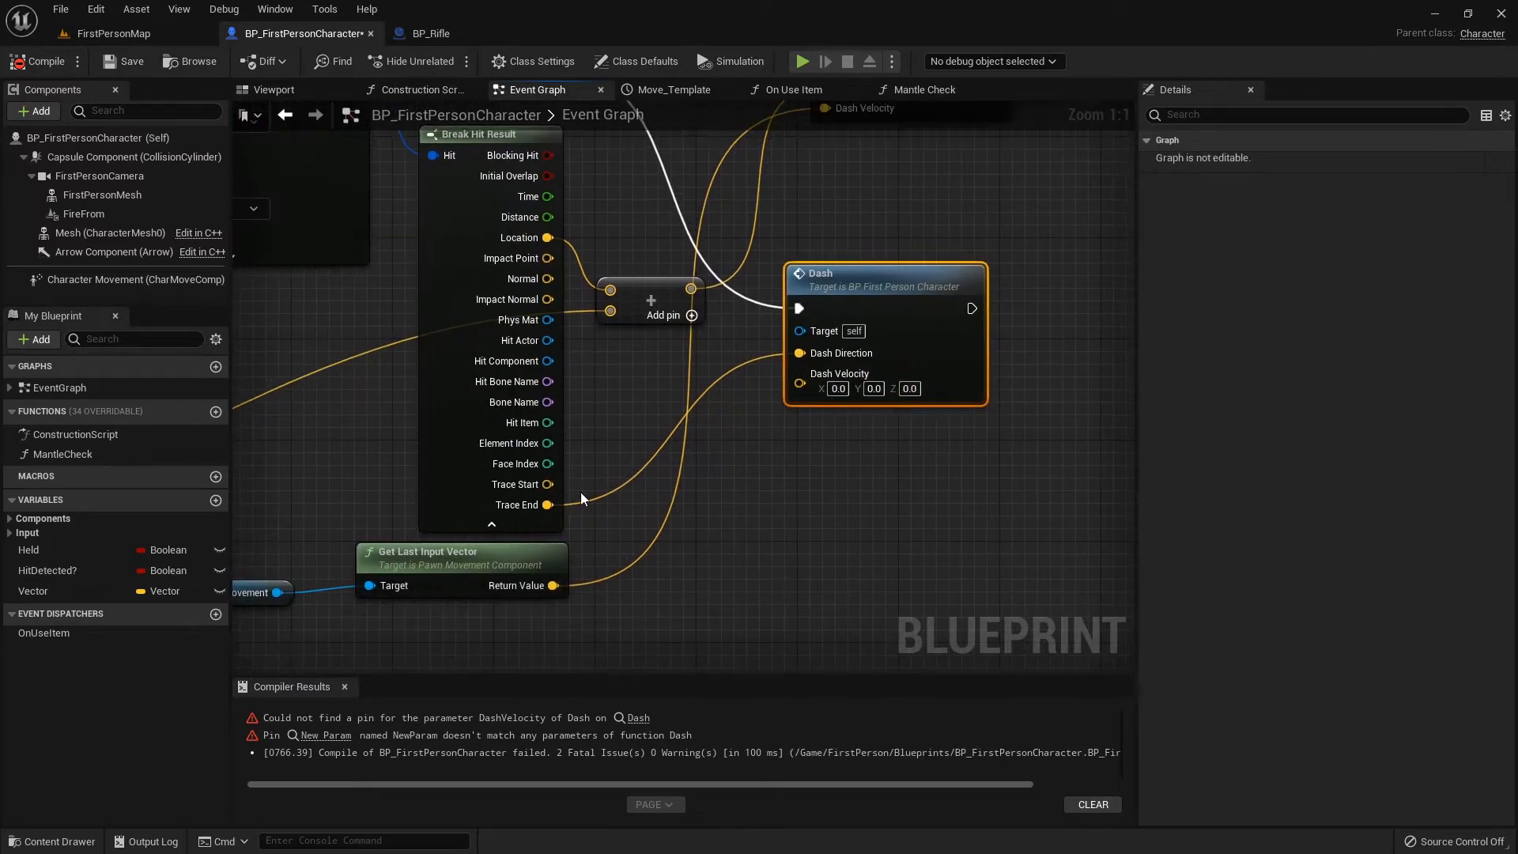
click(38, 62)
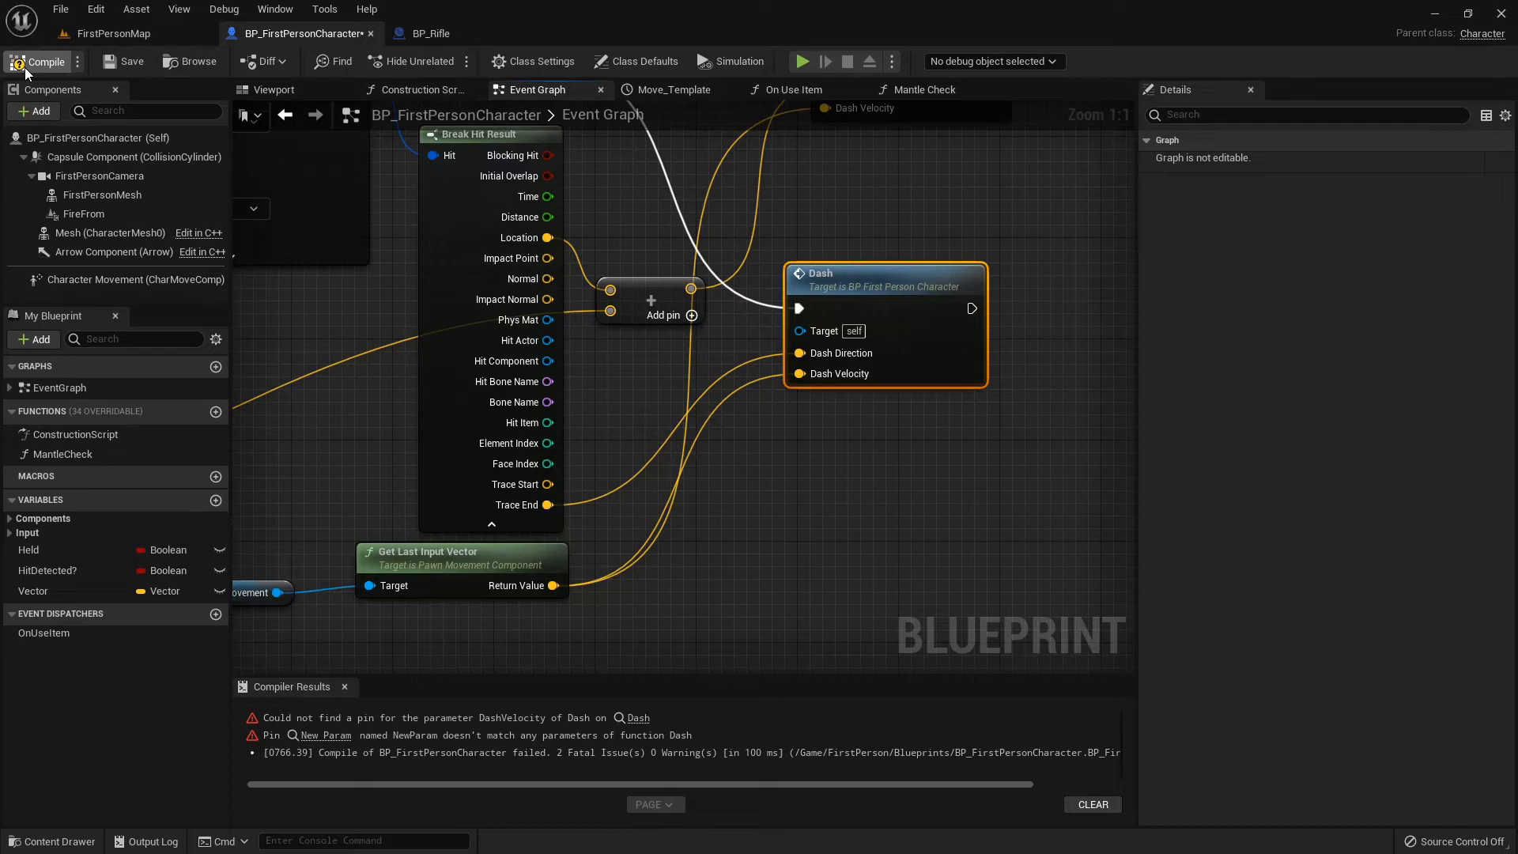
click(36, 62)
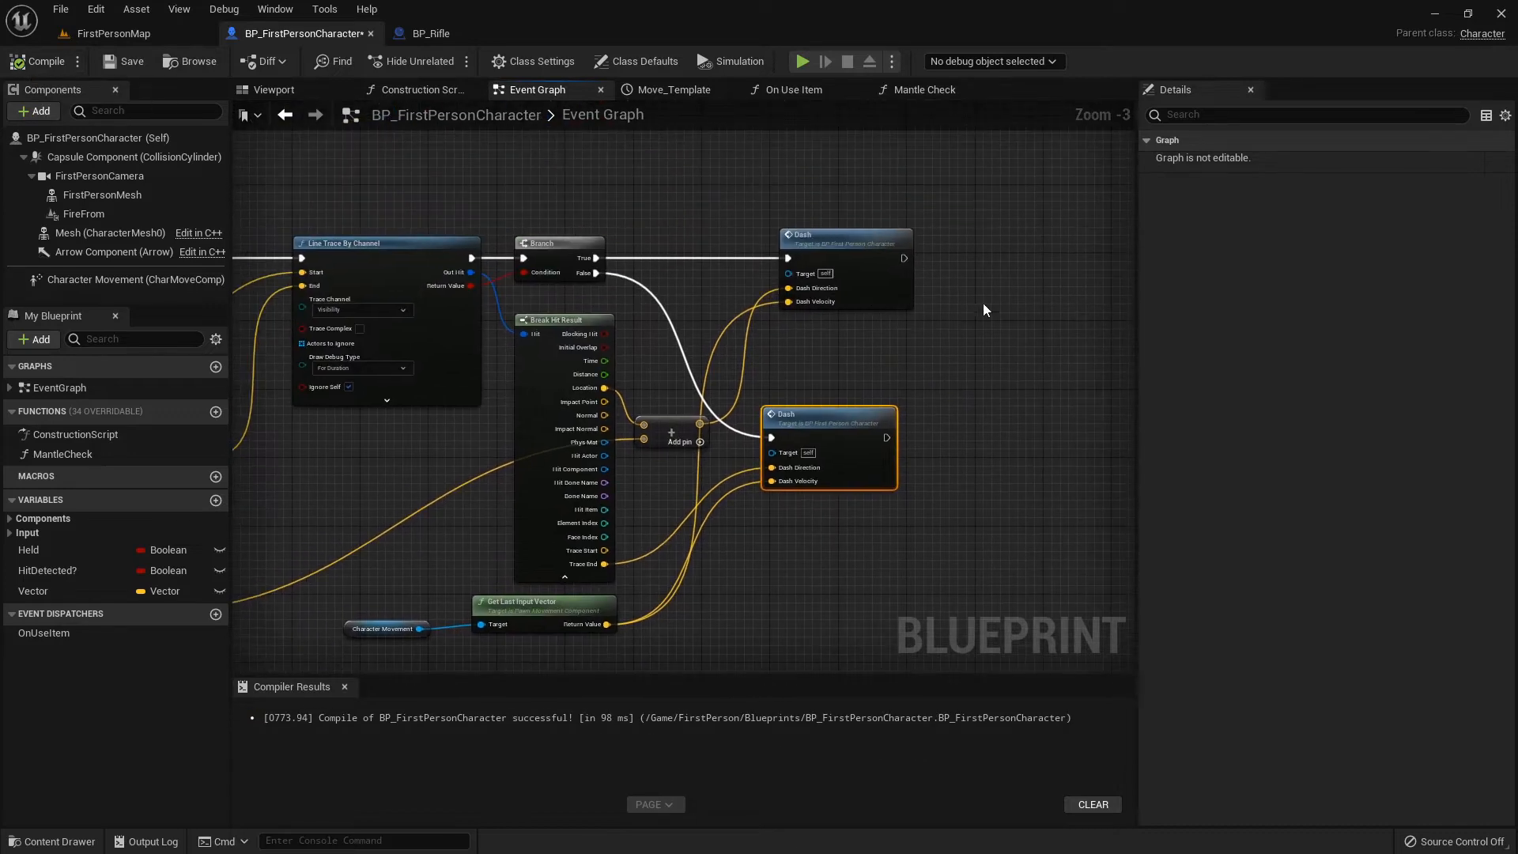
- Feed actor location plus forward vector times 500.0 into the line trace End
scroll(down, 3)
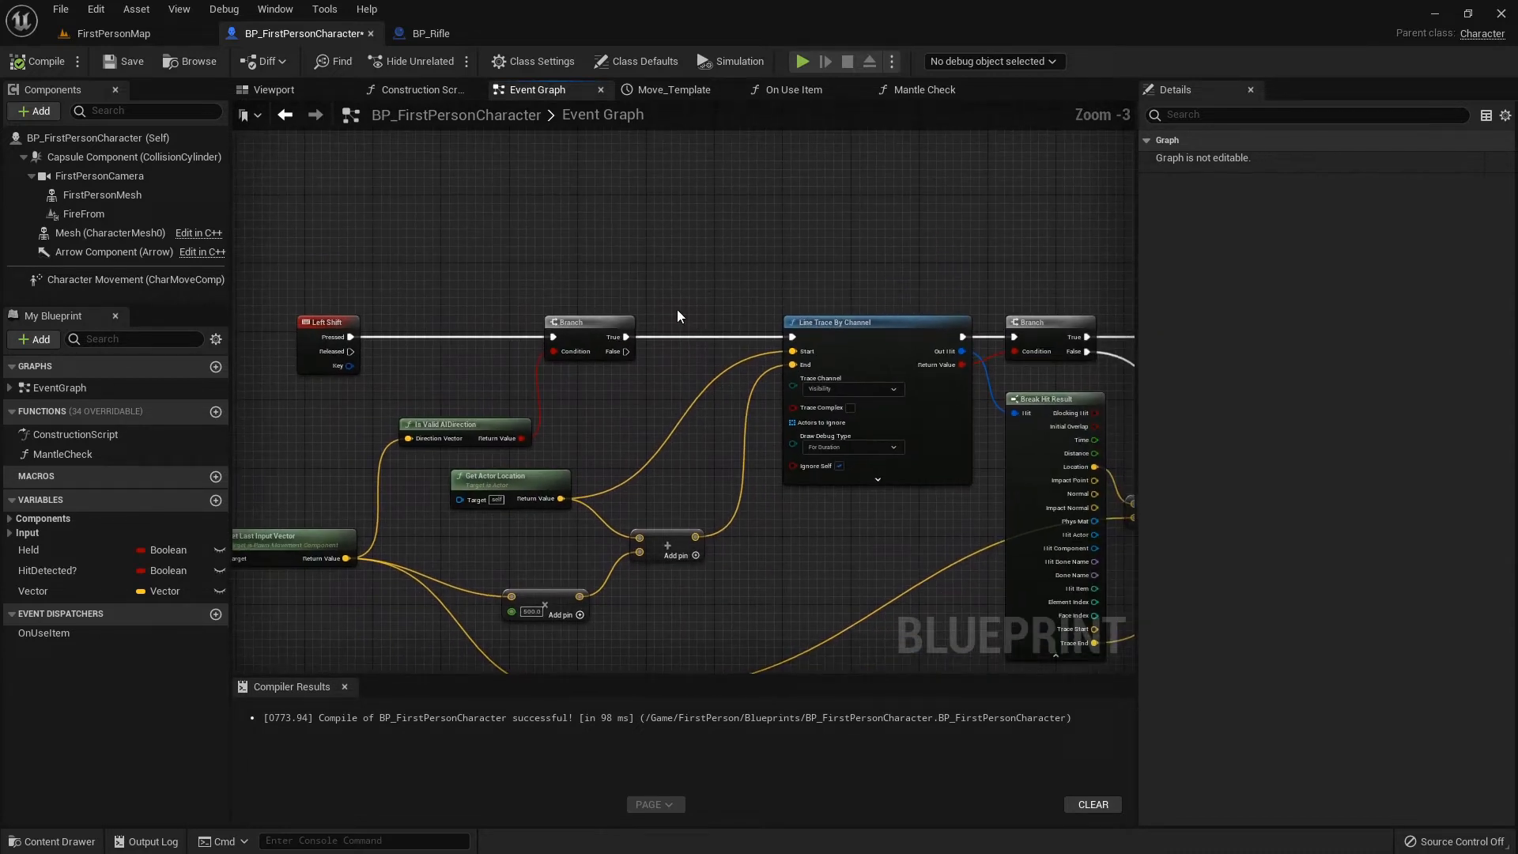
click(862, 322)
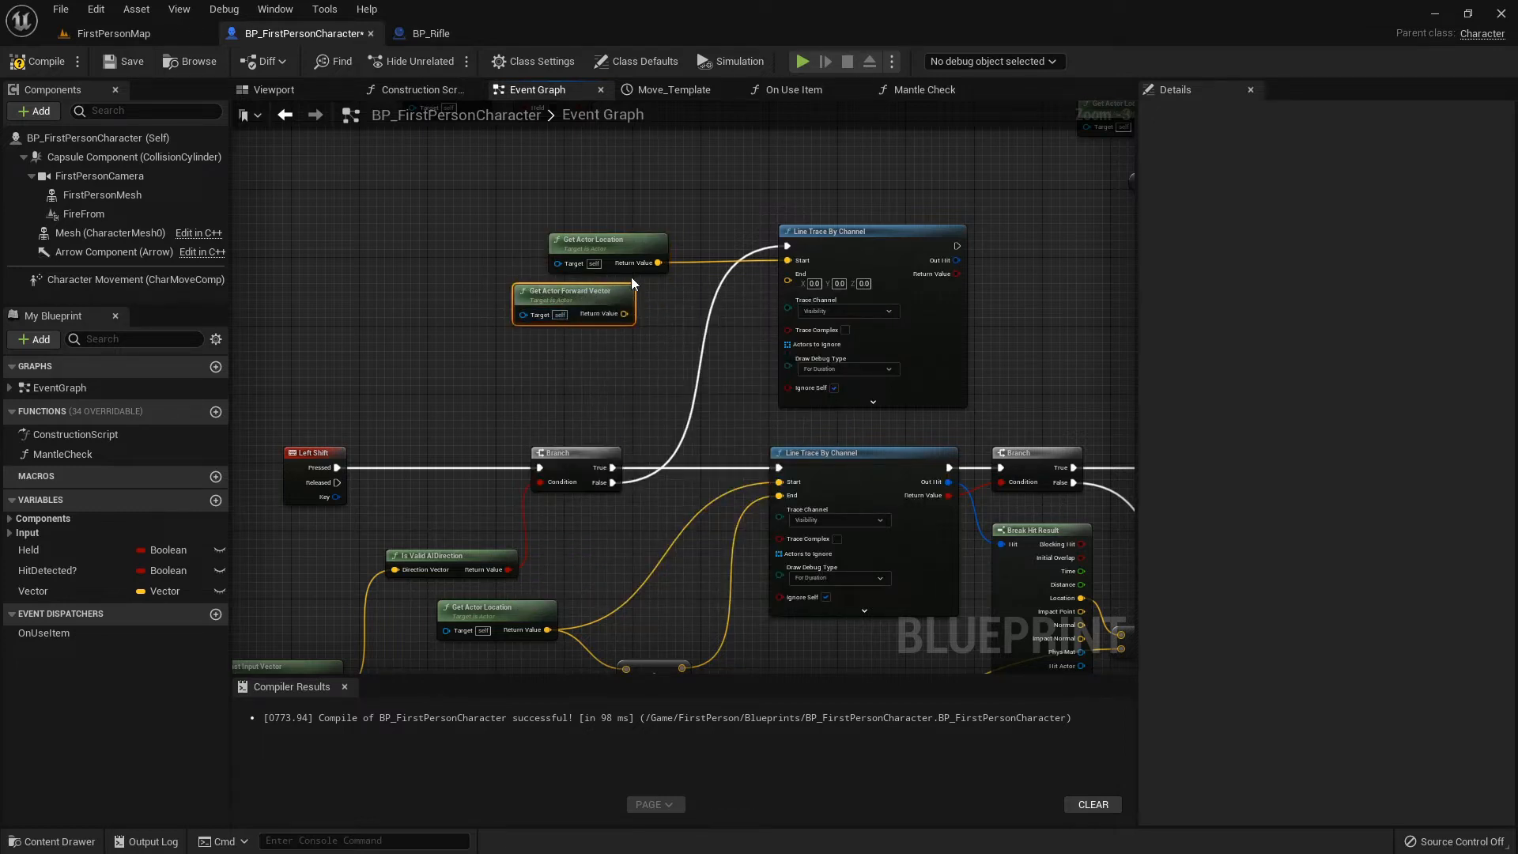
drag(625, 313, 688, 348)
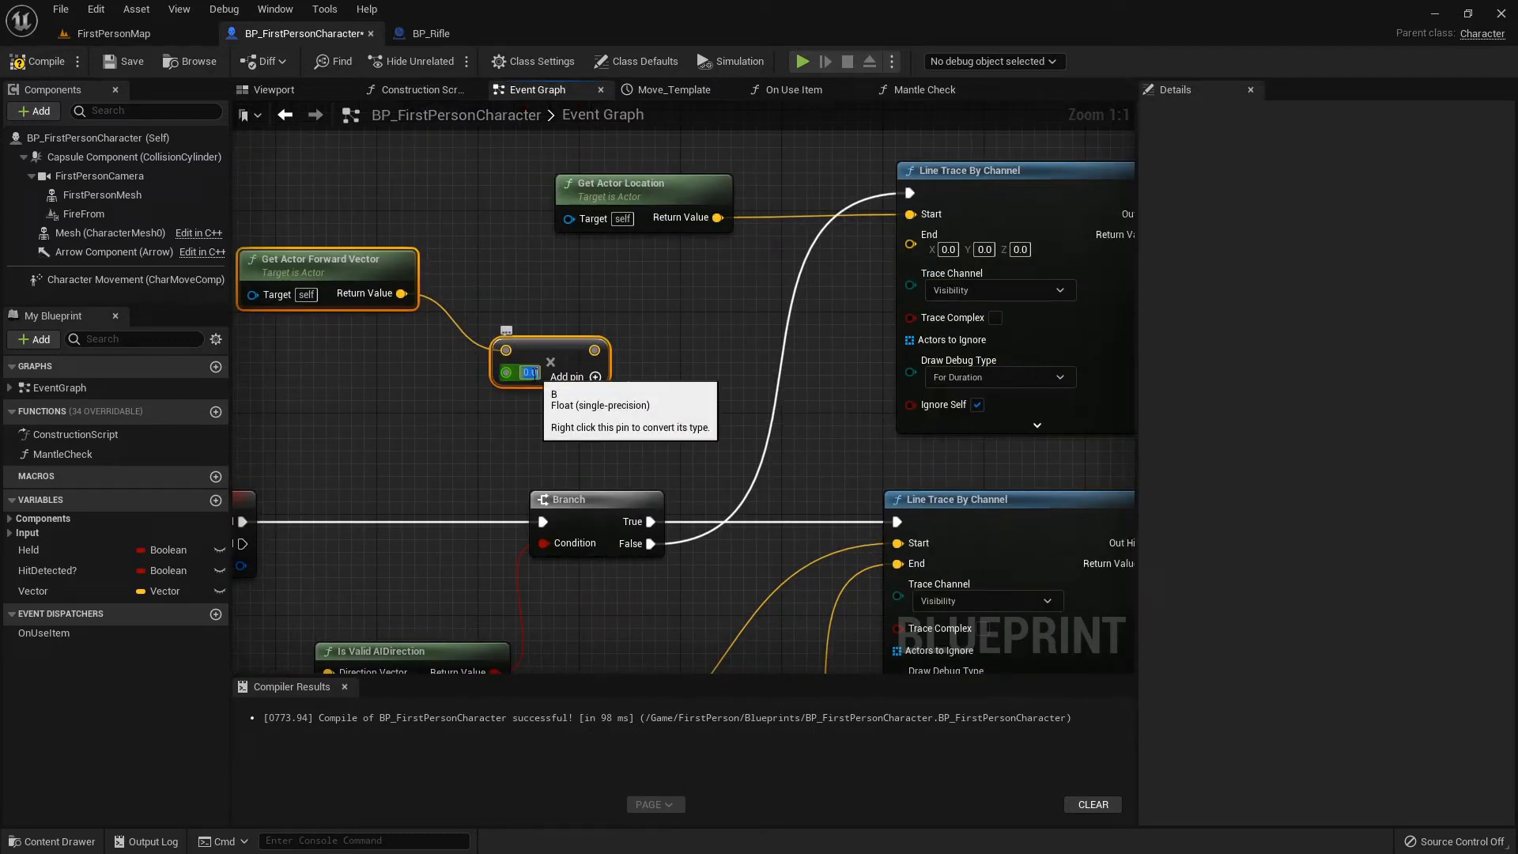
text(500.0)
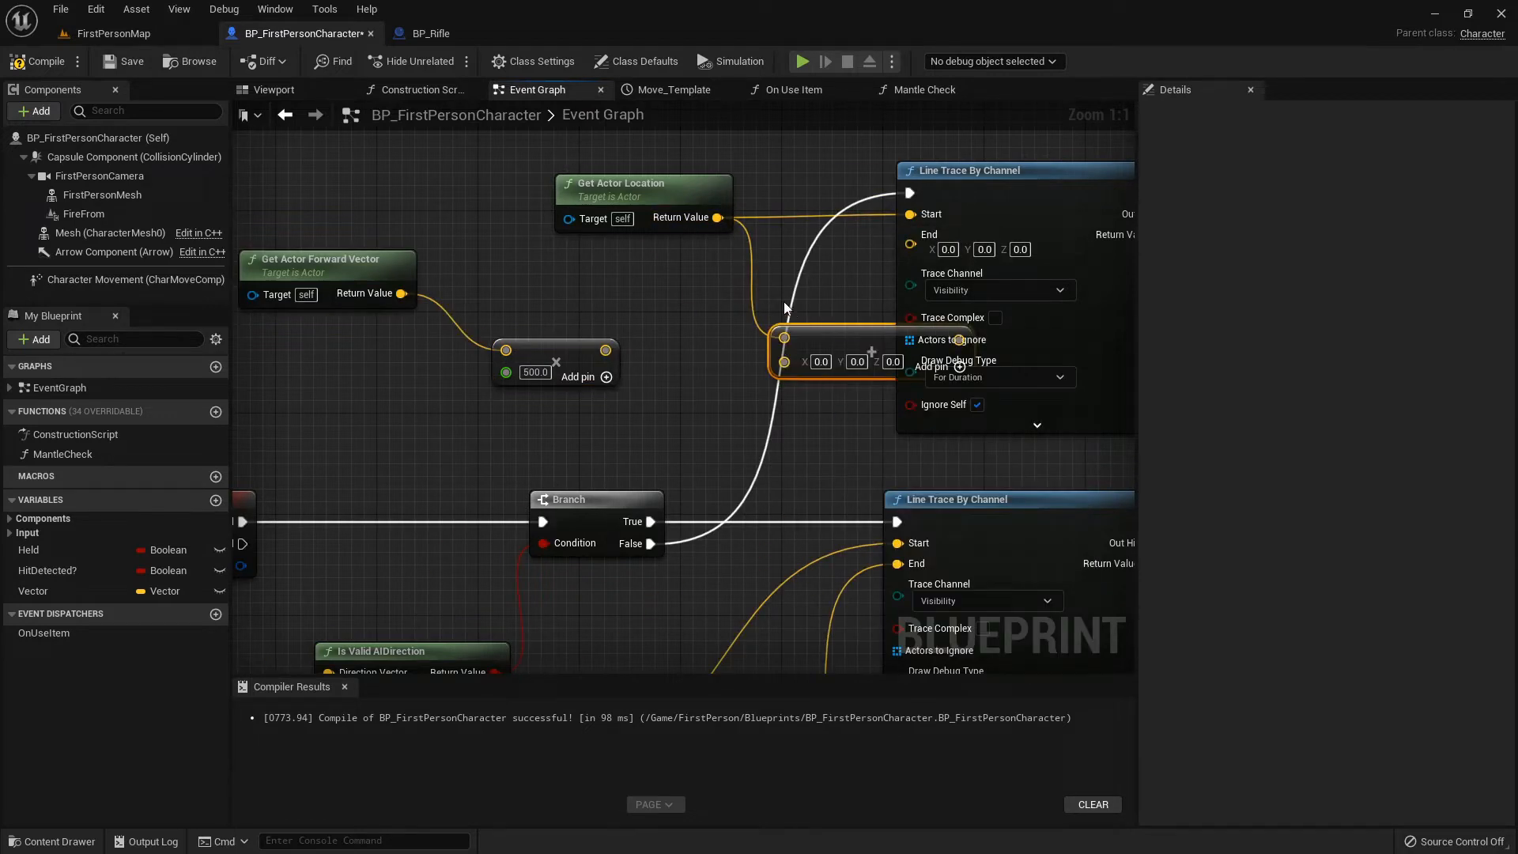
mouse_move(844, 345)
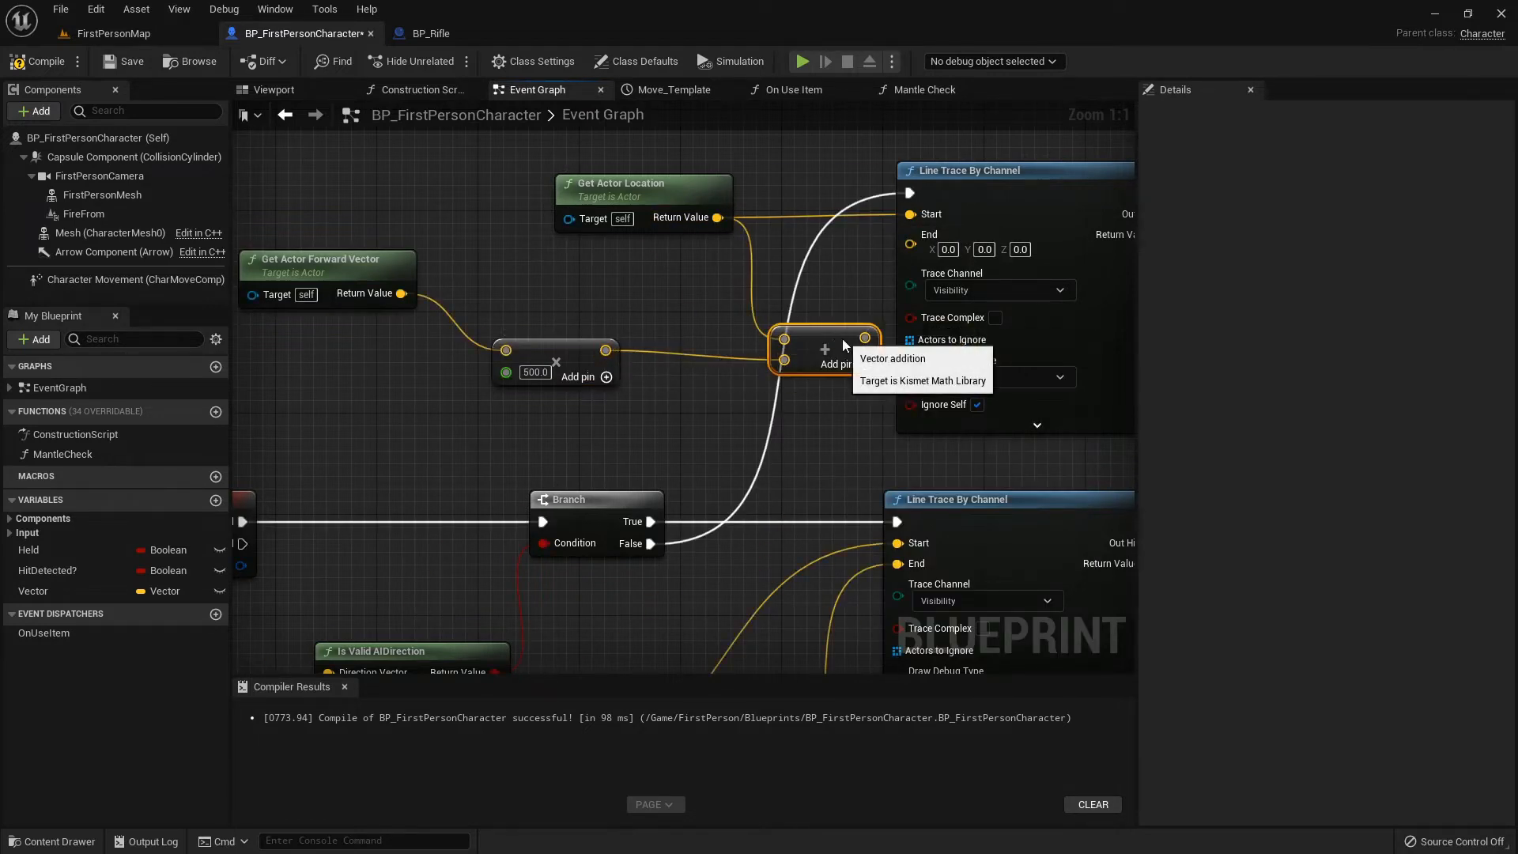
scroll(down, 3)
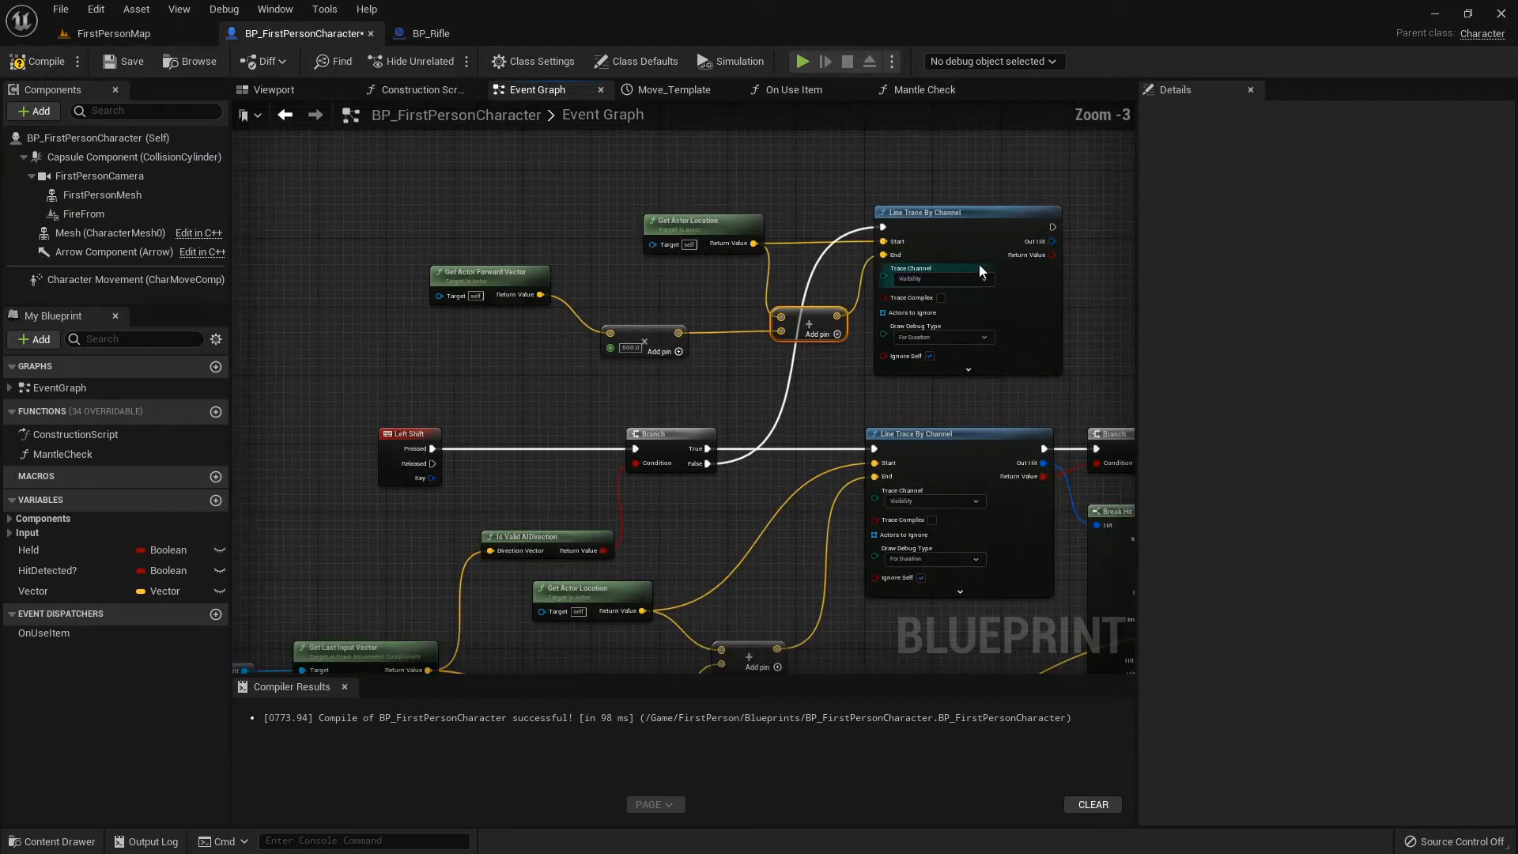
scroll(down, 3)
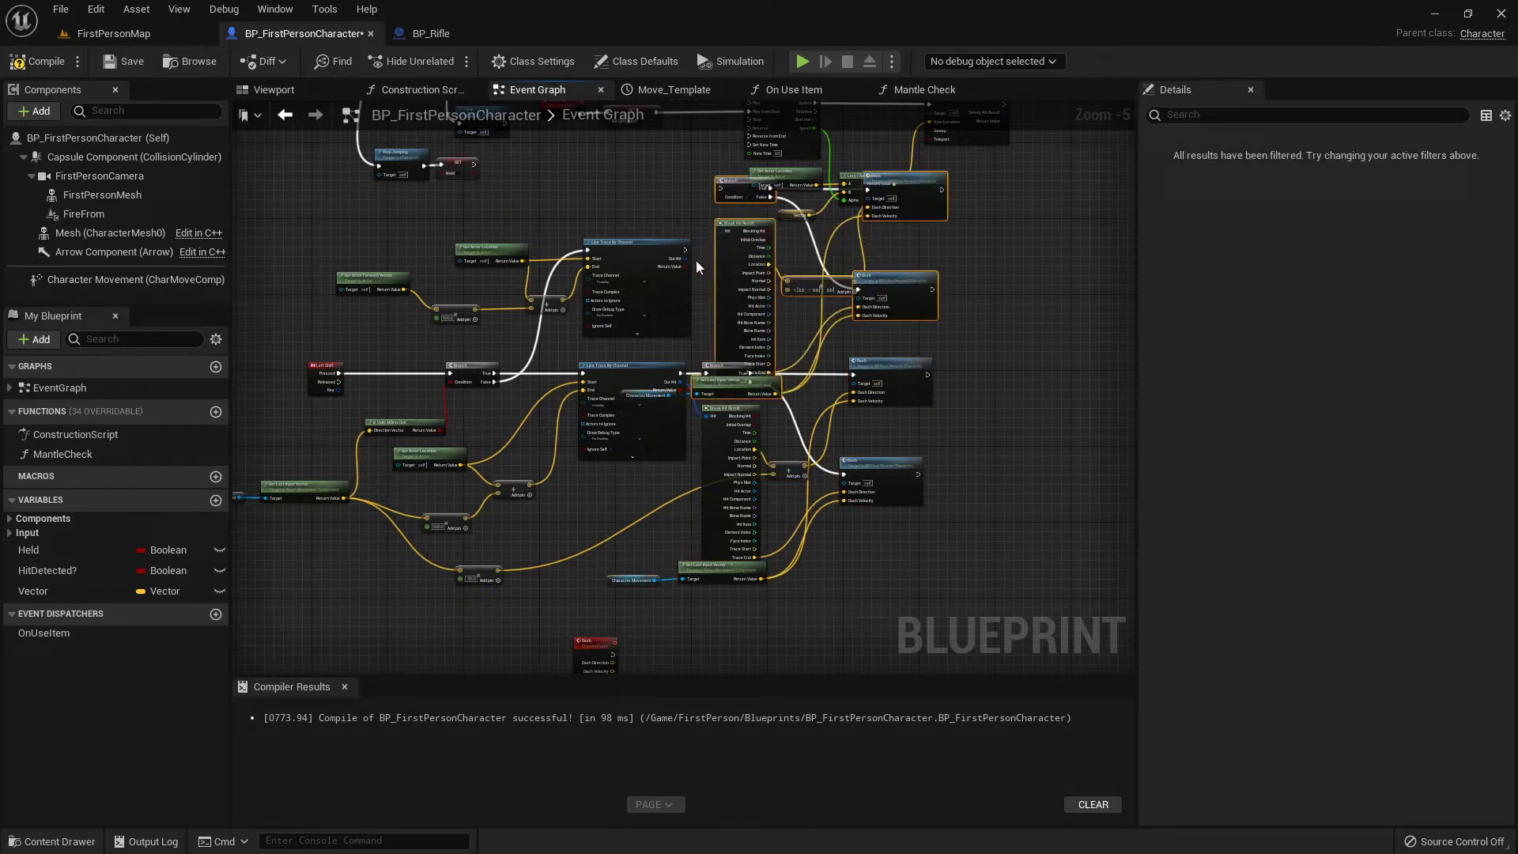
- Drive the Branch condition from the trace hit result and pan toward the Dash custom event
scroll(down, 3)
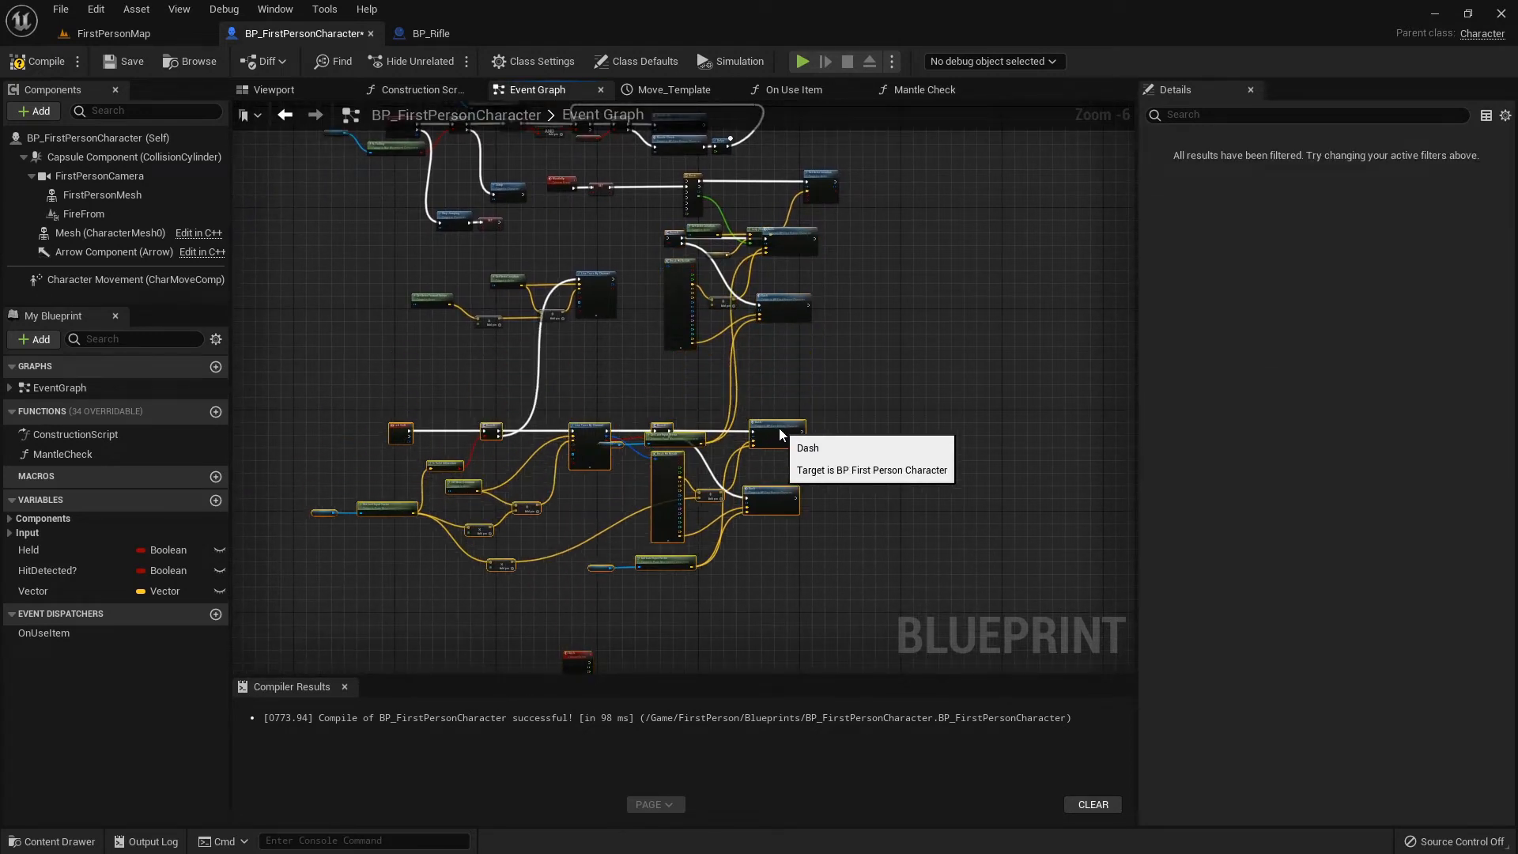
mouse_move(655, 440)
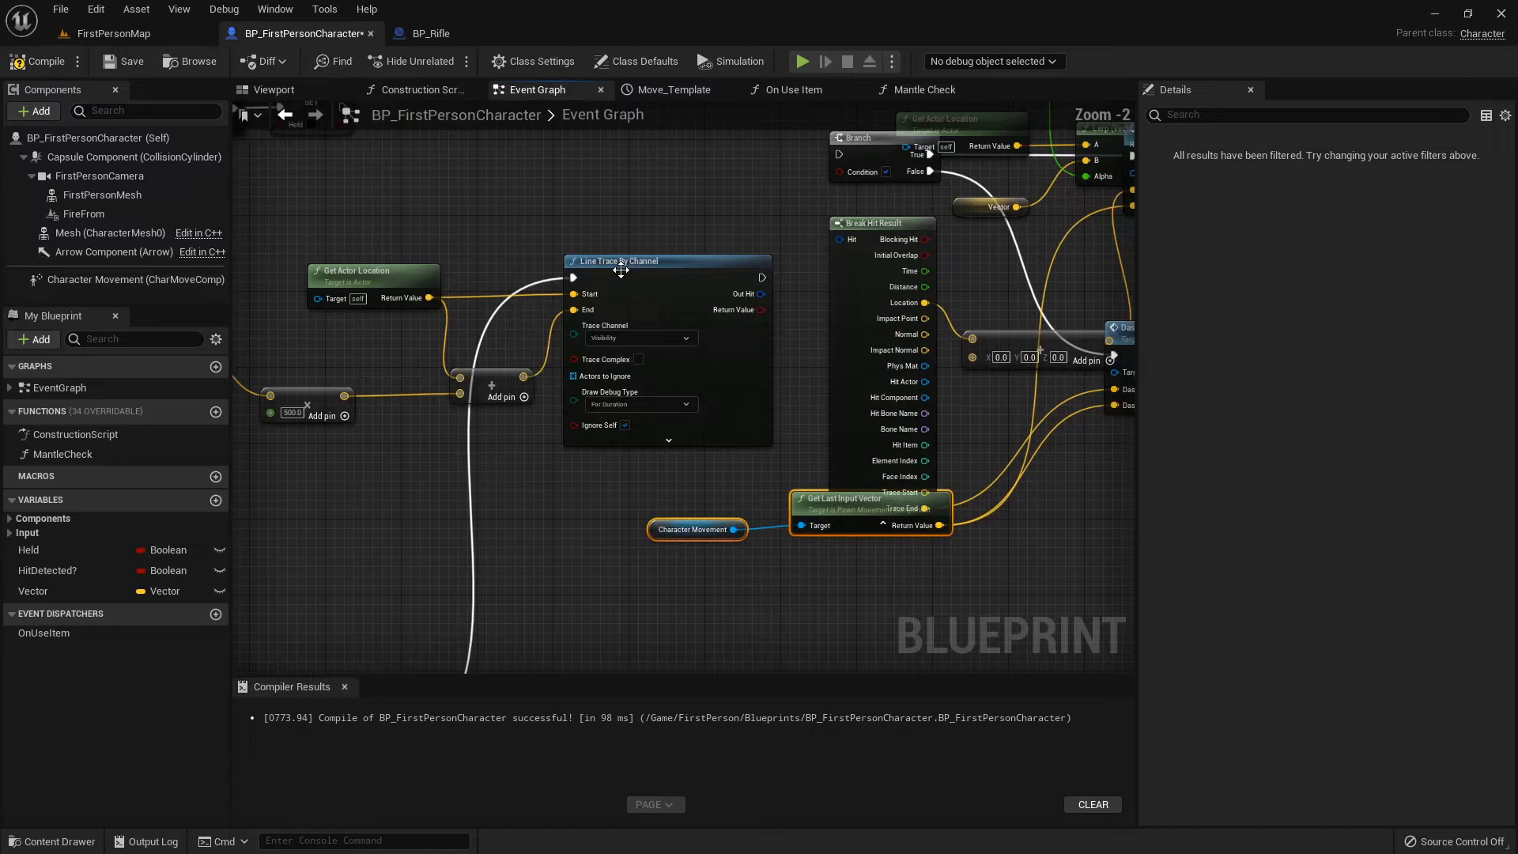
scroll(down, 3)
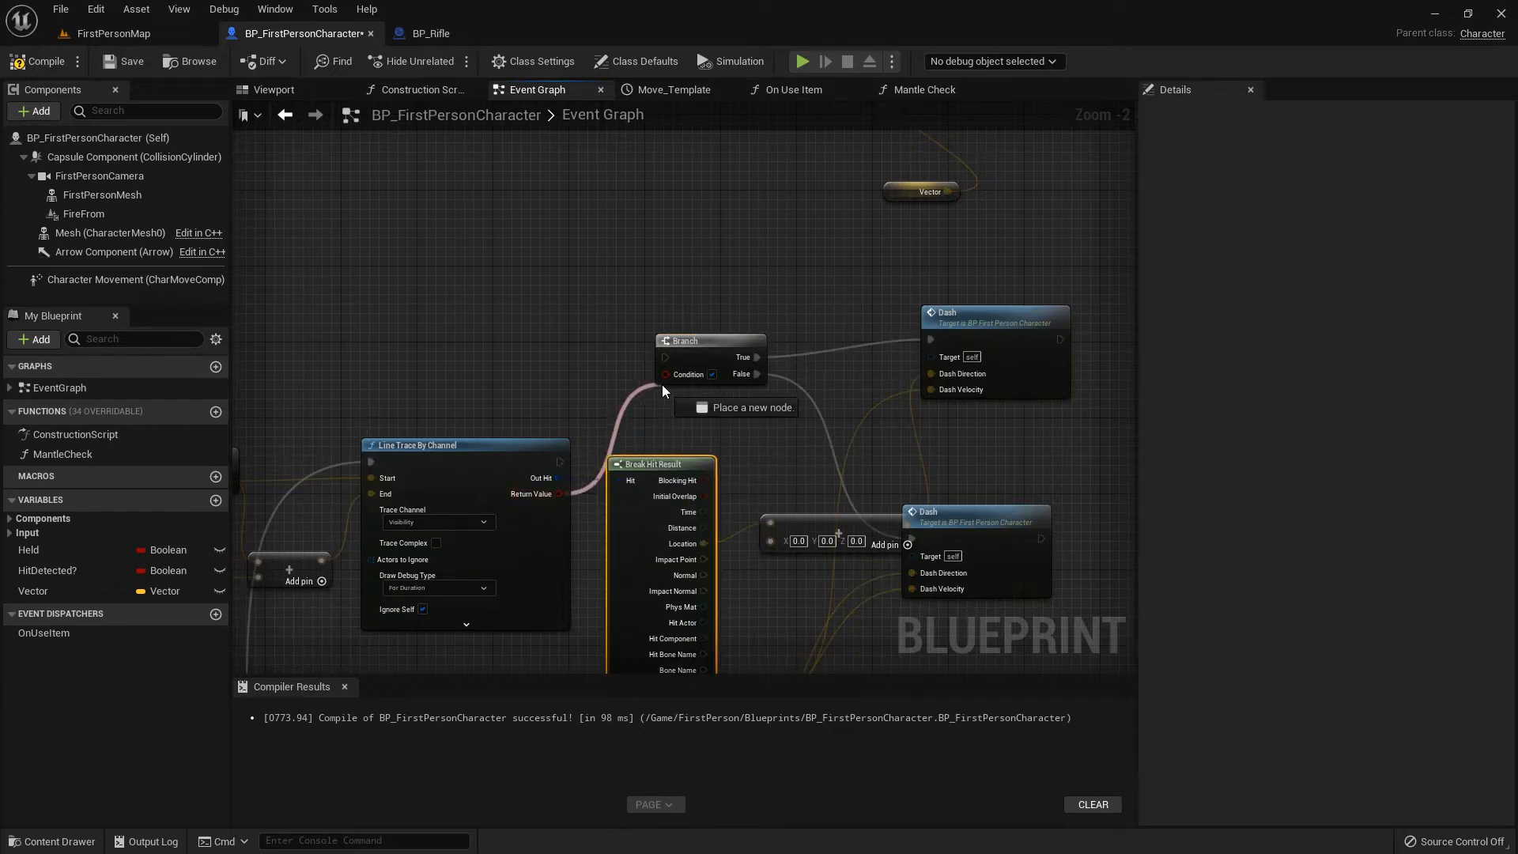
click(666, 357)
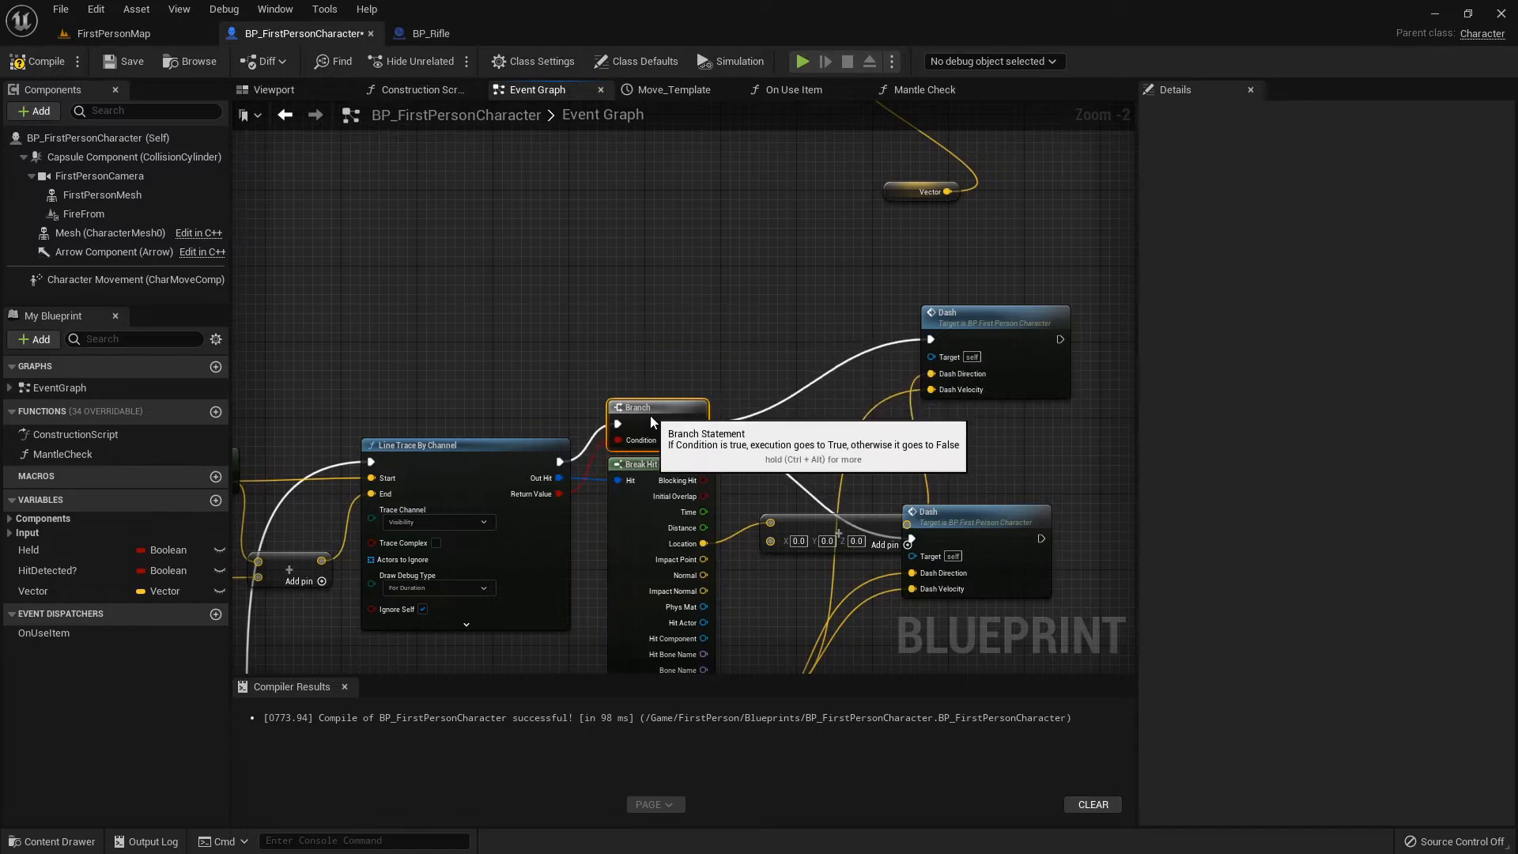
scroll(down, 3)
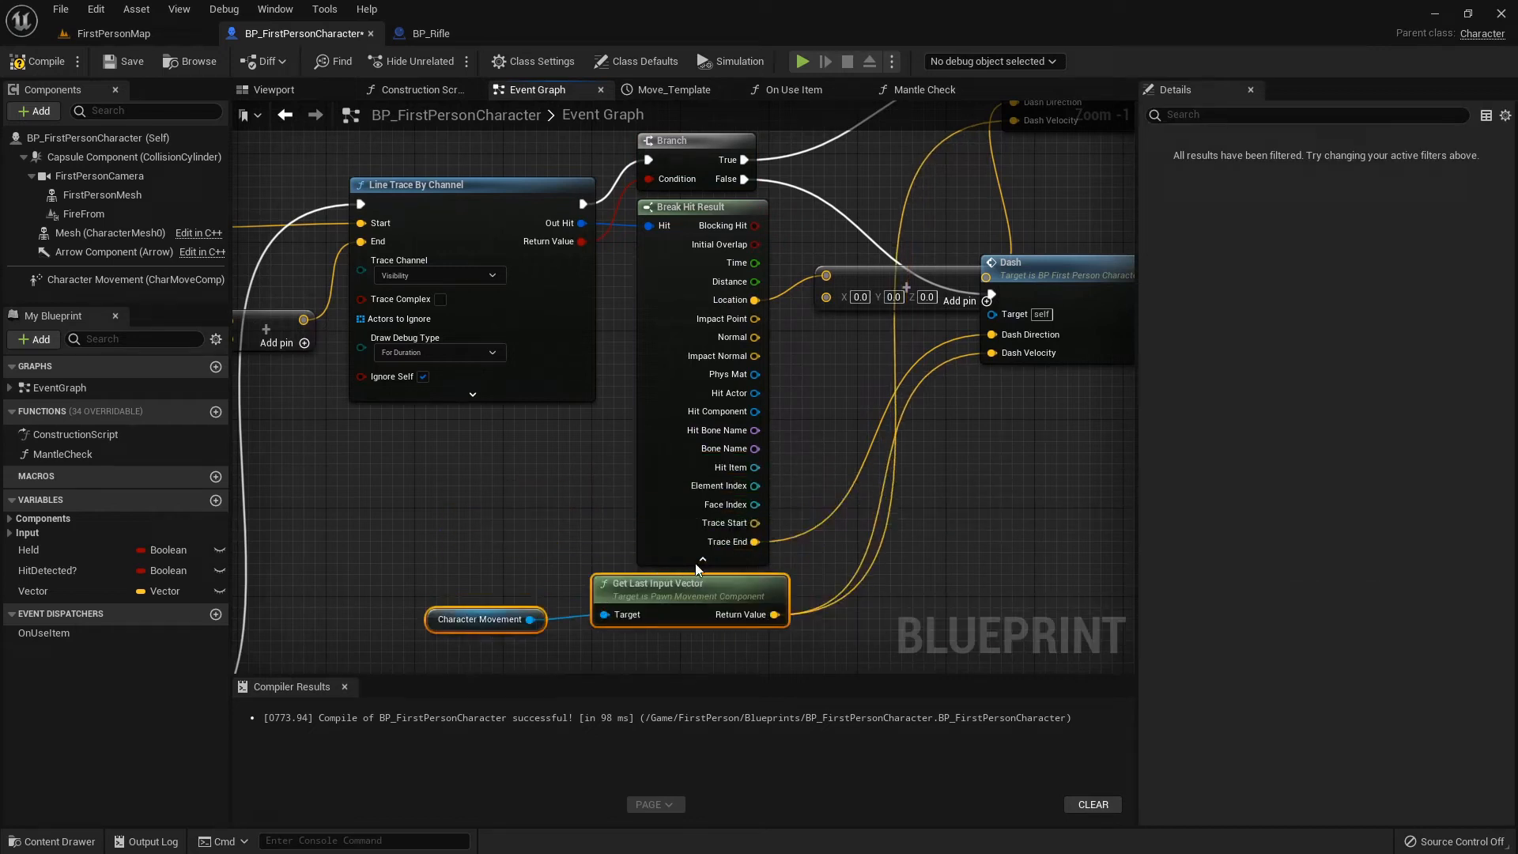
scroll(down, 3)
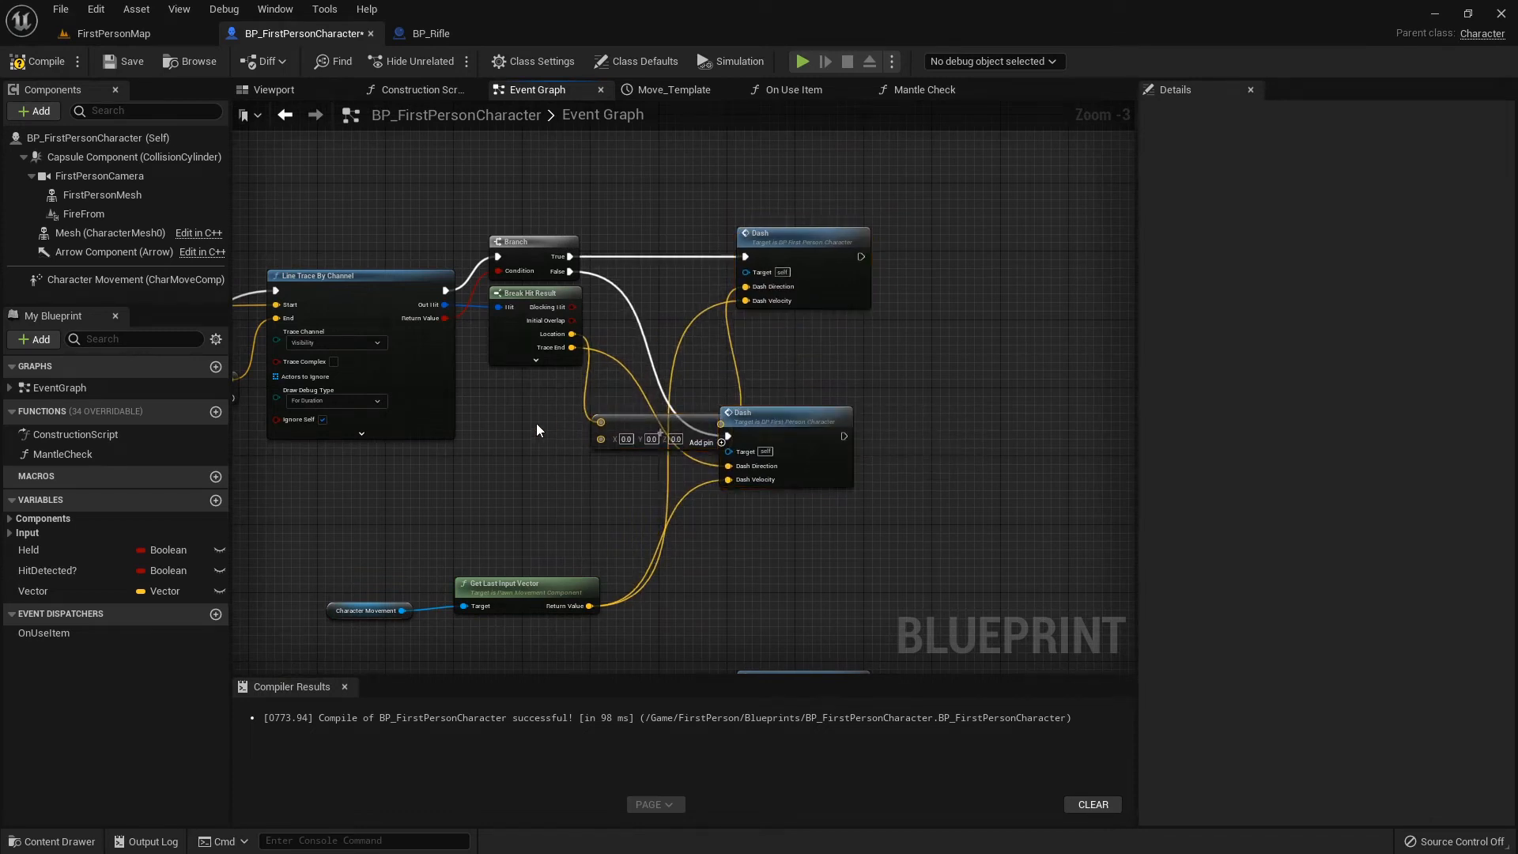
drag(538, 430, 711, 421)
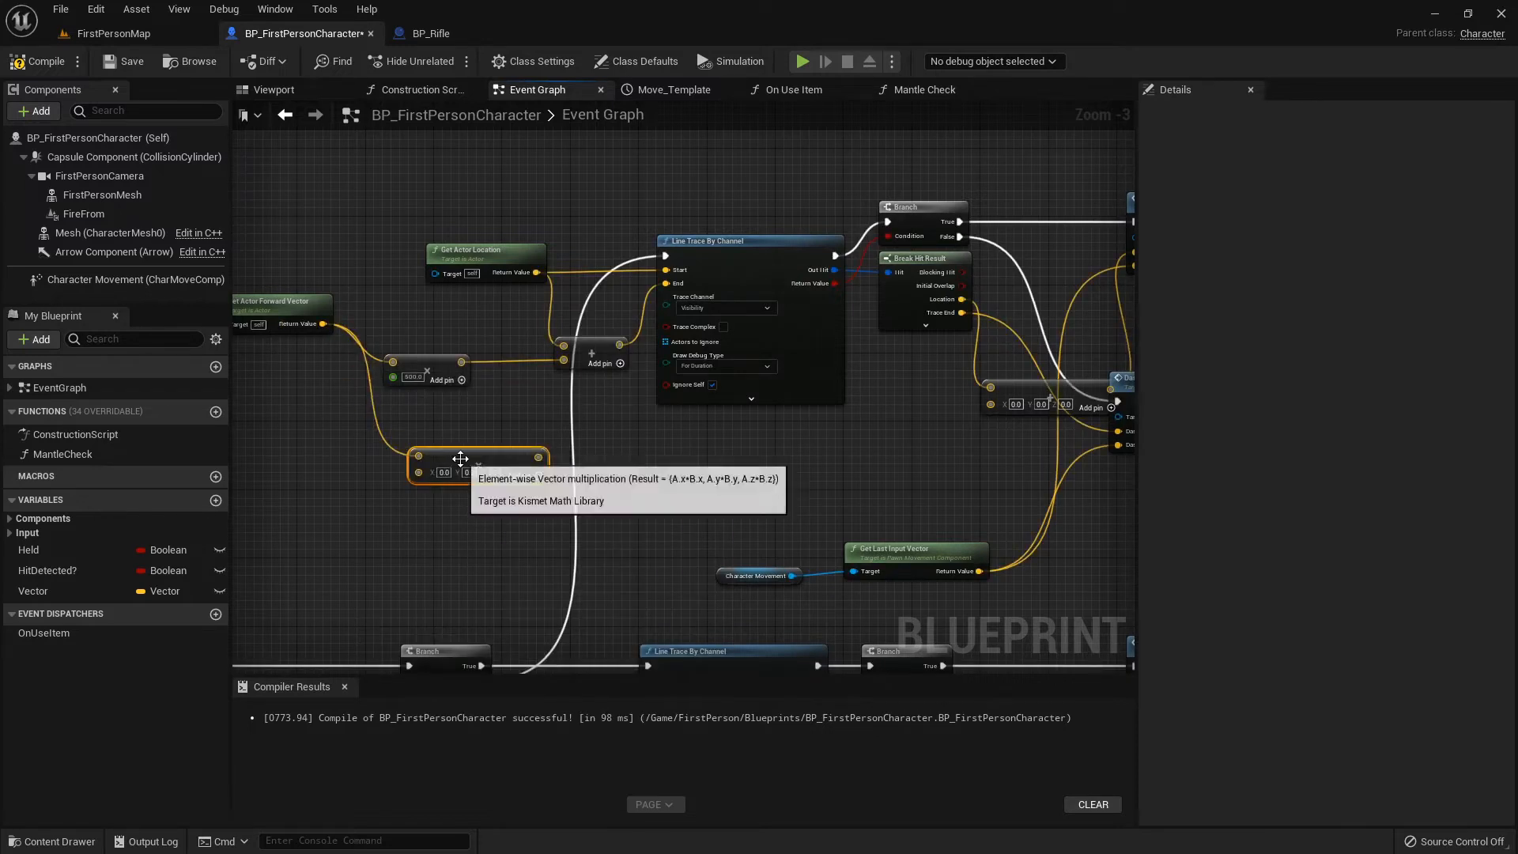
mouse_move(614, 661)
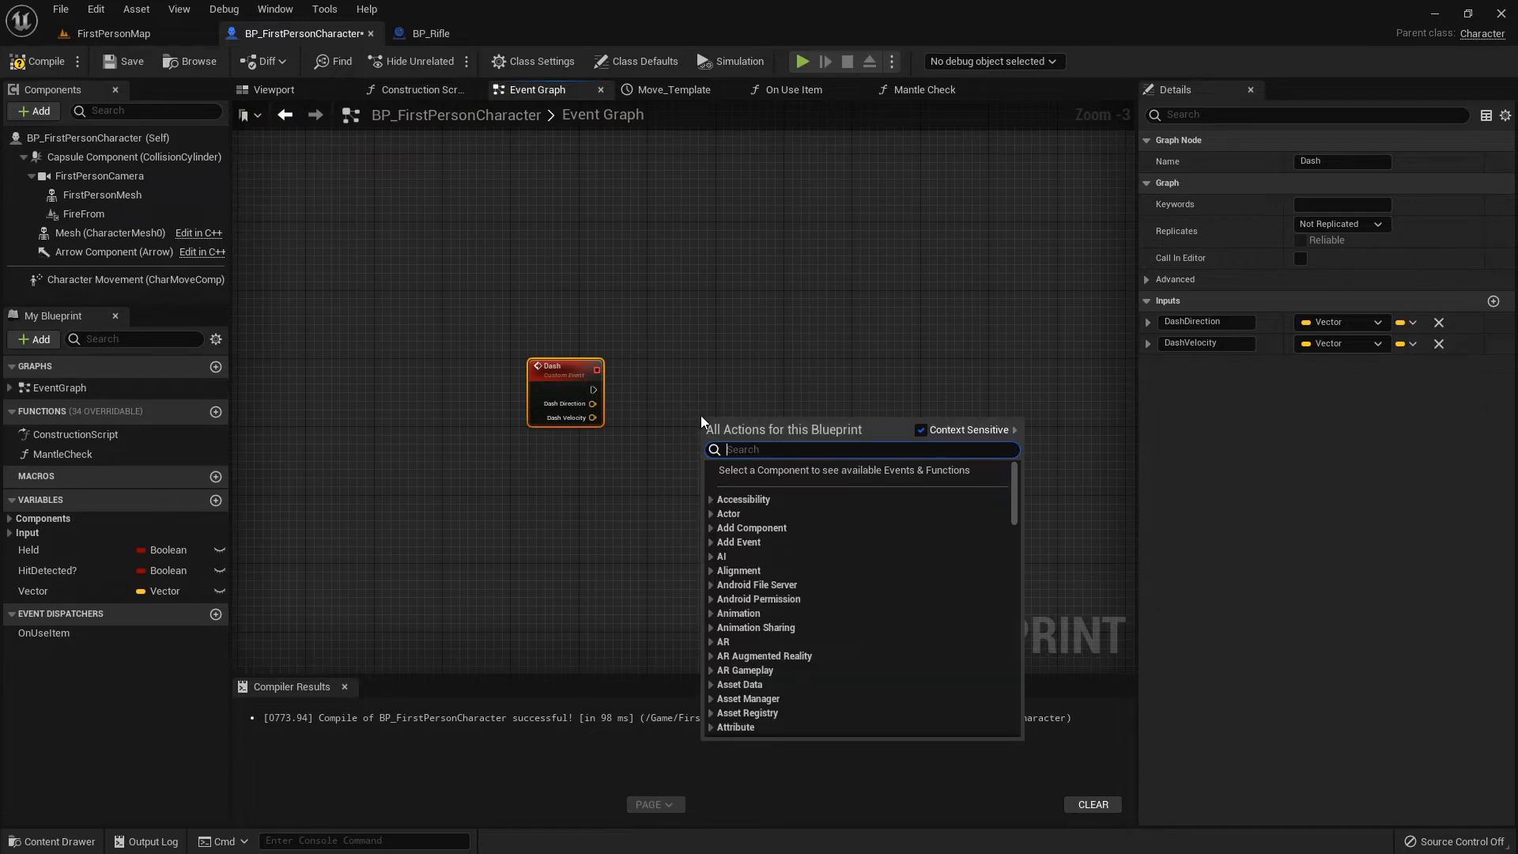
- Add a timeline named DashMovement played from start by the Dash event
text(add timeline)
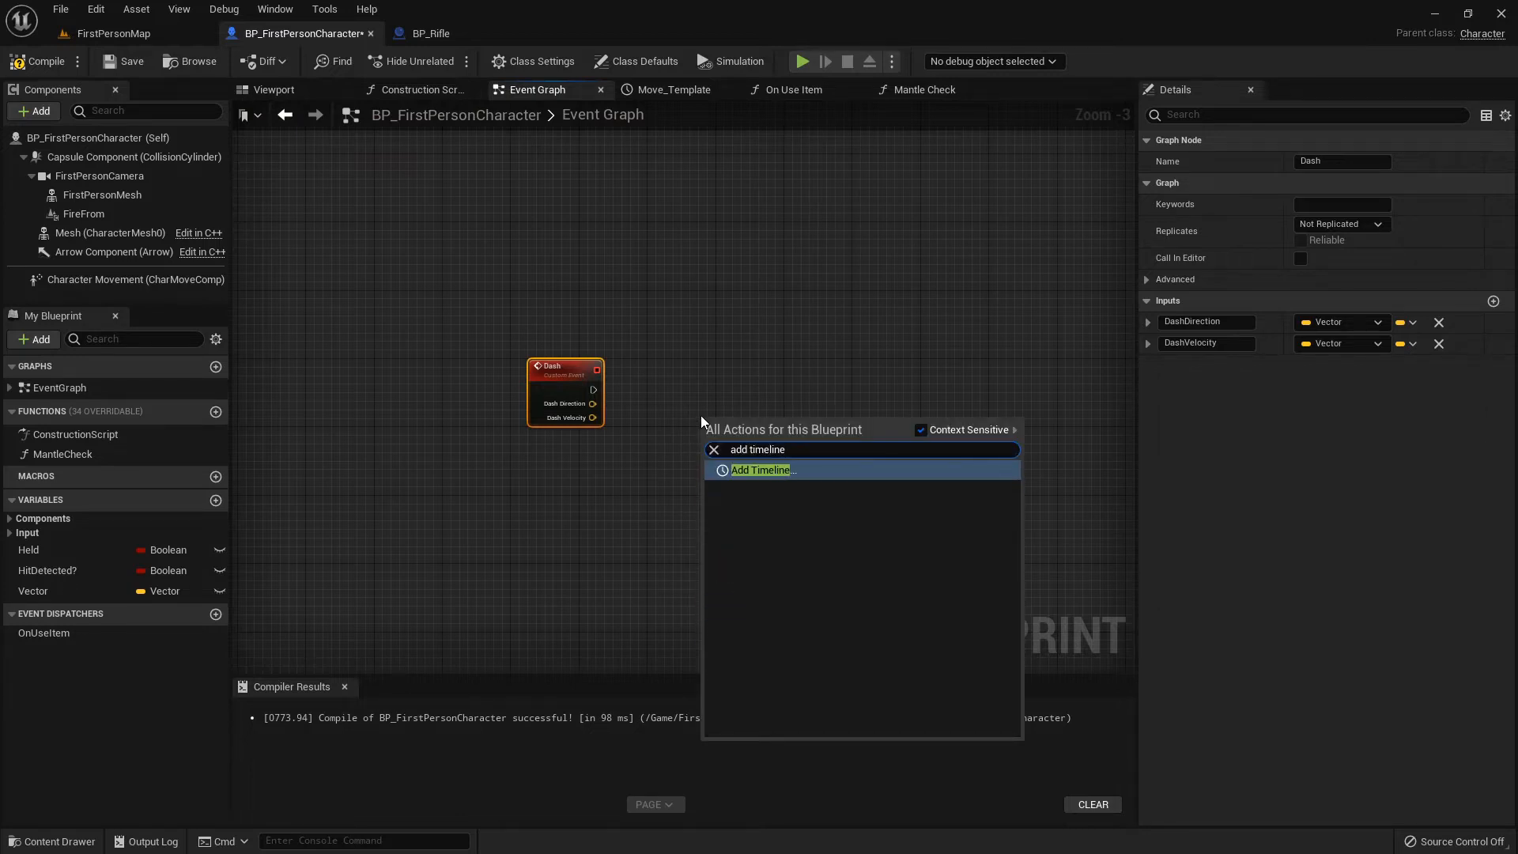
click(759, 470)
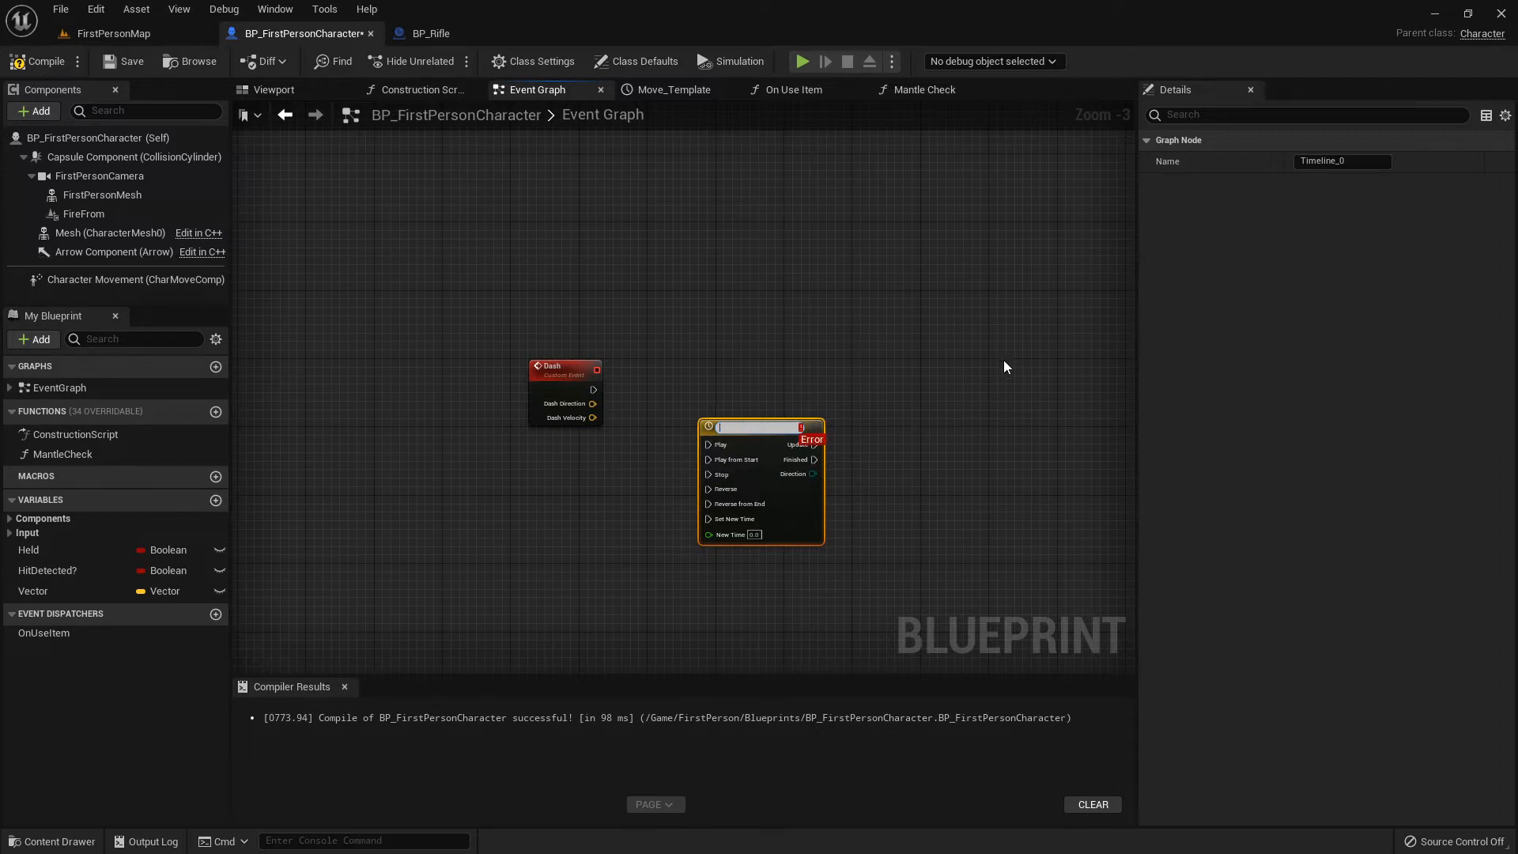
text(DashMovement)
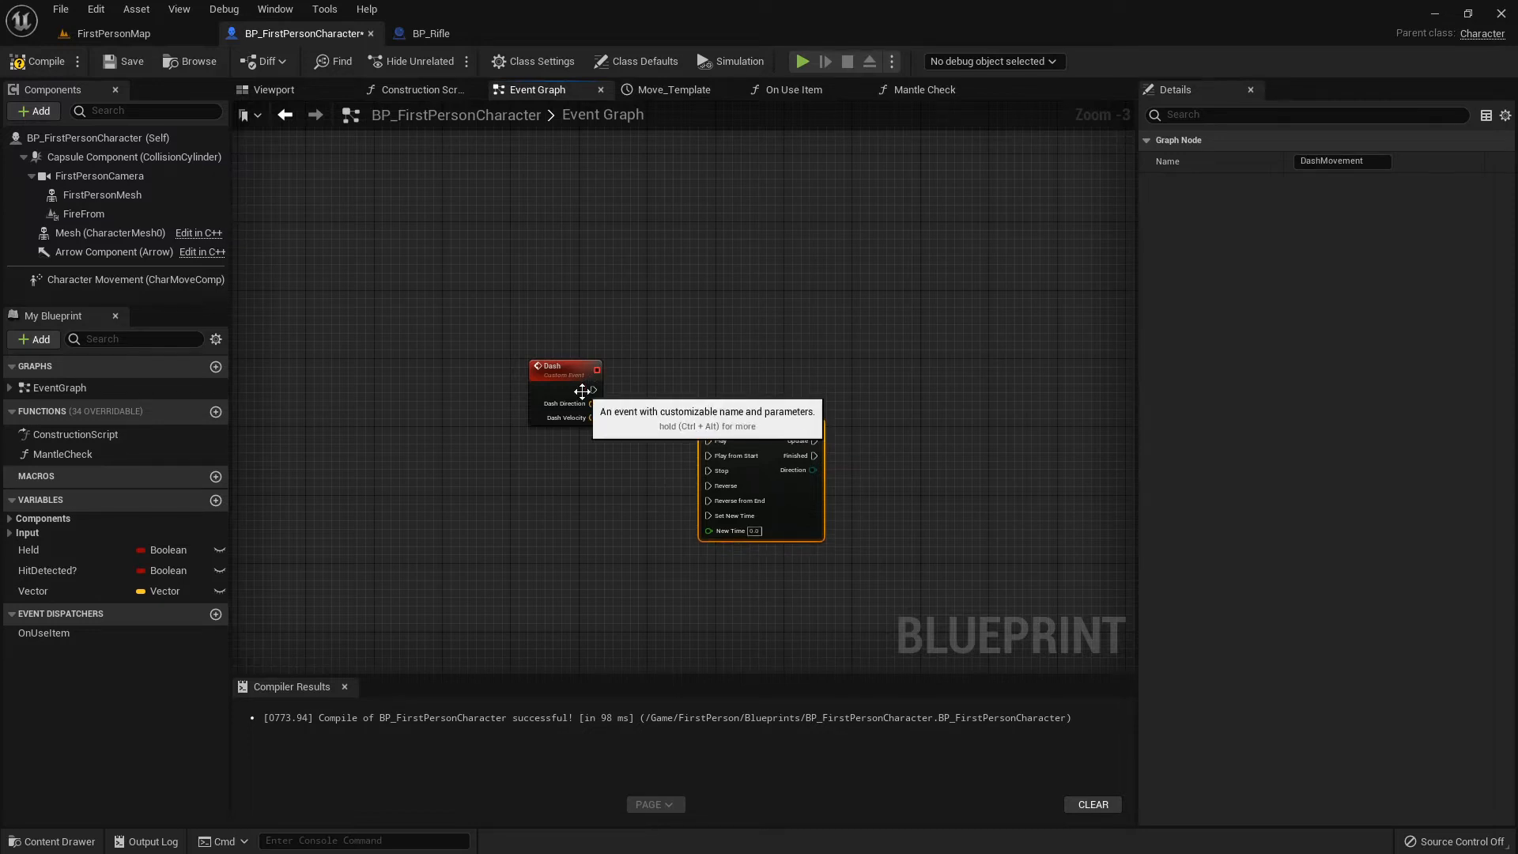
drag(593, 389, 706, 455)
text(actor location)
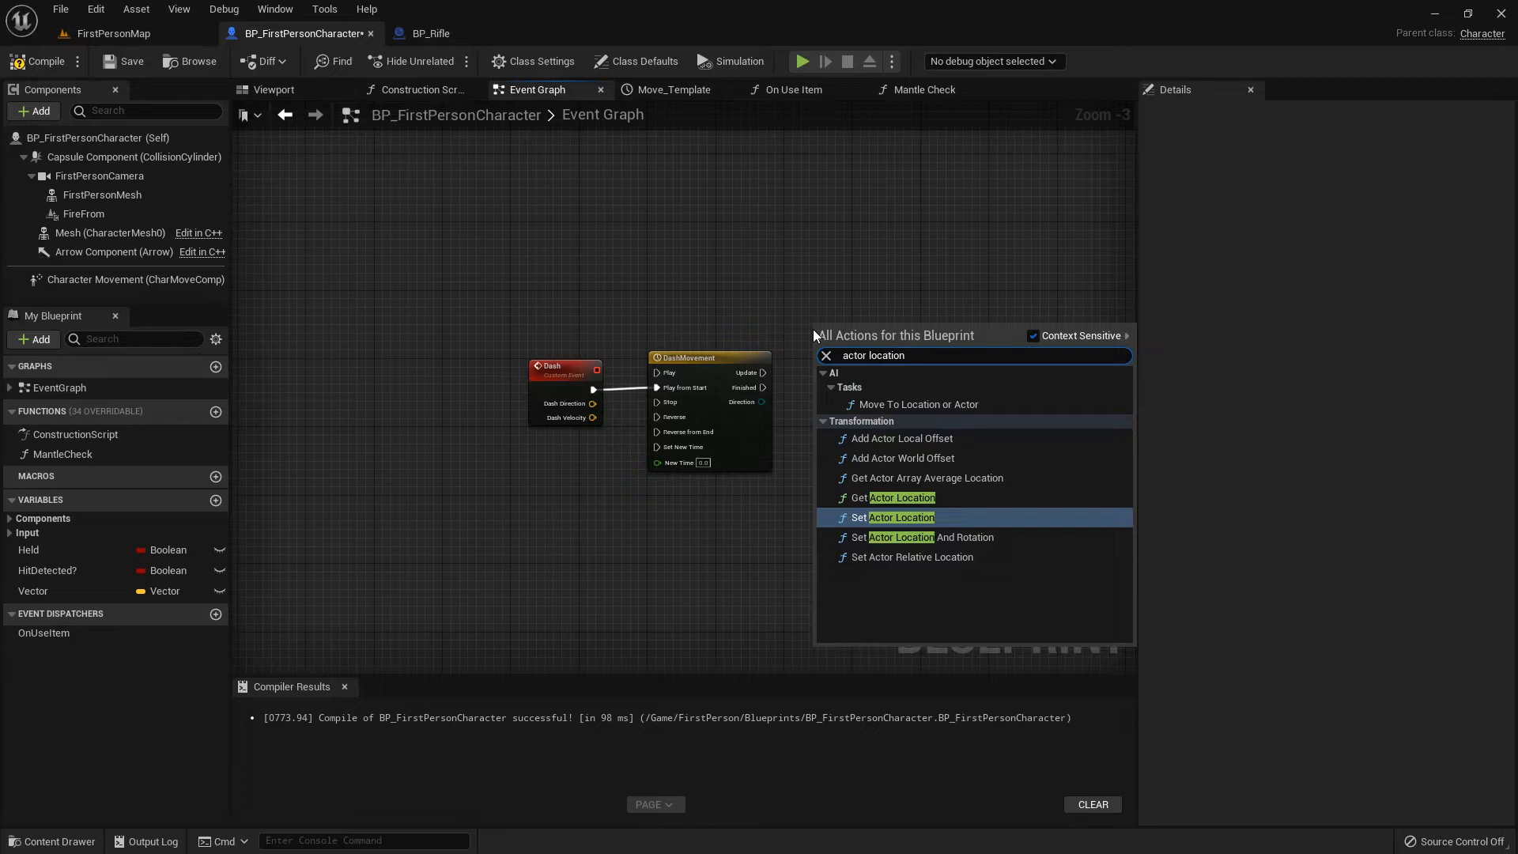
- Add a Set Actor Location node and enter the DashMovement timeline editor
click(901, 517)
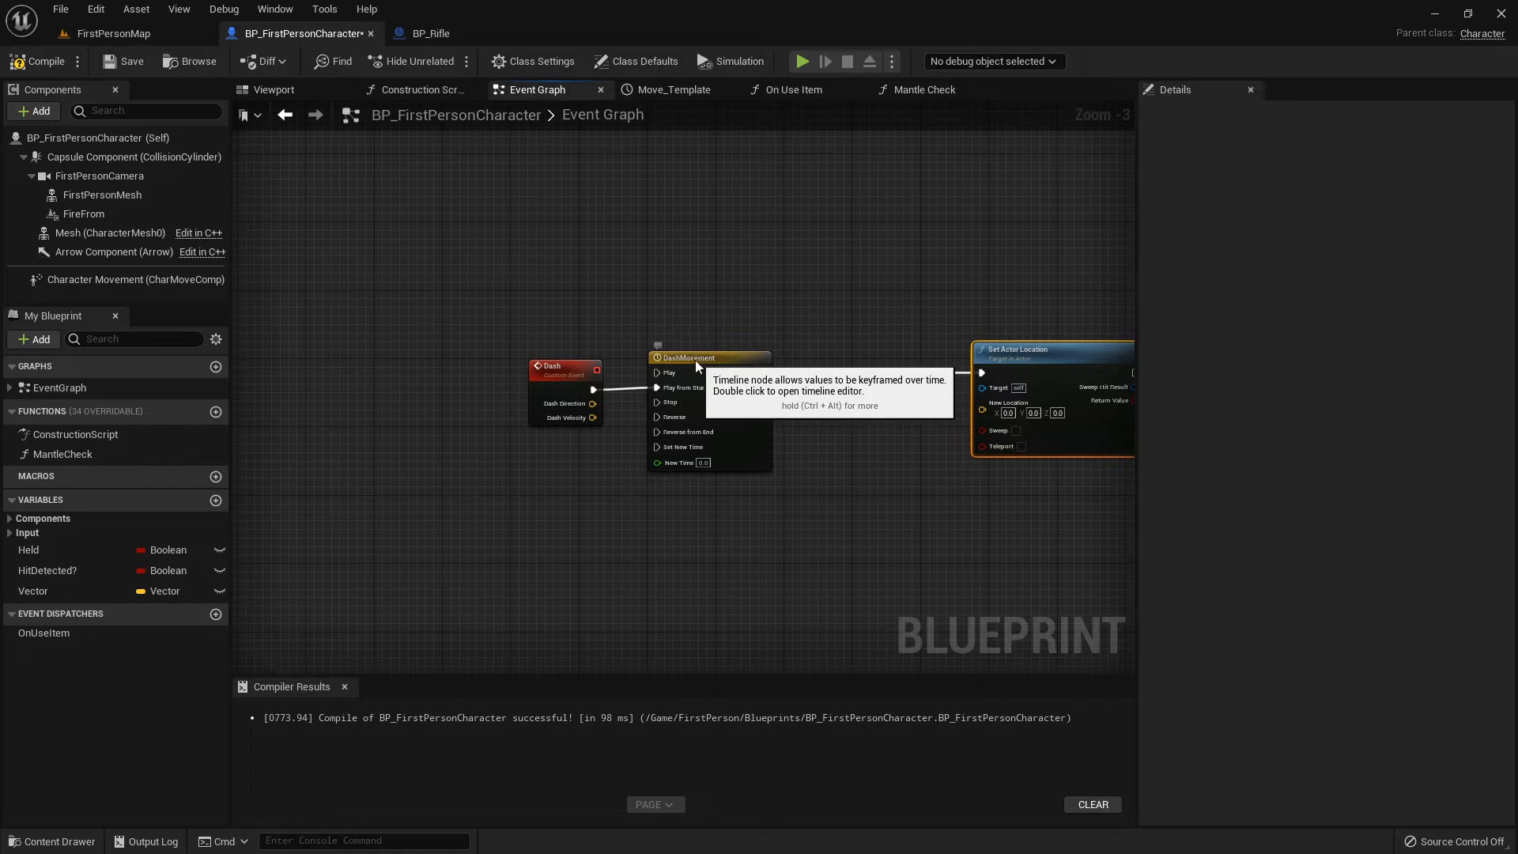
double_click(688, 358)
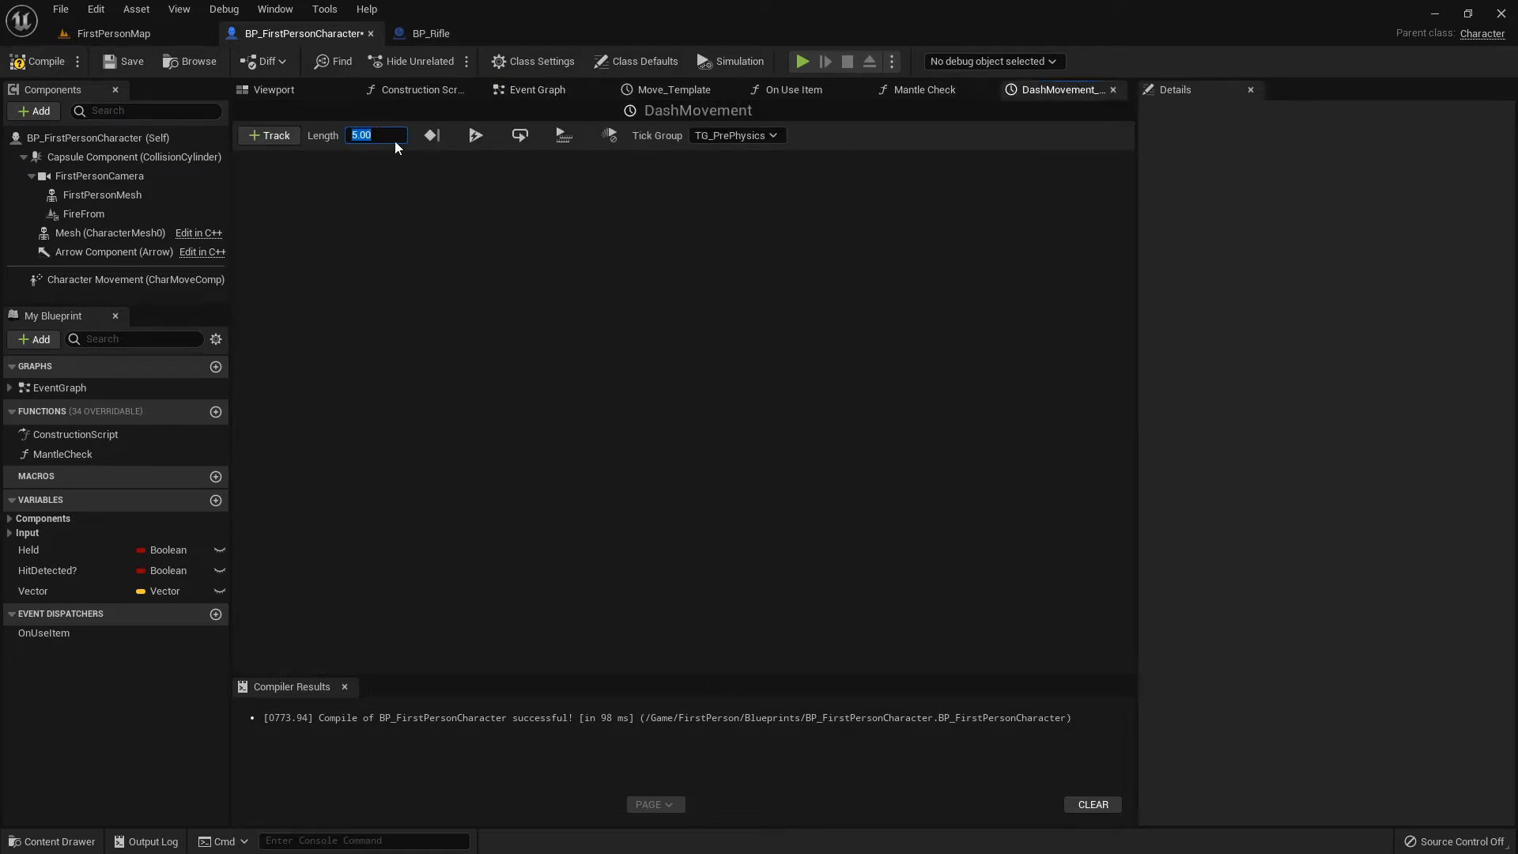
- Add a float Alpha track to DashMovement with a keyframe on its curve
click(269, 136)
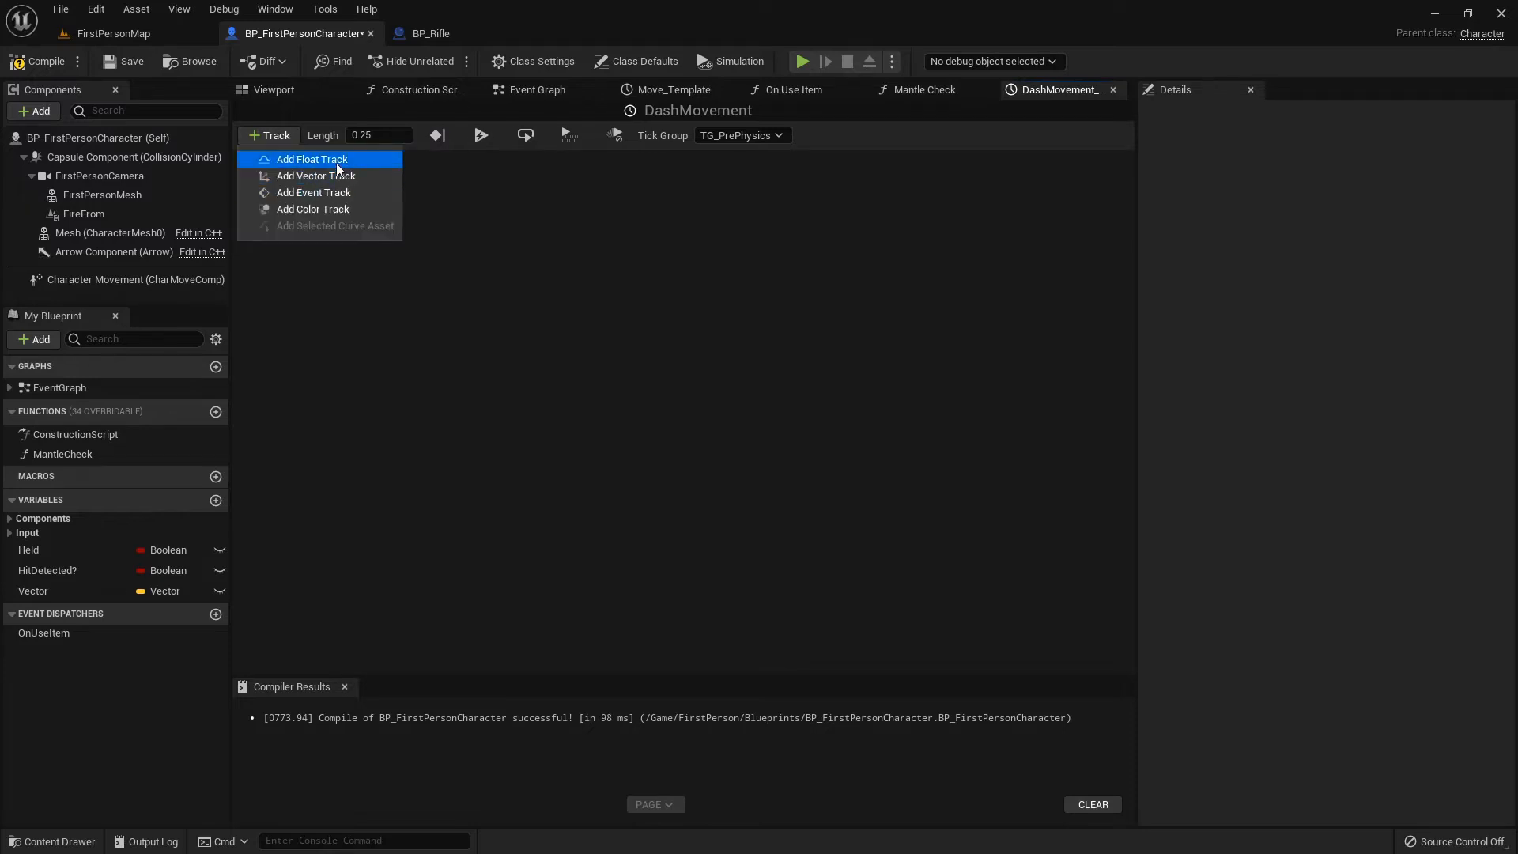
mouse_move(402, 376)
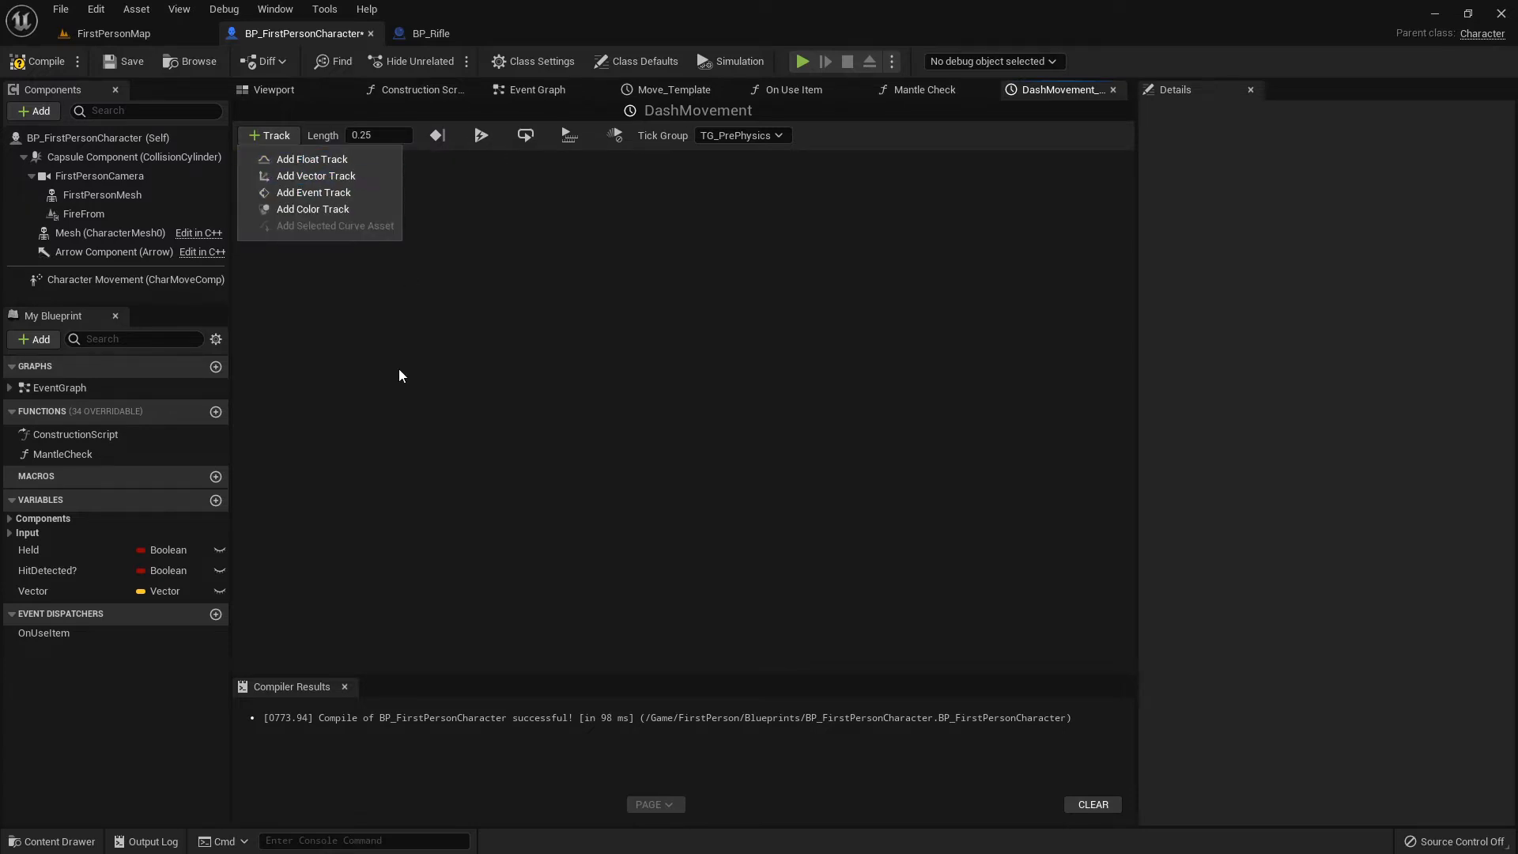
mouse_move(312, 158)
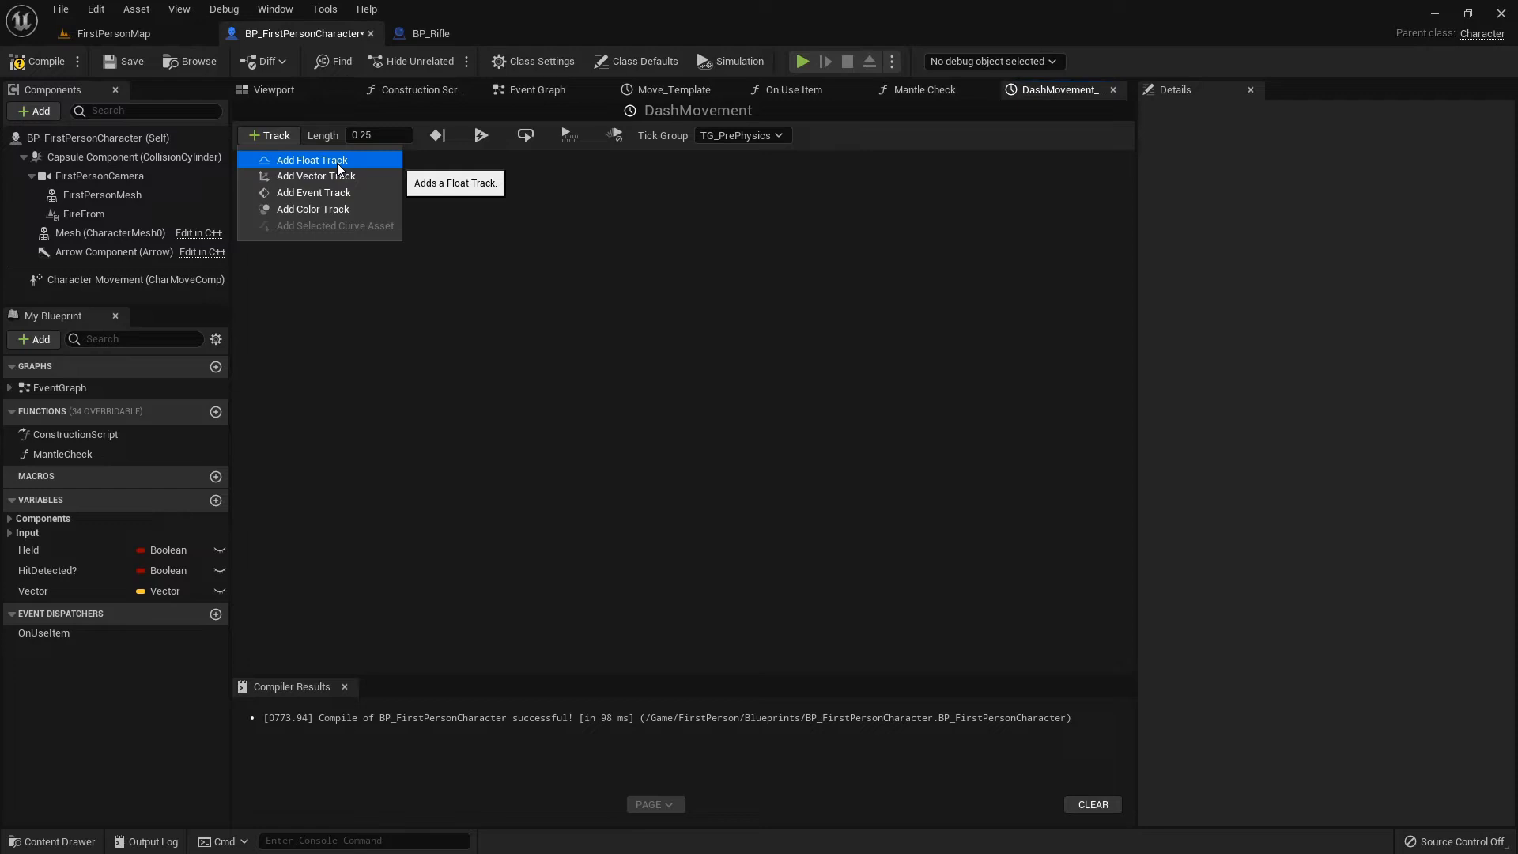
click(309, 159)
text(Alpha)
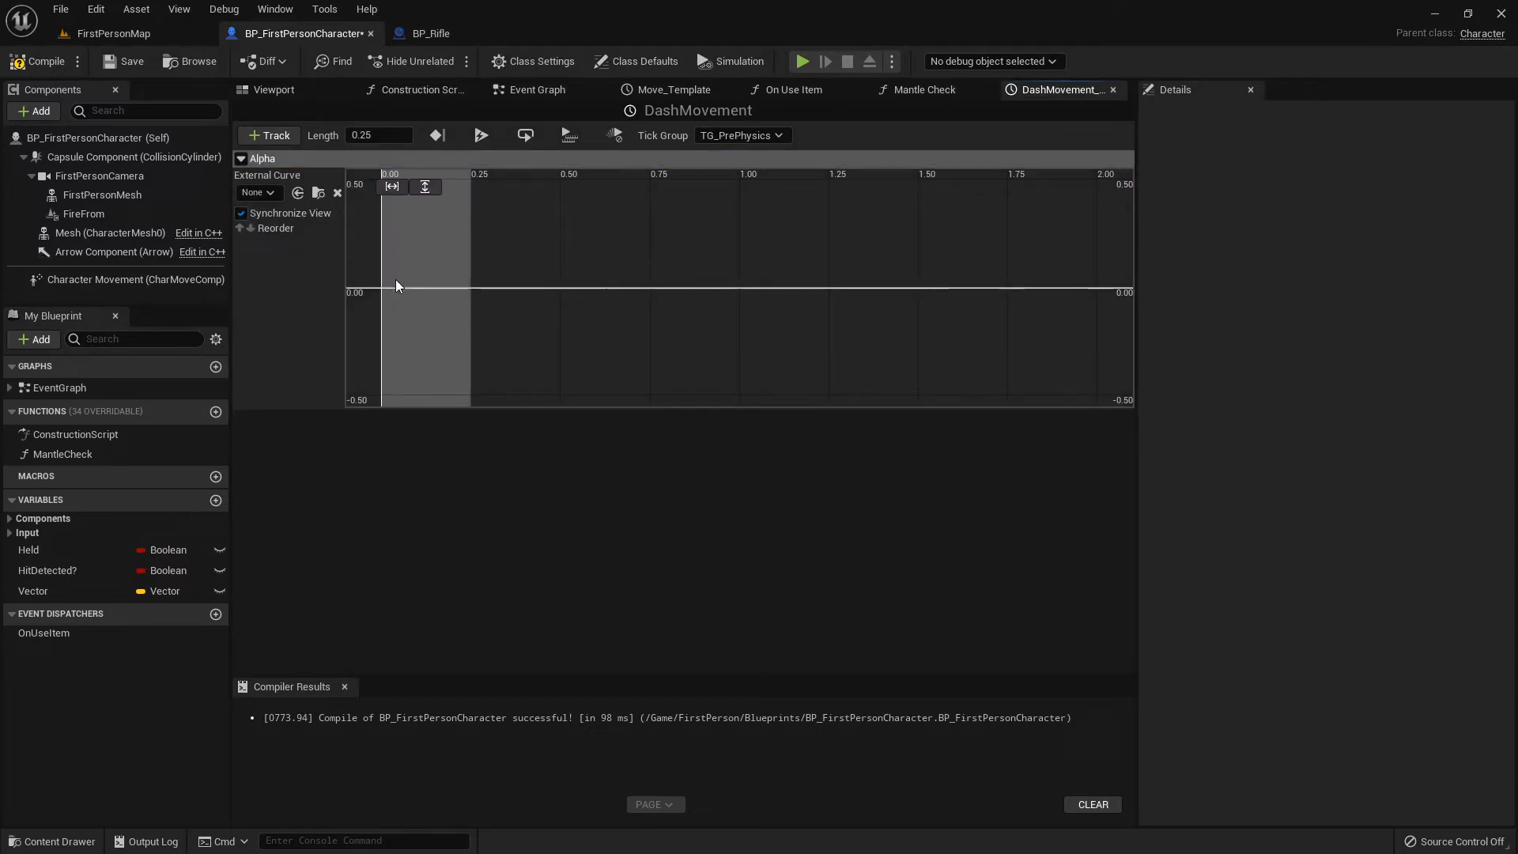
click(386, 288)
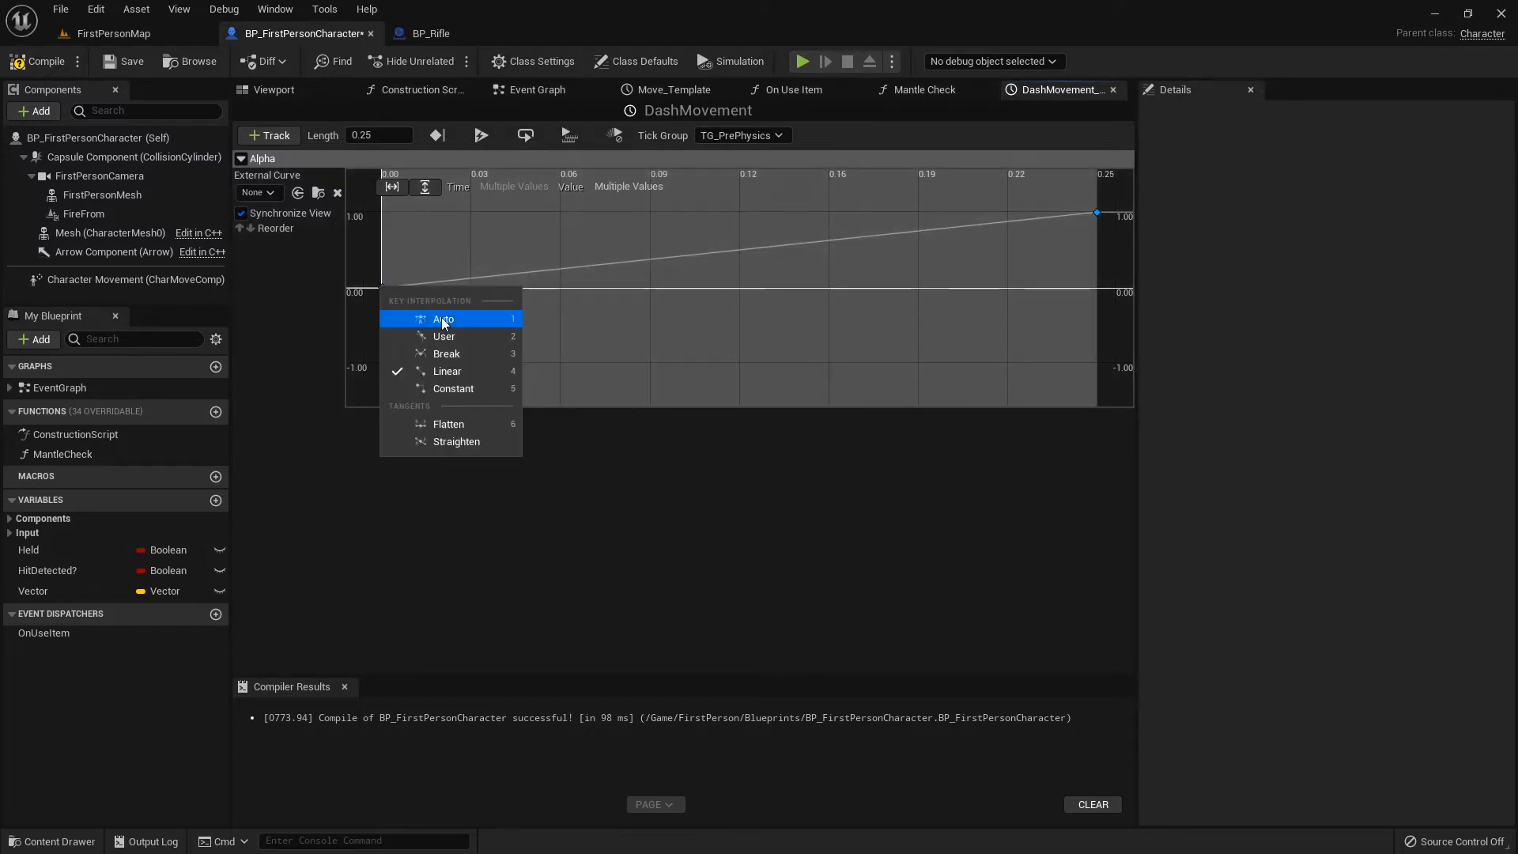
mouse_move(453, 319)
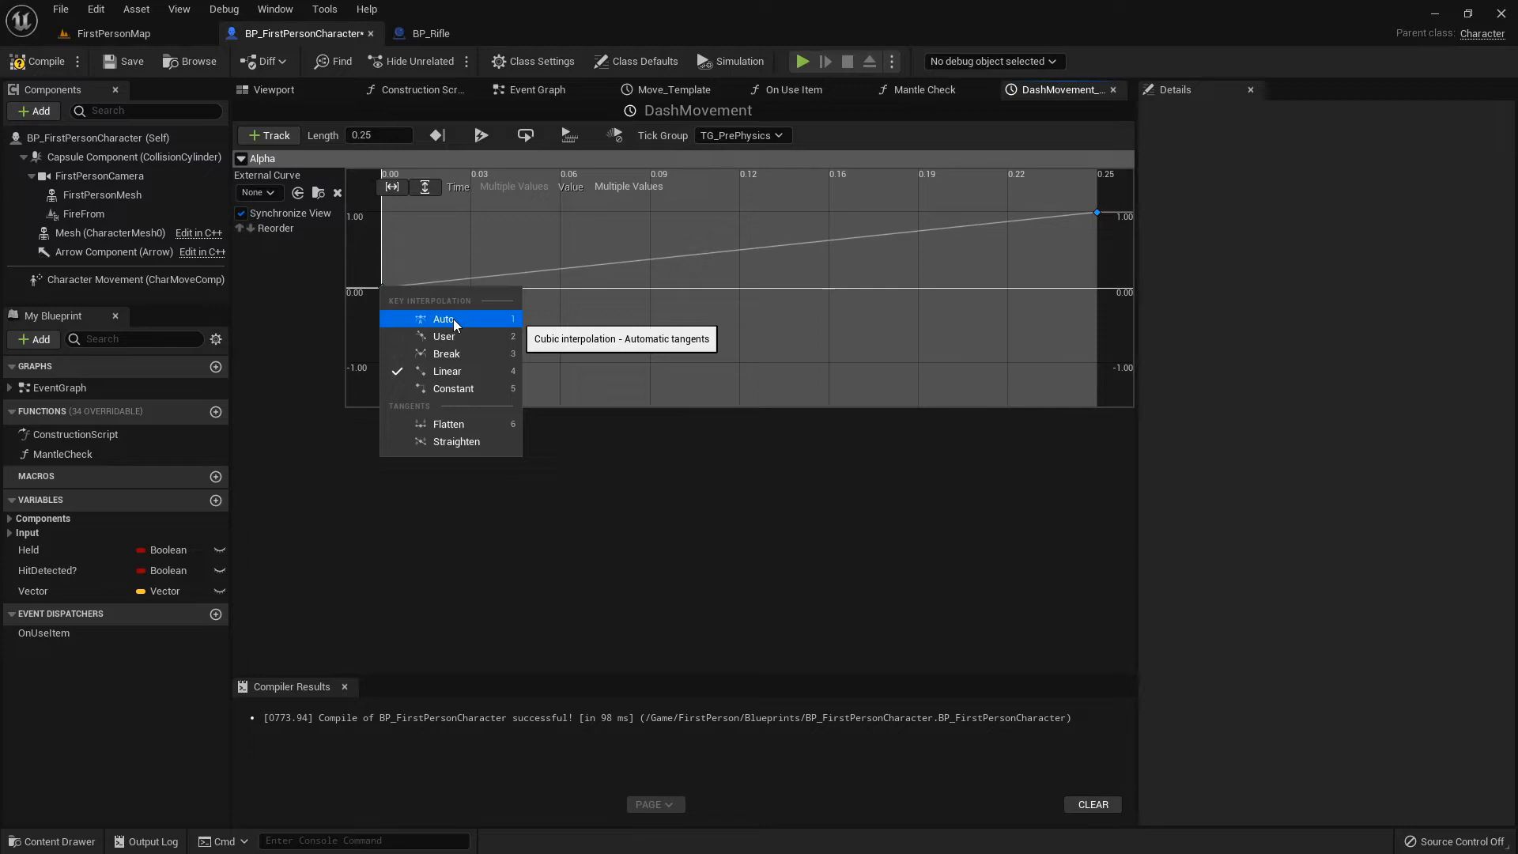
- Make both Alpha keys interpolate smoothly over 0.25 seconds, steepening toward the end key
click(444, 319)
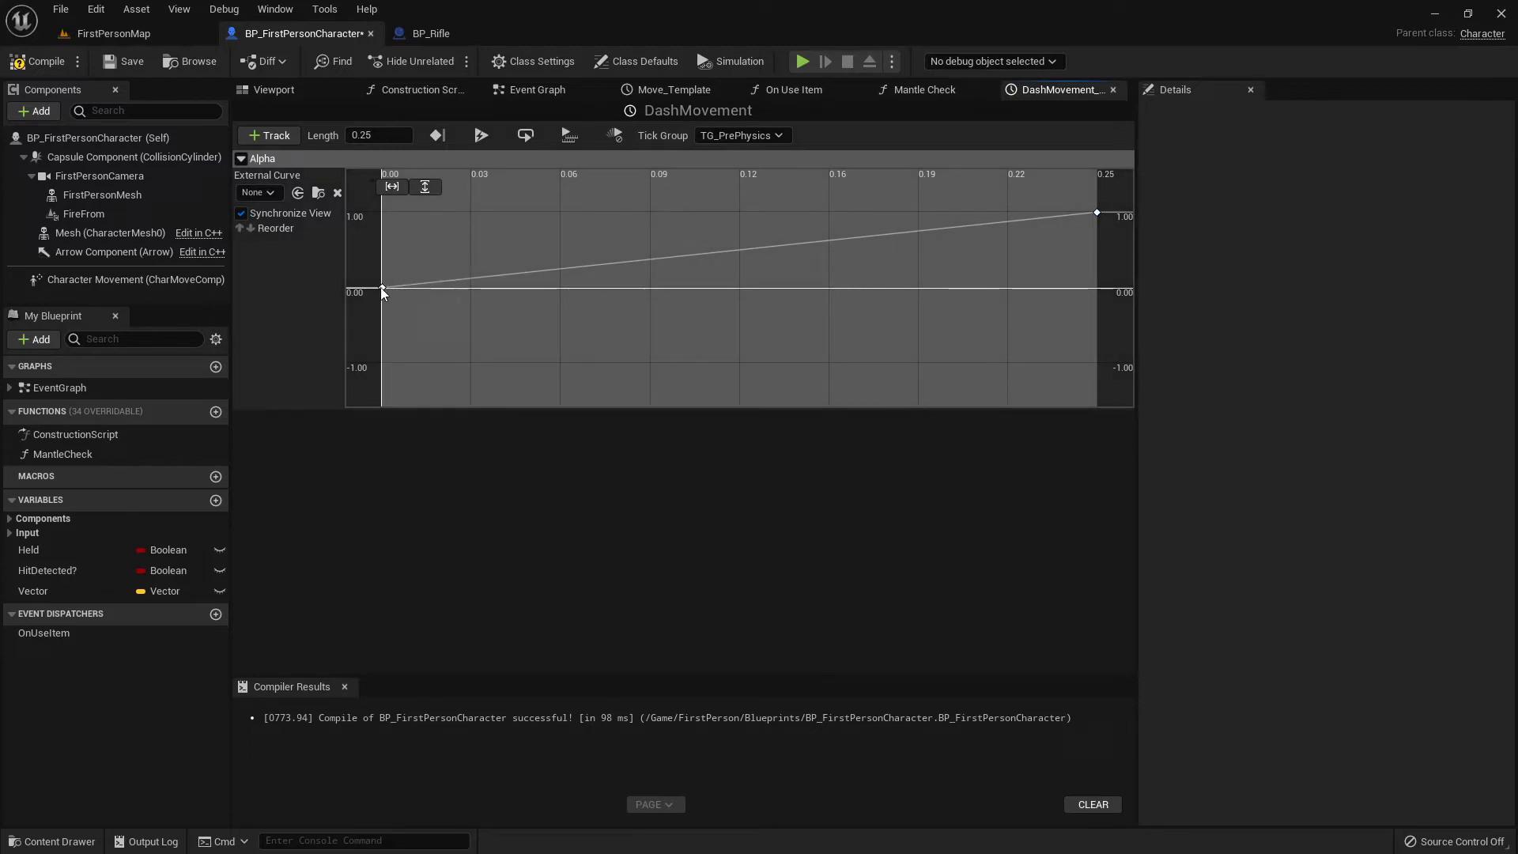
right_click(381, 291)
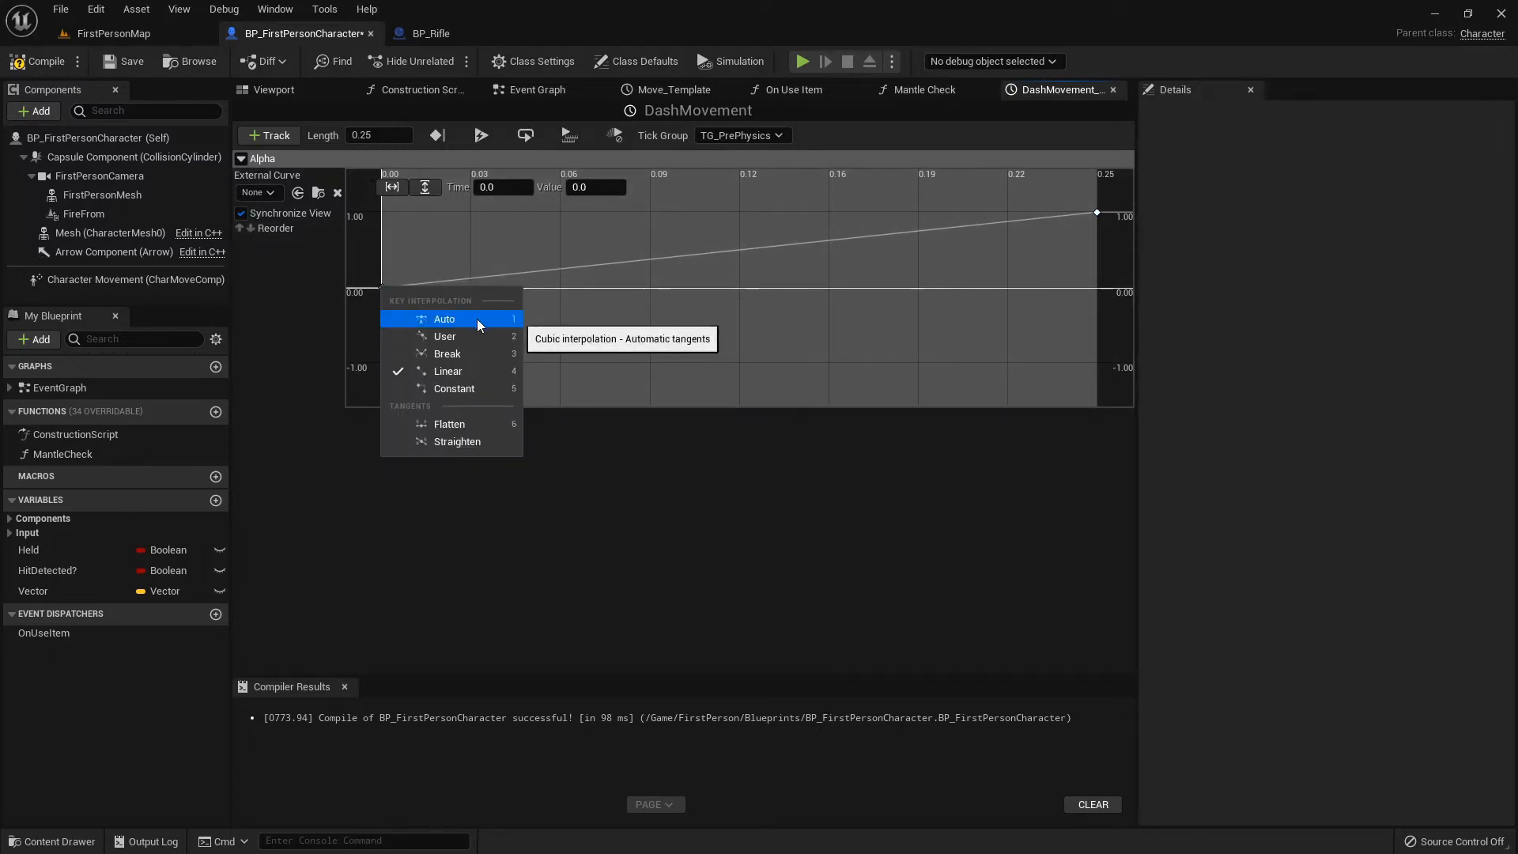
click(445, 319)
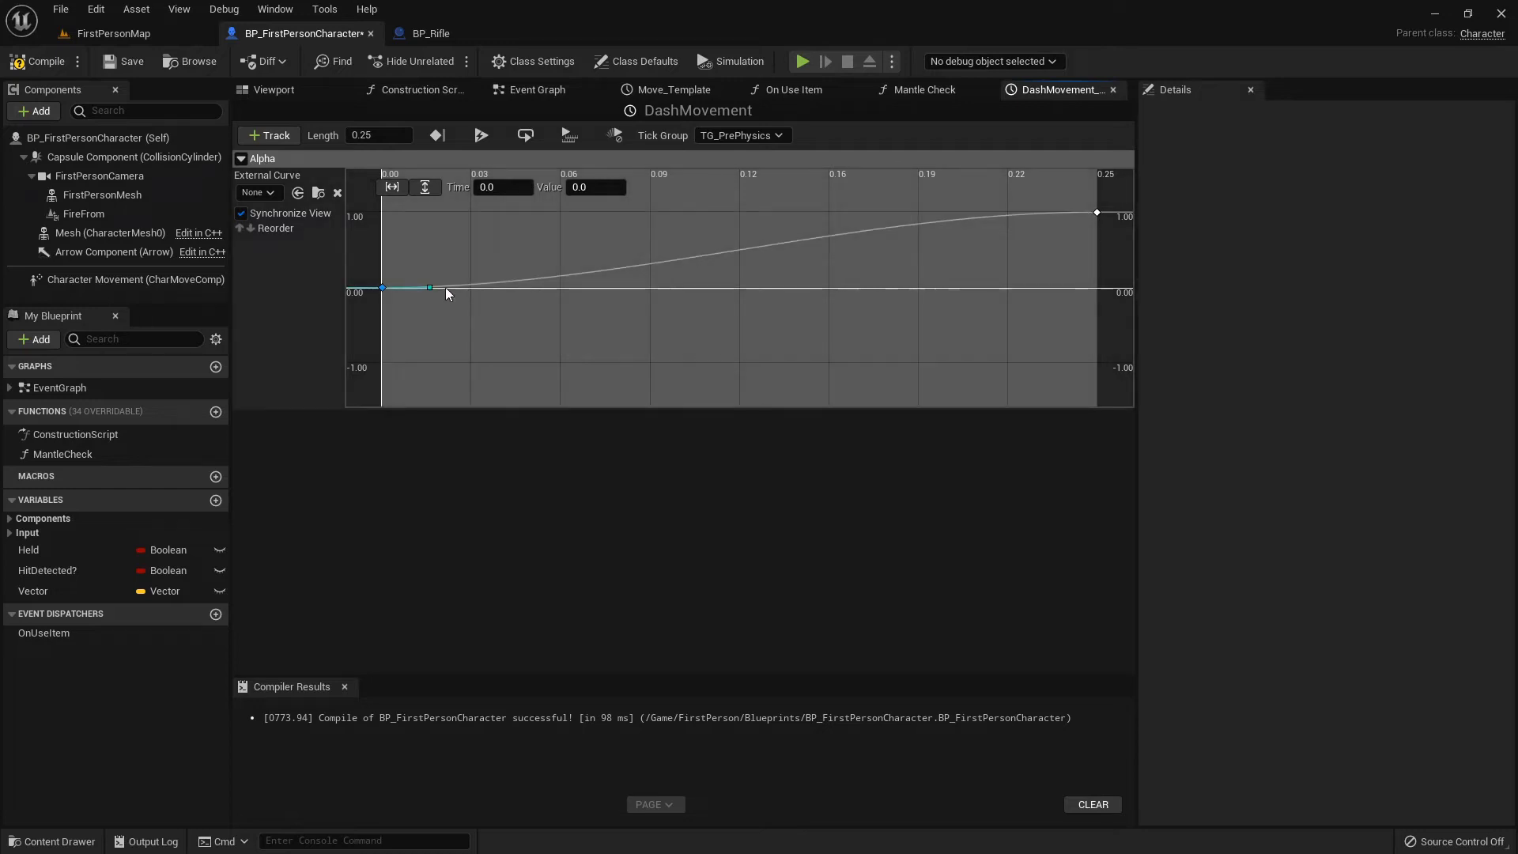
mouse_move(1094, 215)
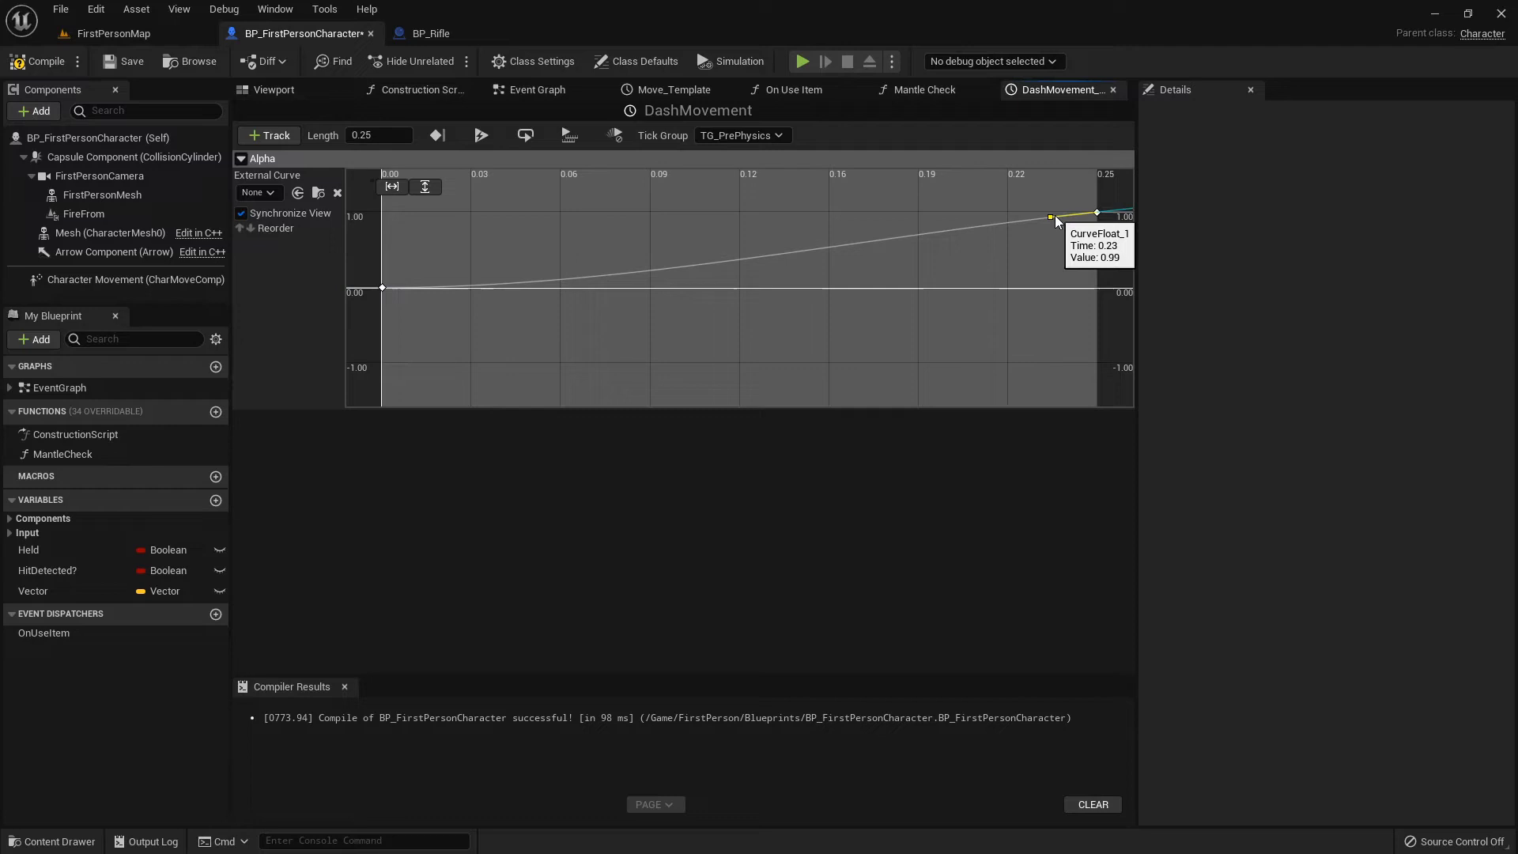
drag(1051, 218, 1053, 230)
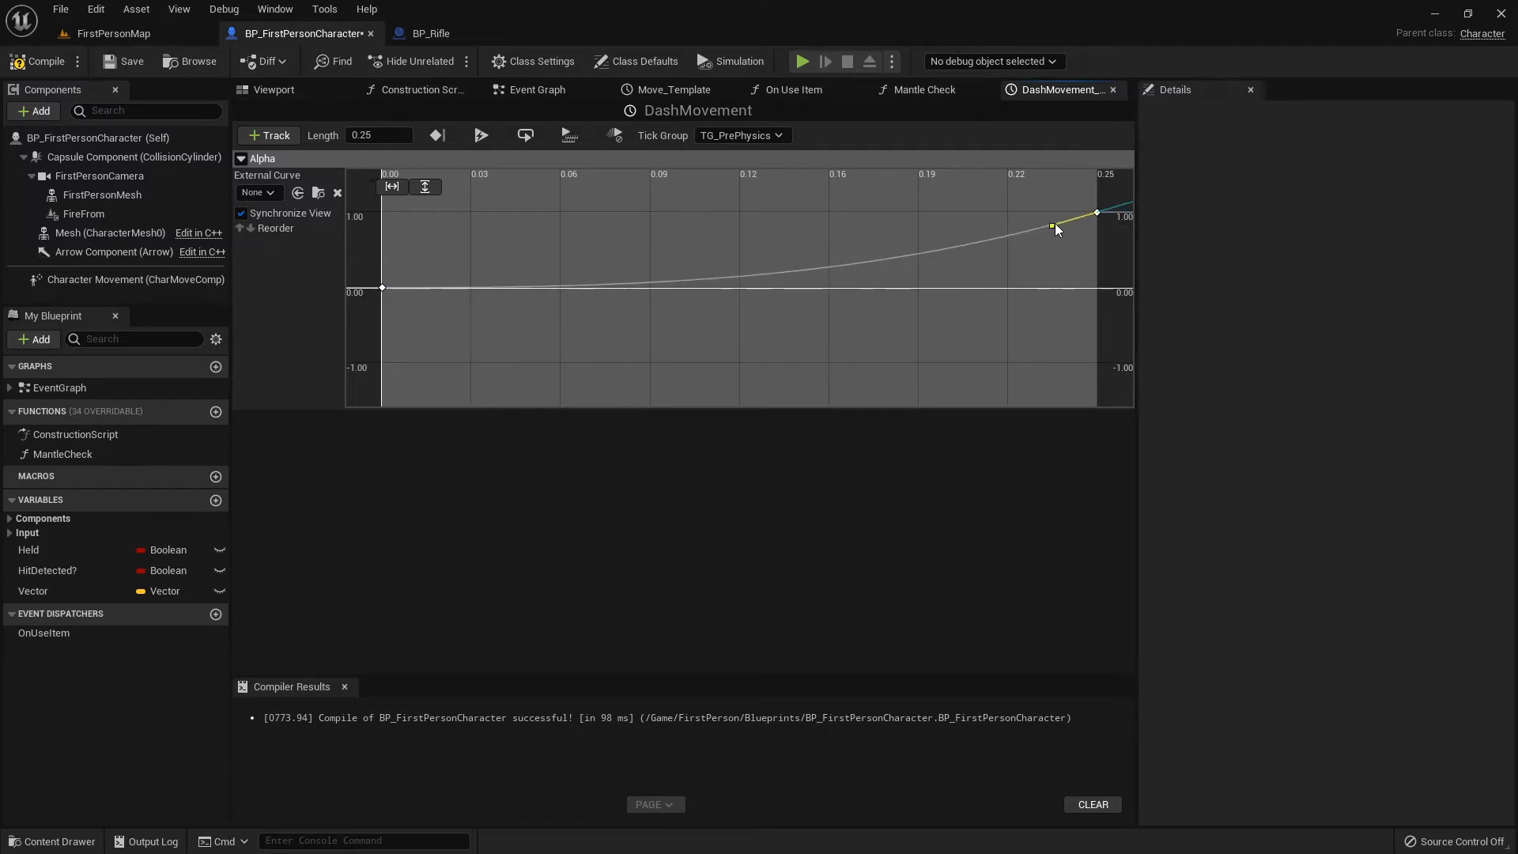
mouse_move(1053, 228)
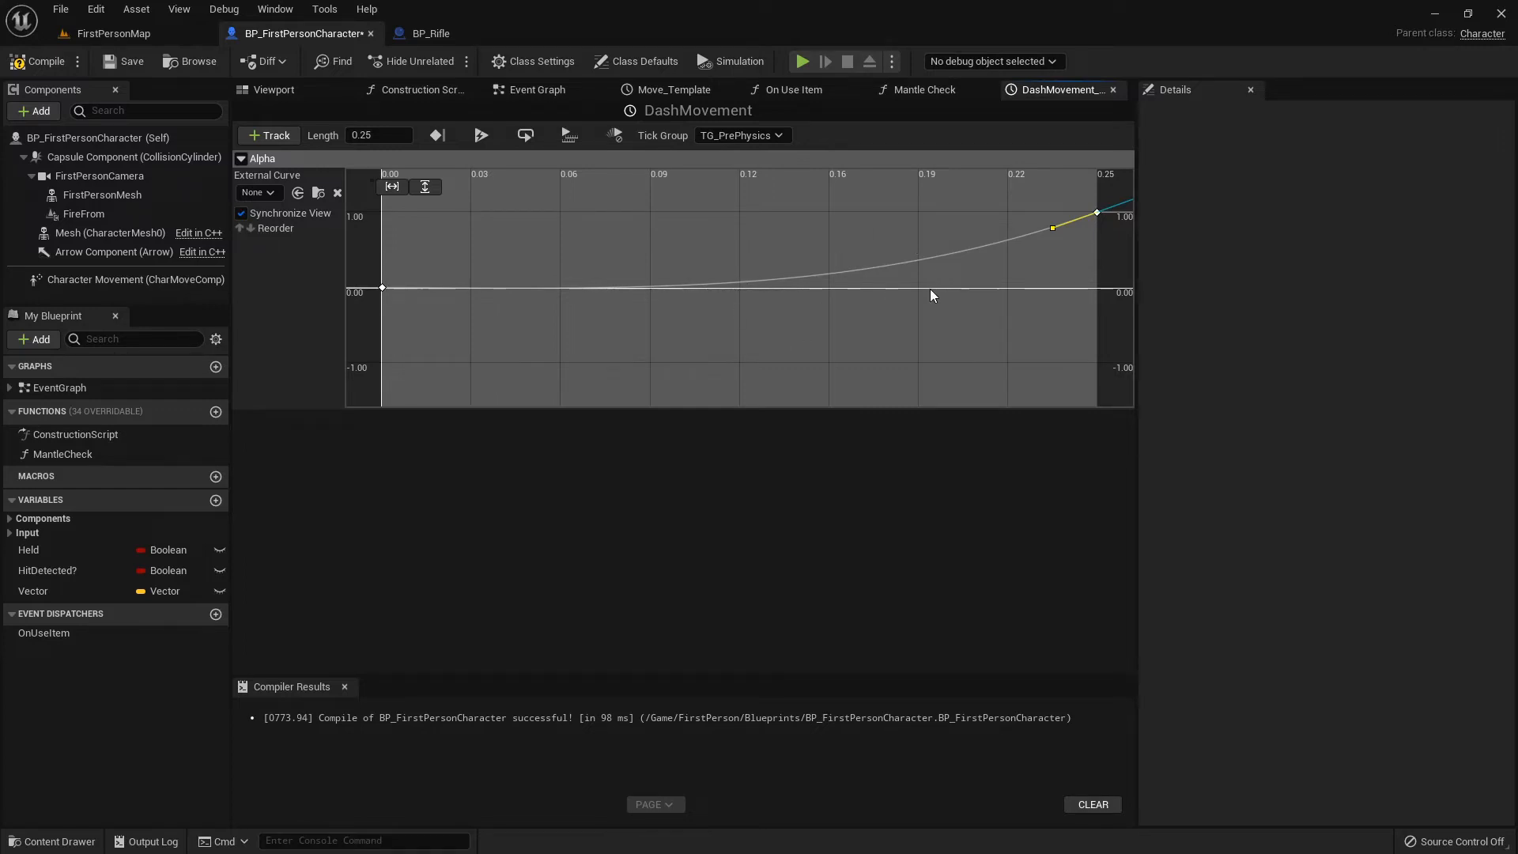
mouse_move(432, 283)
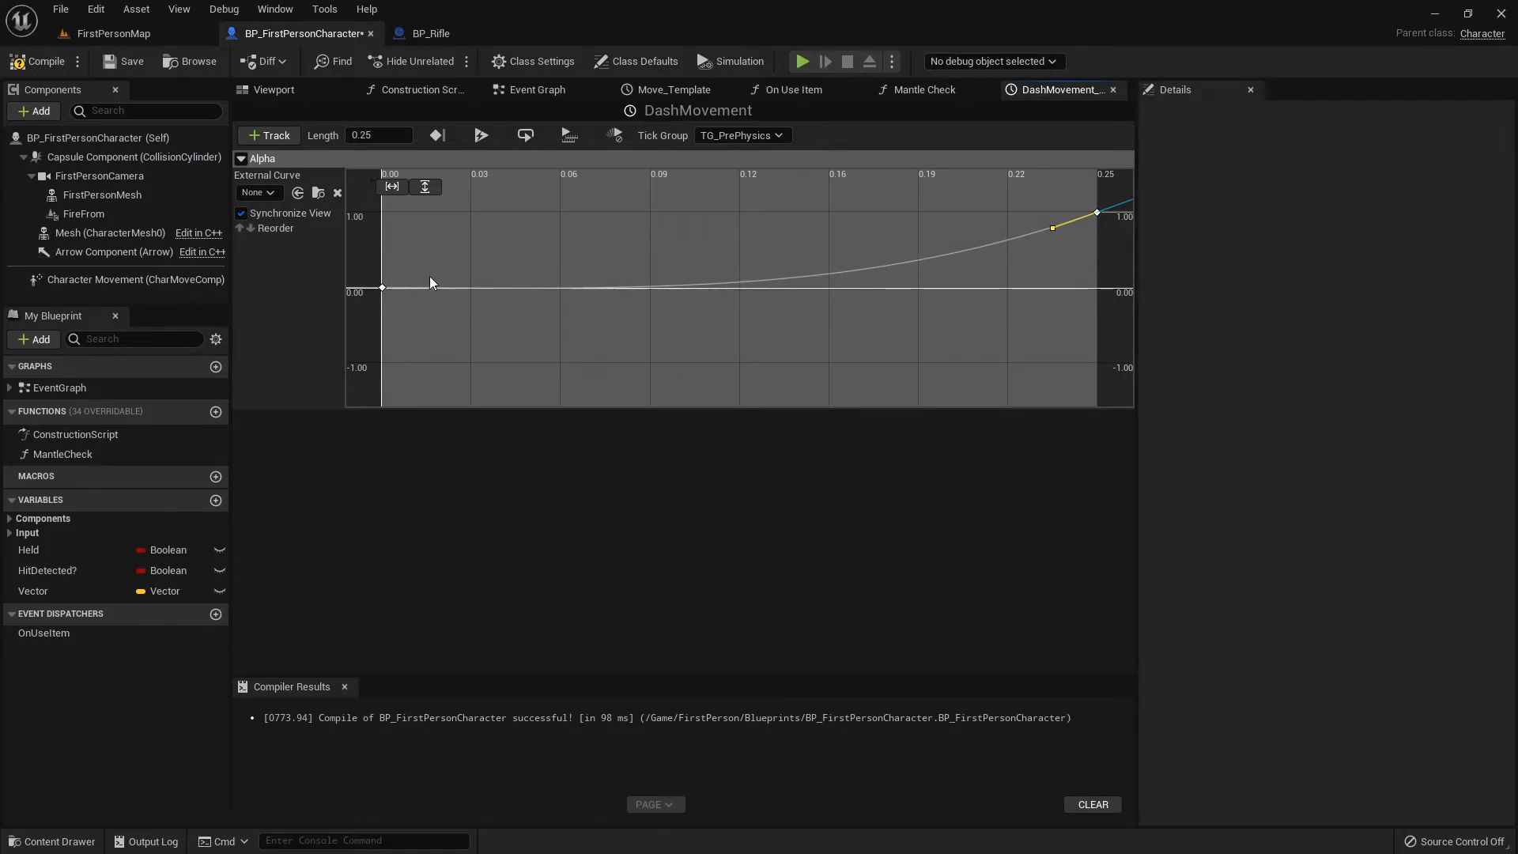
mouse_move(920, 247)
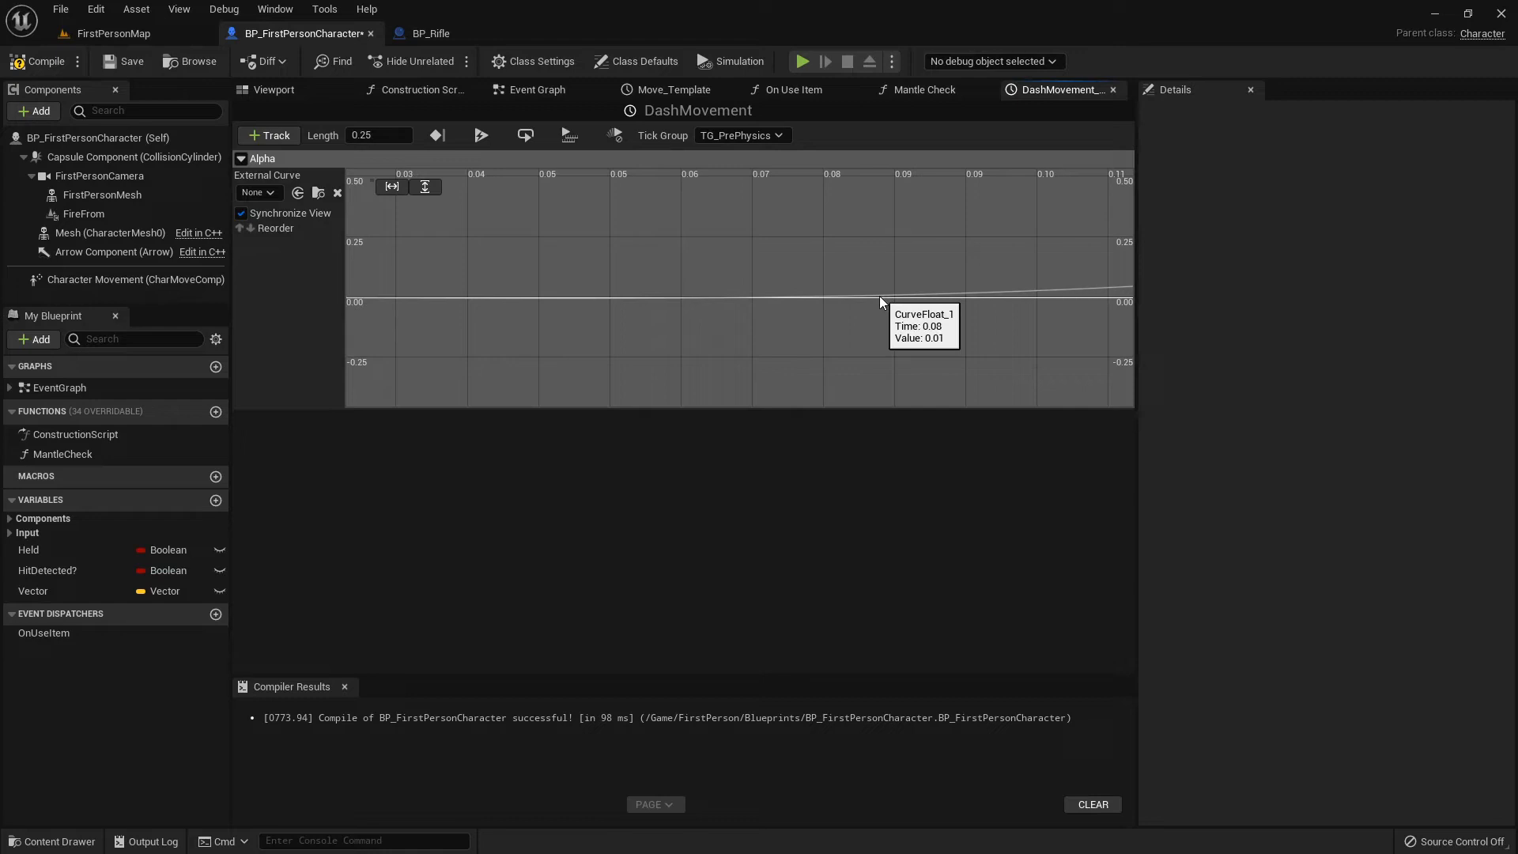
mouse_move(576, 305)
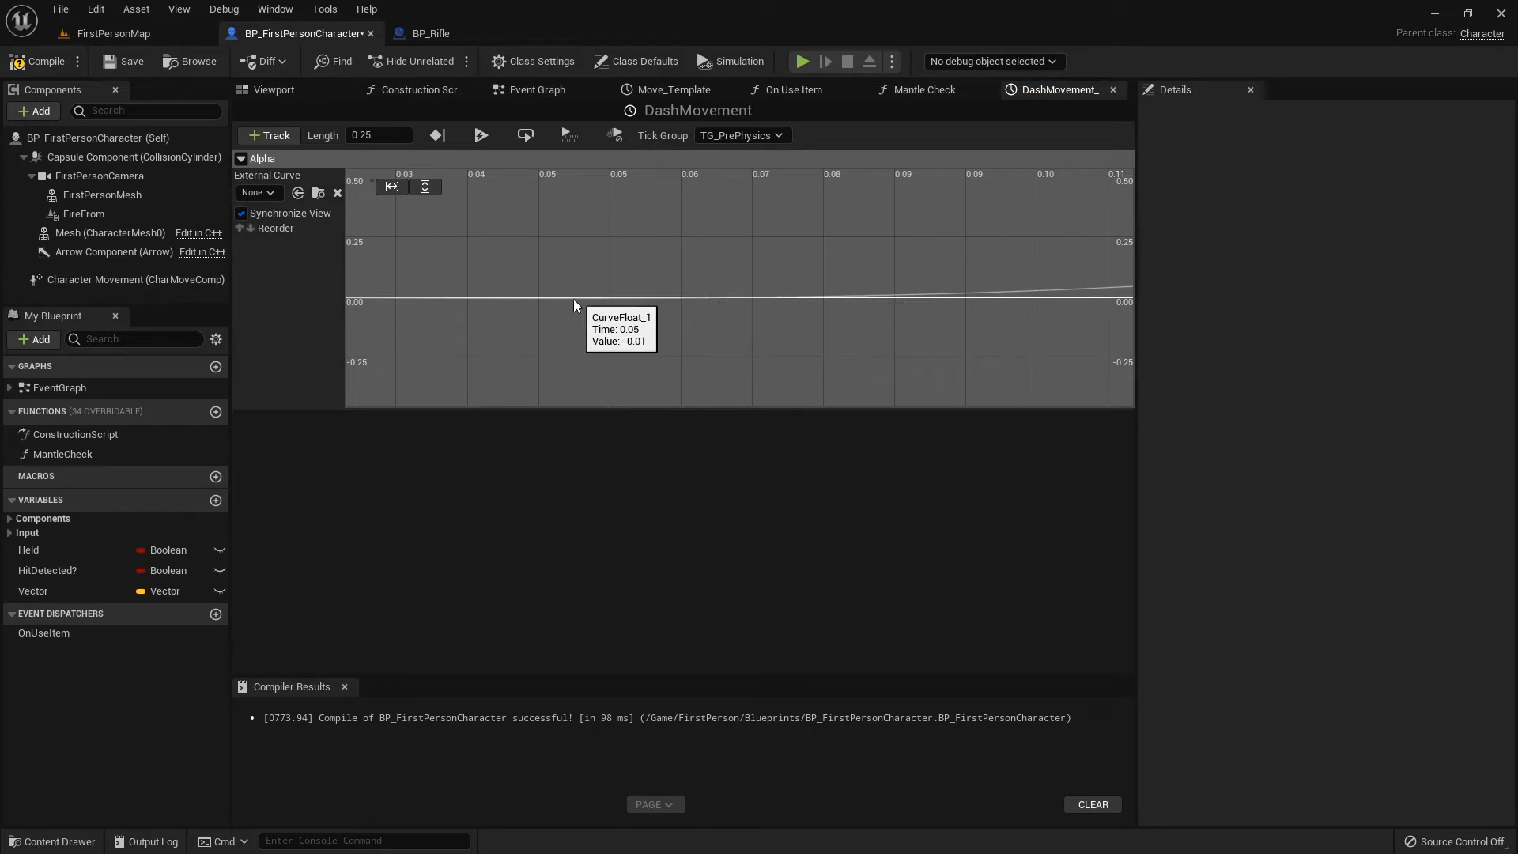
mouse_move(537, 307)
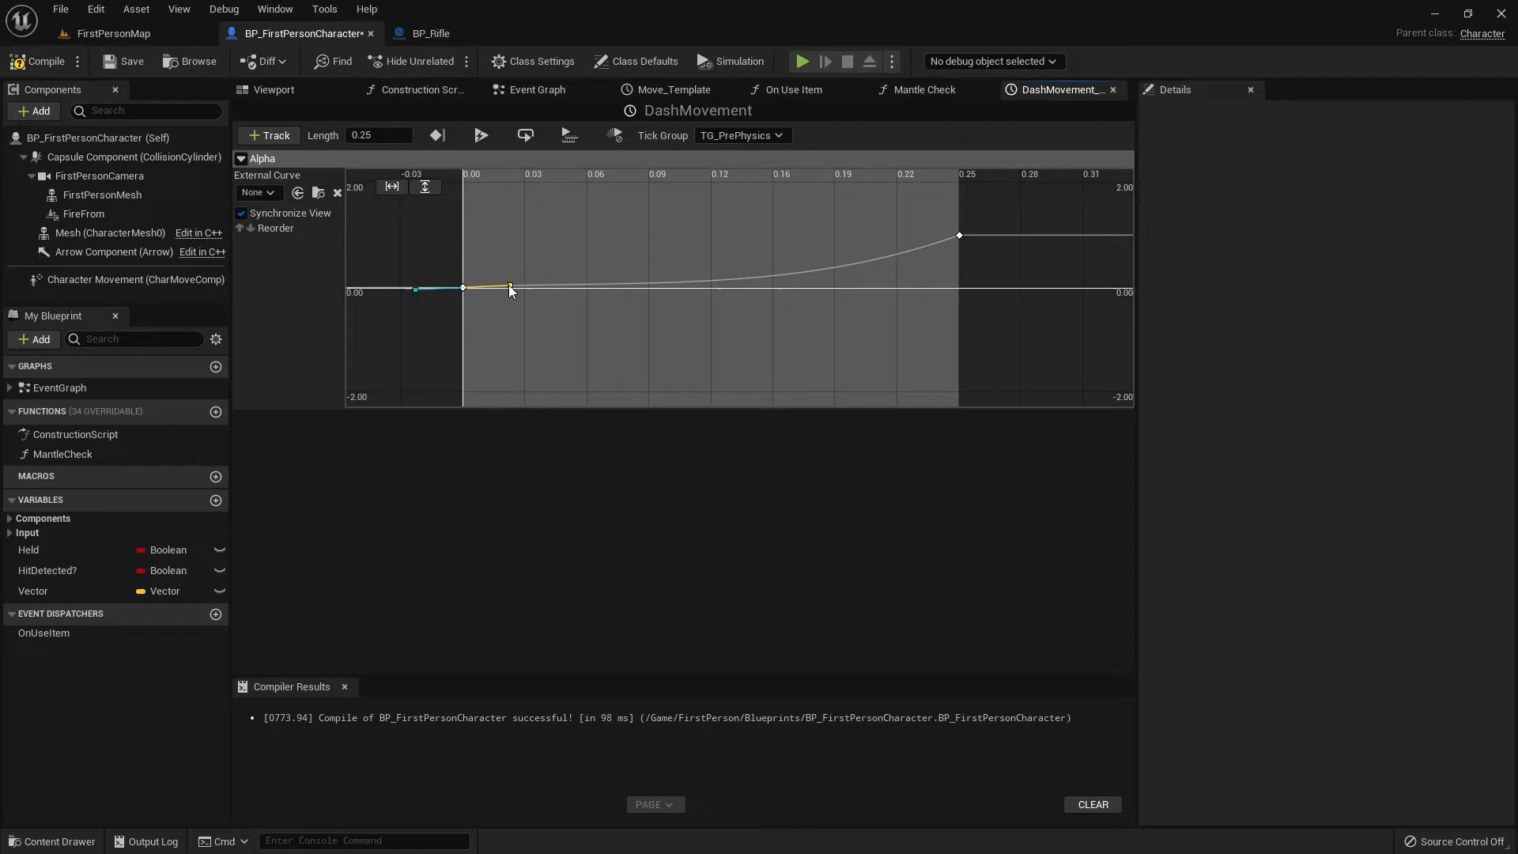
mouse_move(593, 291)
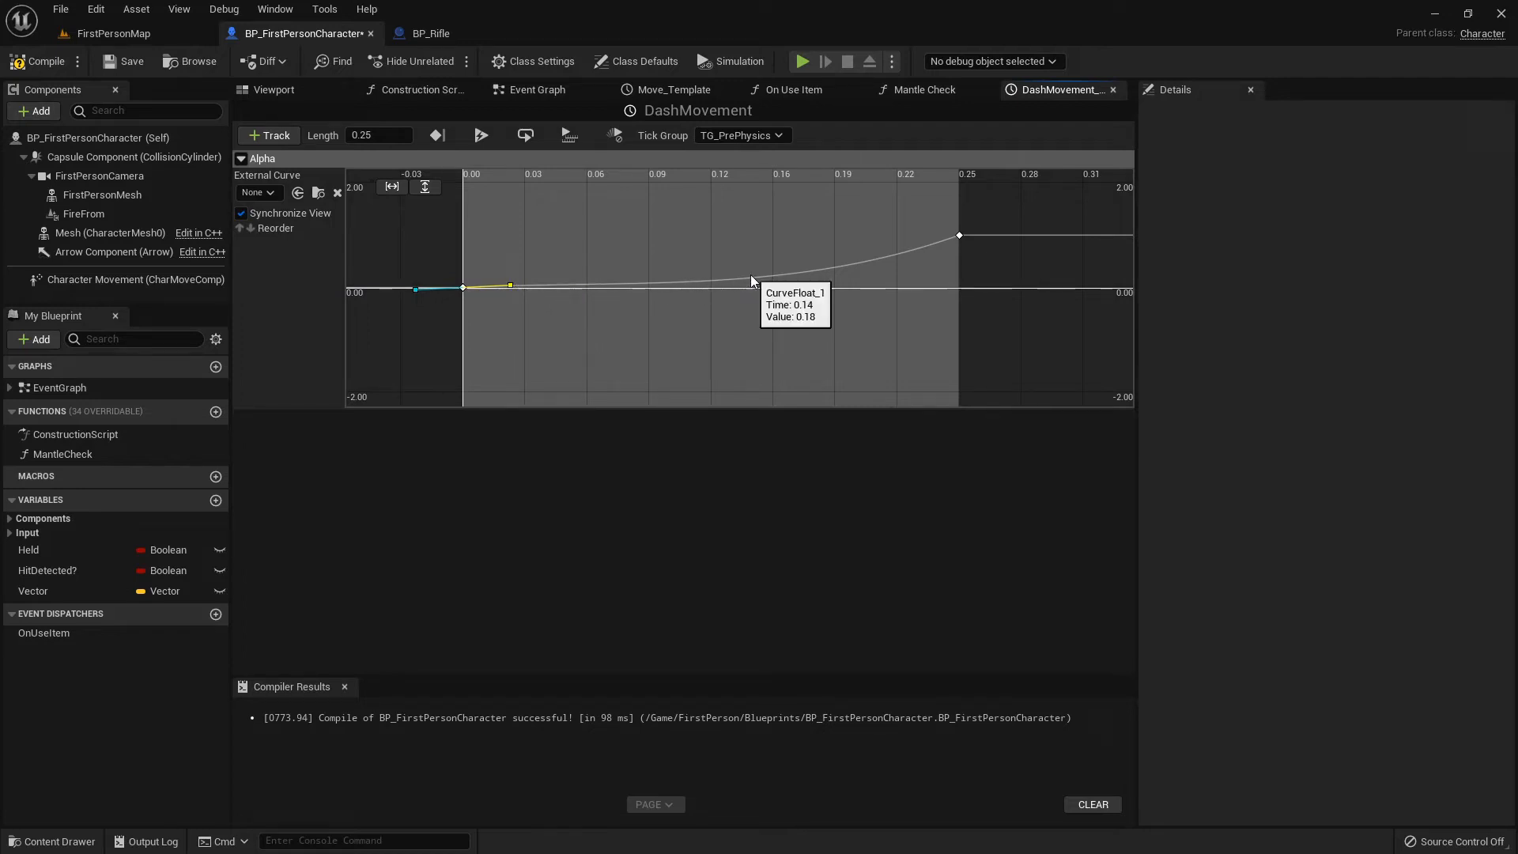
mouse_move(865, 272)
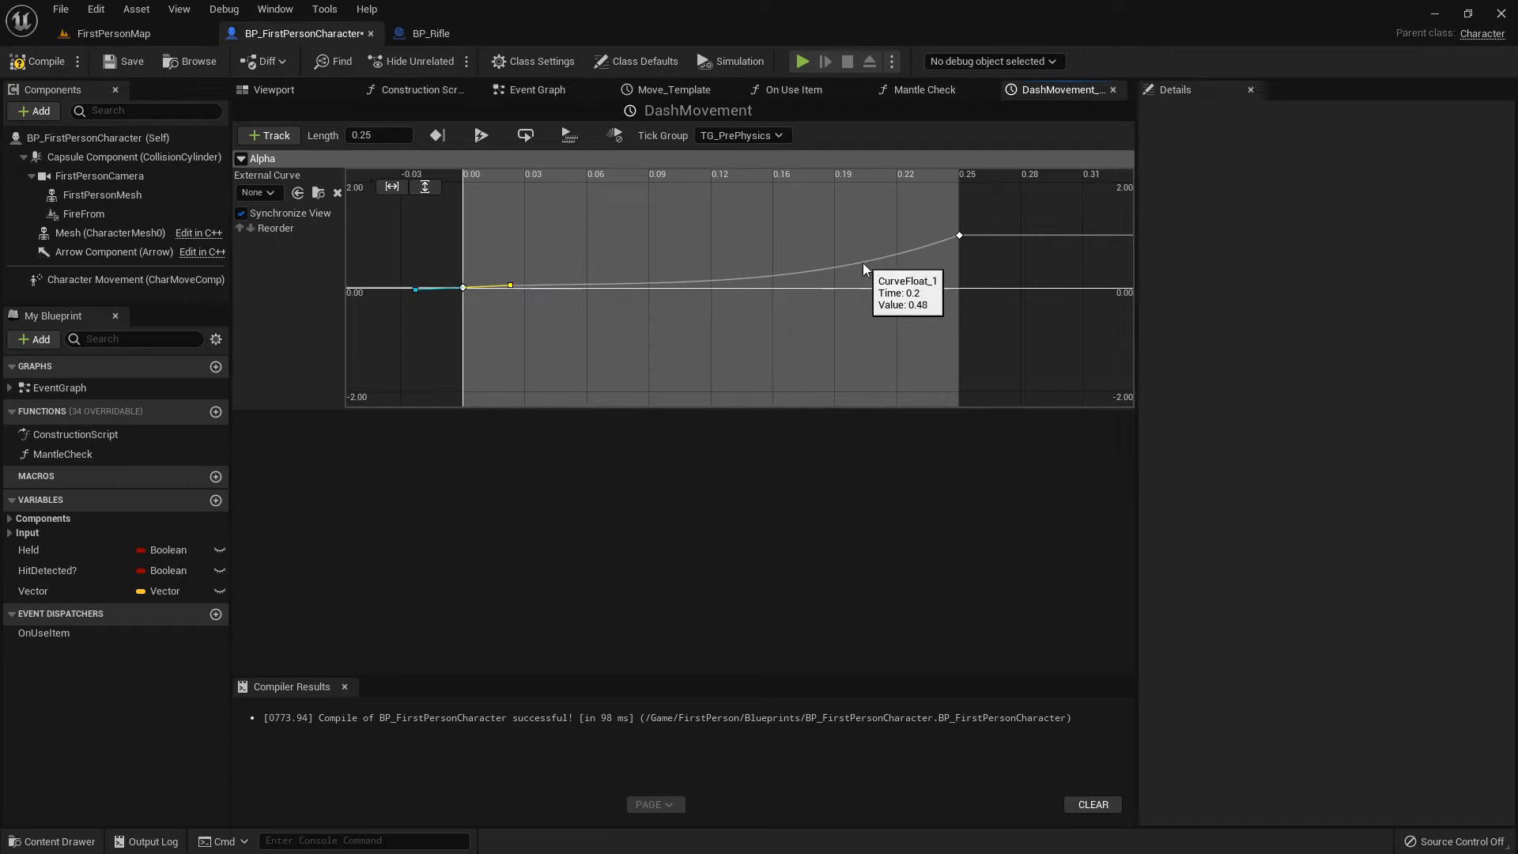
mouse_move(319, 148)
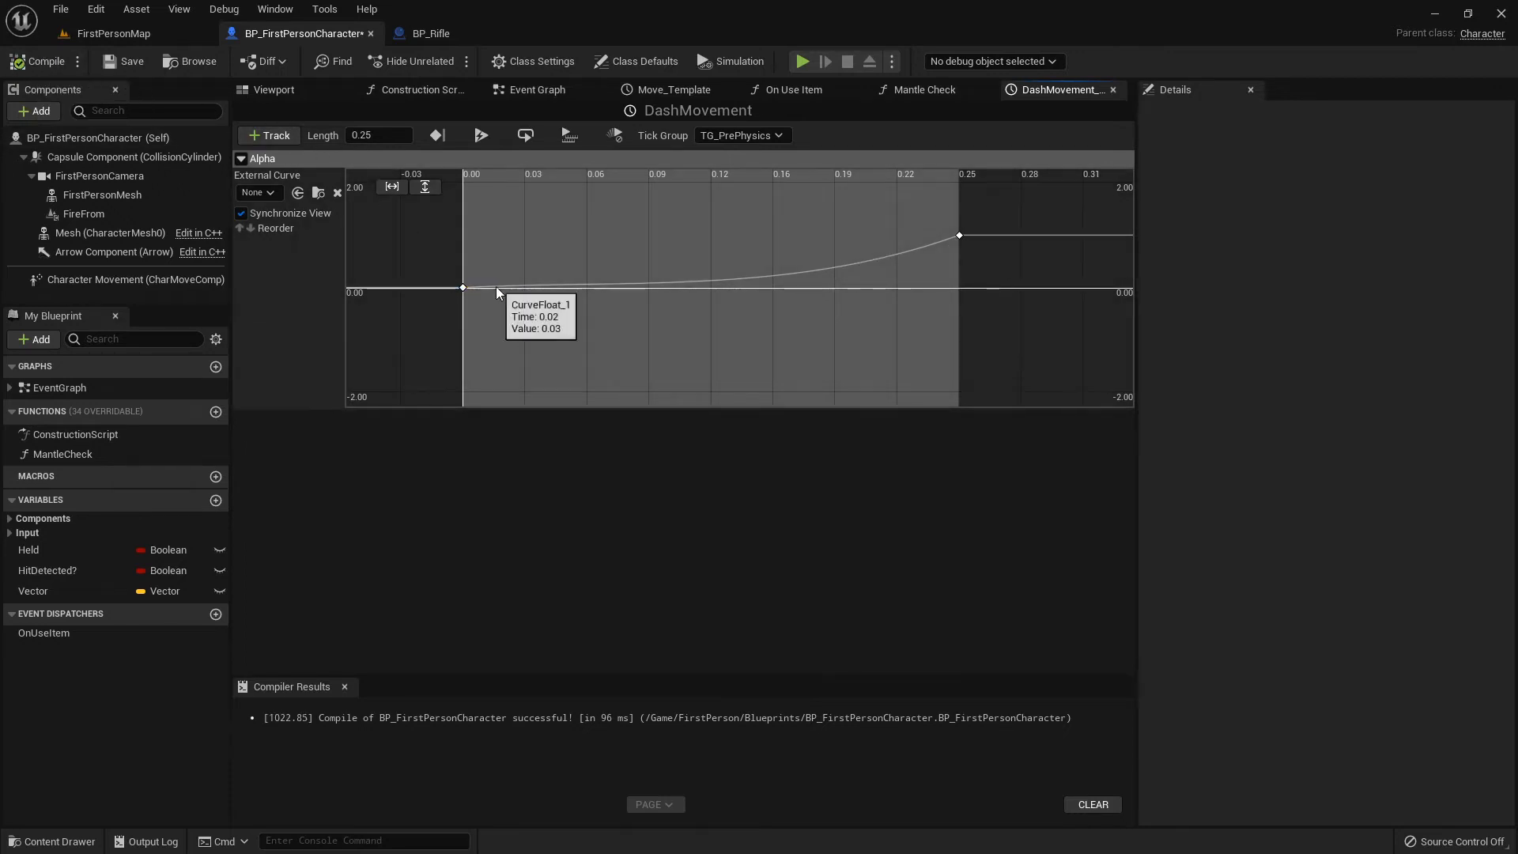
mouse_move(553, 291)
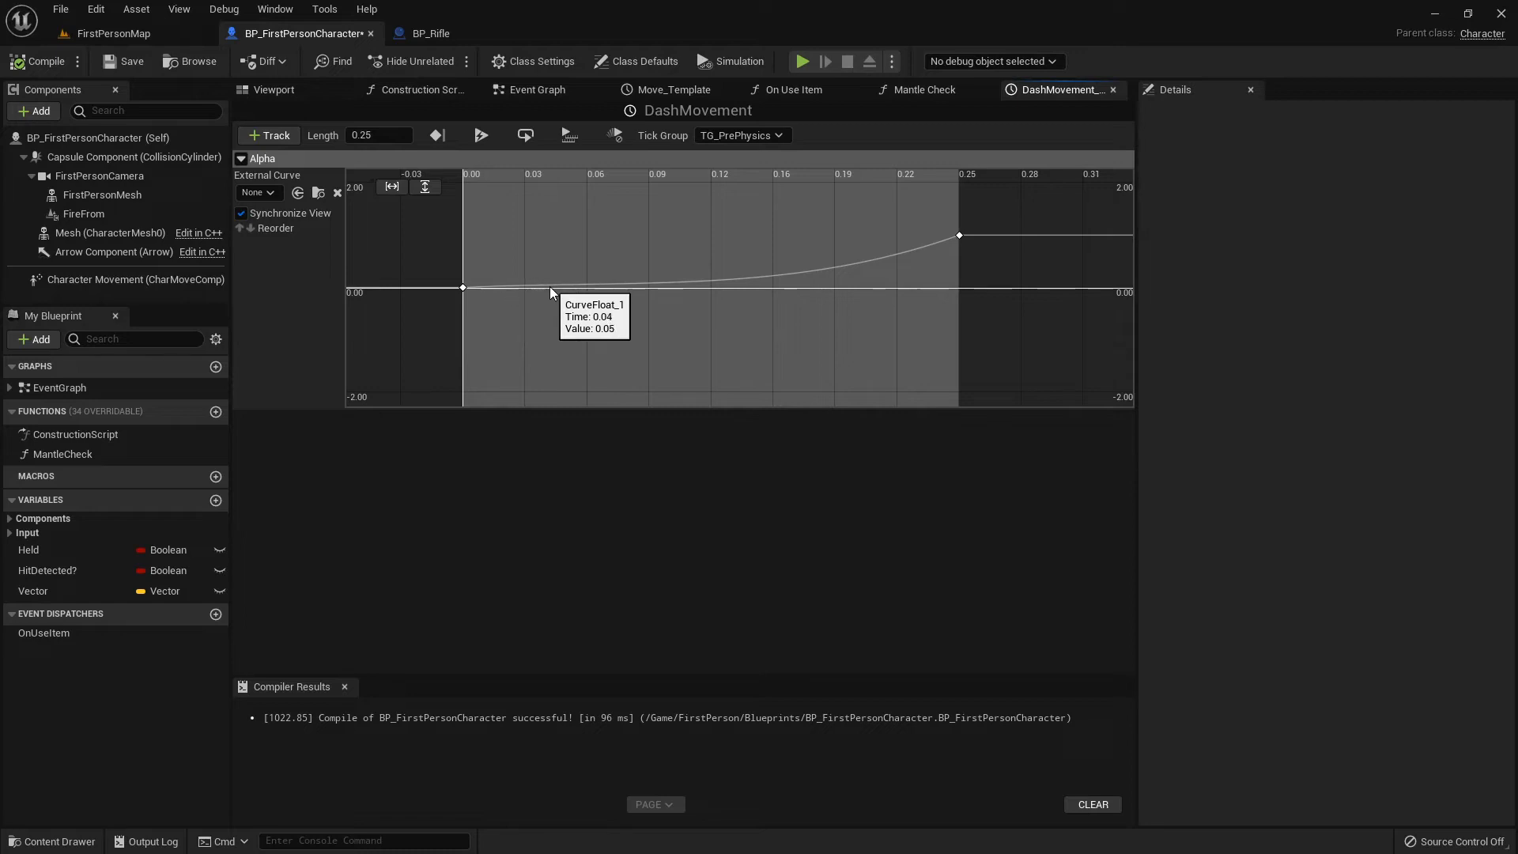
mouse_move(574, 295)
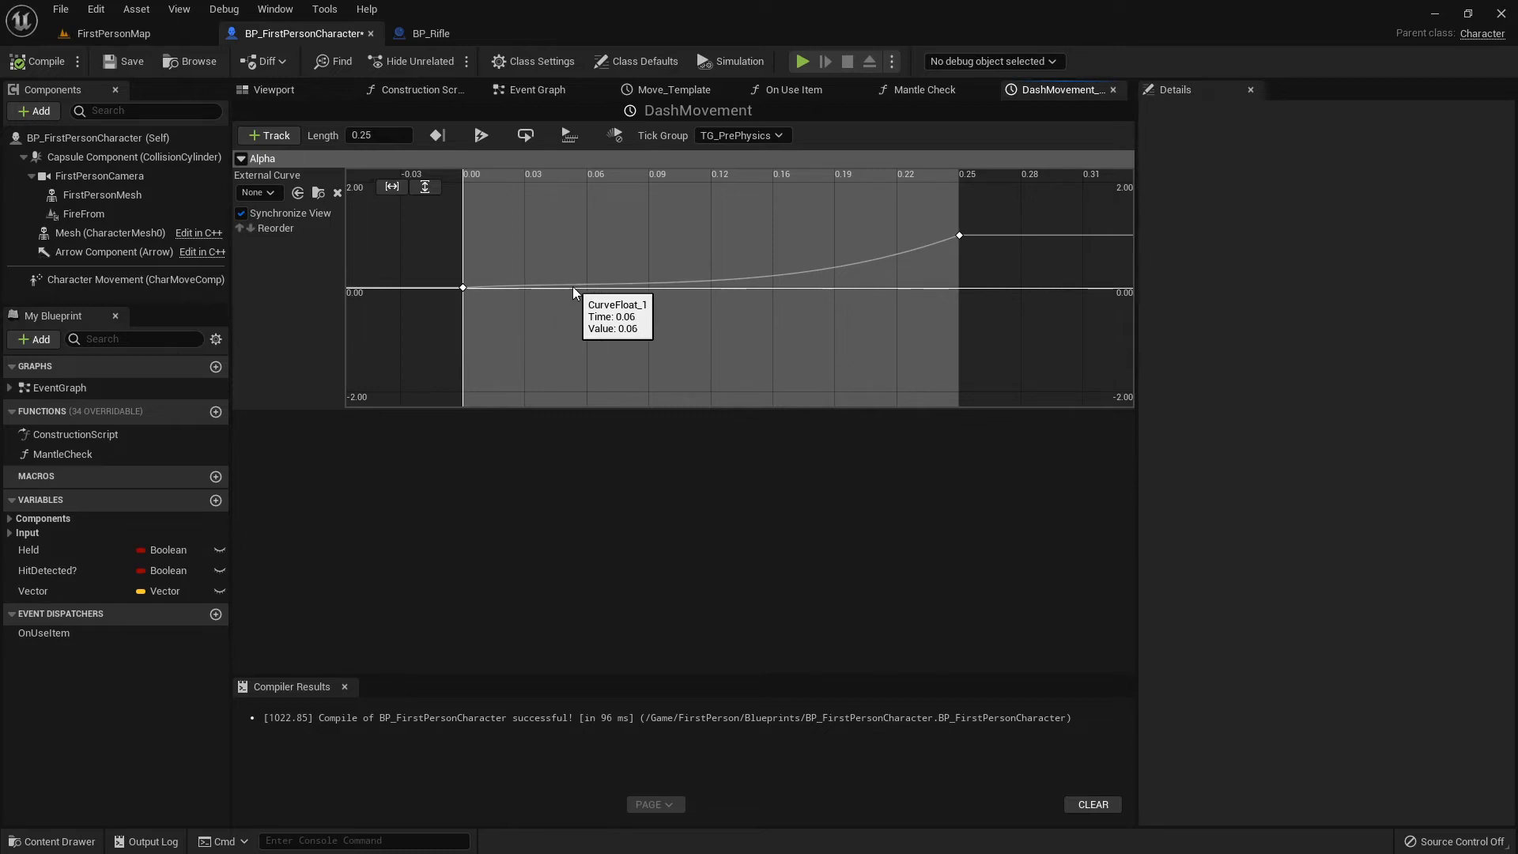
mouse_move(637, 296)
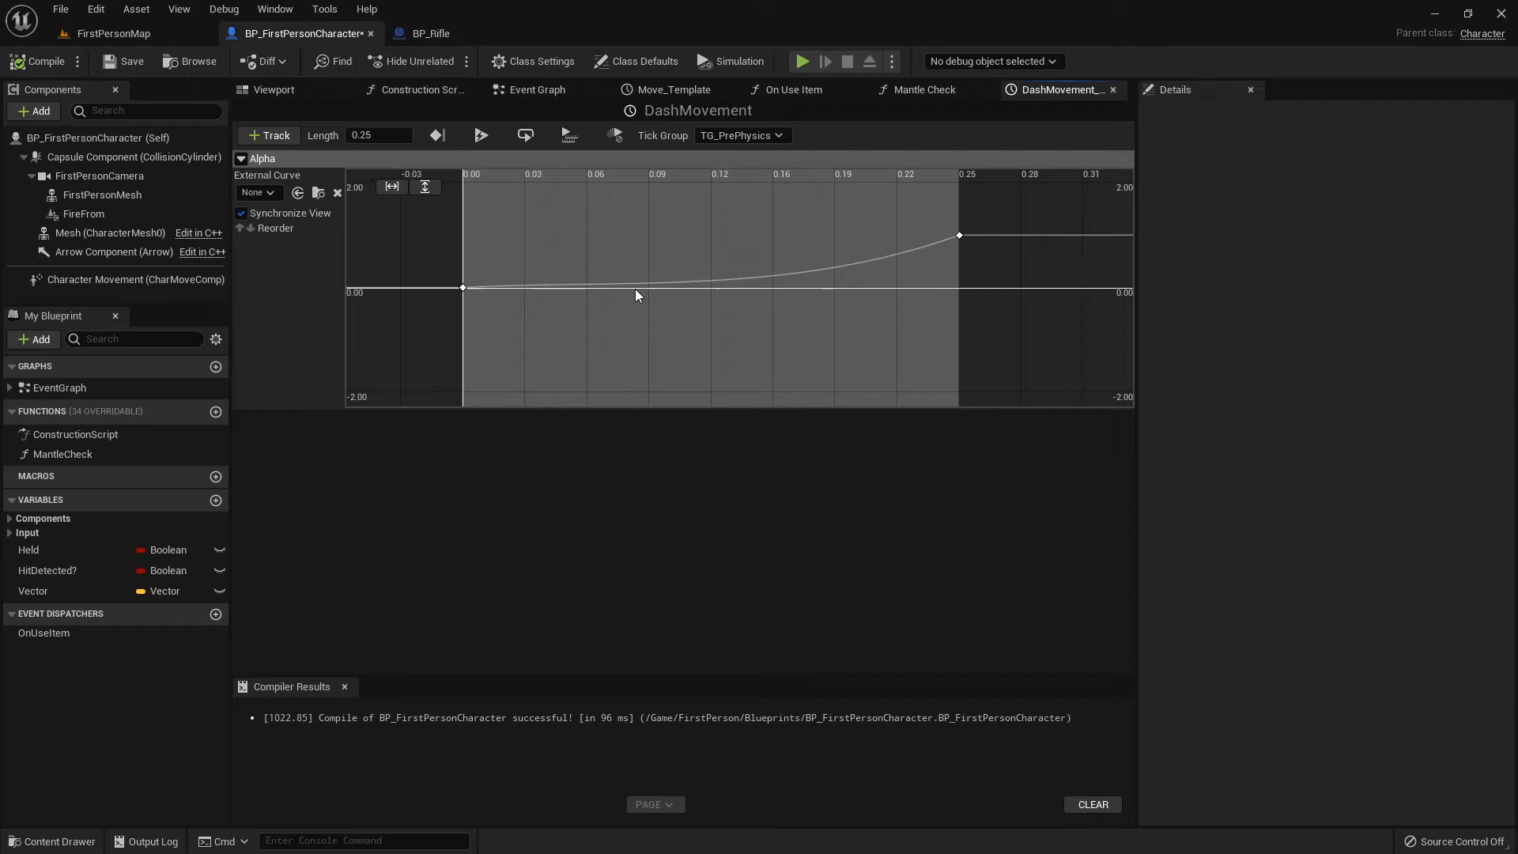
mouse_move(586, 291)
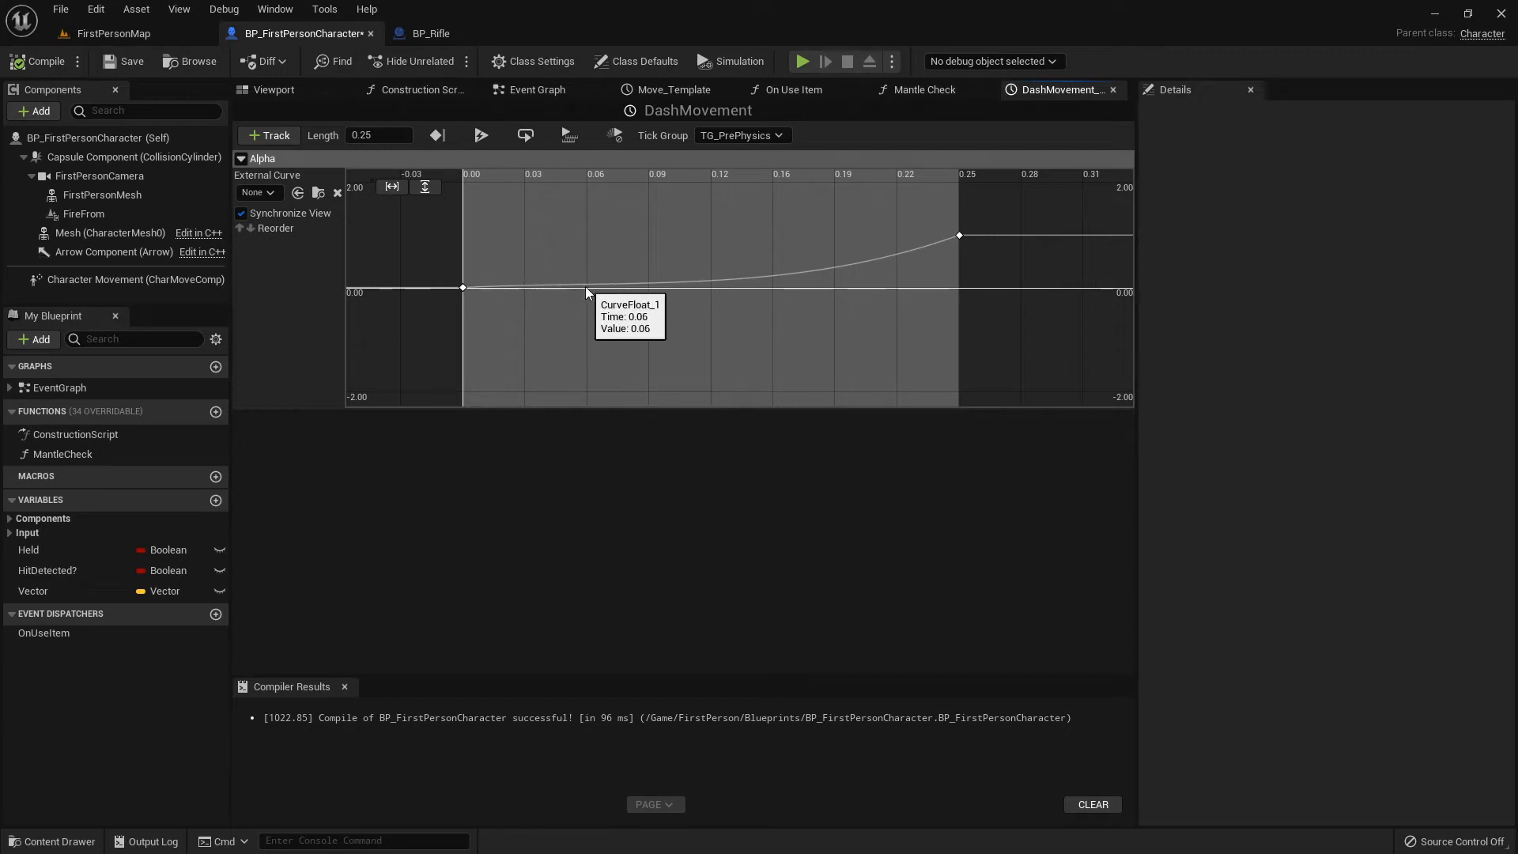
mouse_move(828, 266)
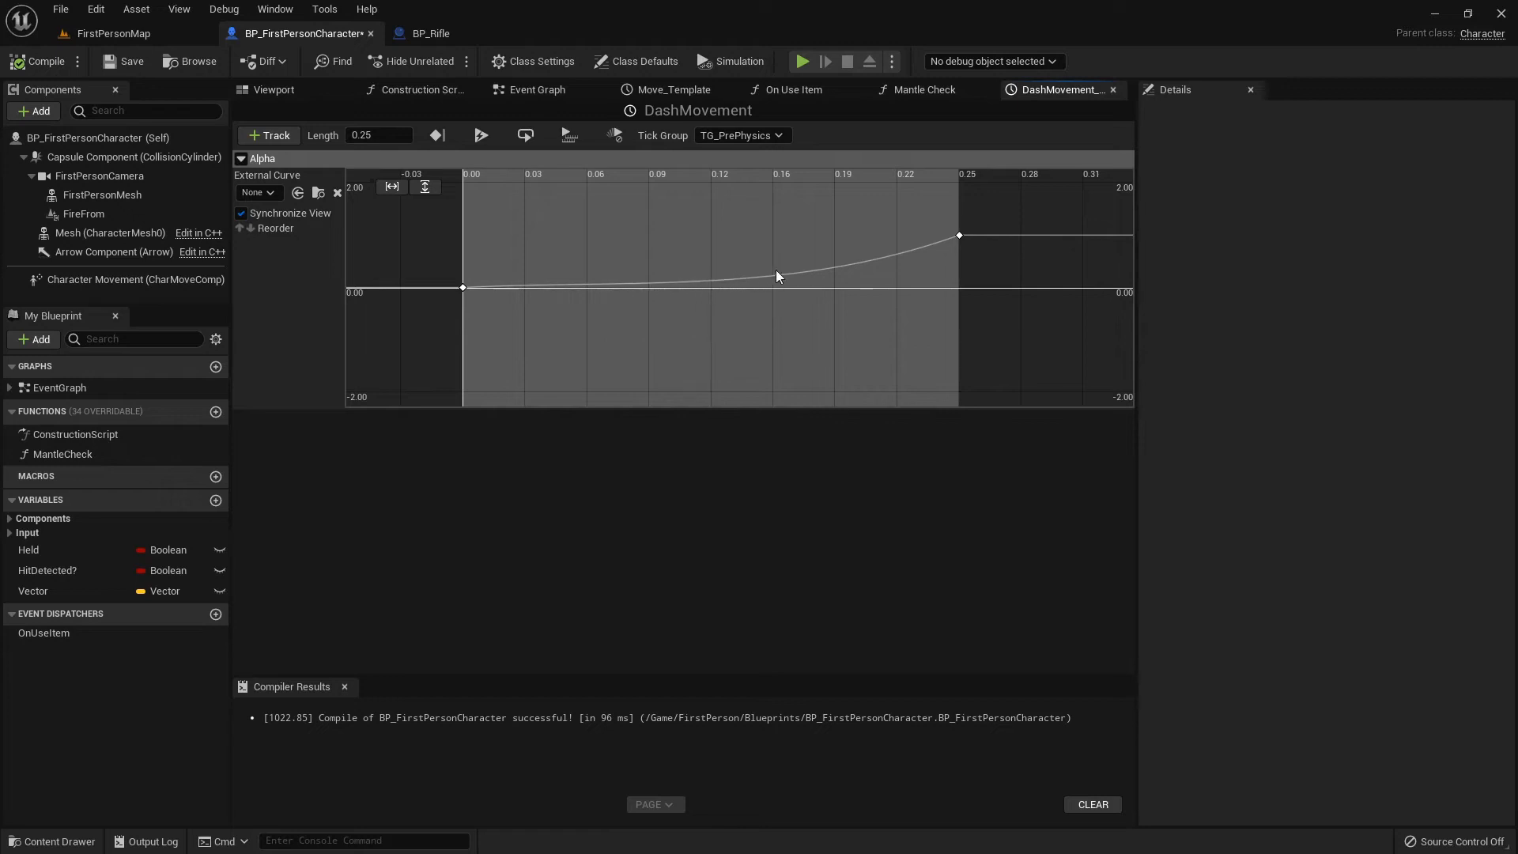
mouse_move(960, 236)
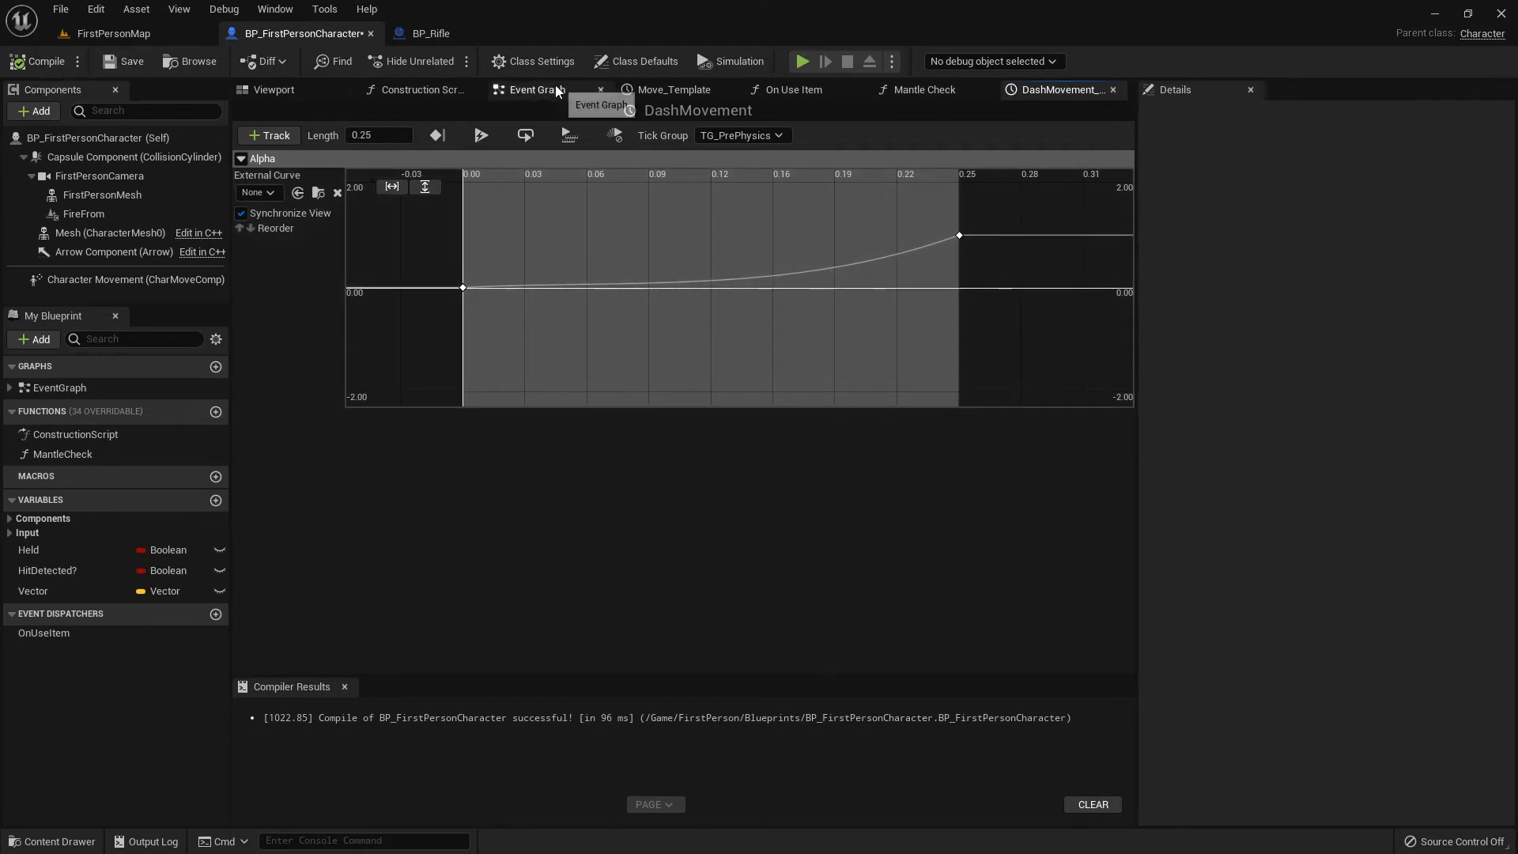
click(536, 88)
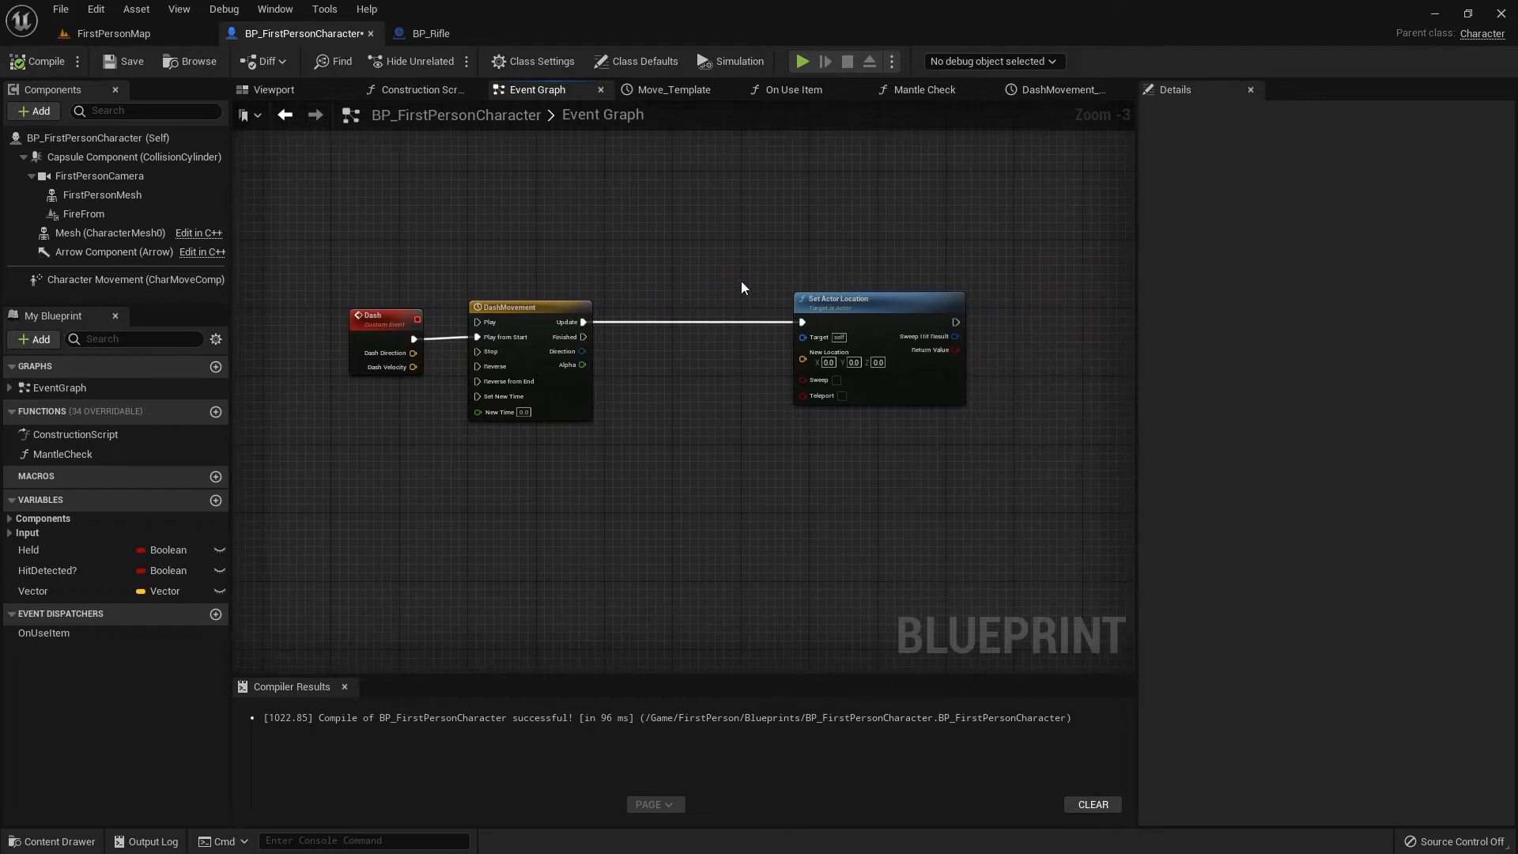
- Feed Set Actor Location's New Location from a vector Lerp
drag(800, 337, 748, 408)
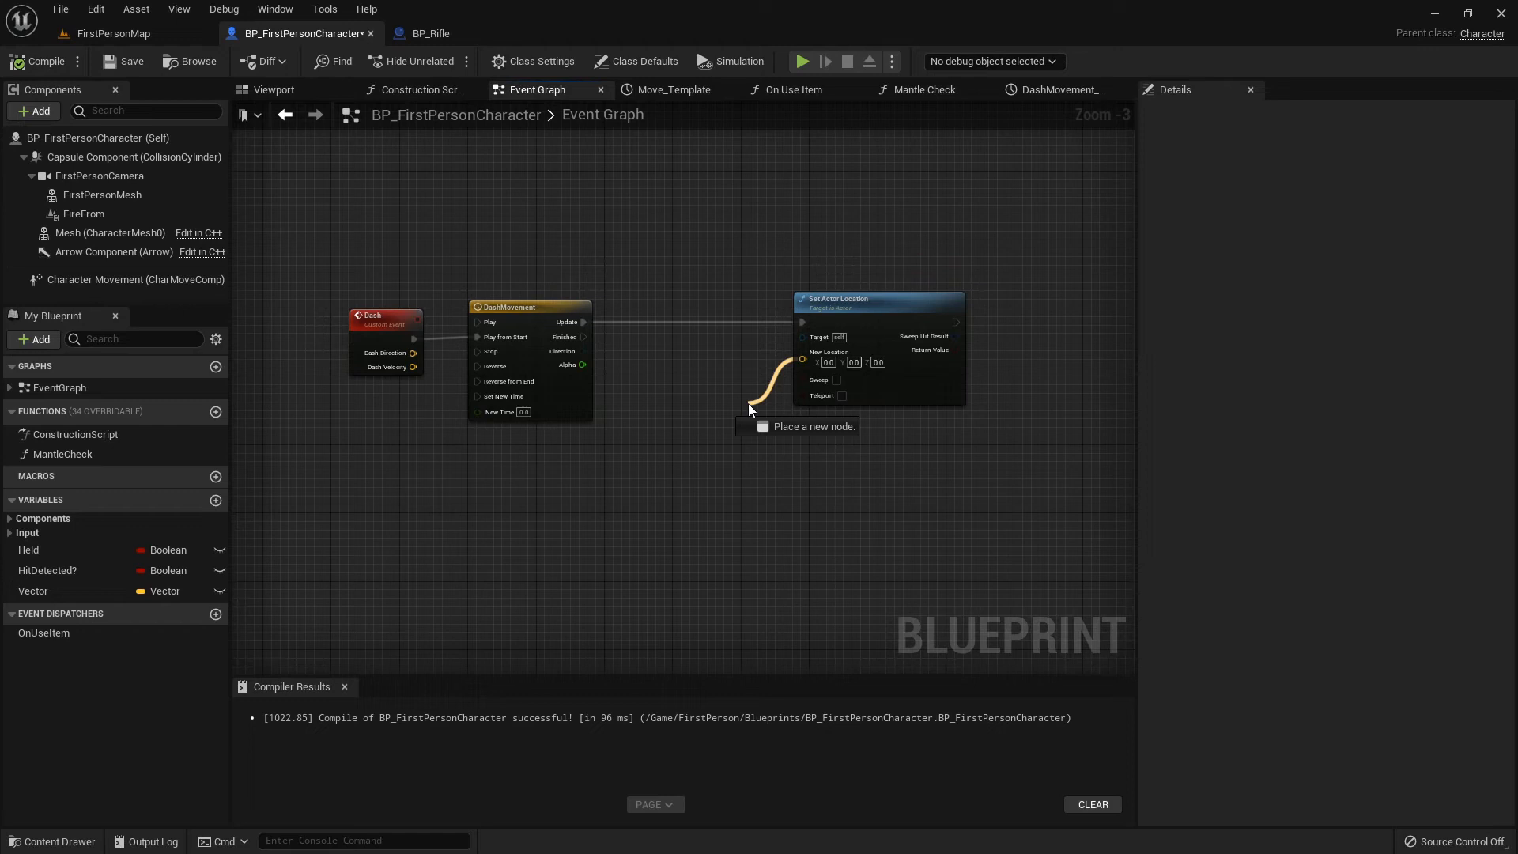
text(lerp)
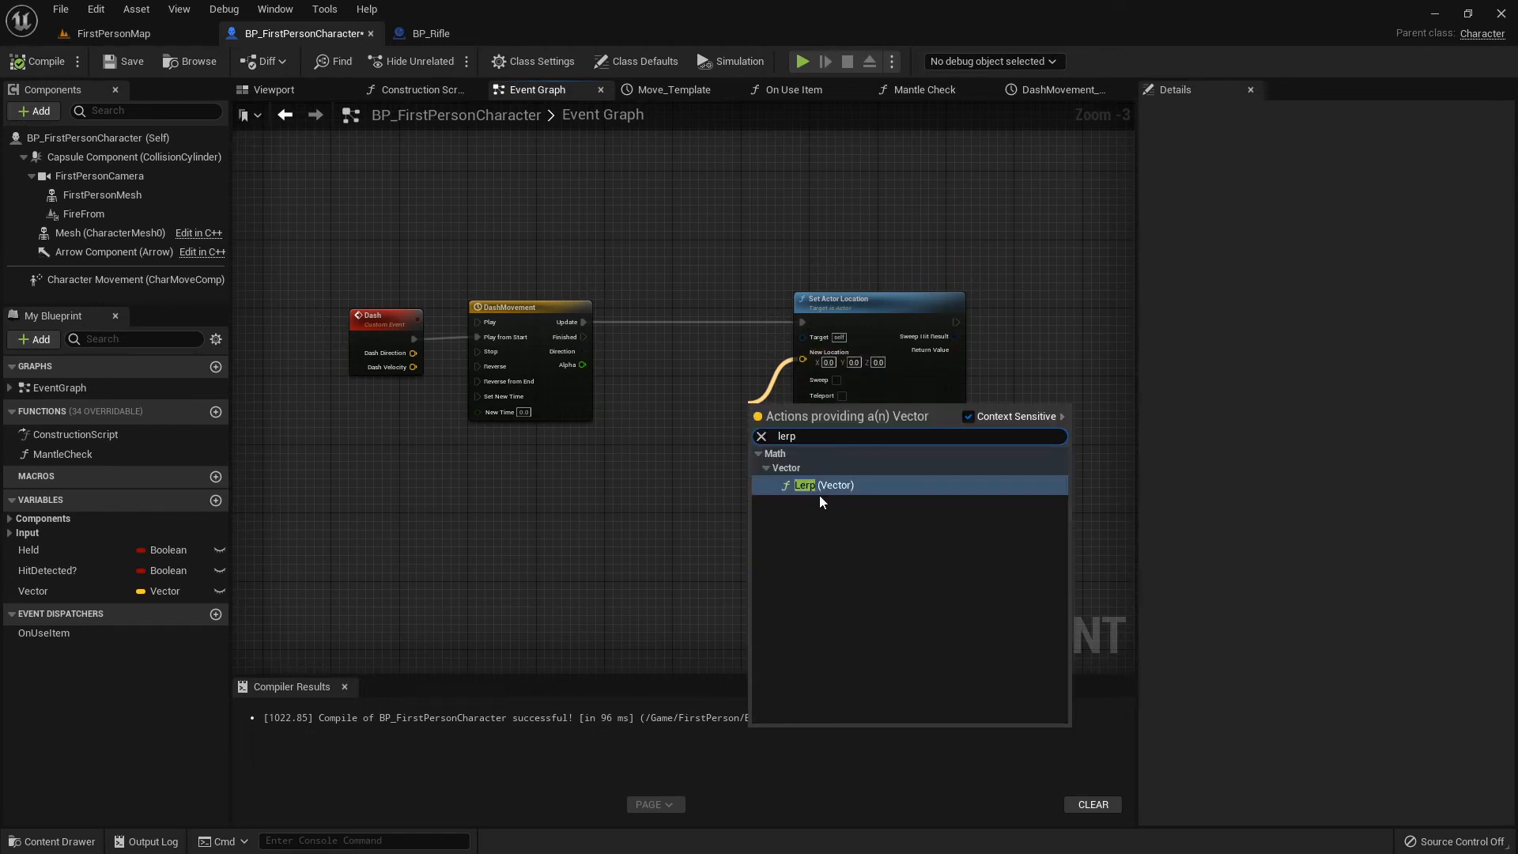
click(804, 485)
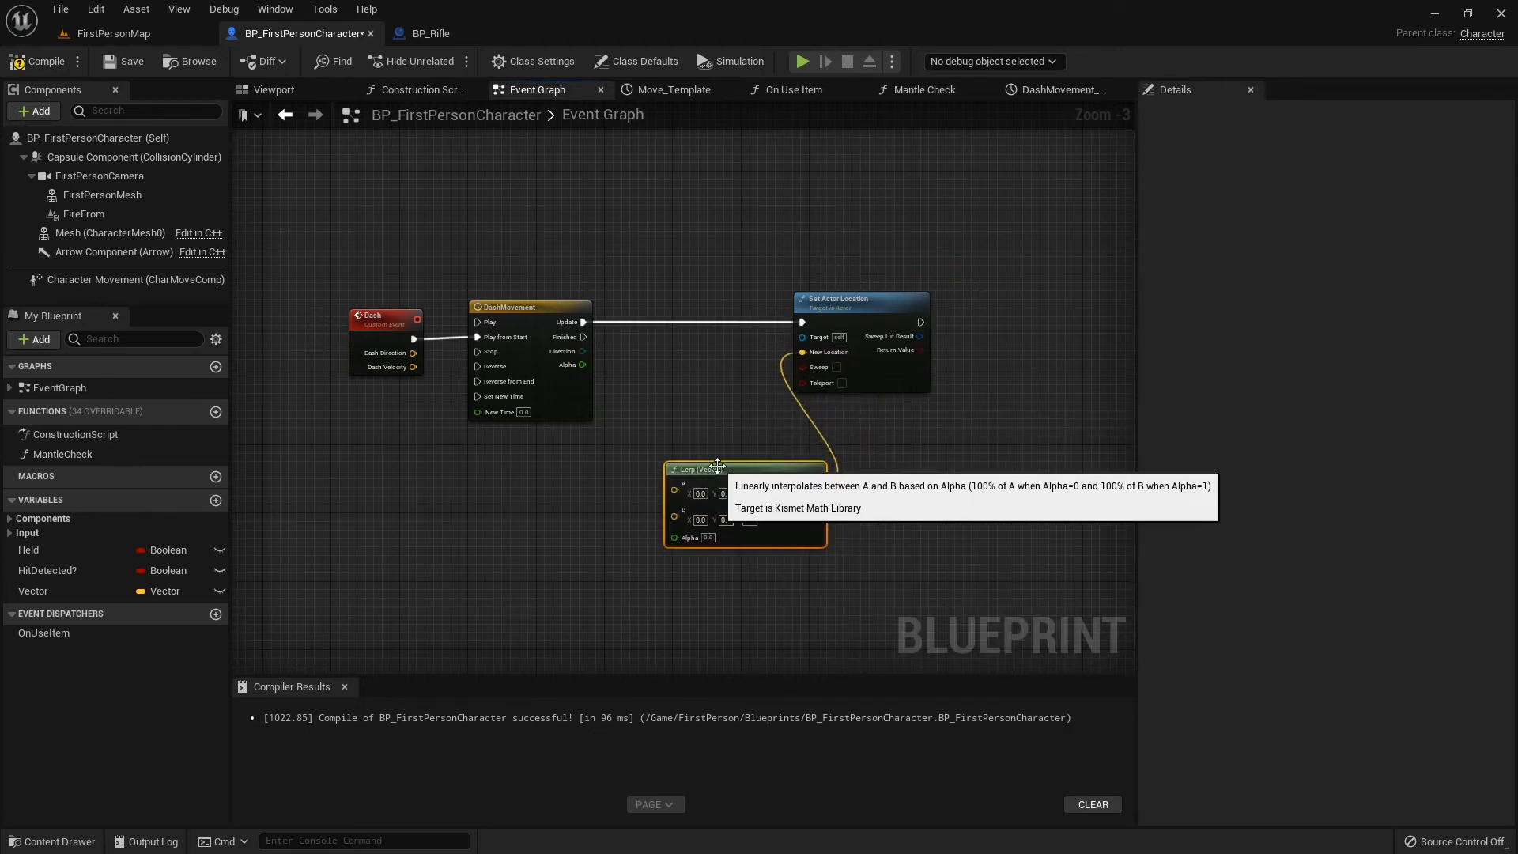
scroll(down, 3)
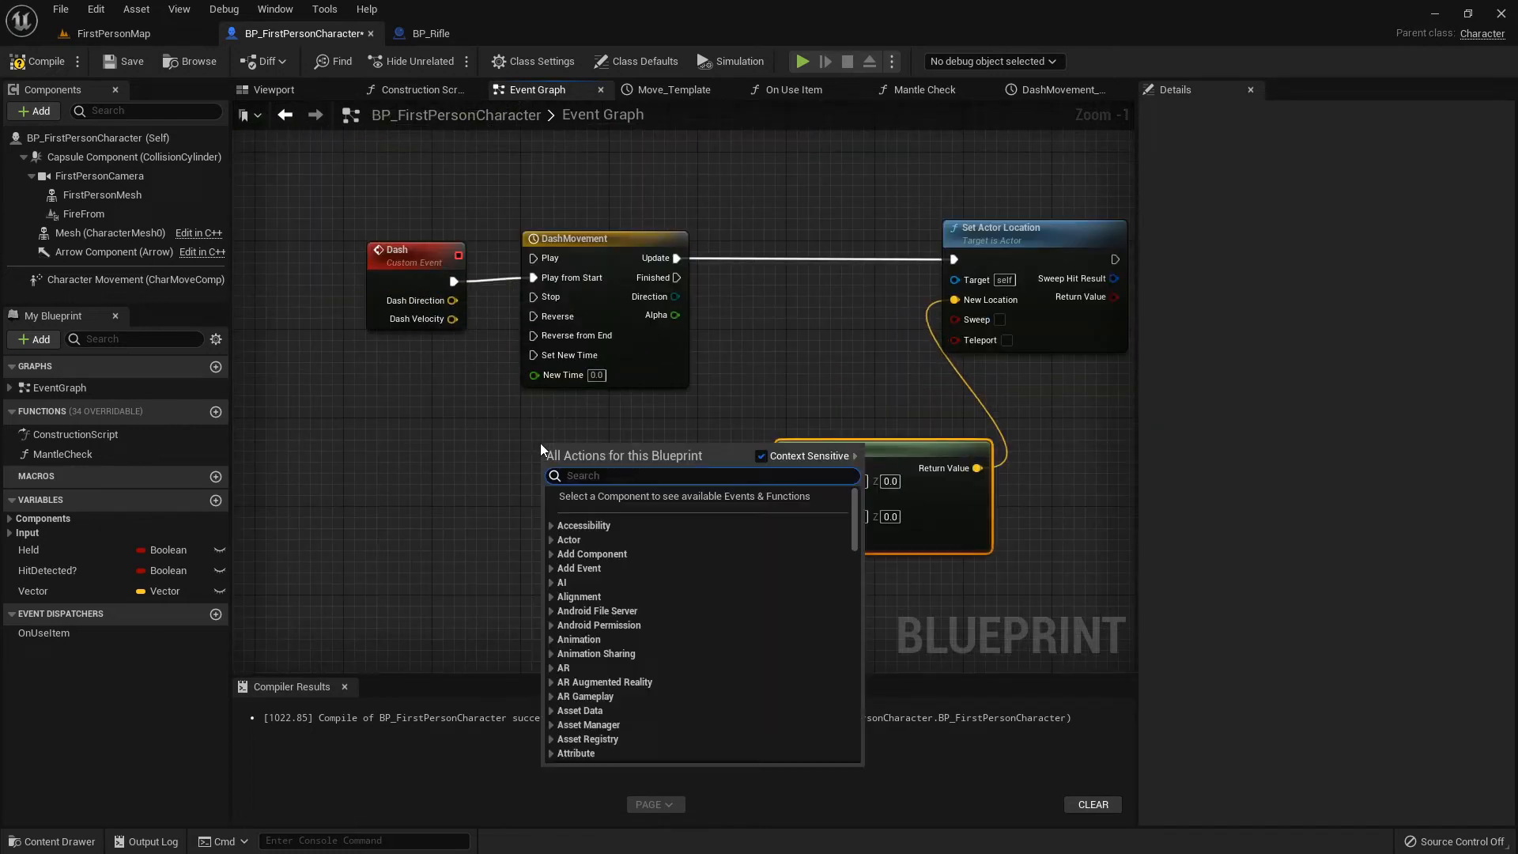
- Wire Get Actor Location into Lerp A with DashMovement Alpha, then compile the blueprint
text(get actor loca)
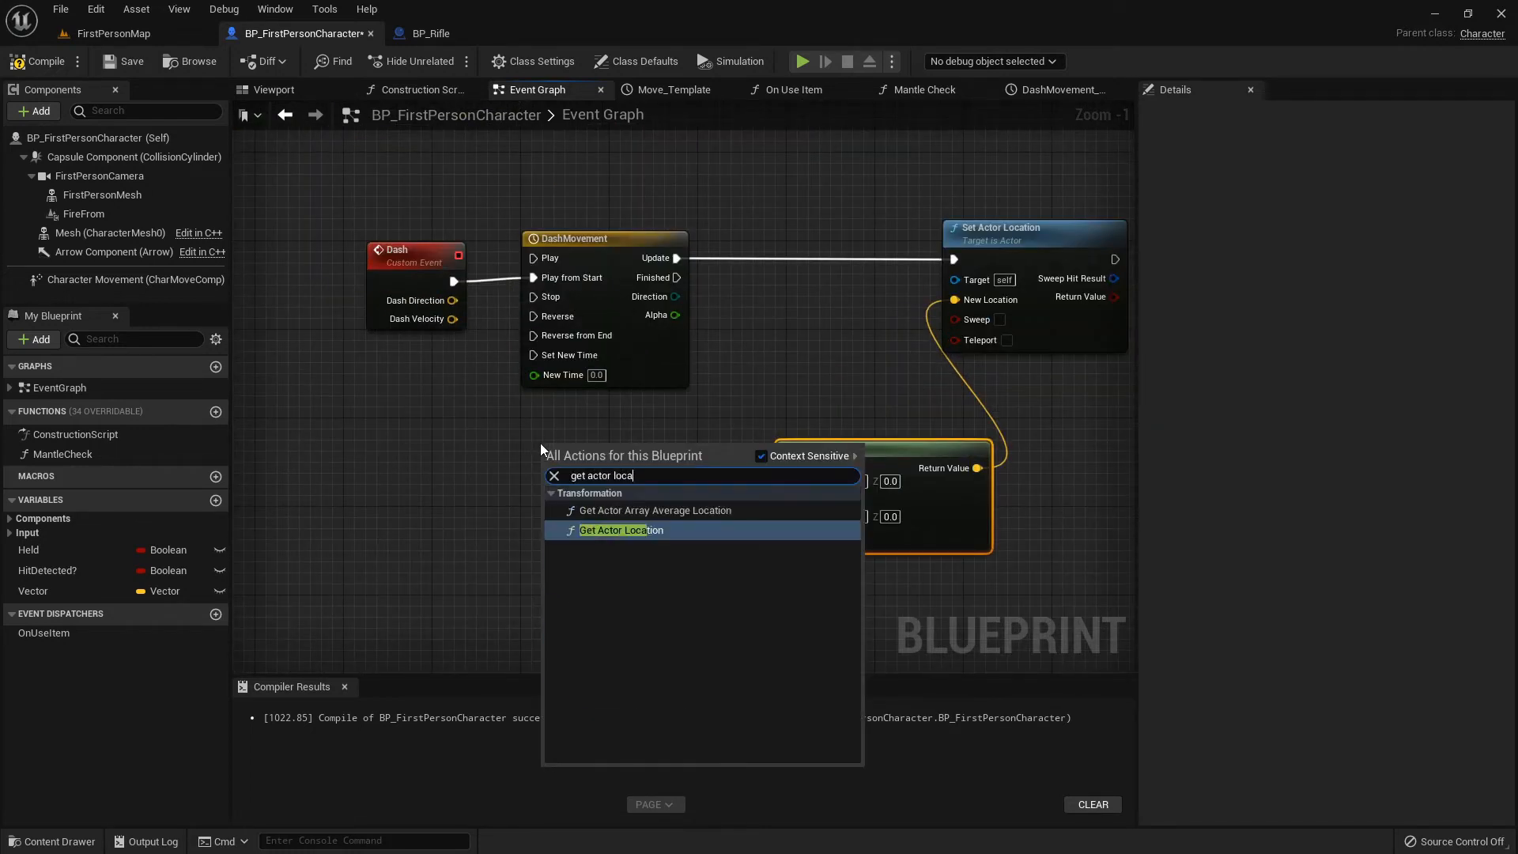
click(620, 529)
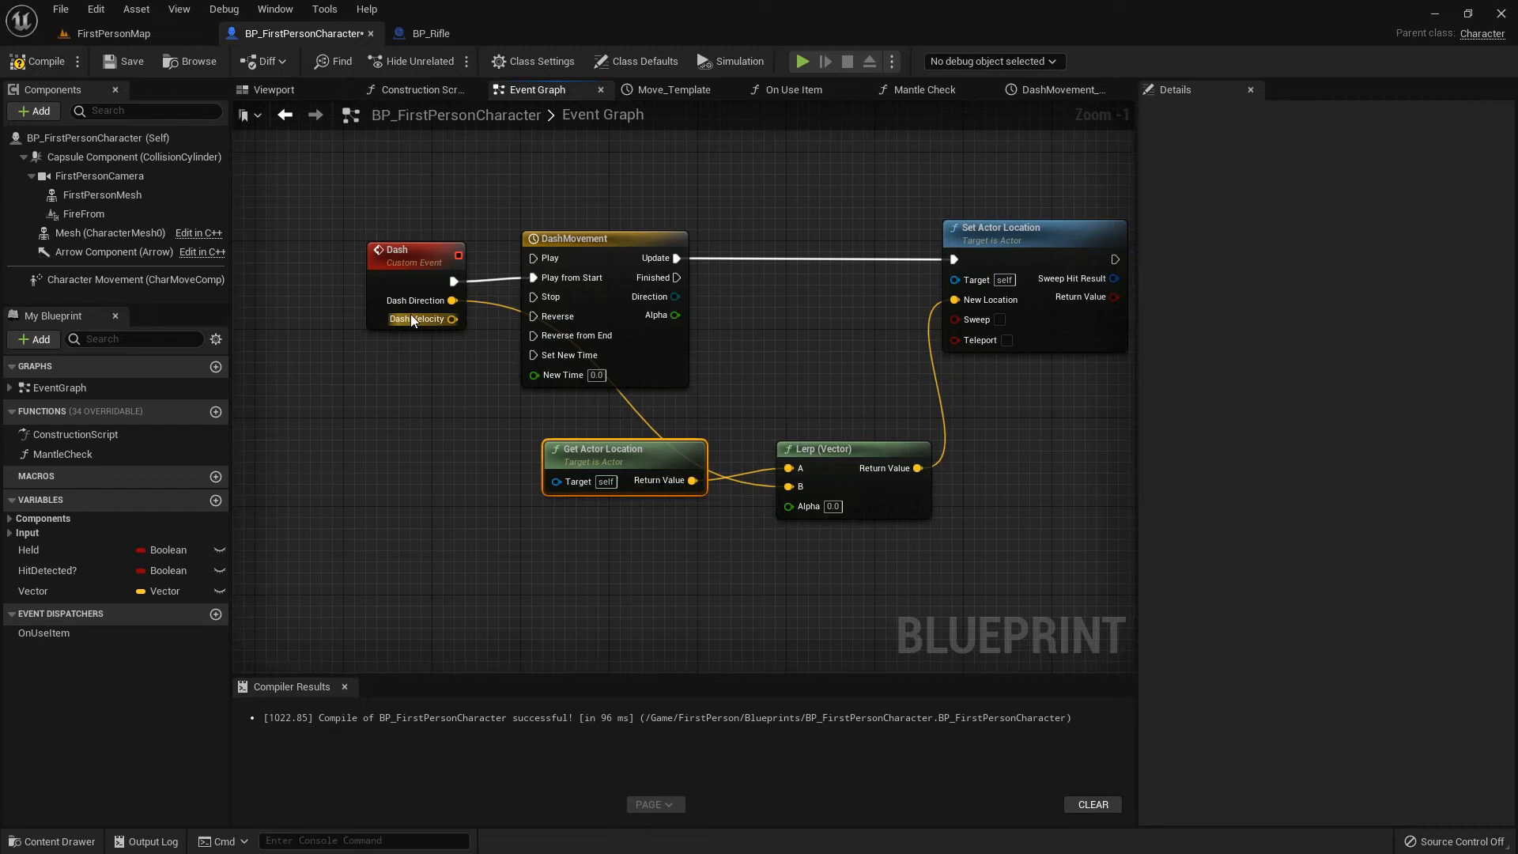
click(404, 250)
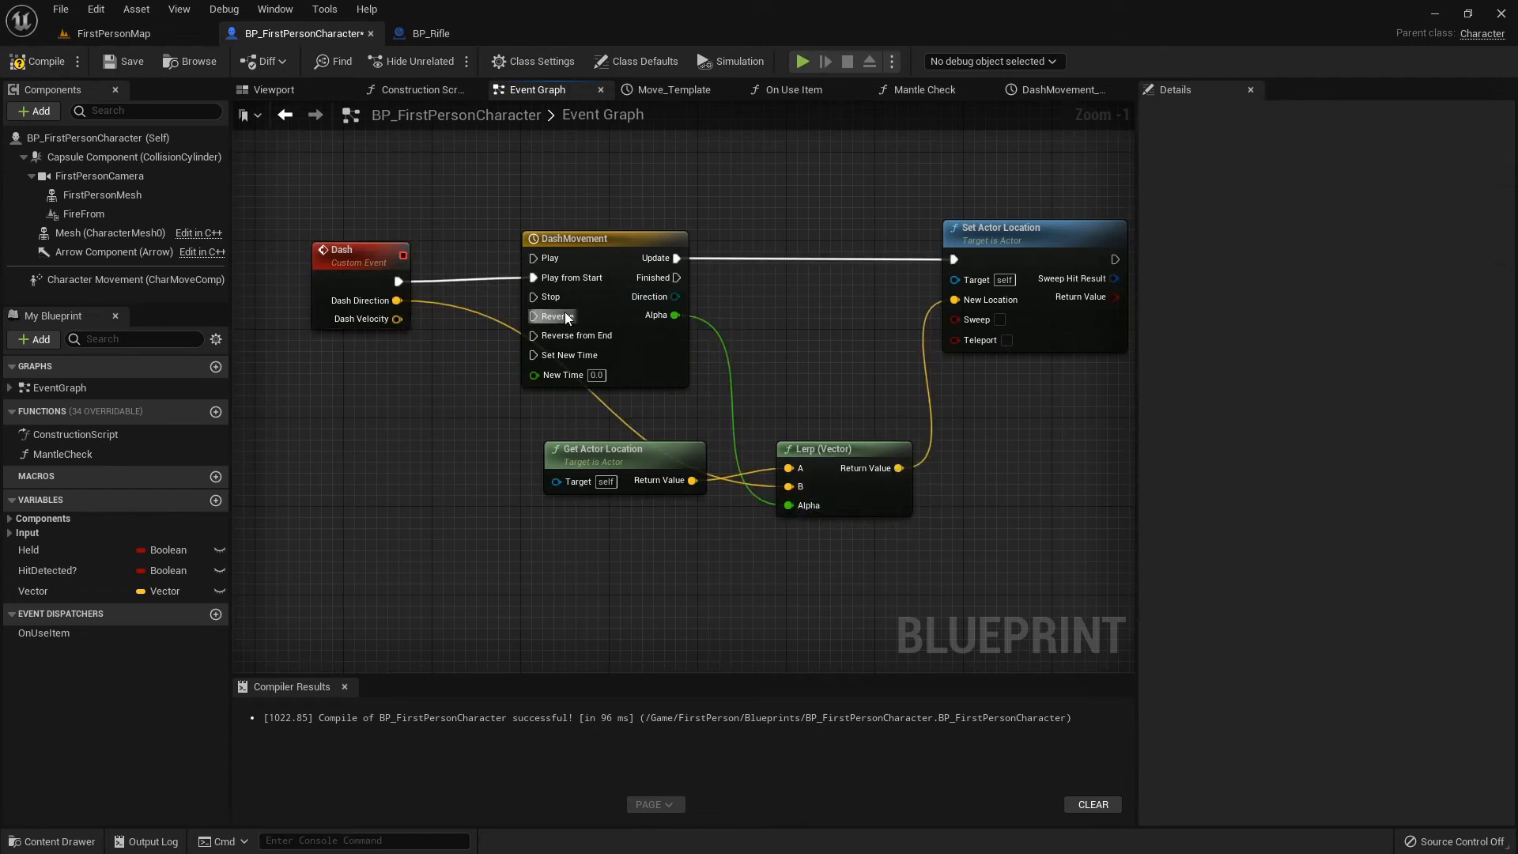
mouse_move(87, 102)
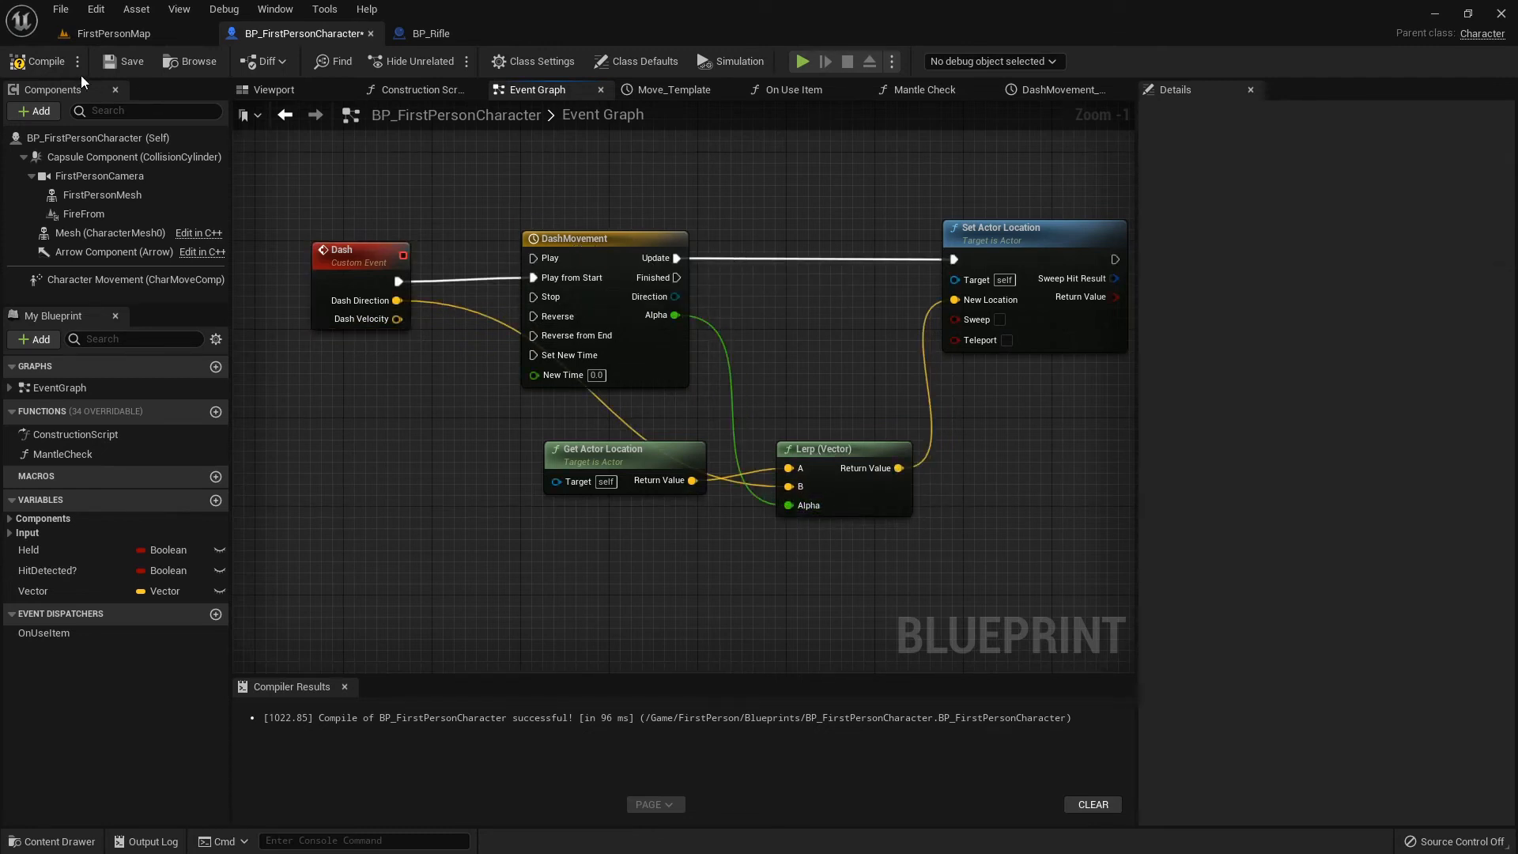
click(114, 33)
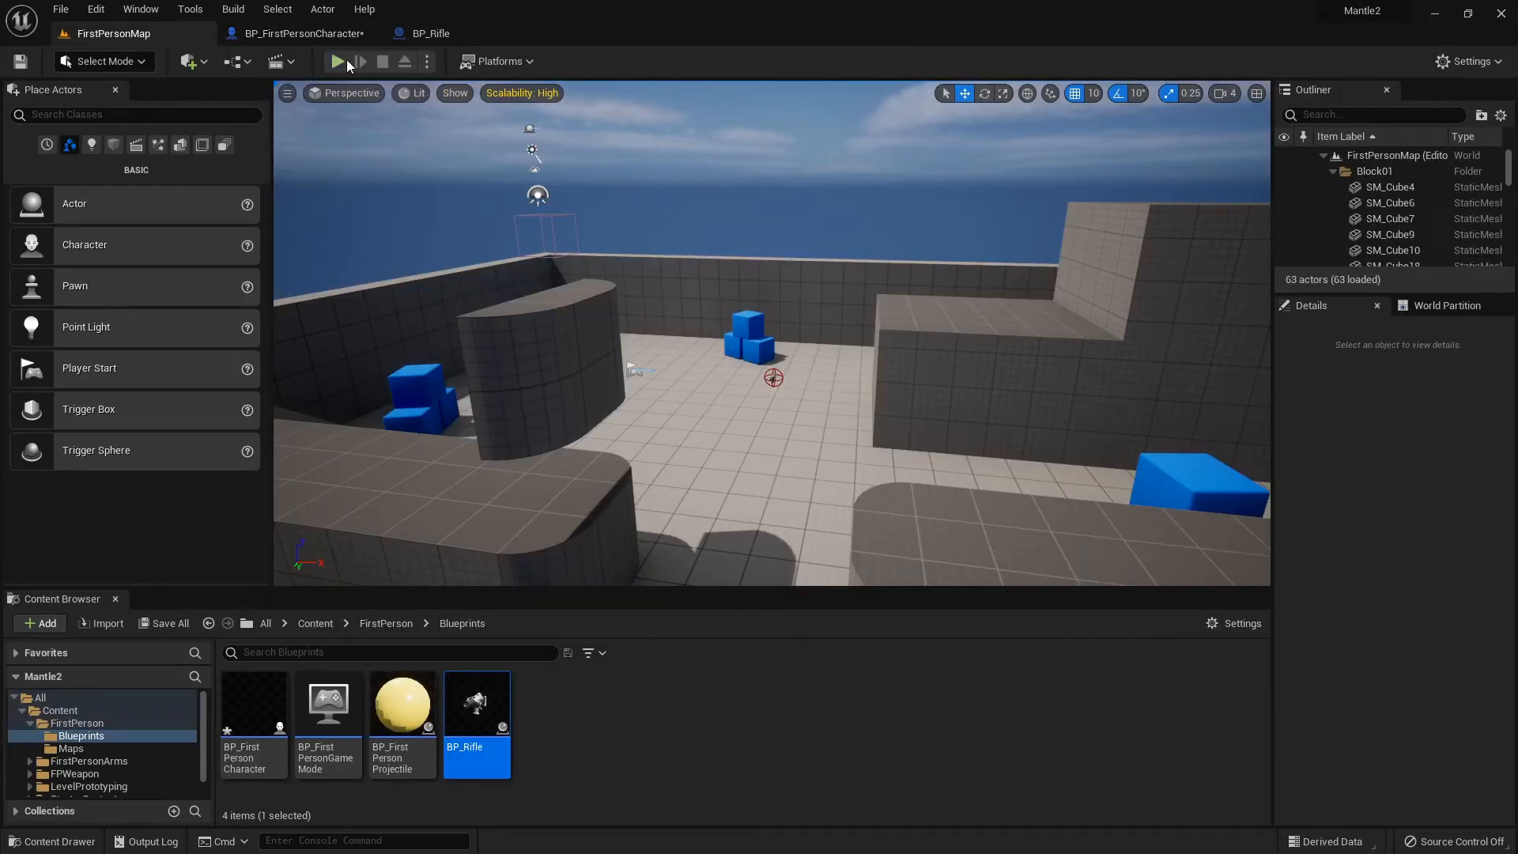
- Play-test the dash in the level, then return to the character blueprint
click(338, 60)
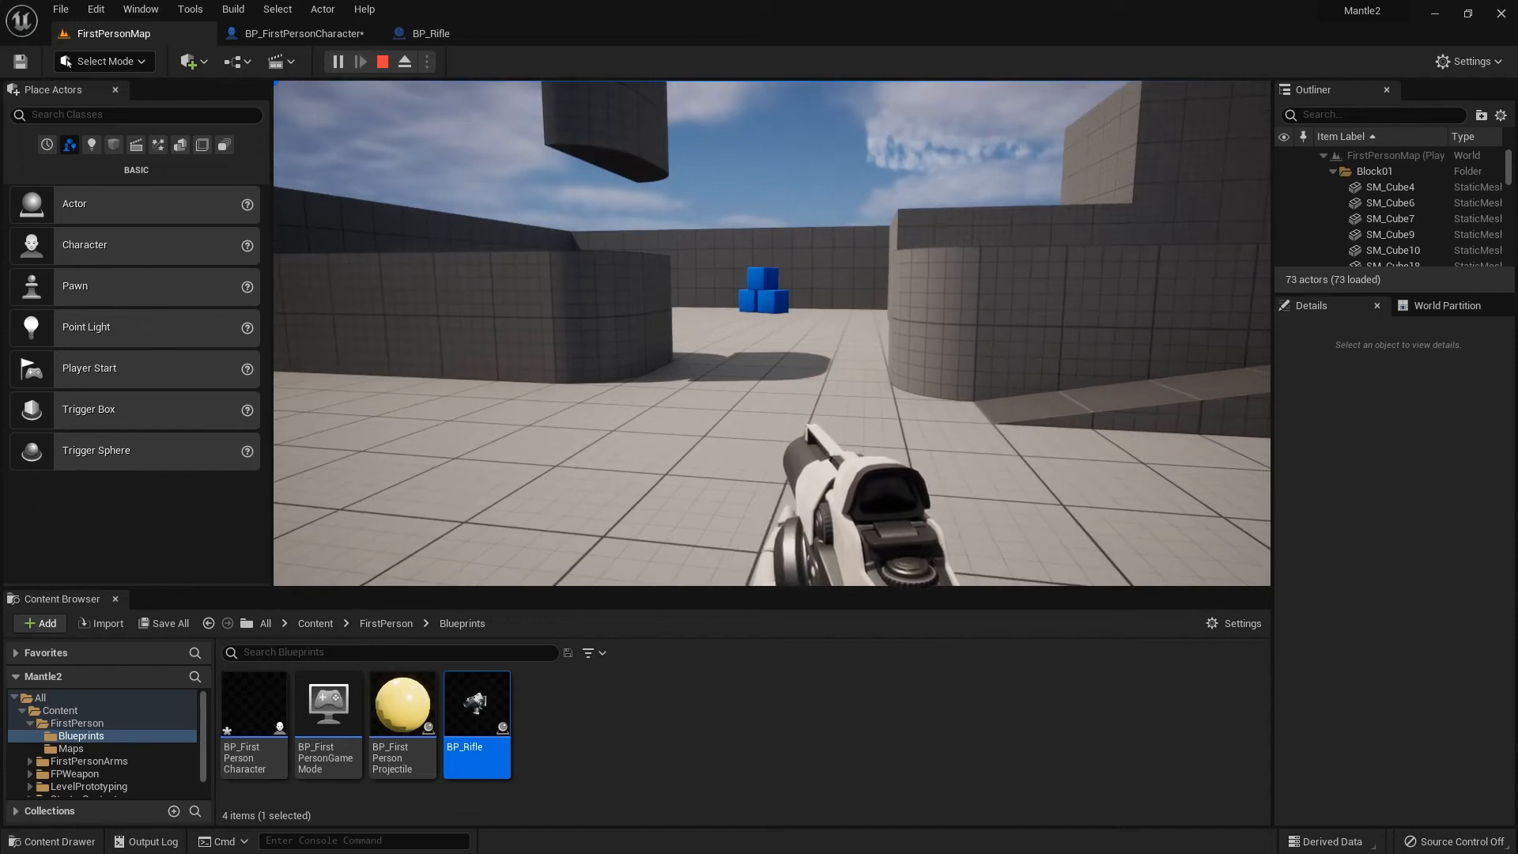
click(302, 33)
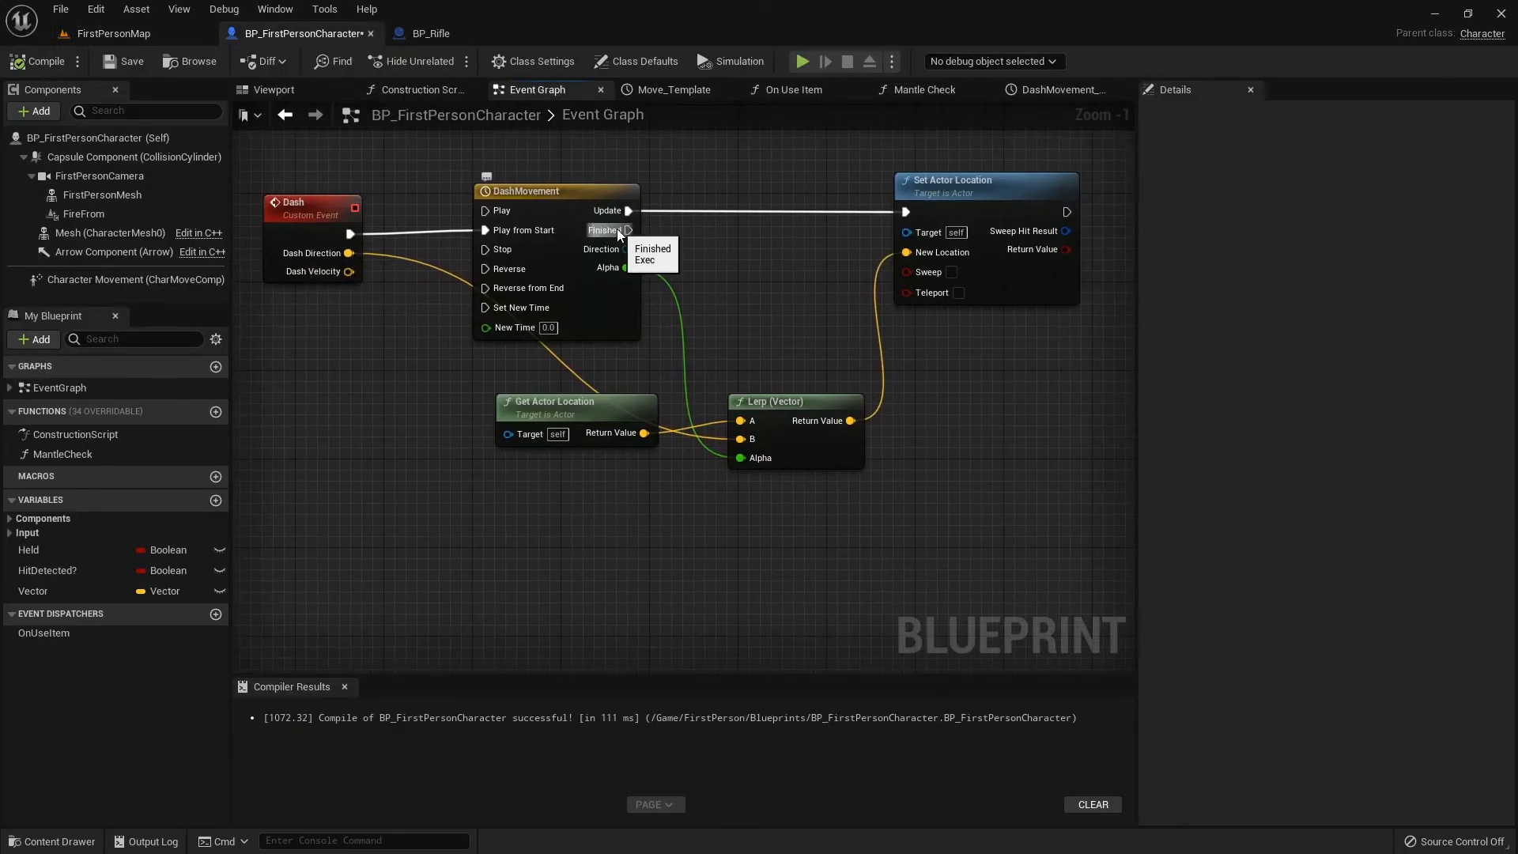
mouse_move(964, 436)
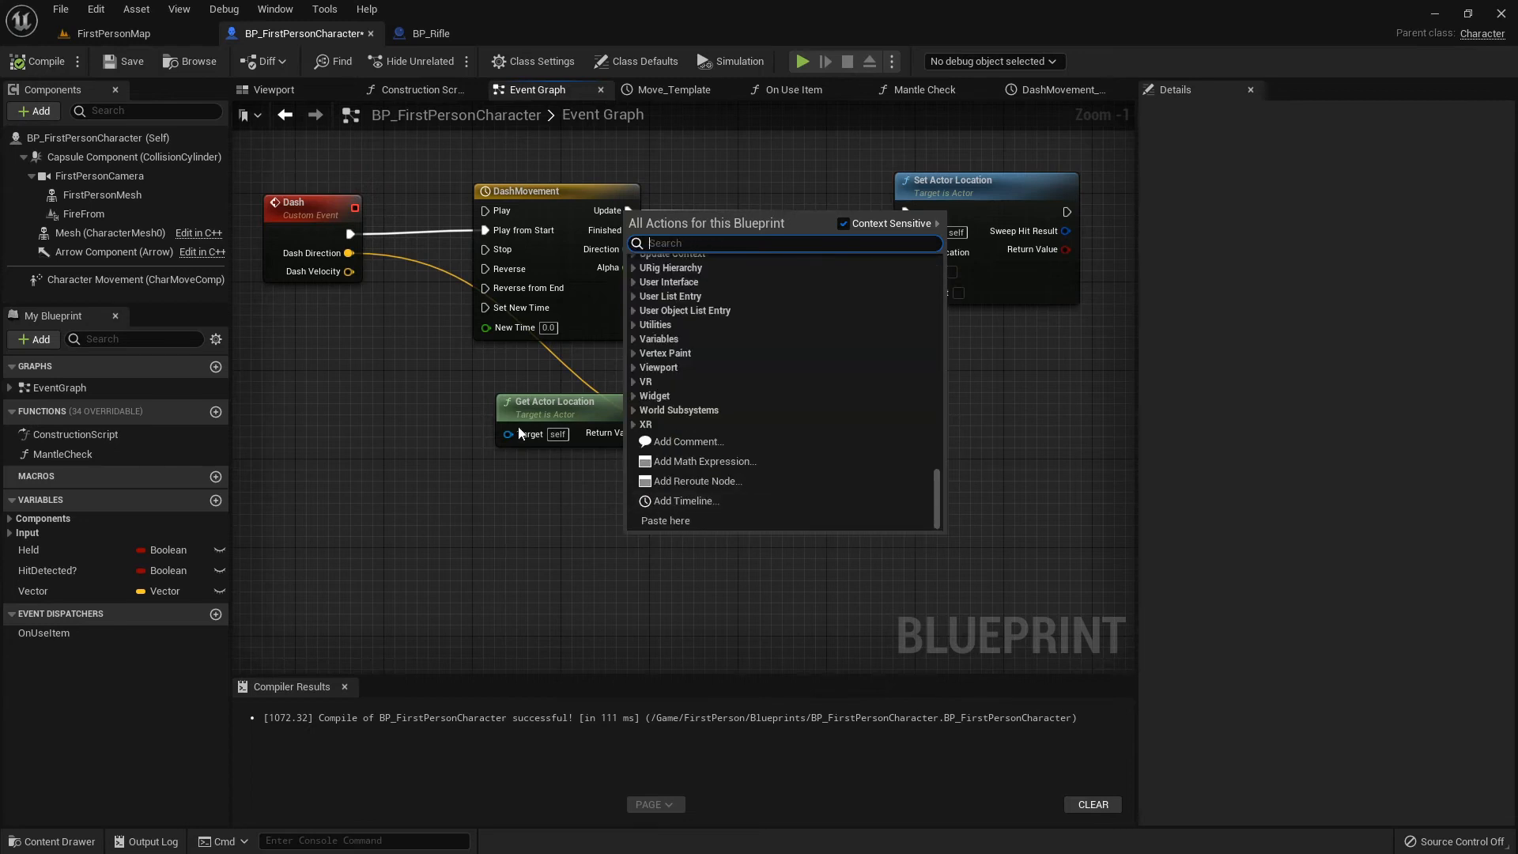
- Set Character Movement velocity to Dash Velocity times 500 when DashMovement finishes
click(521, 571)
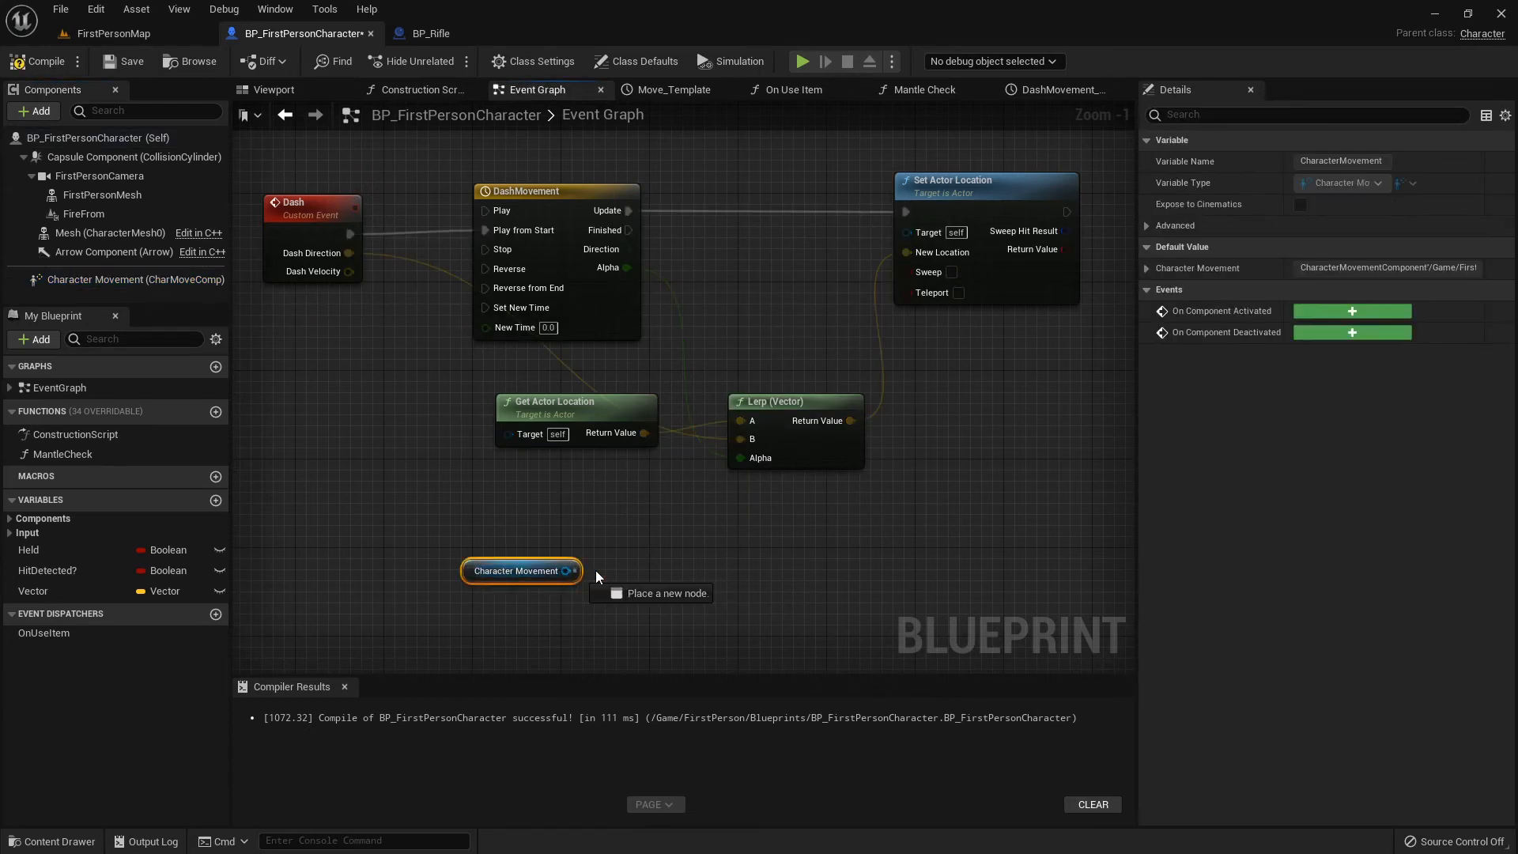
text(set velocity)
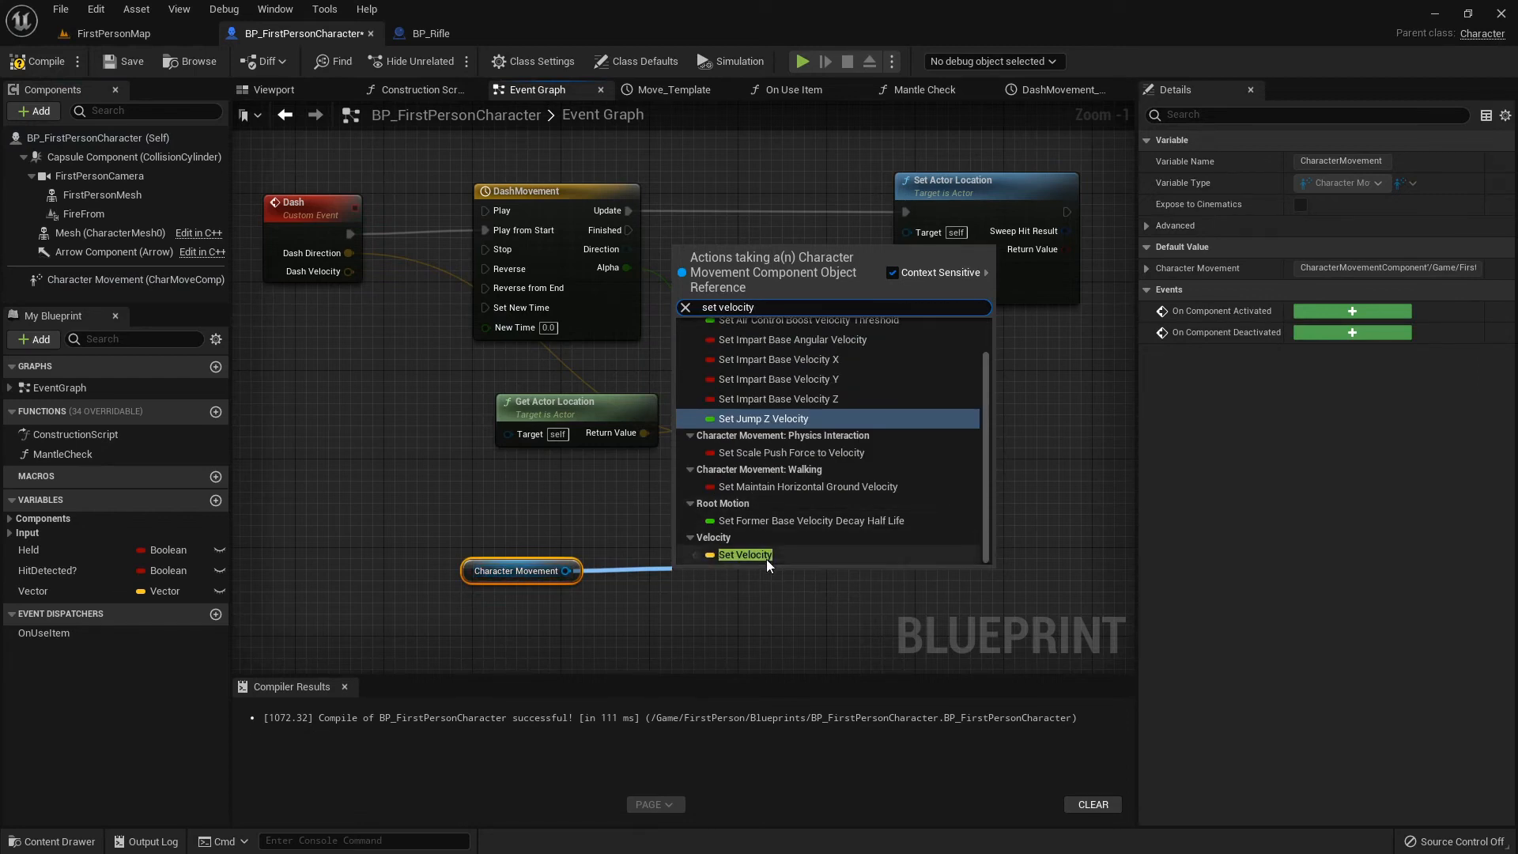
click(744, 555)
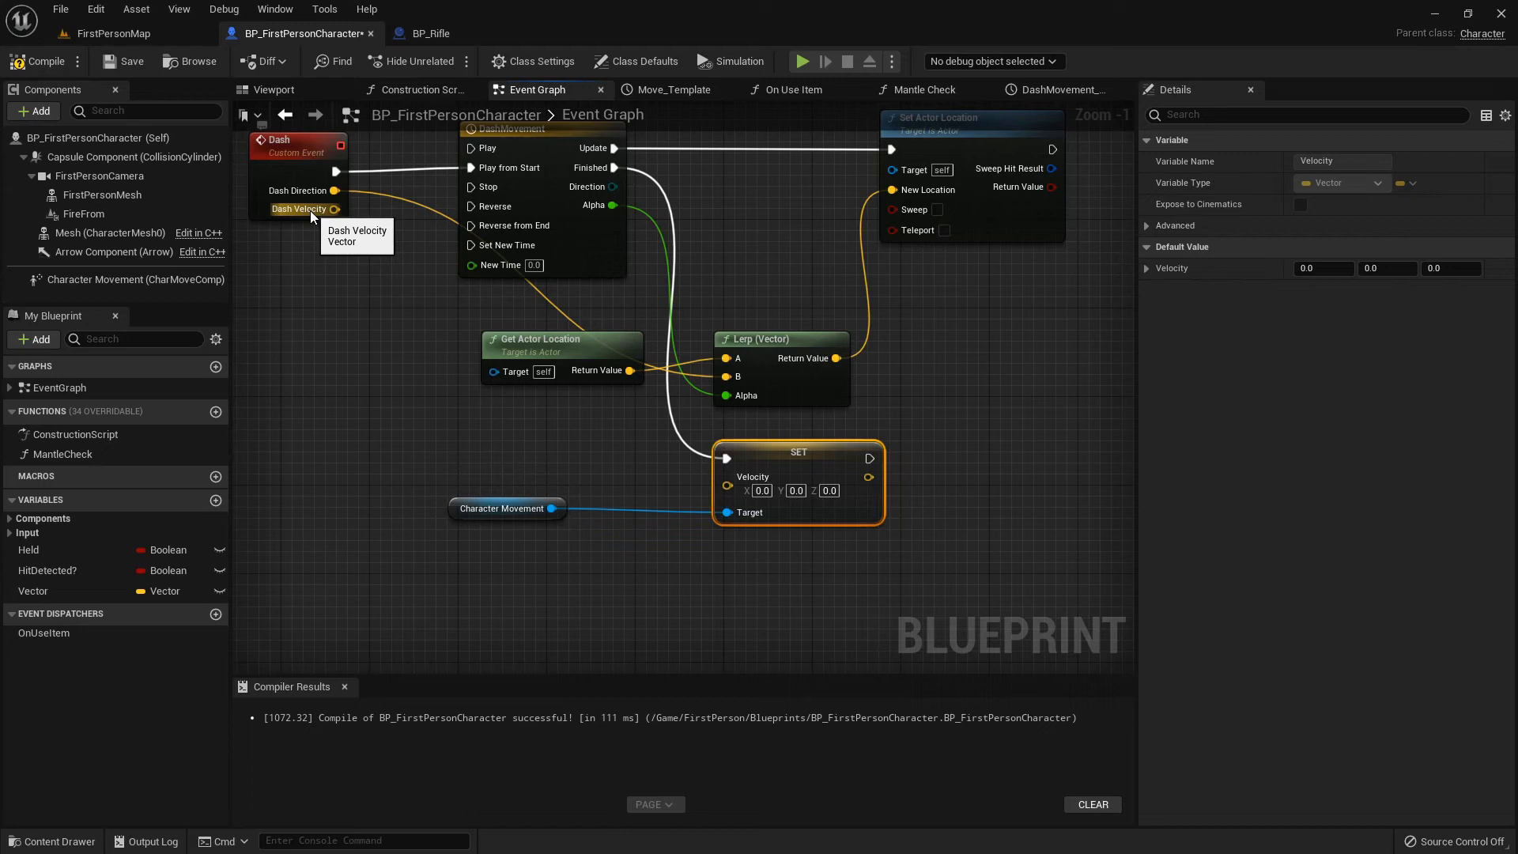
mouse_move(326, 215)
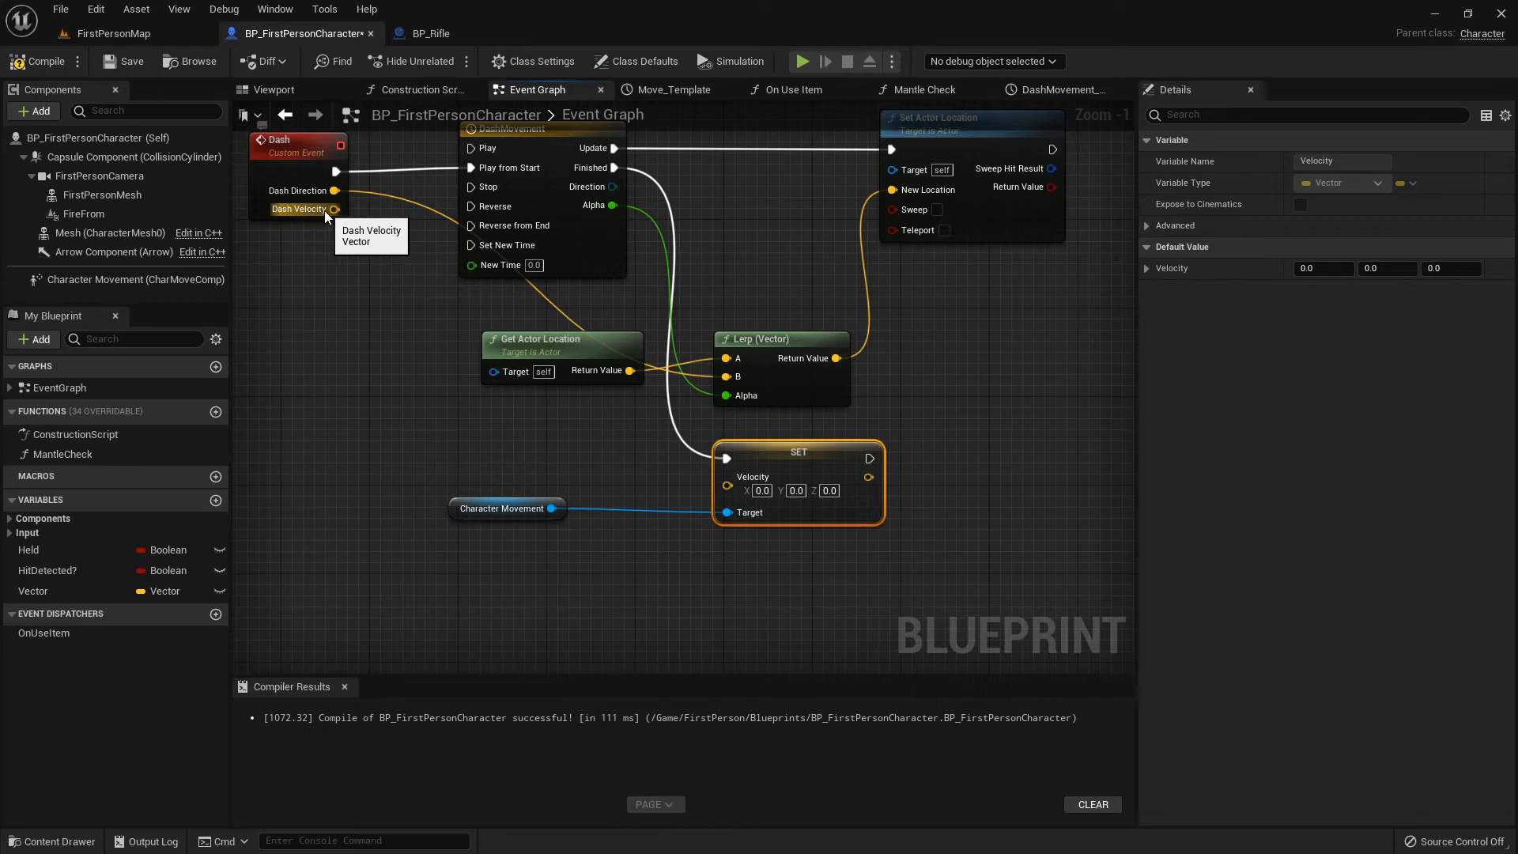
drag(335, 209, 388, 416)
text(500)
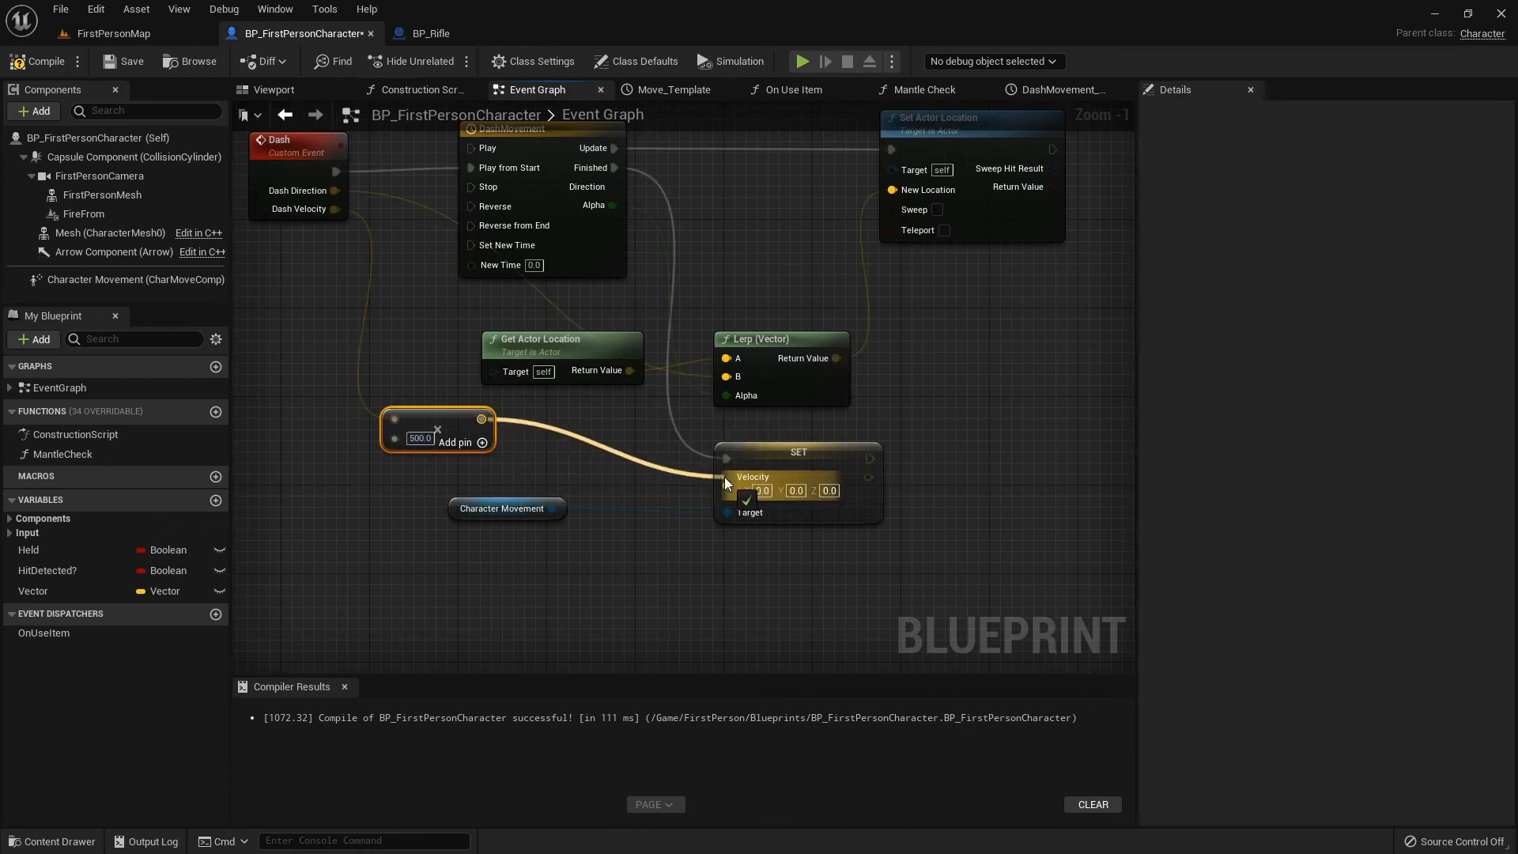
scroll(down, 3)
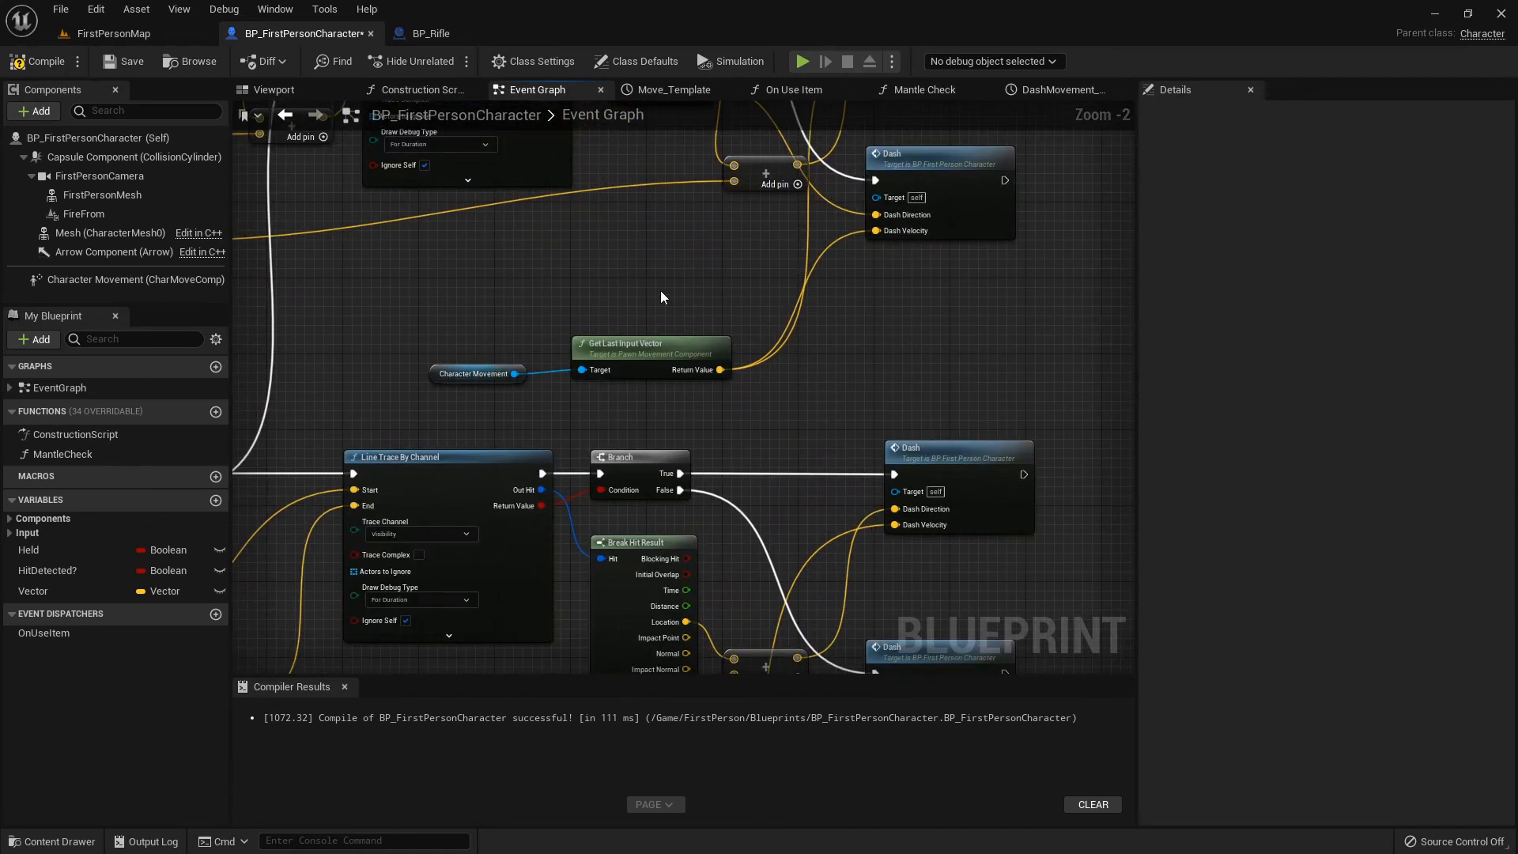
scroll(down, 3)
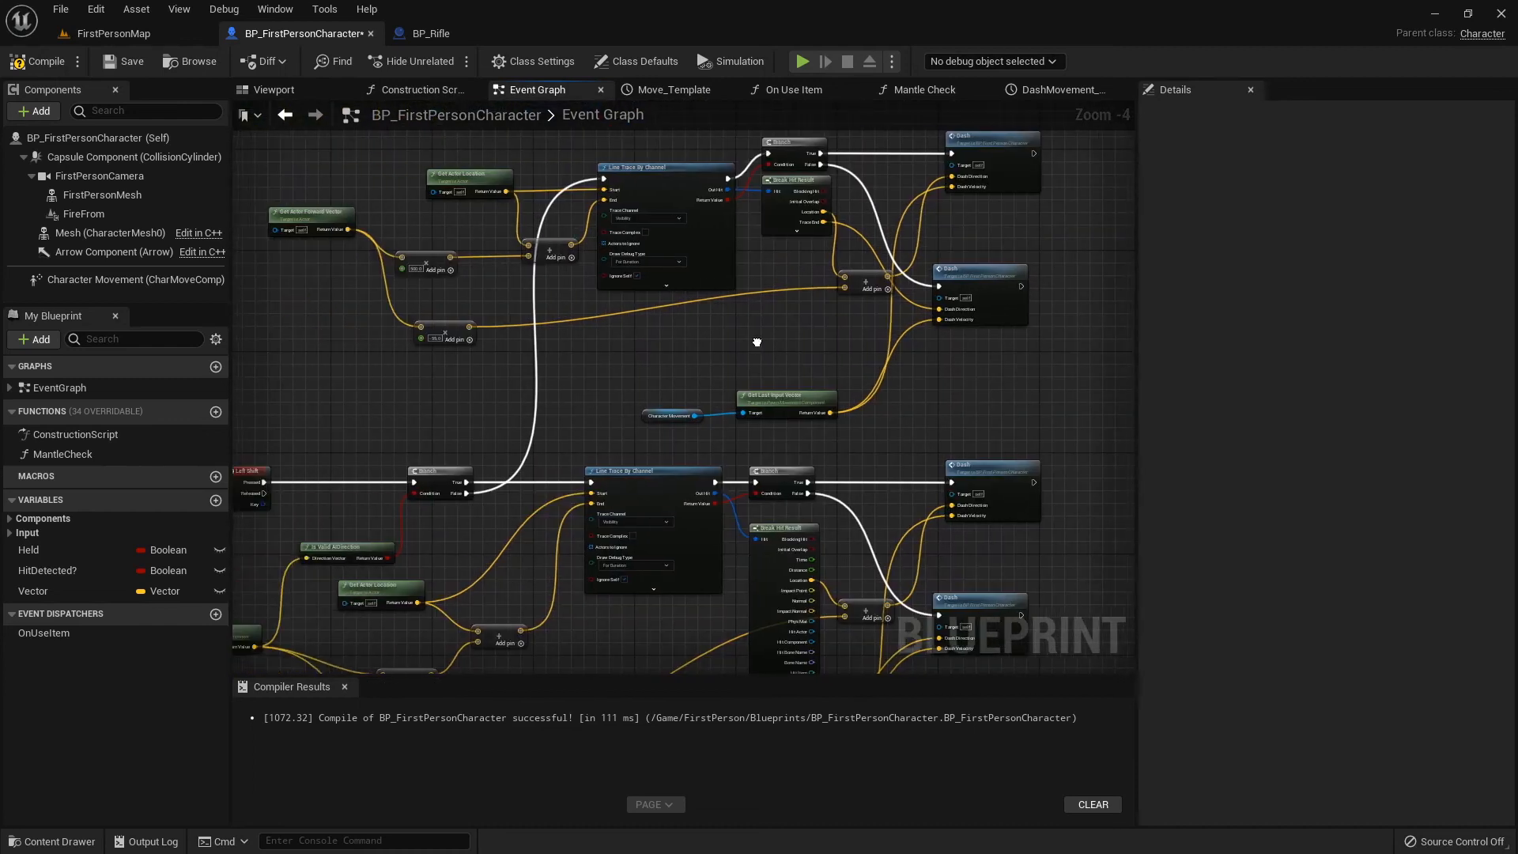
drag(758, 342, 638, 297)
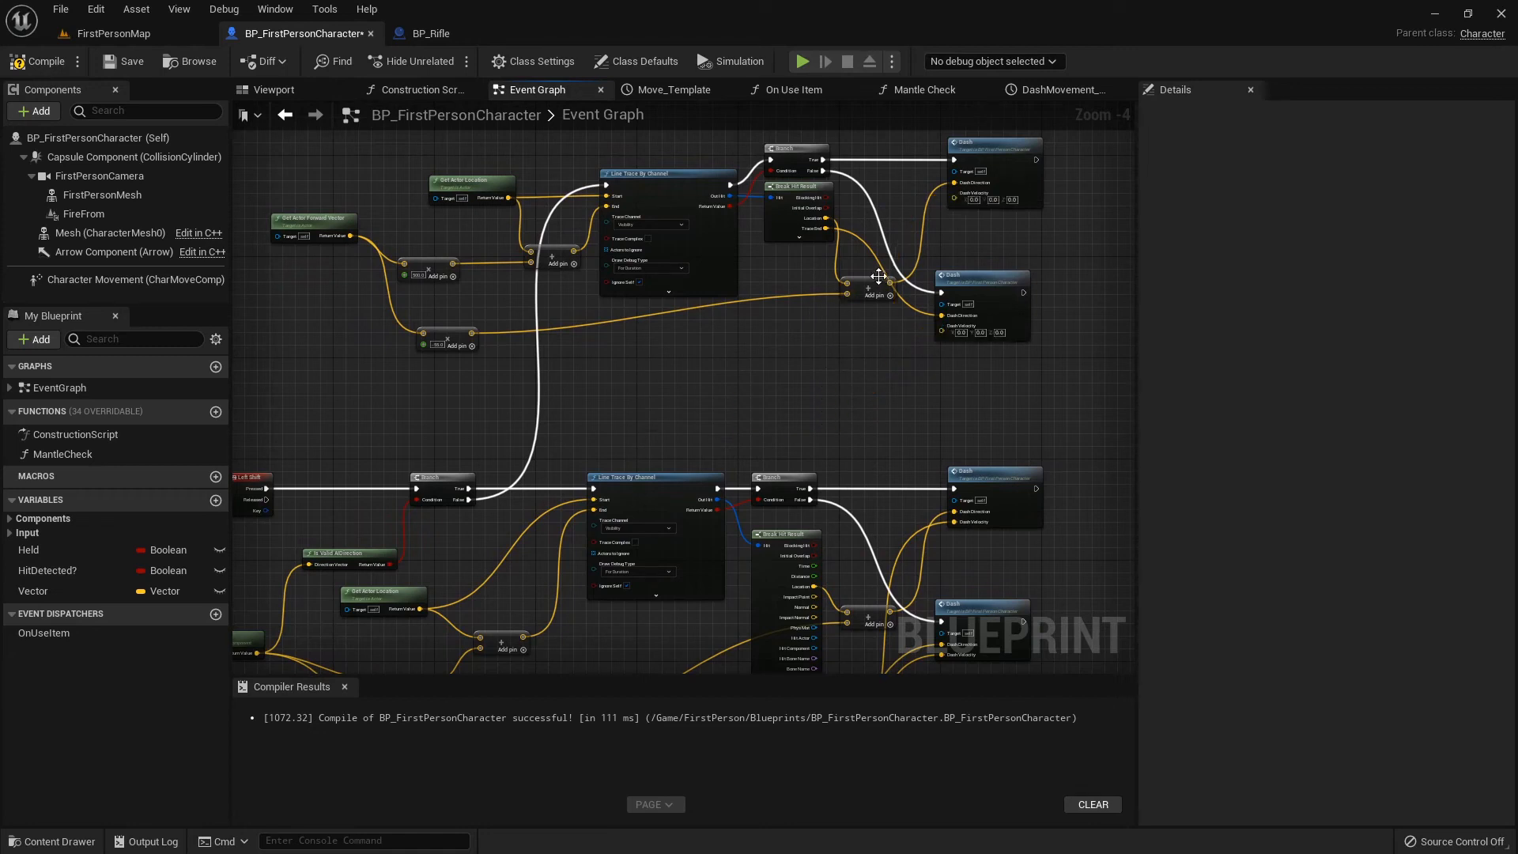
mouse_move(421, 295)
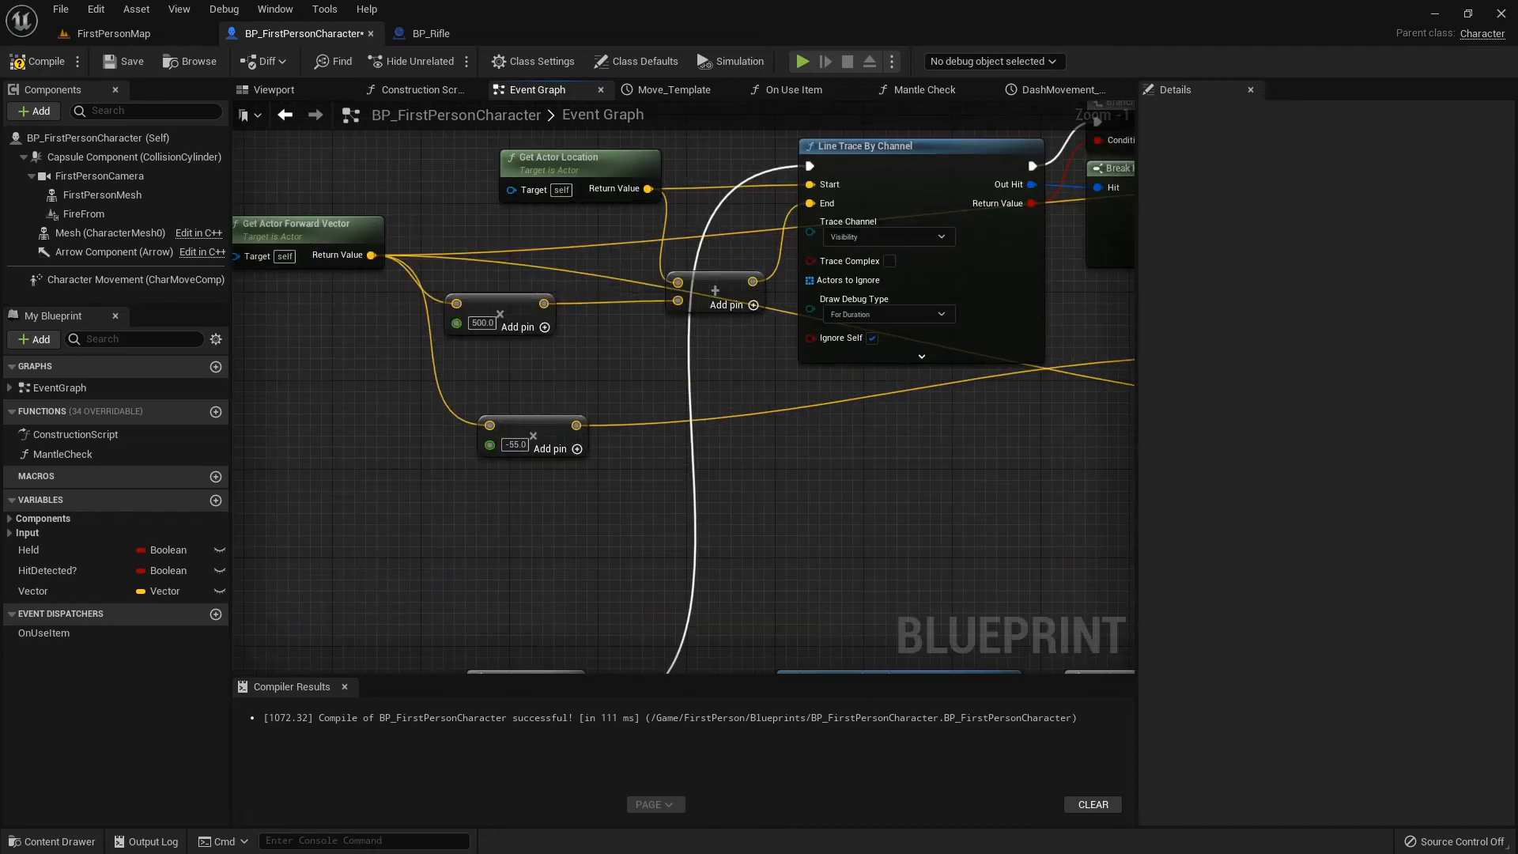
scroll(down, 3)
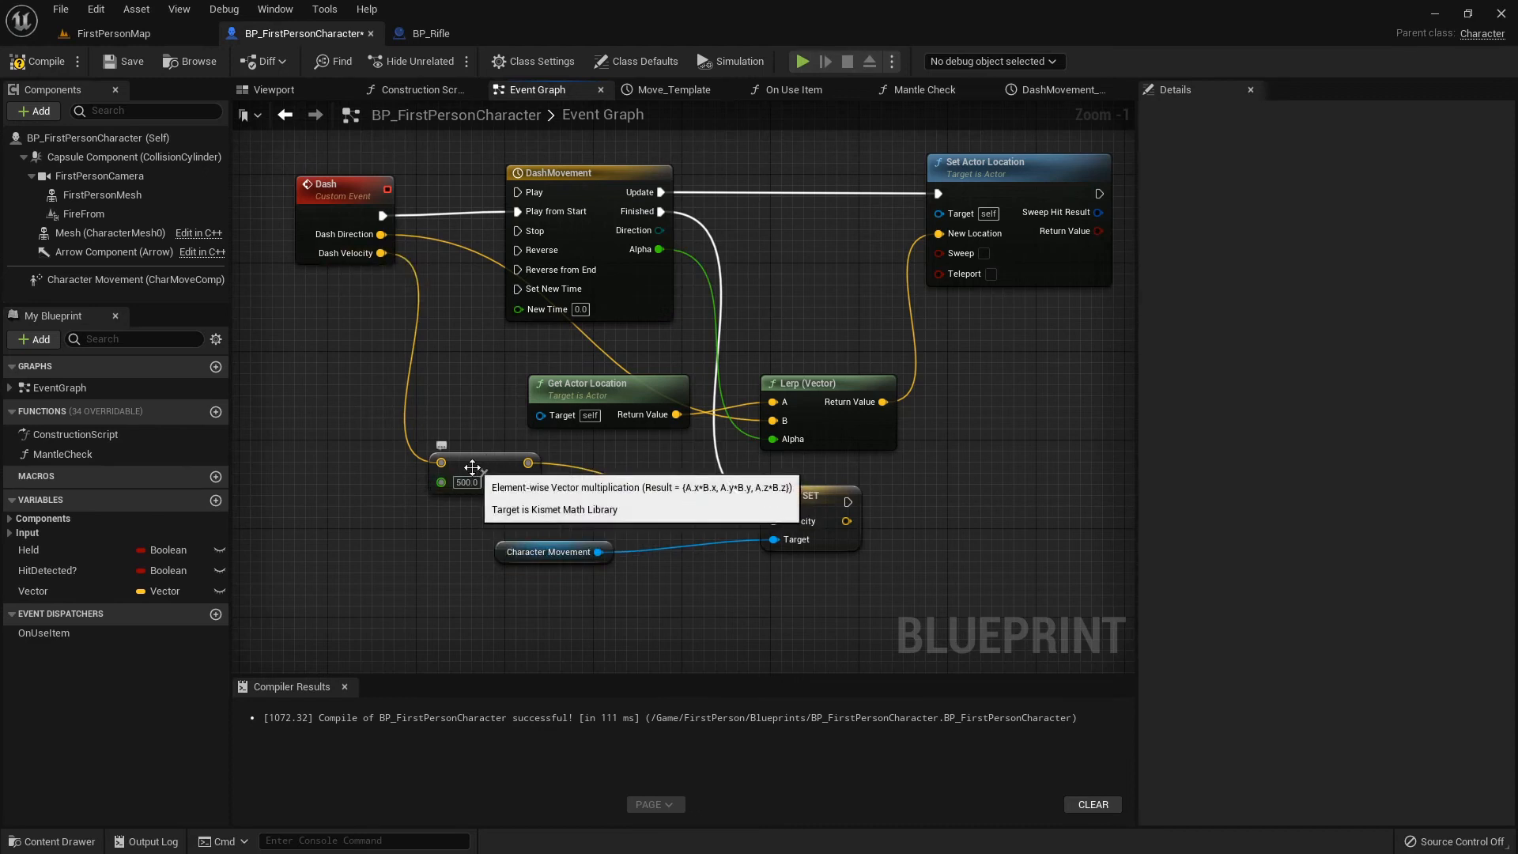
- Play-test the updated dash in FirstPersonMap, then stop the session
click(114, 33)
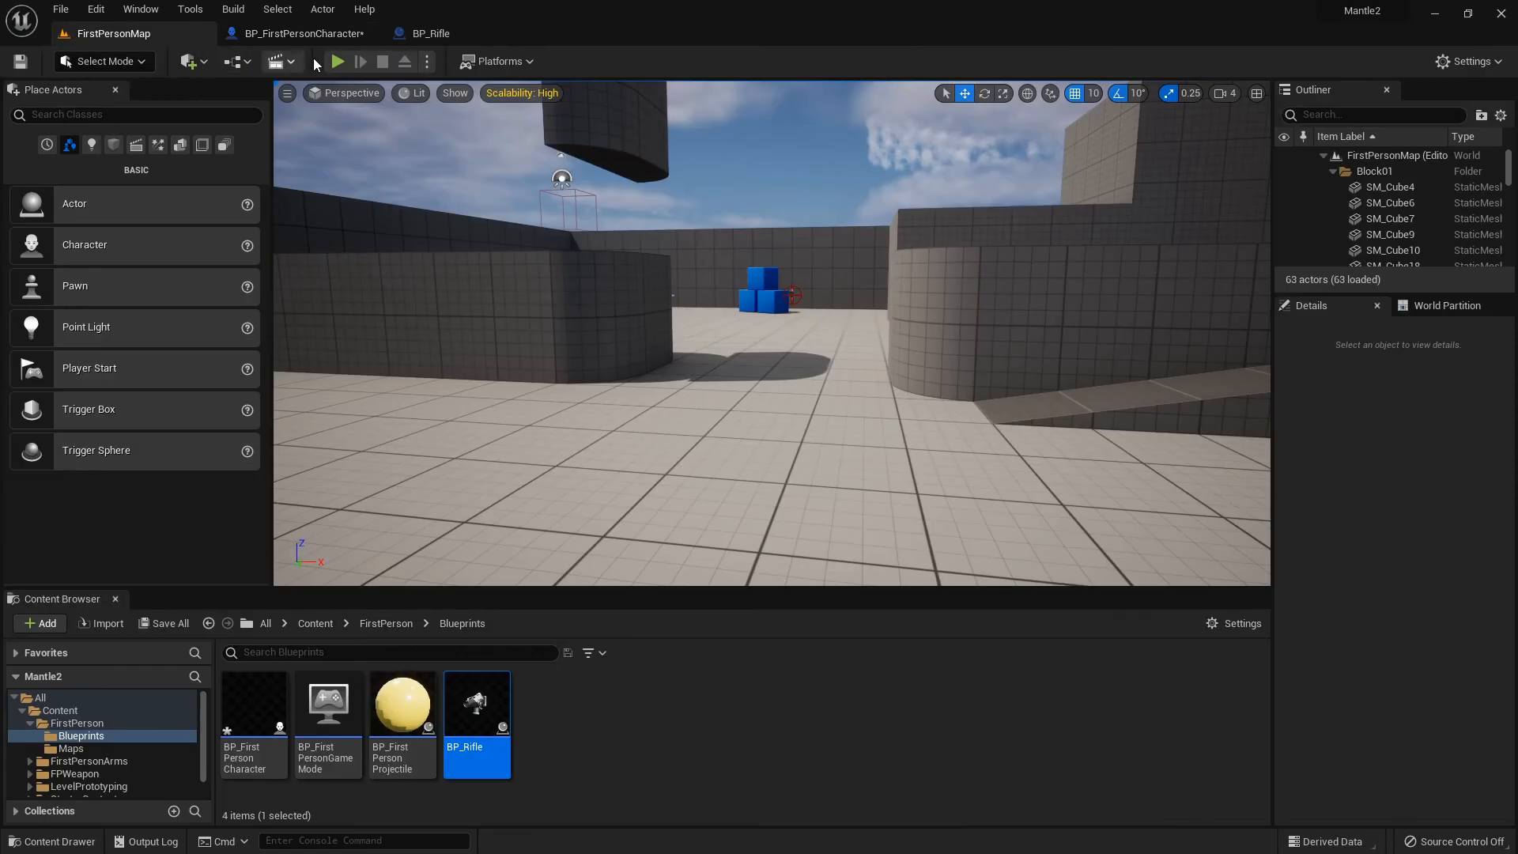
click(338, 60)
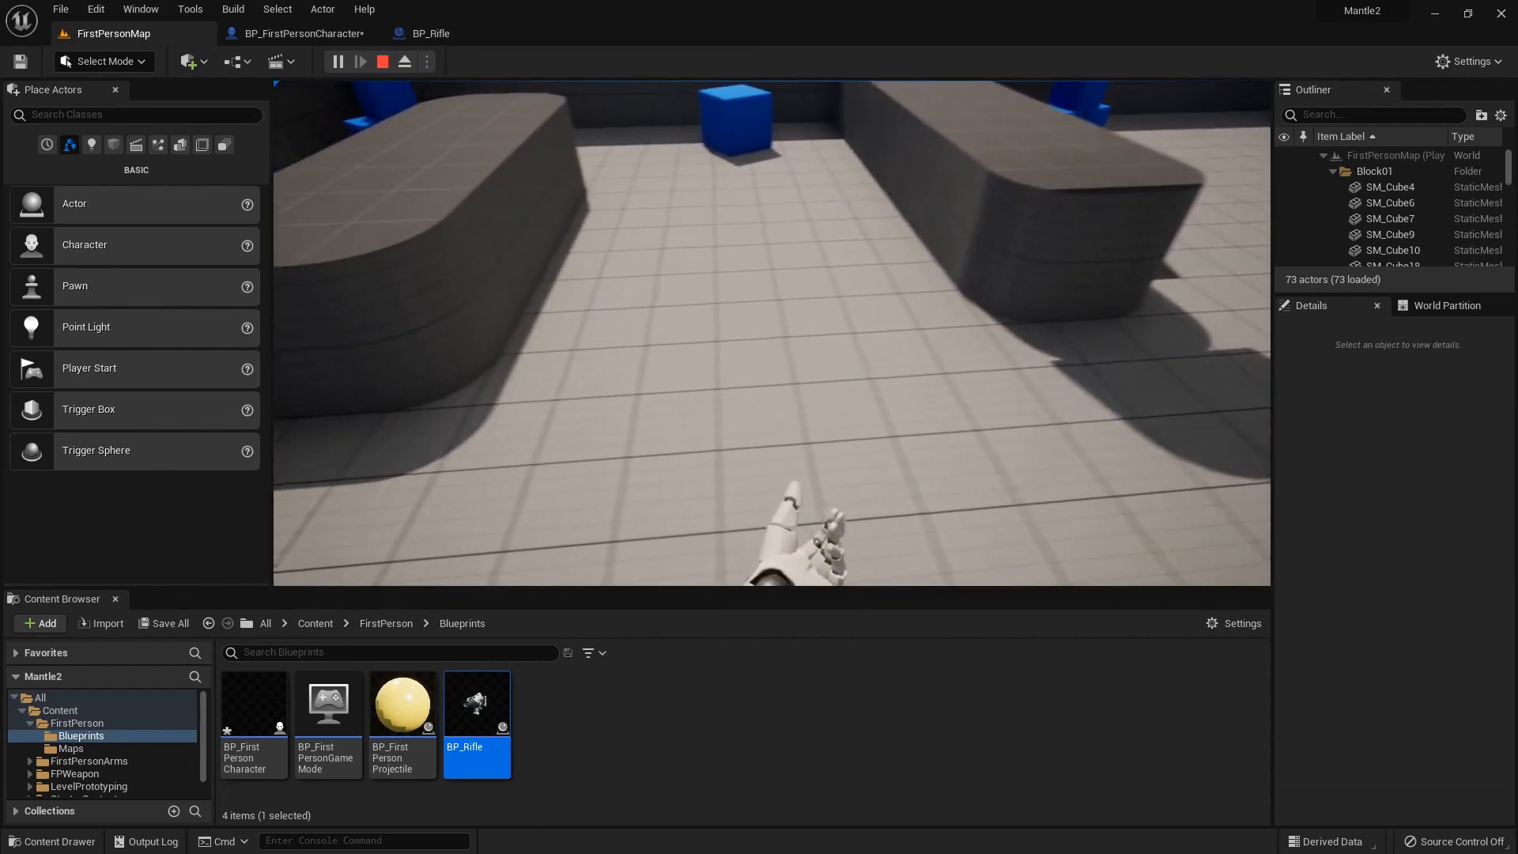
click(381, 62)
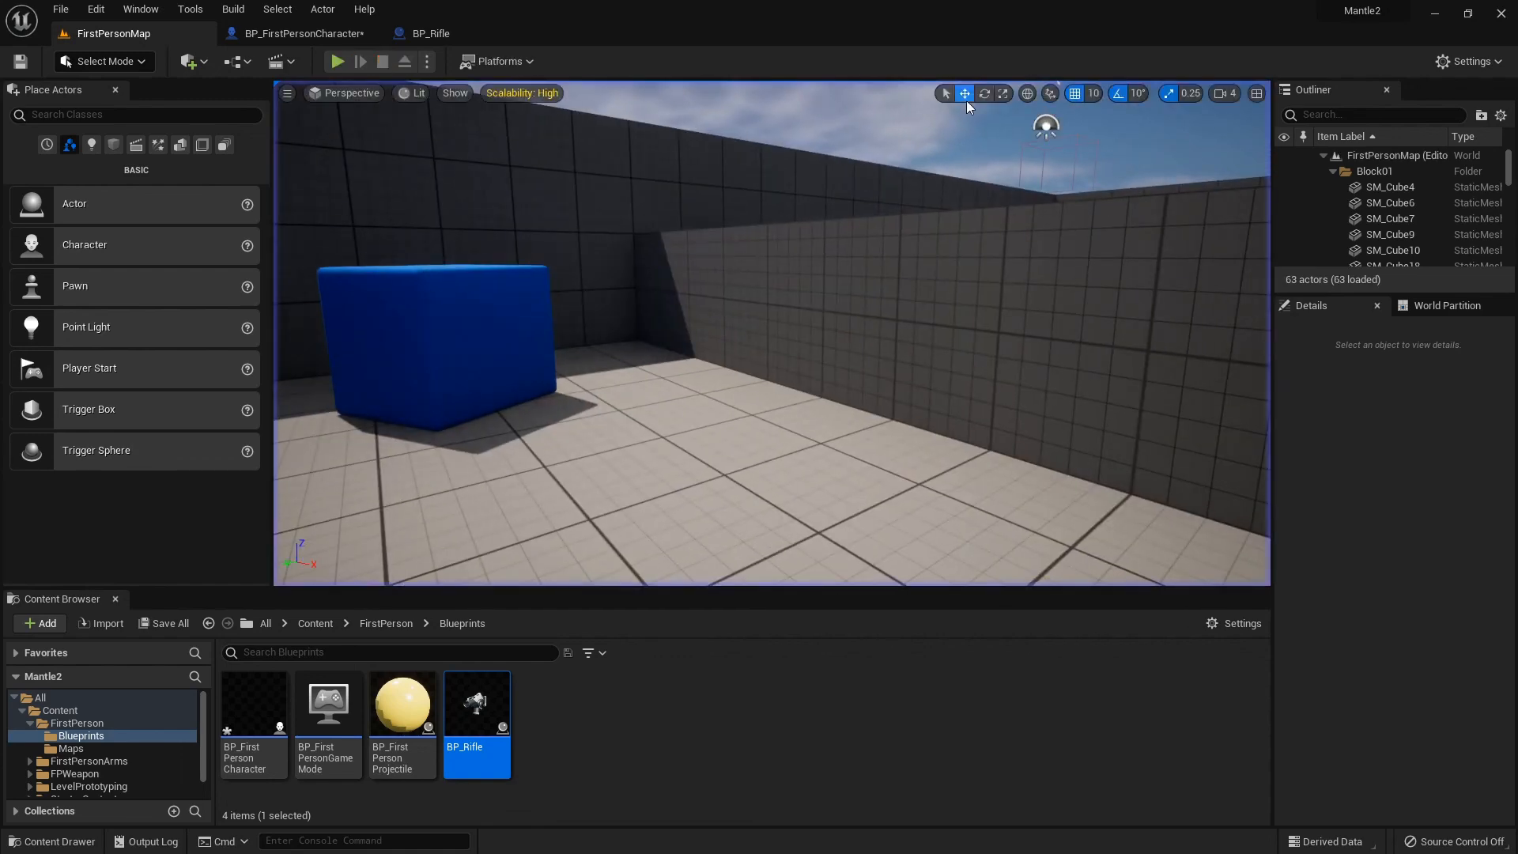
- Save both modified assets, BP_FirstPersonCharacter and BP_Rifle, via Save Selected
click(171, 623)
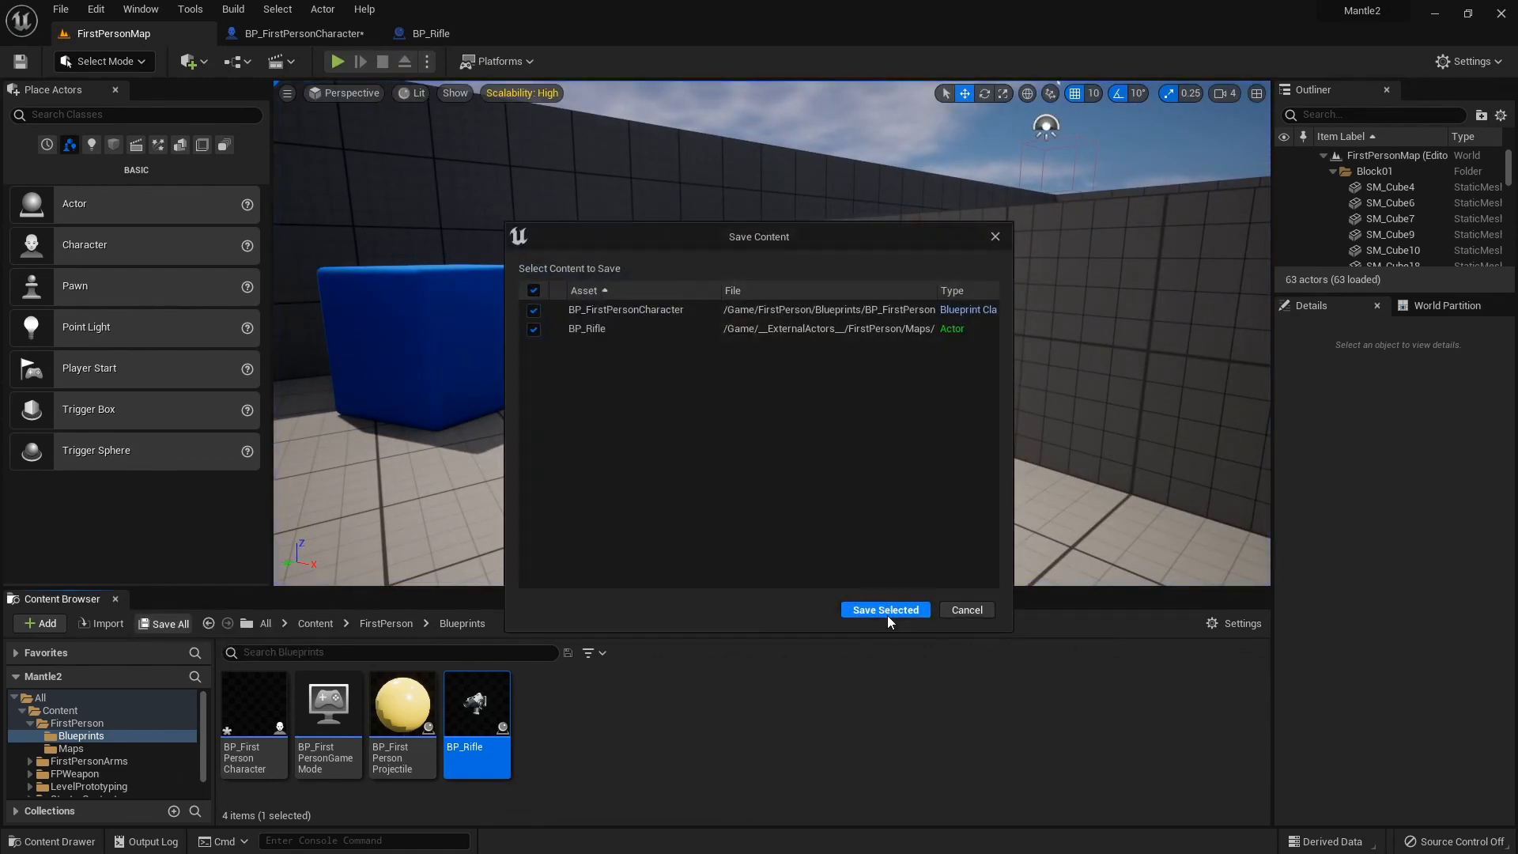
click(885, 610)
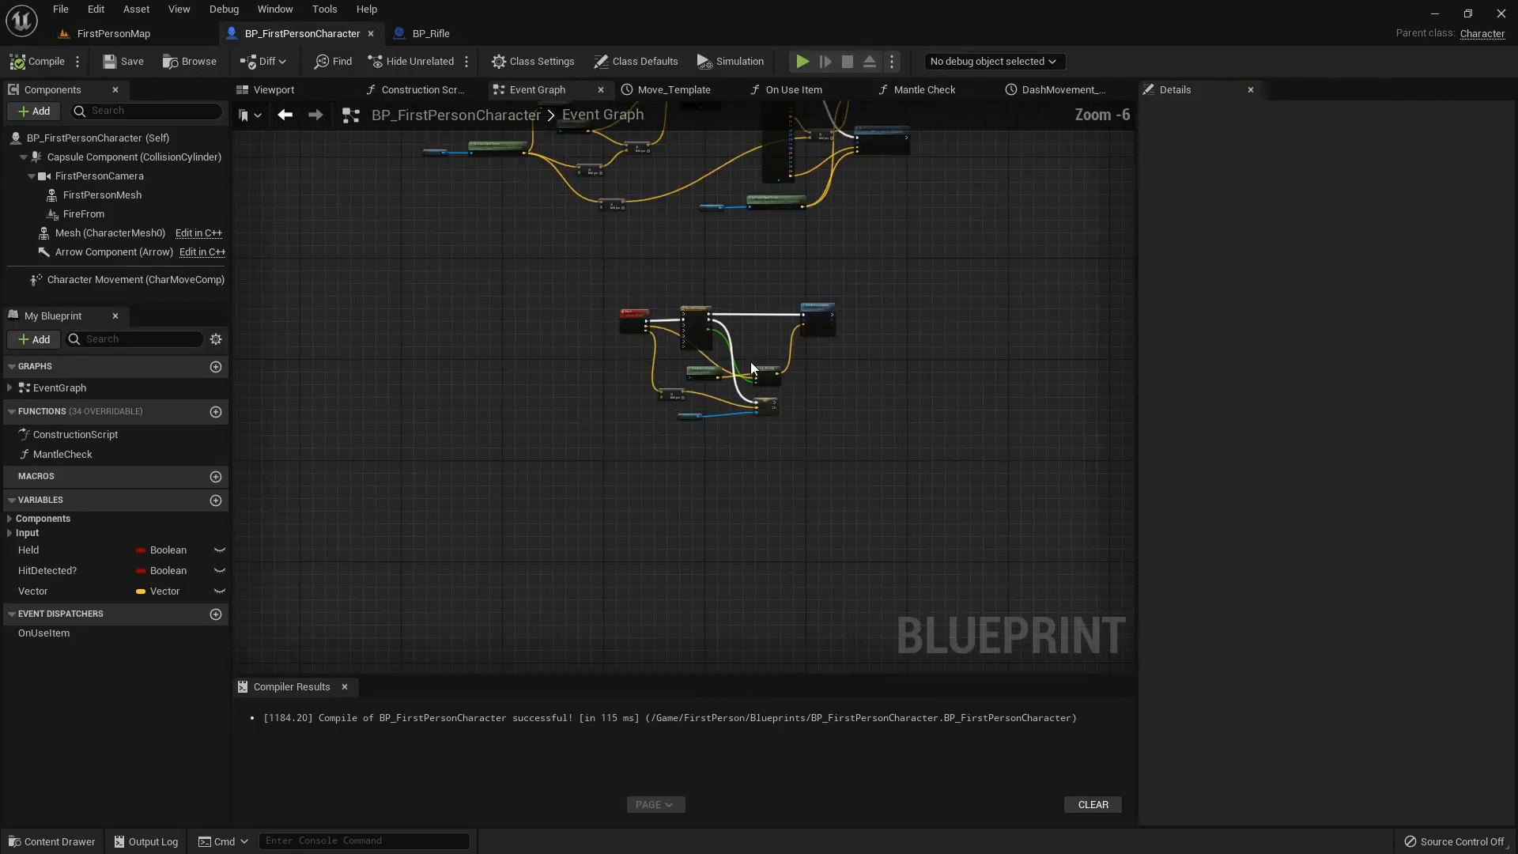
scroll(down, 3)
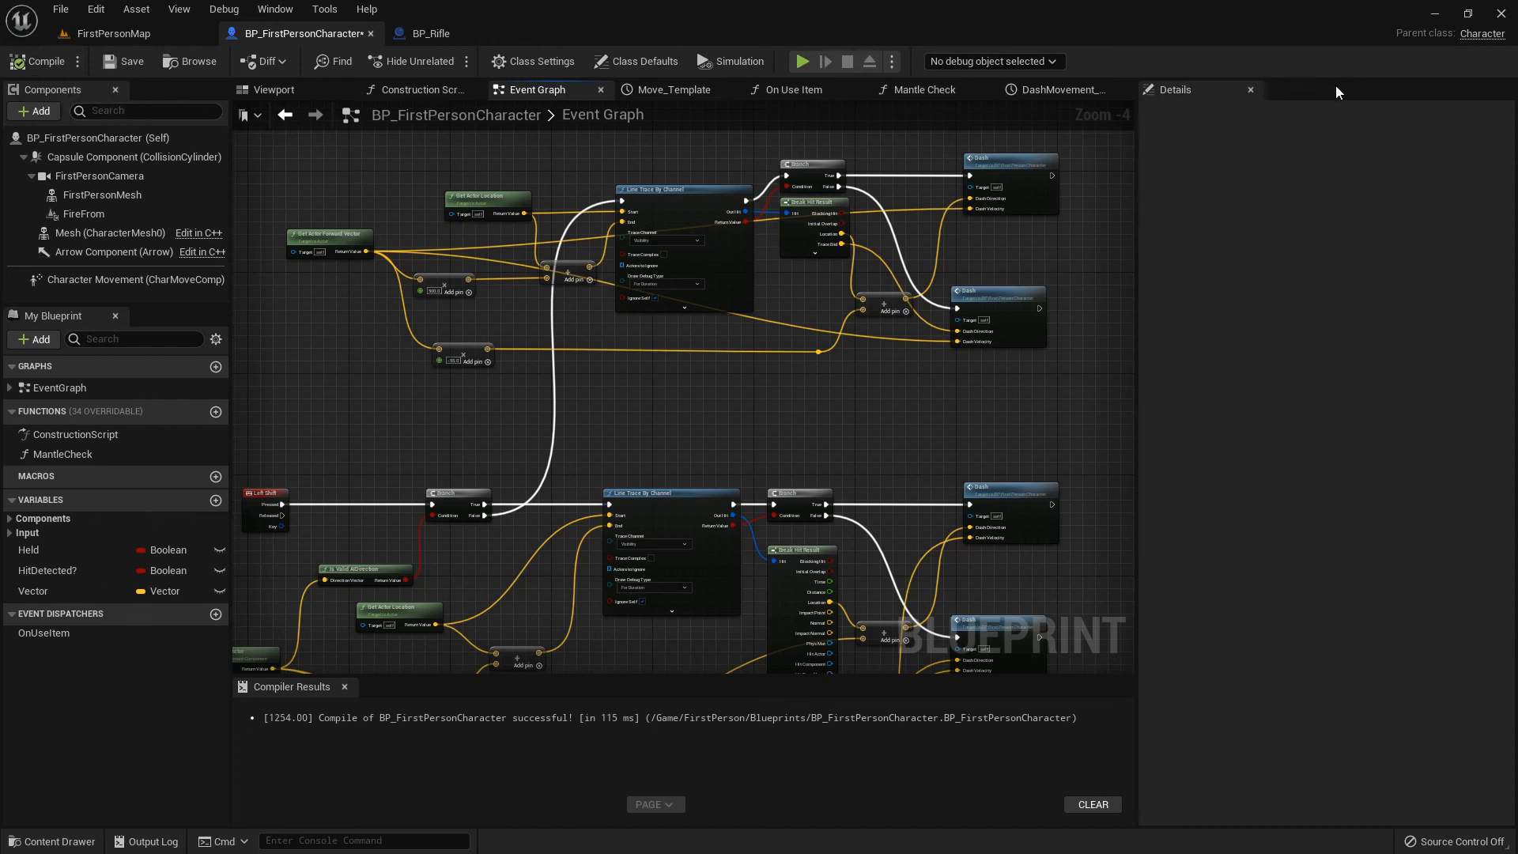
mouse_move(1436, 14)
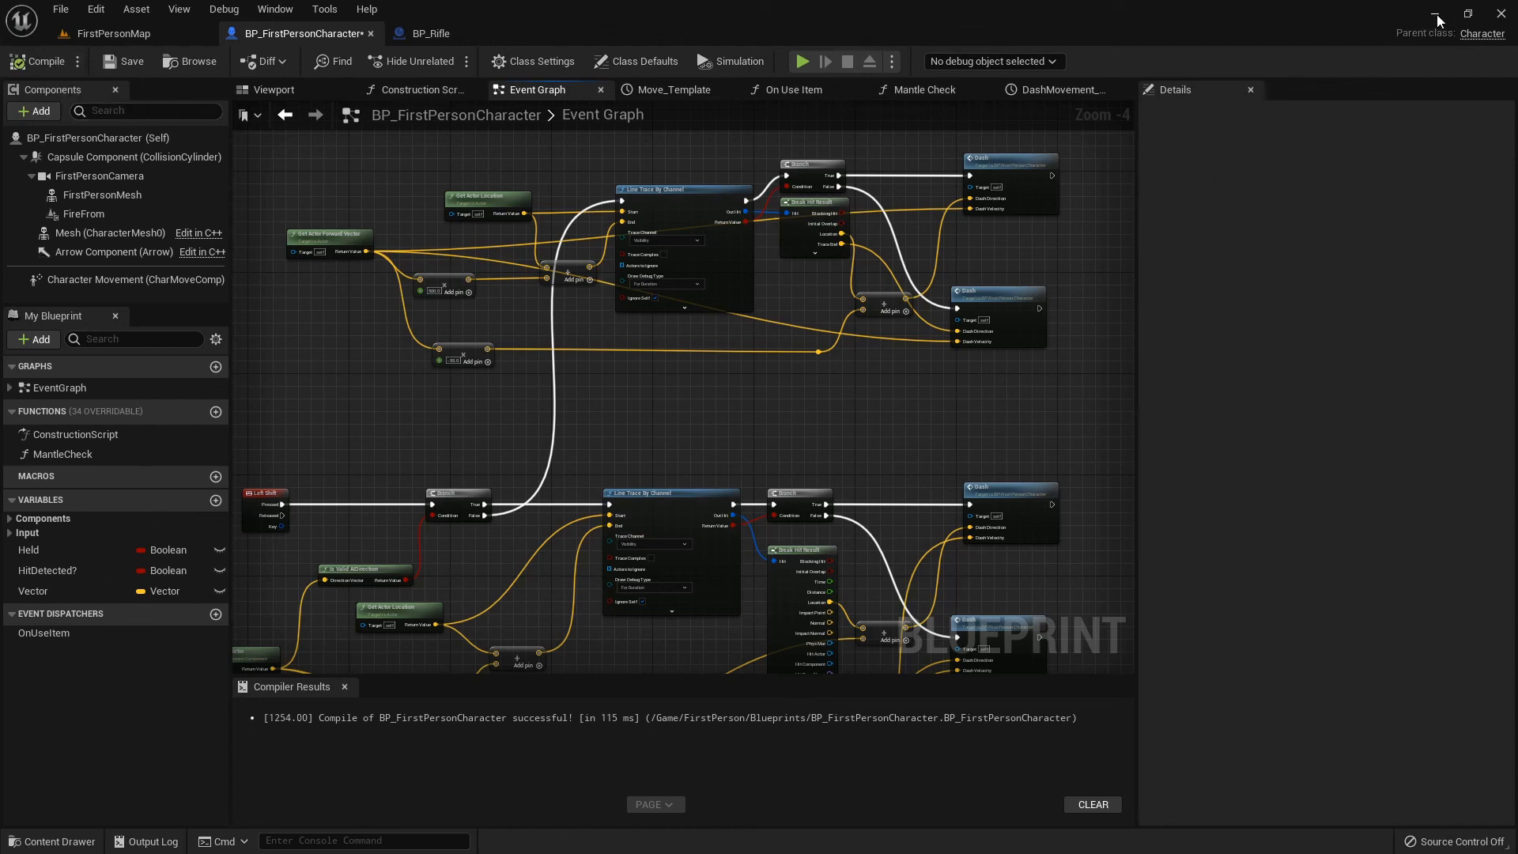